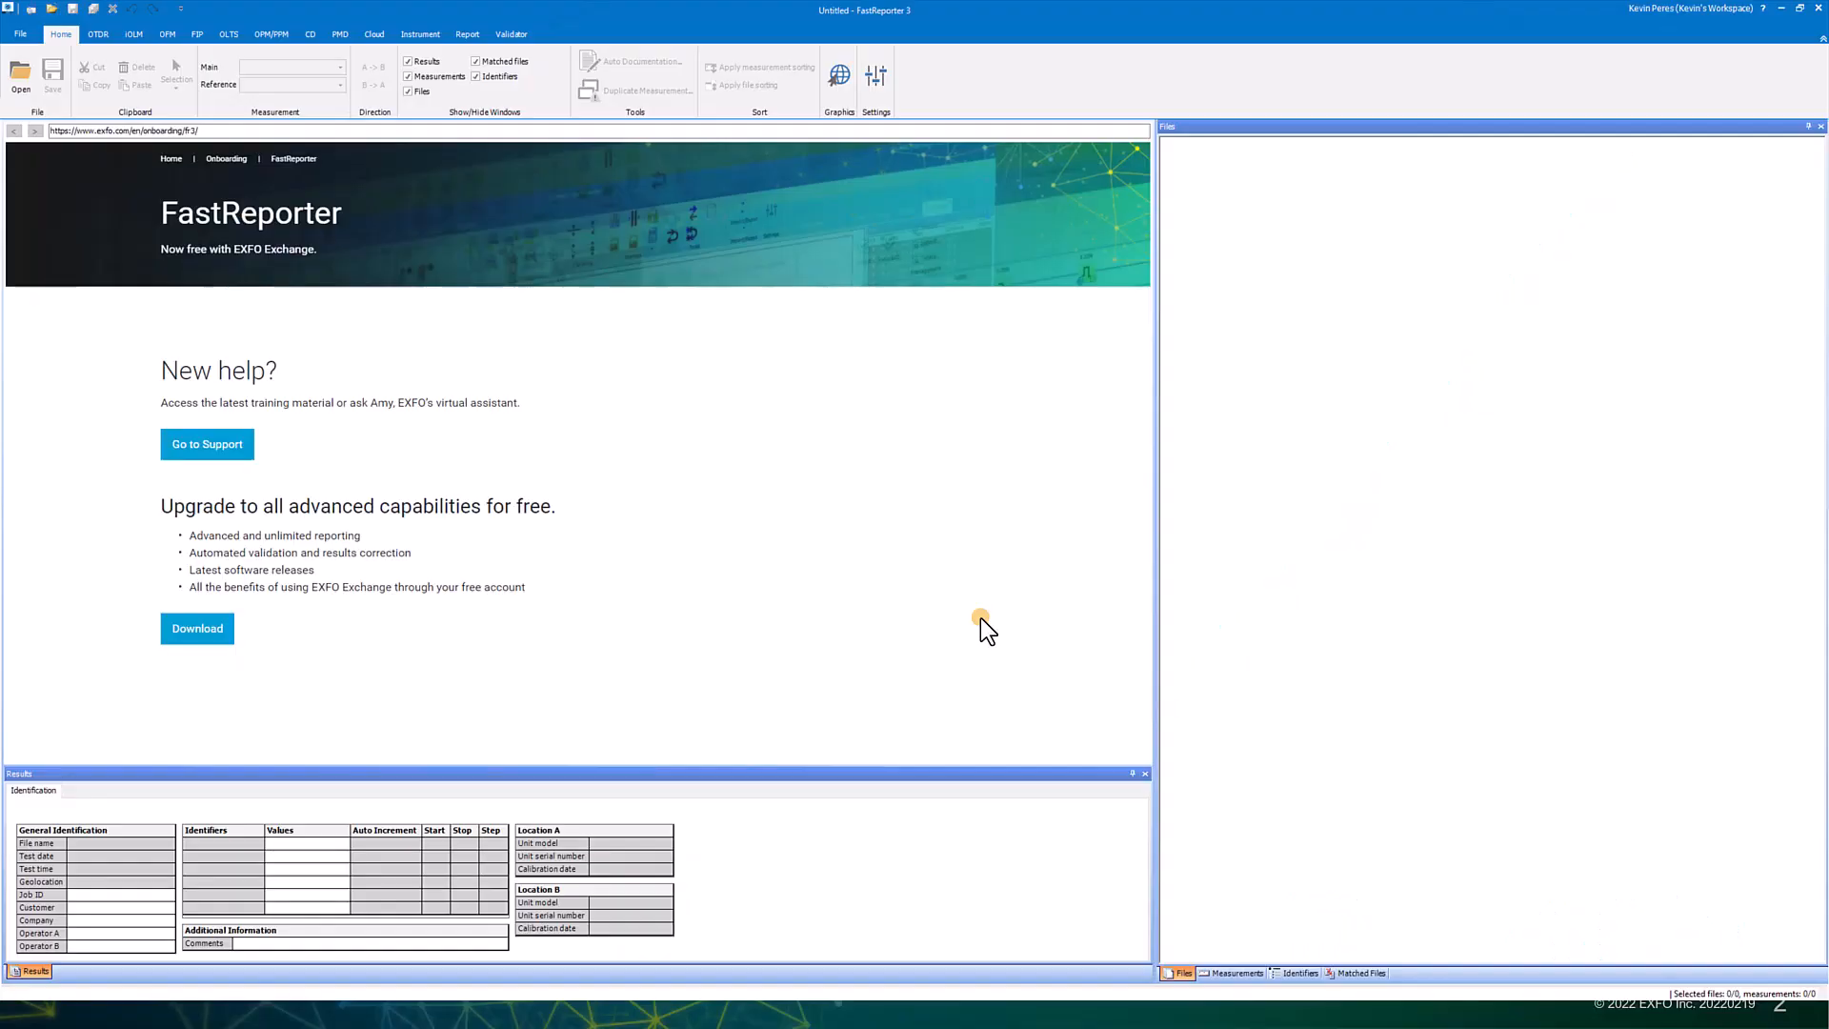
mouse_move(907, 550)
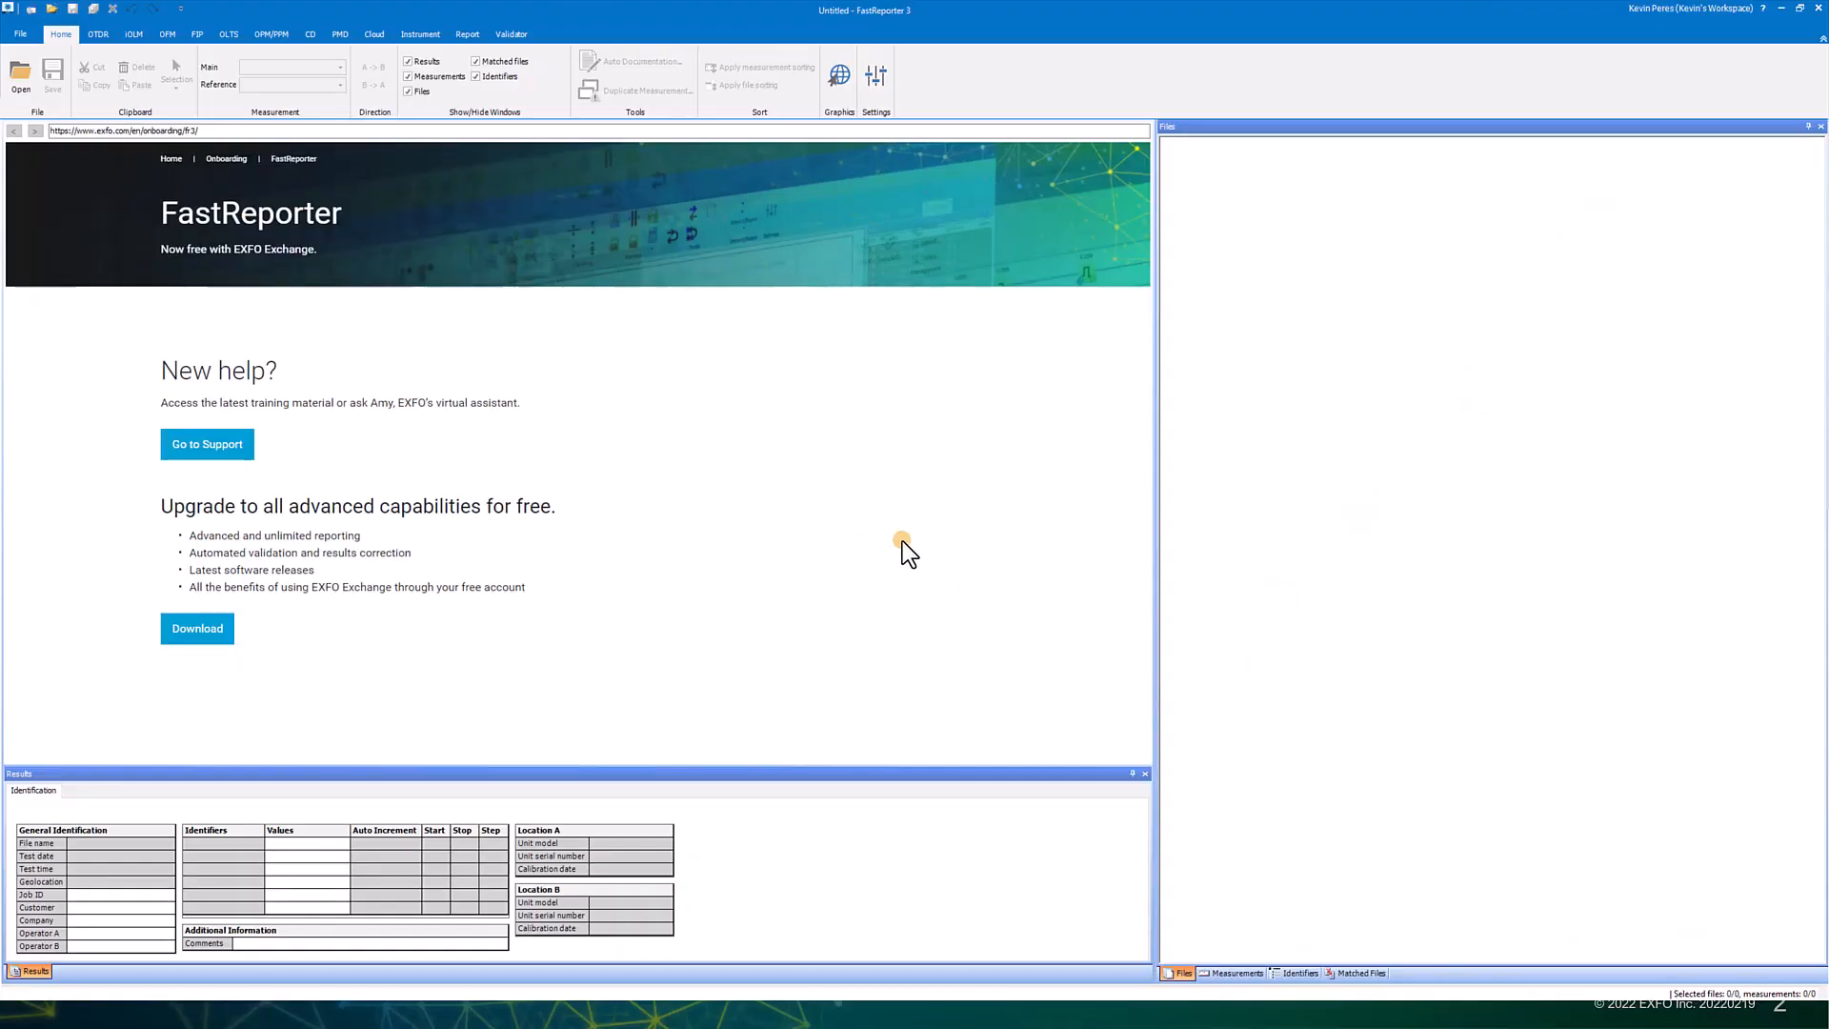
- View FastReporter 3's version and contact information from the Help/About window, then dismiss it
click(19, 32)
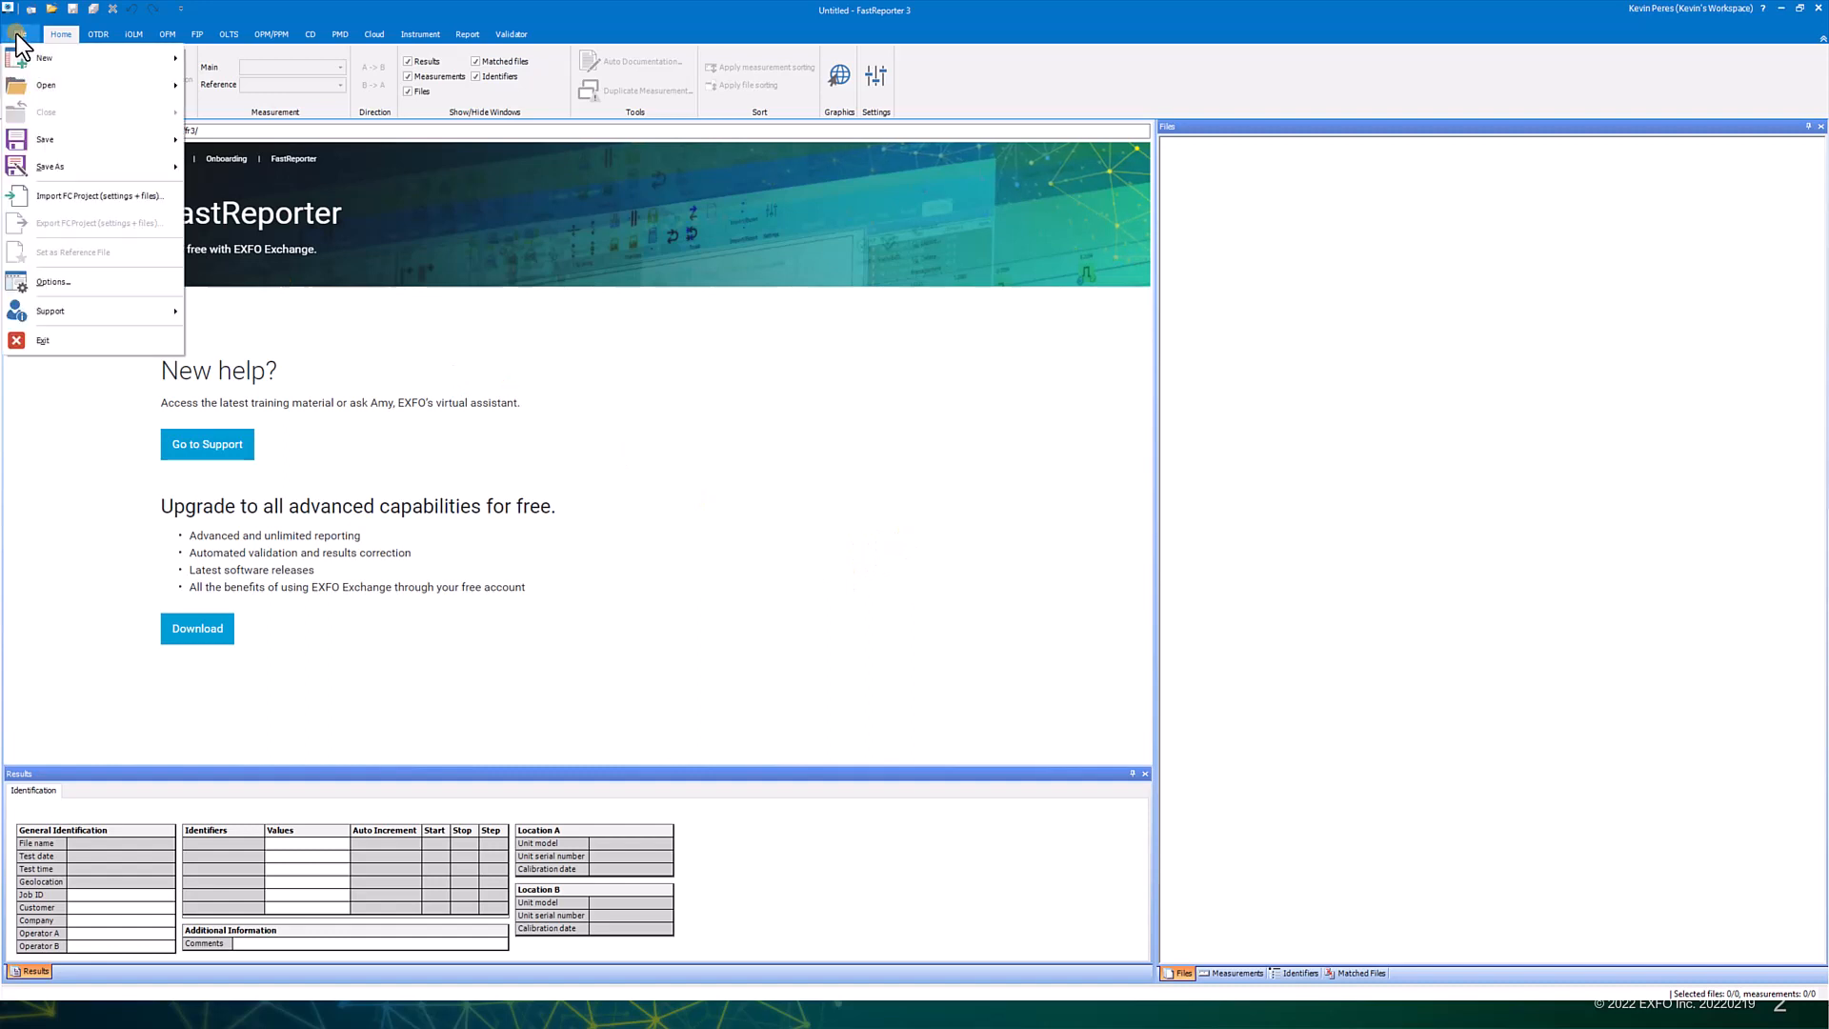
click(49, 311)
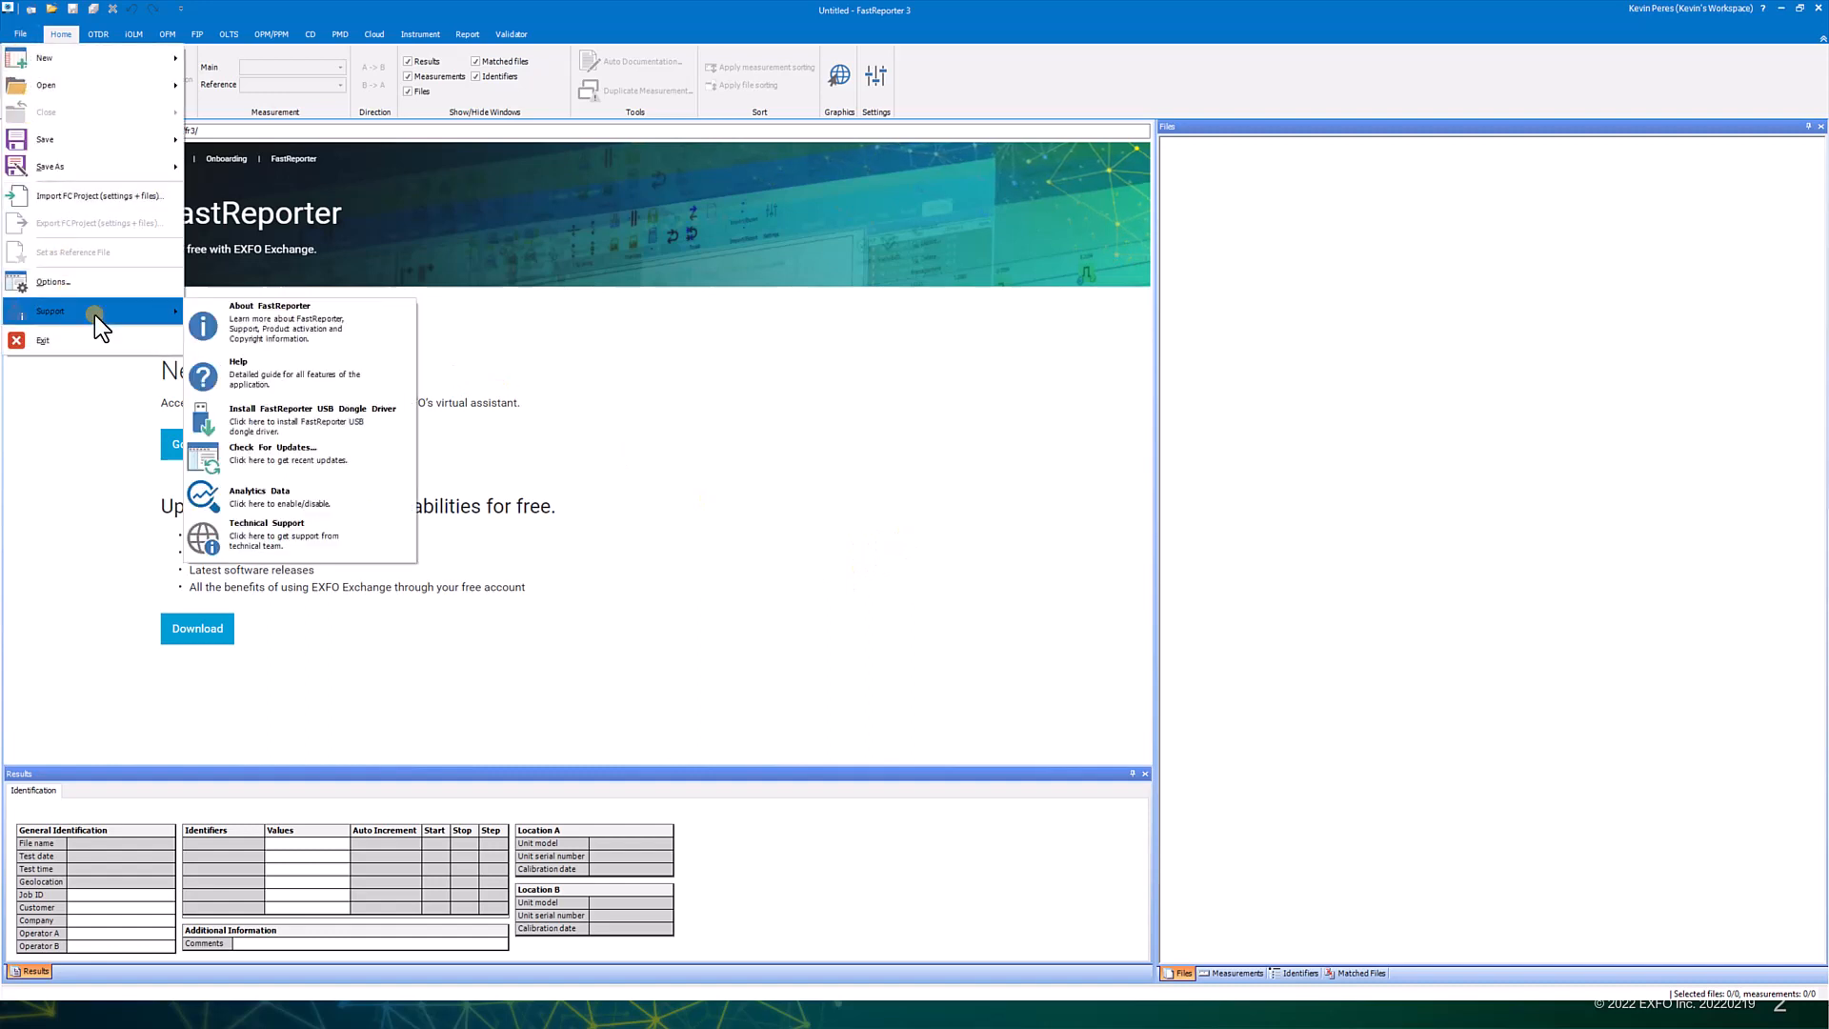
click(268, 305)
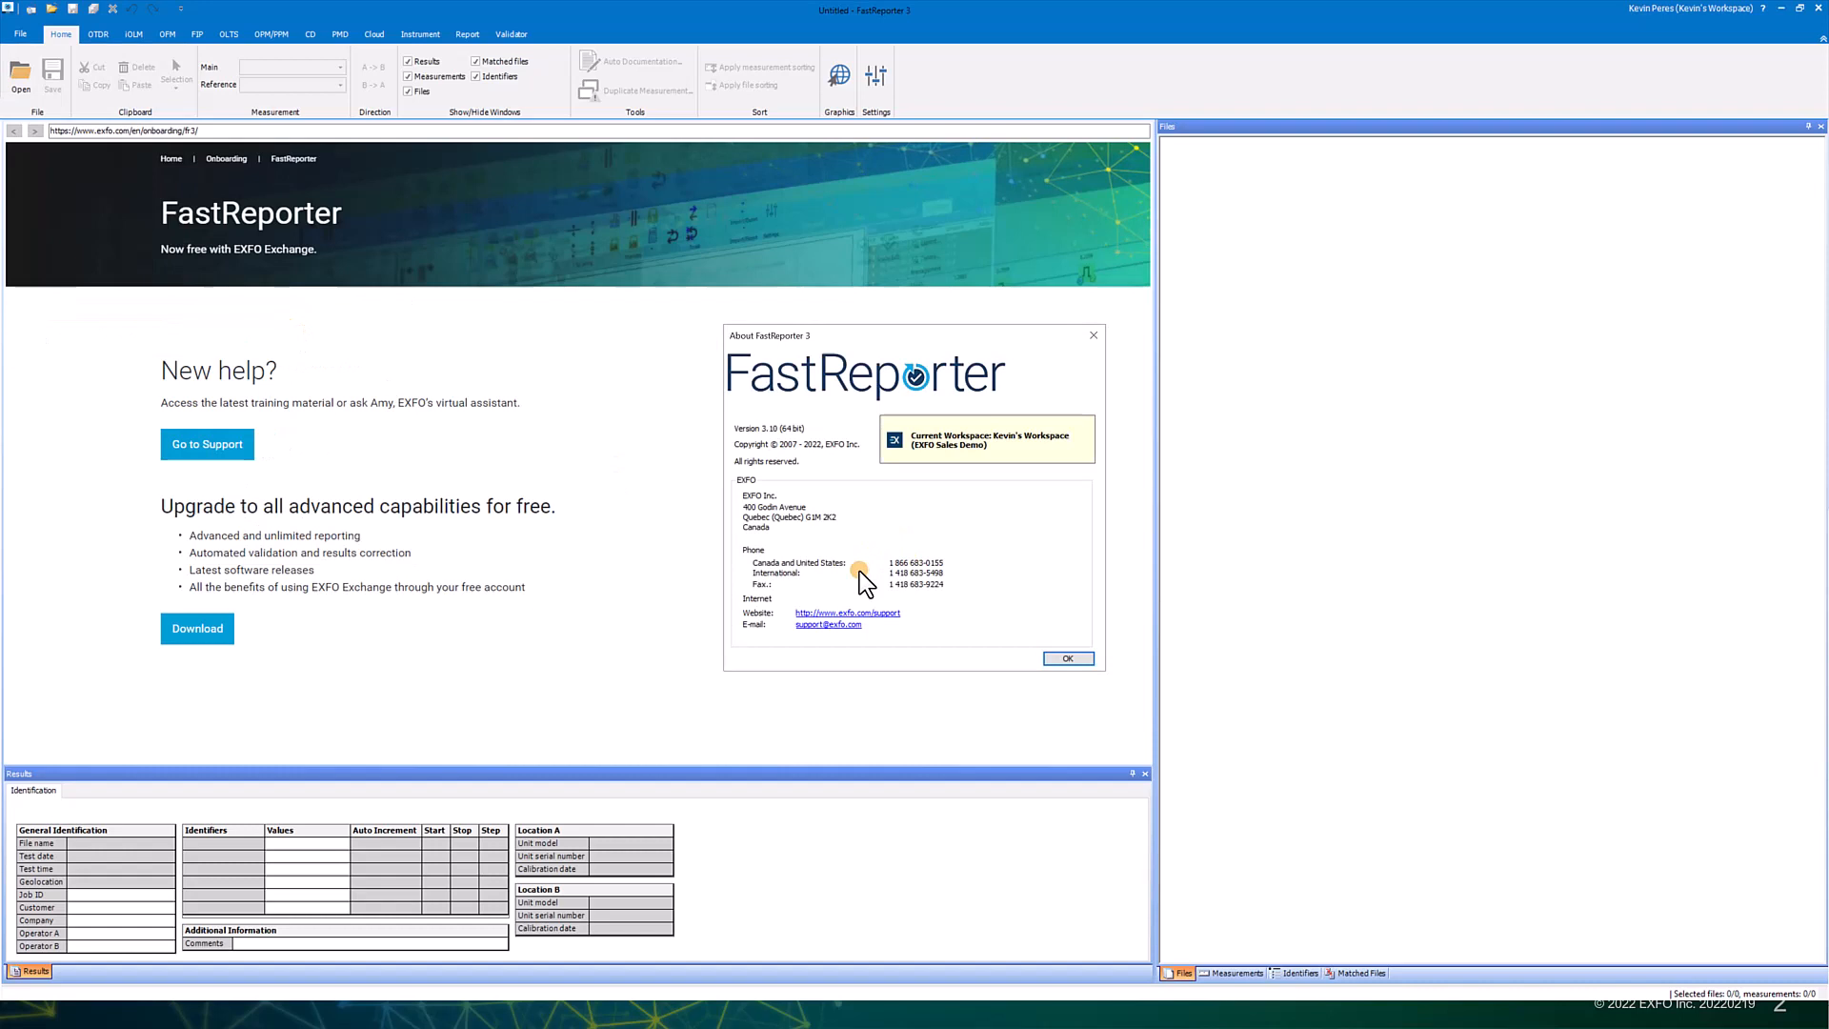
mouse_move(779, 476)
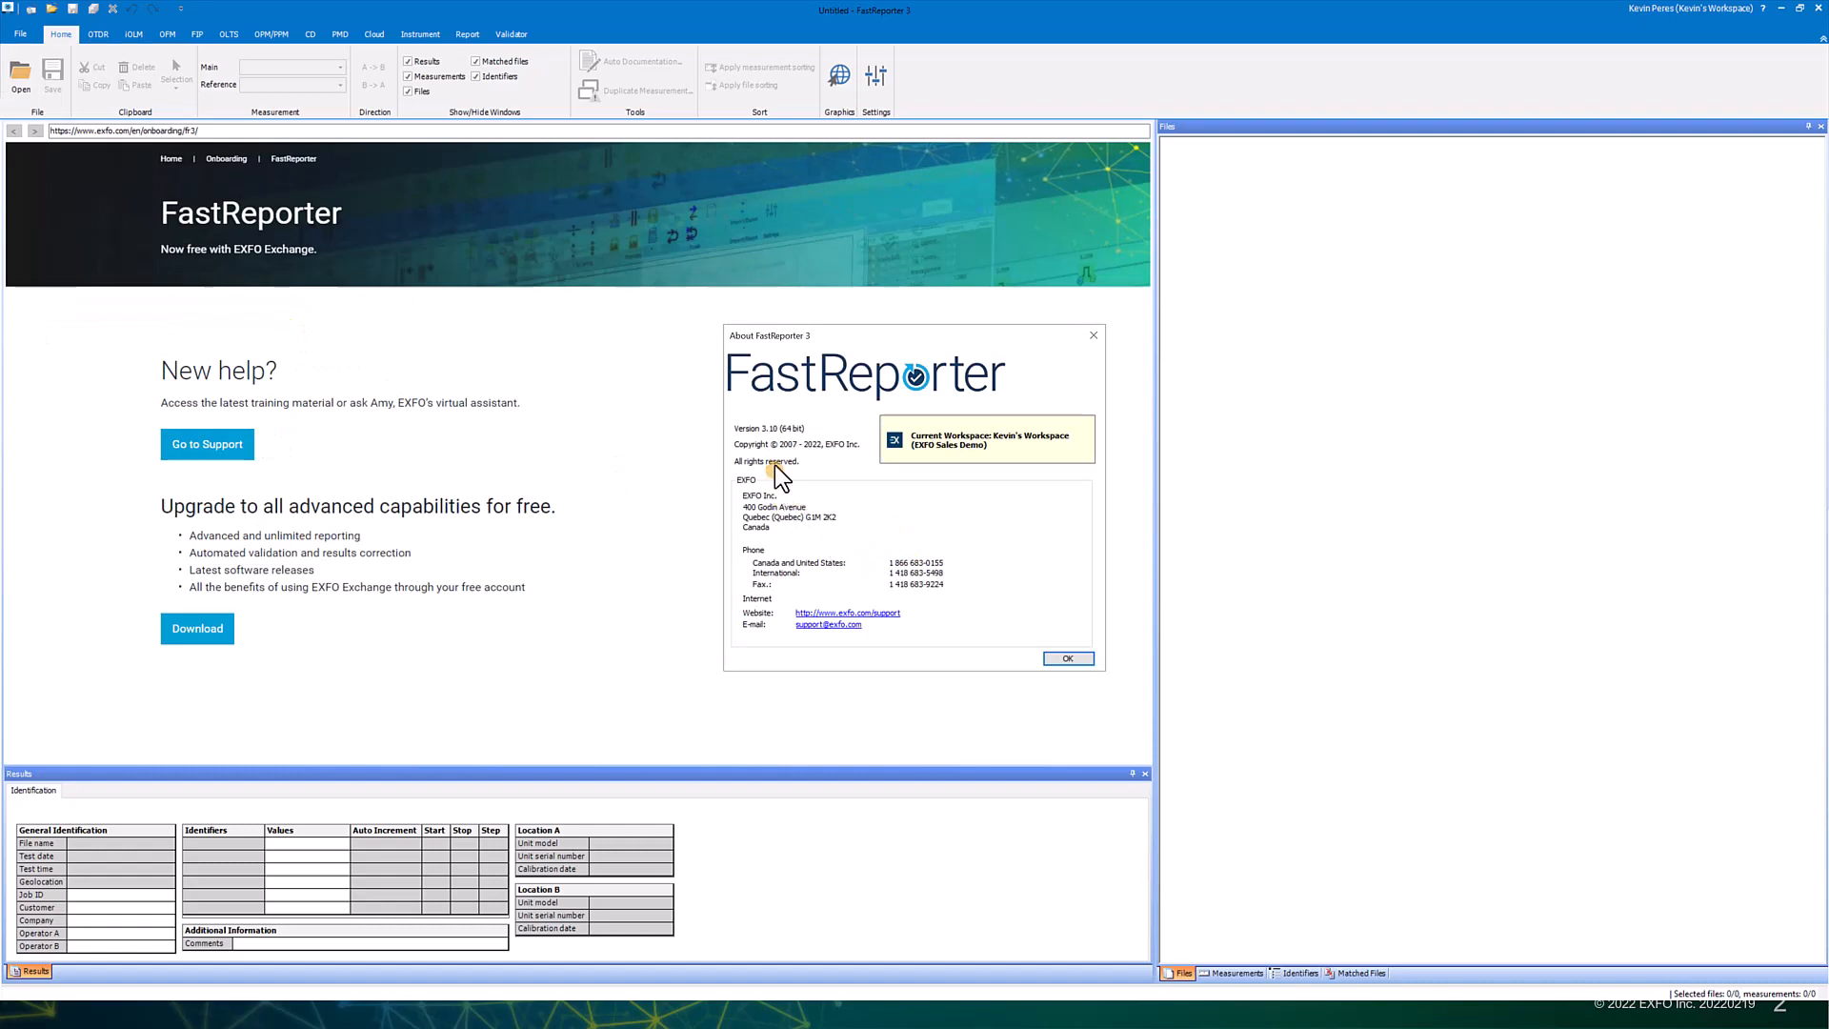
mouse_move(798, 469)
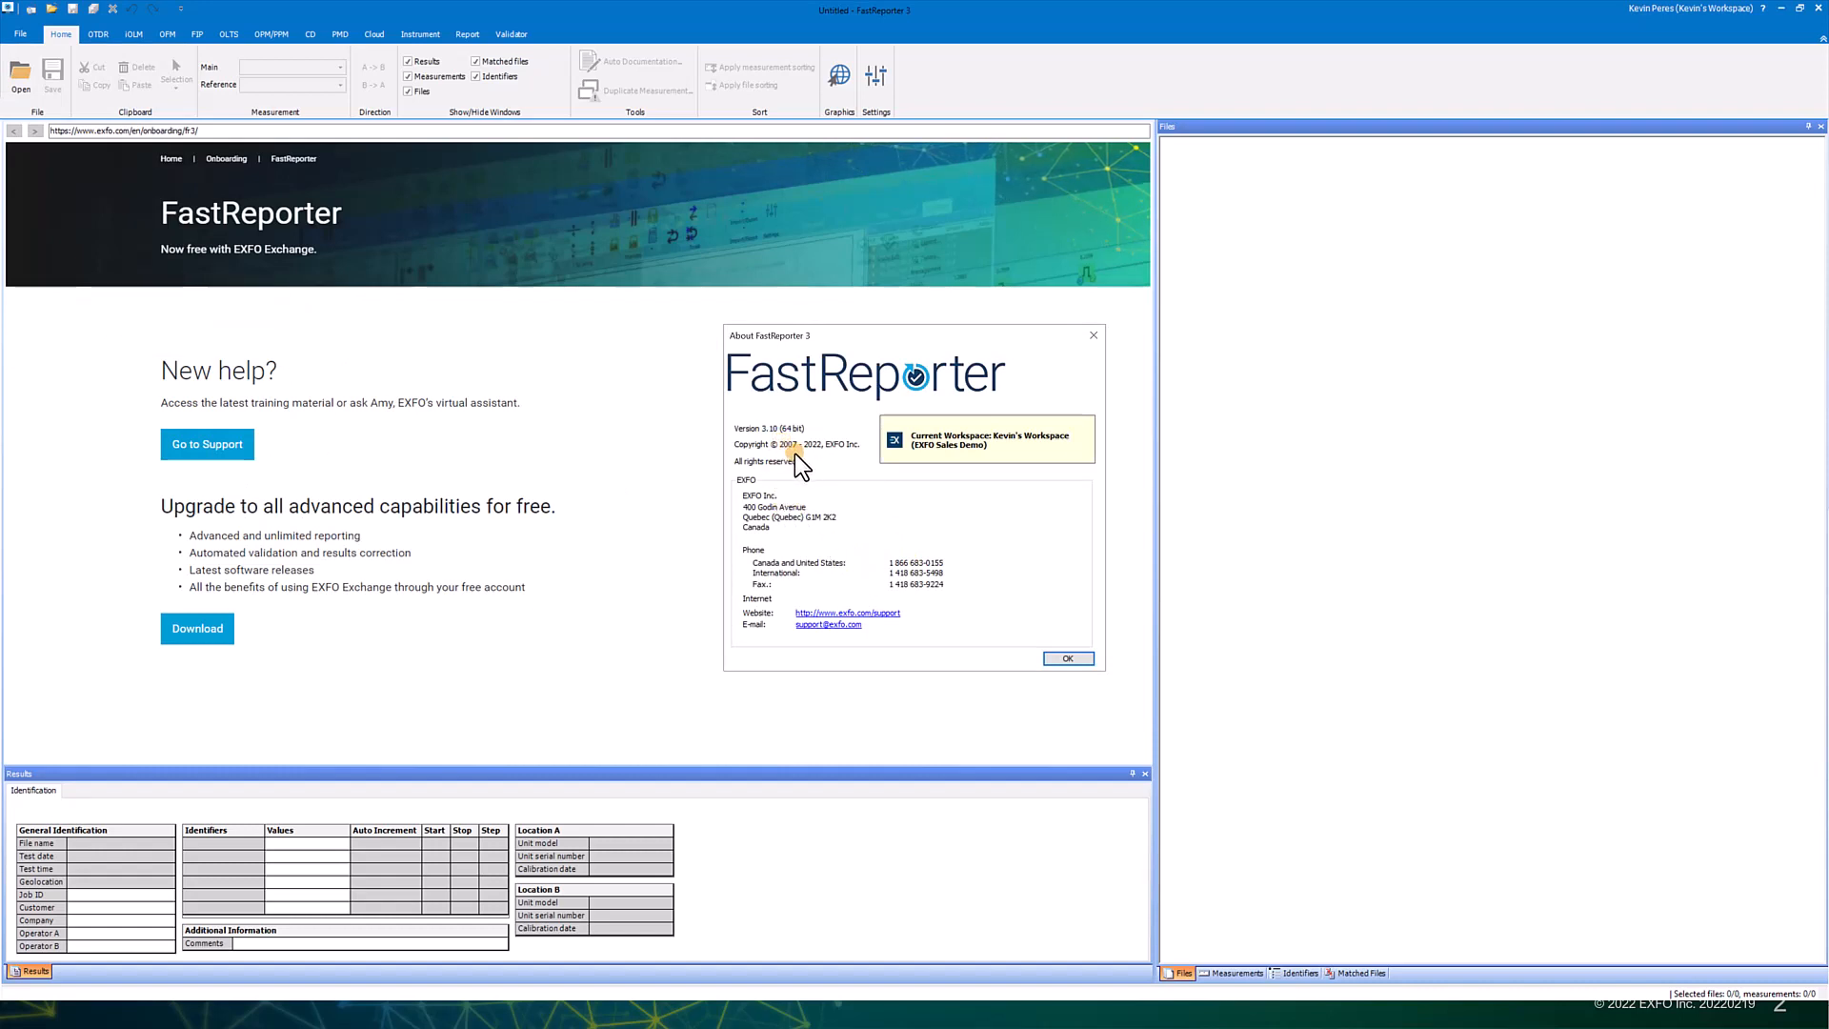
mouse_move(828, 513)
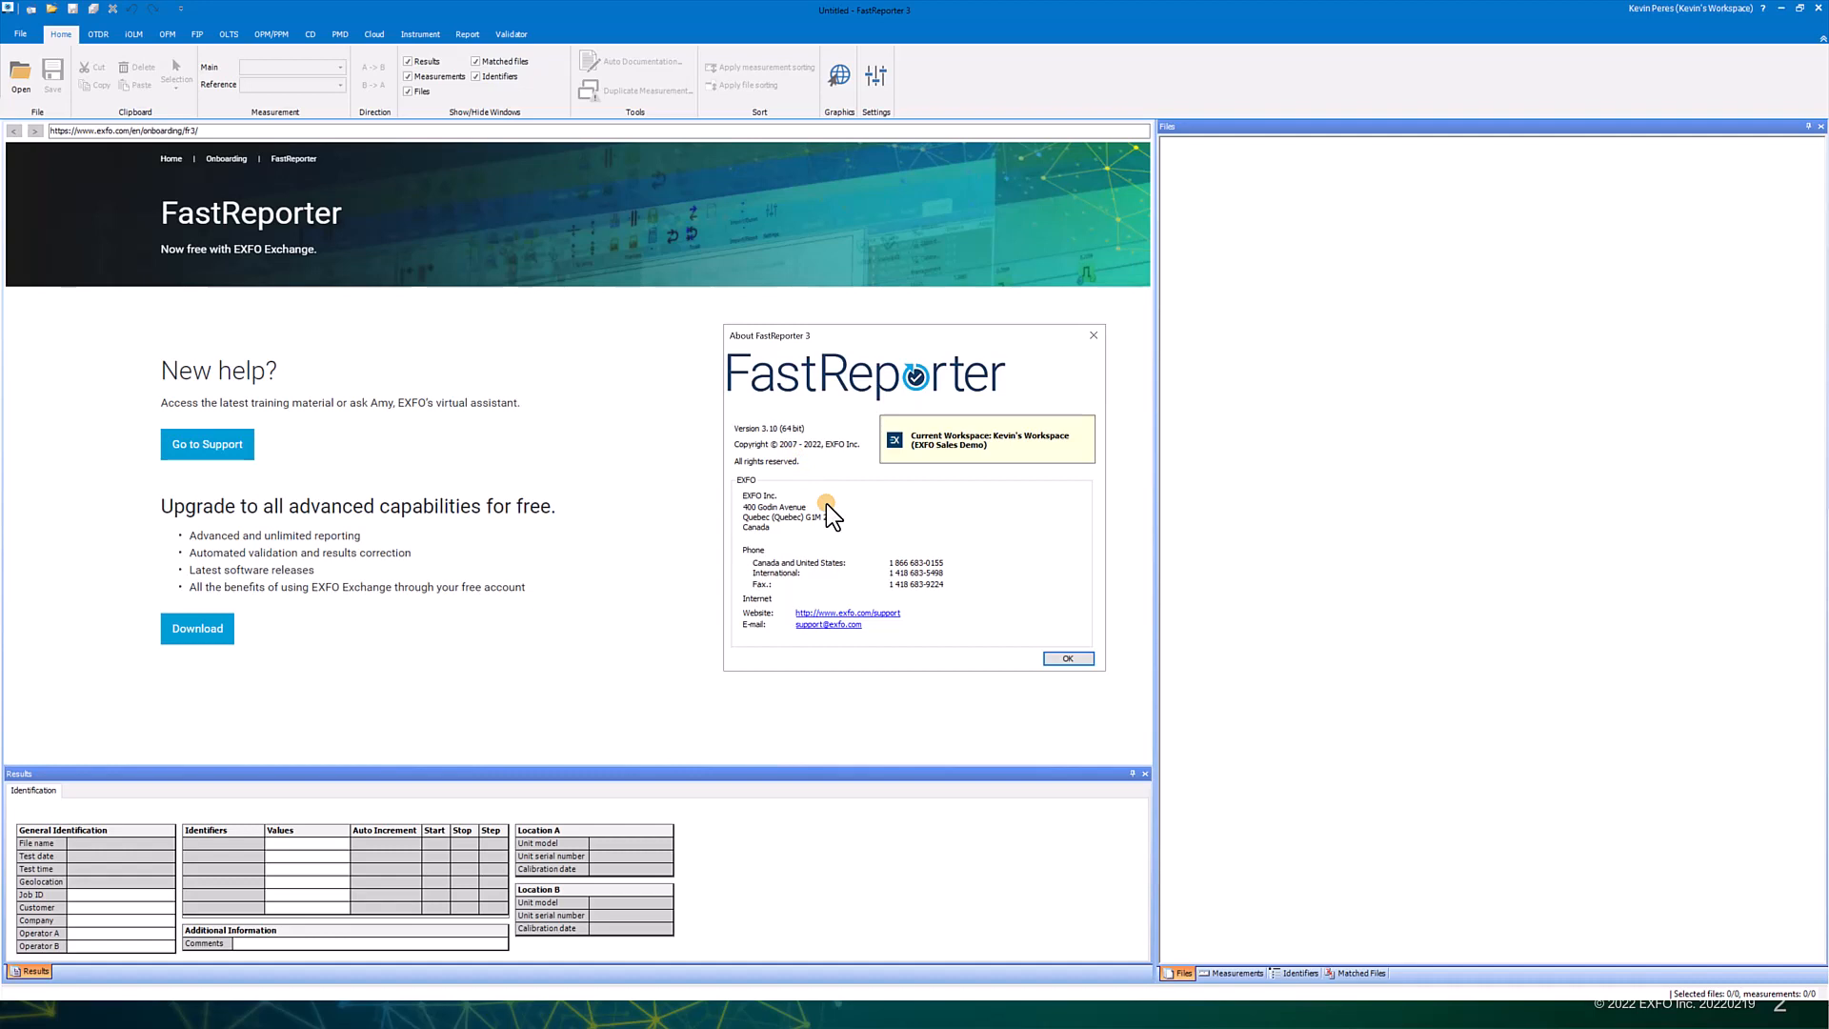
click(1067, 657)
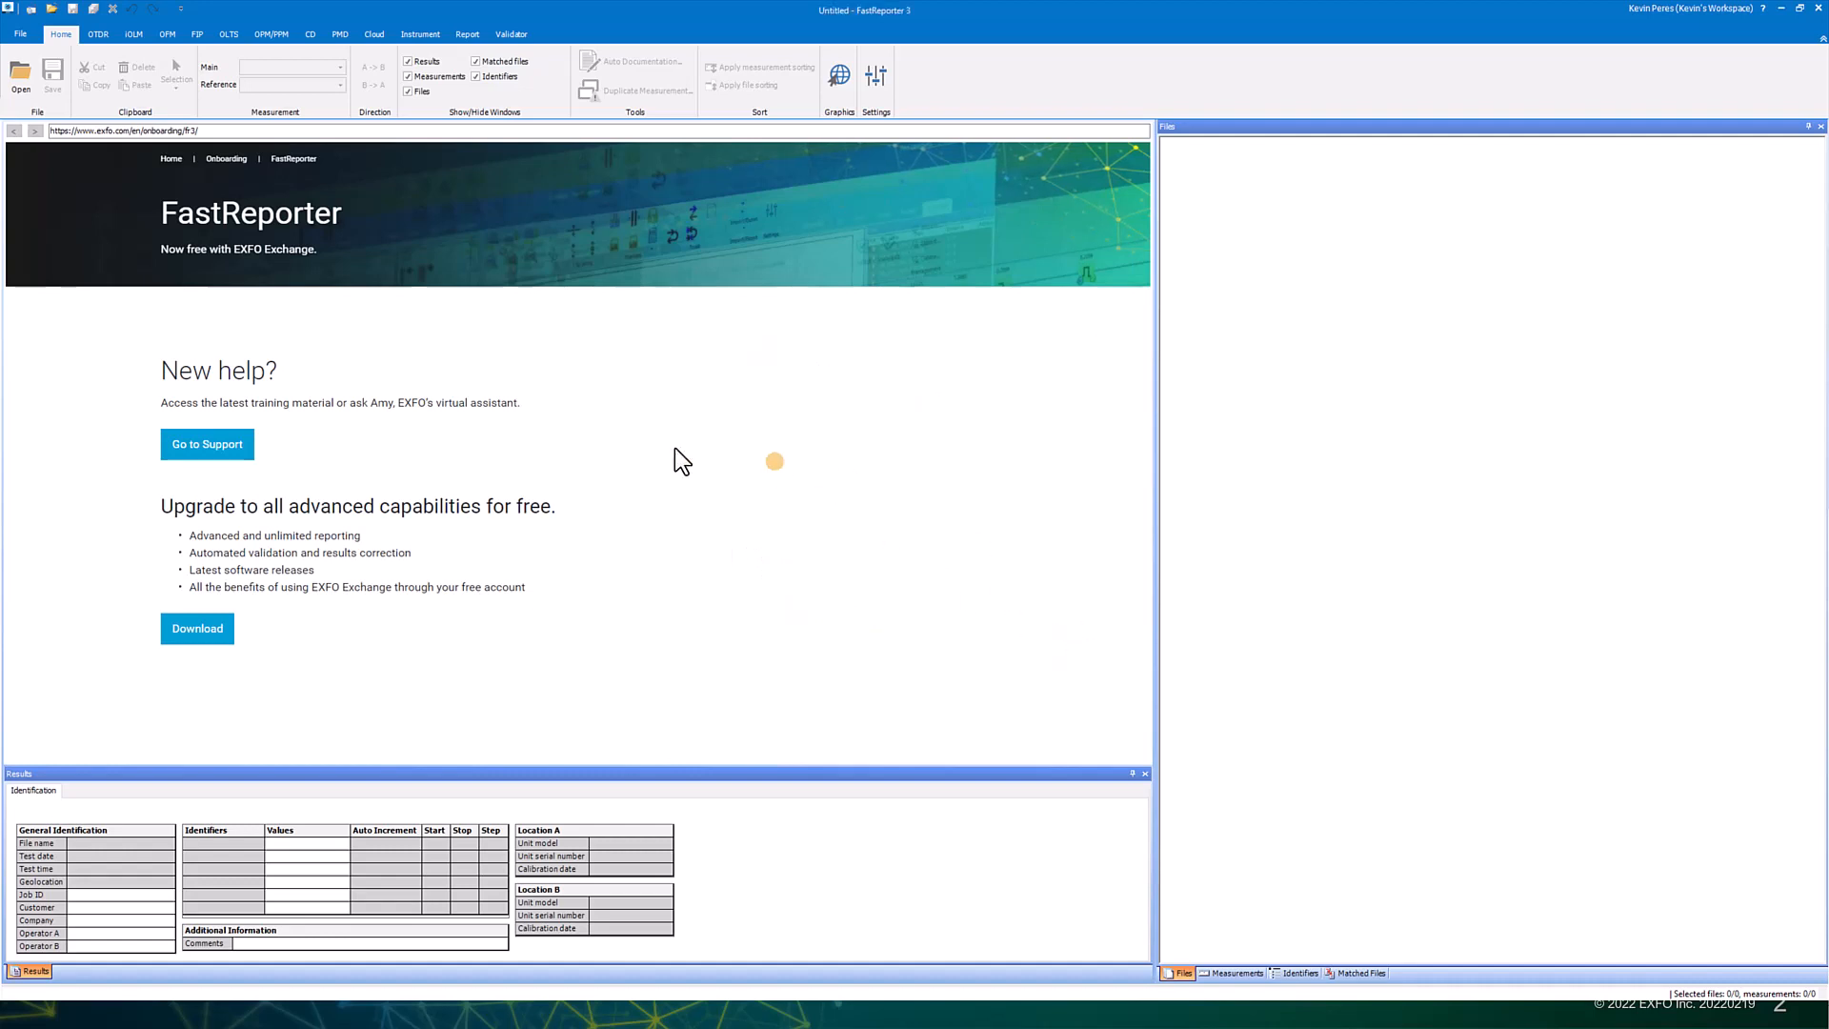
mouse_move(855, 587)
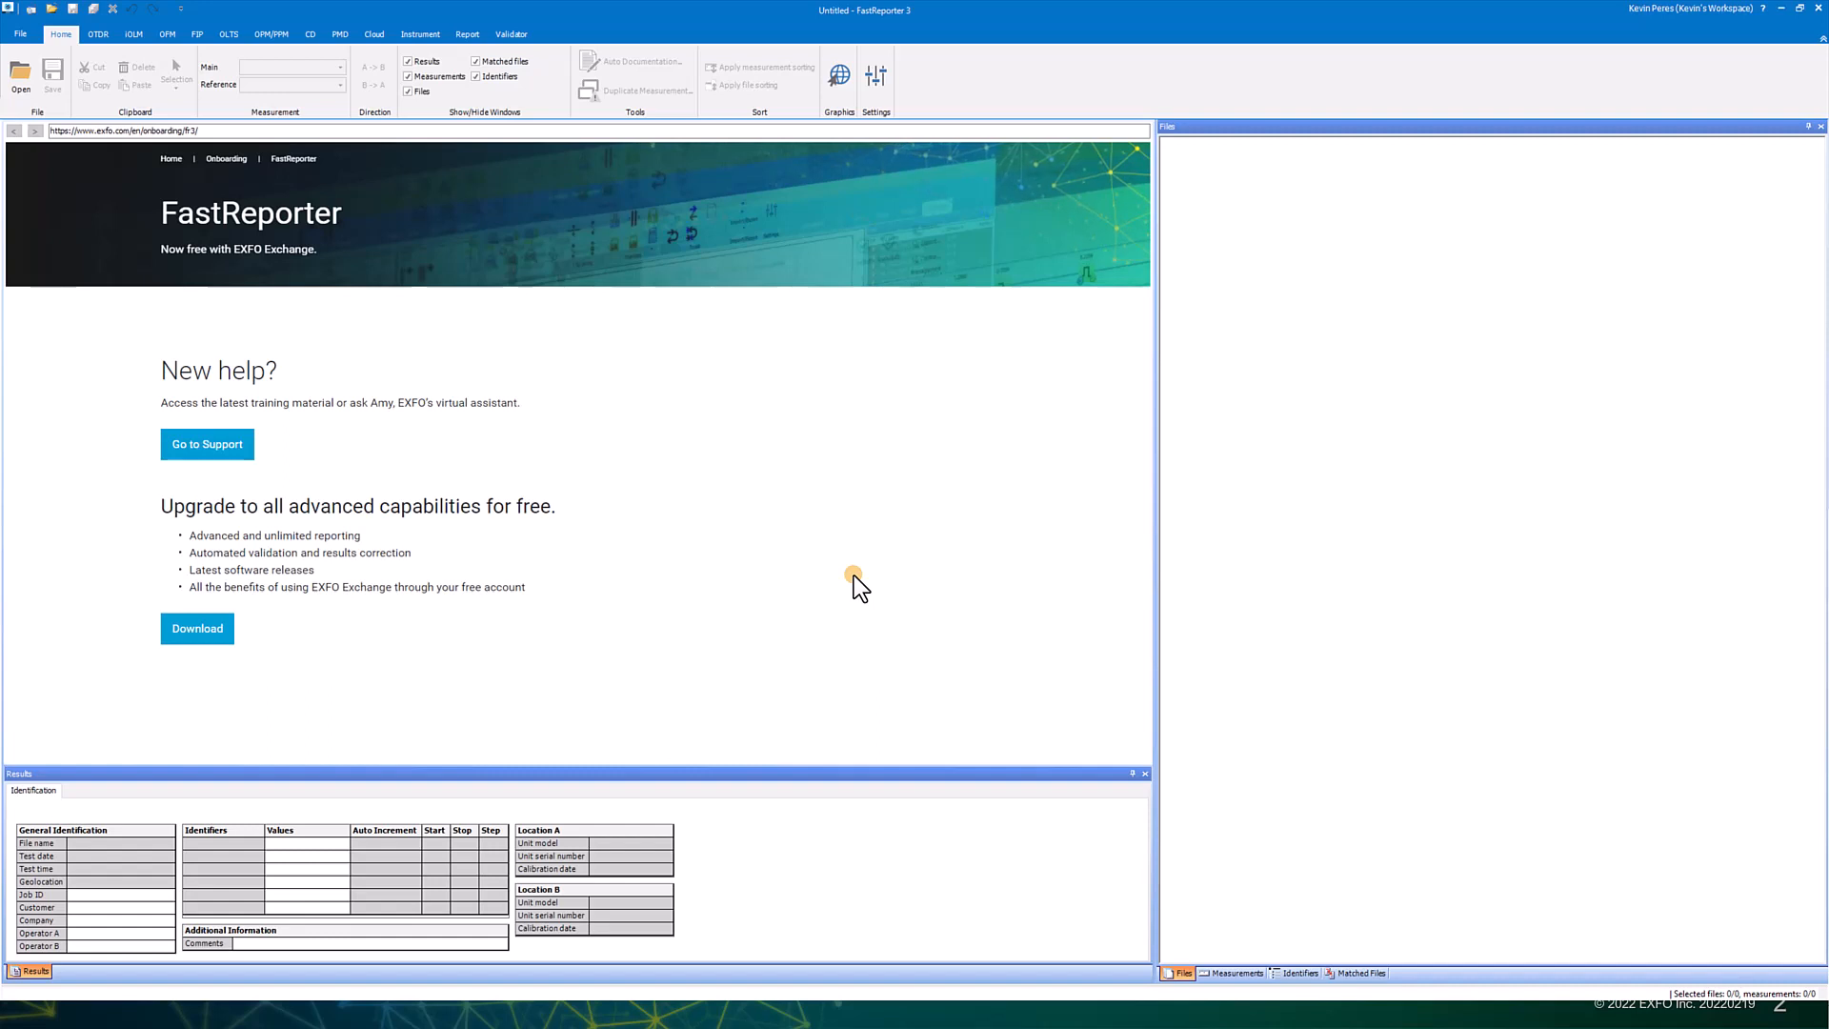
mouse_move(964, 719)
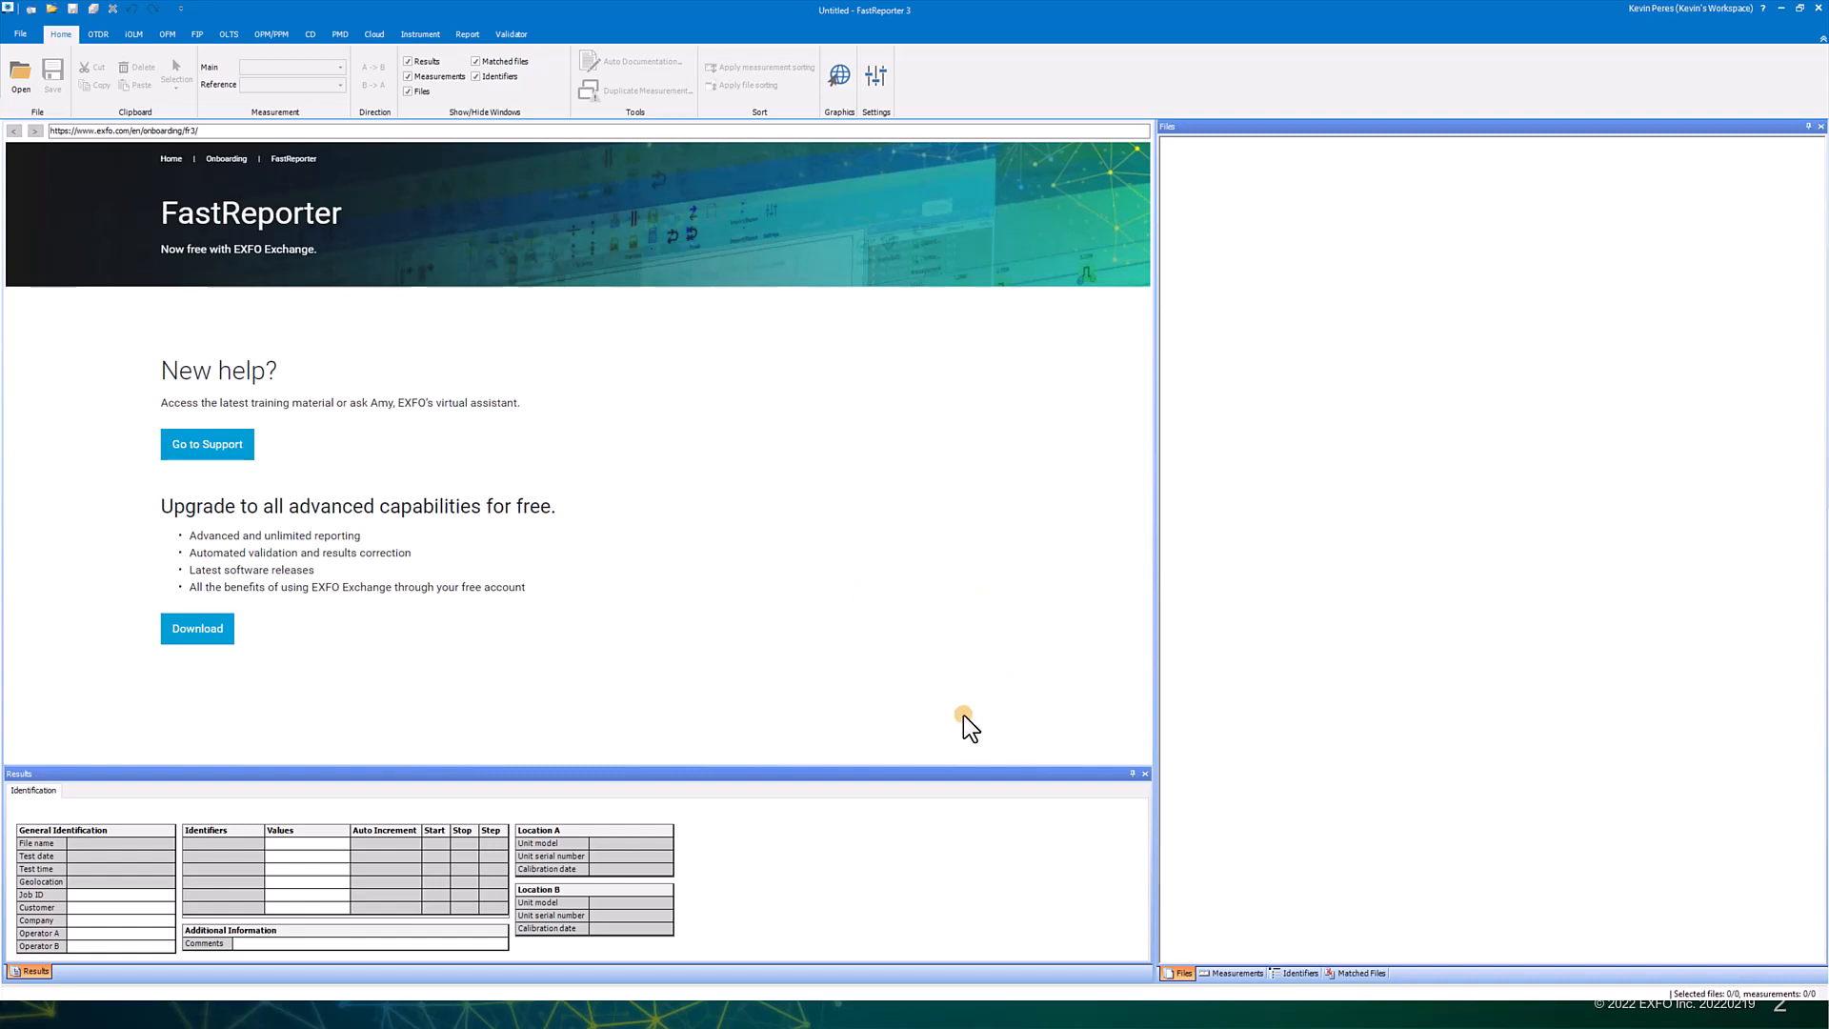
mouse_move(1000, 714)
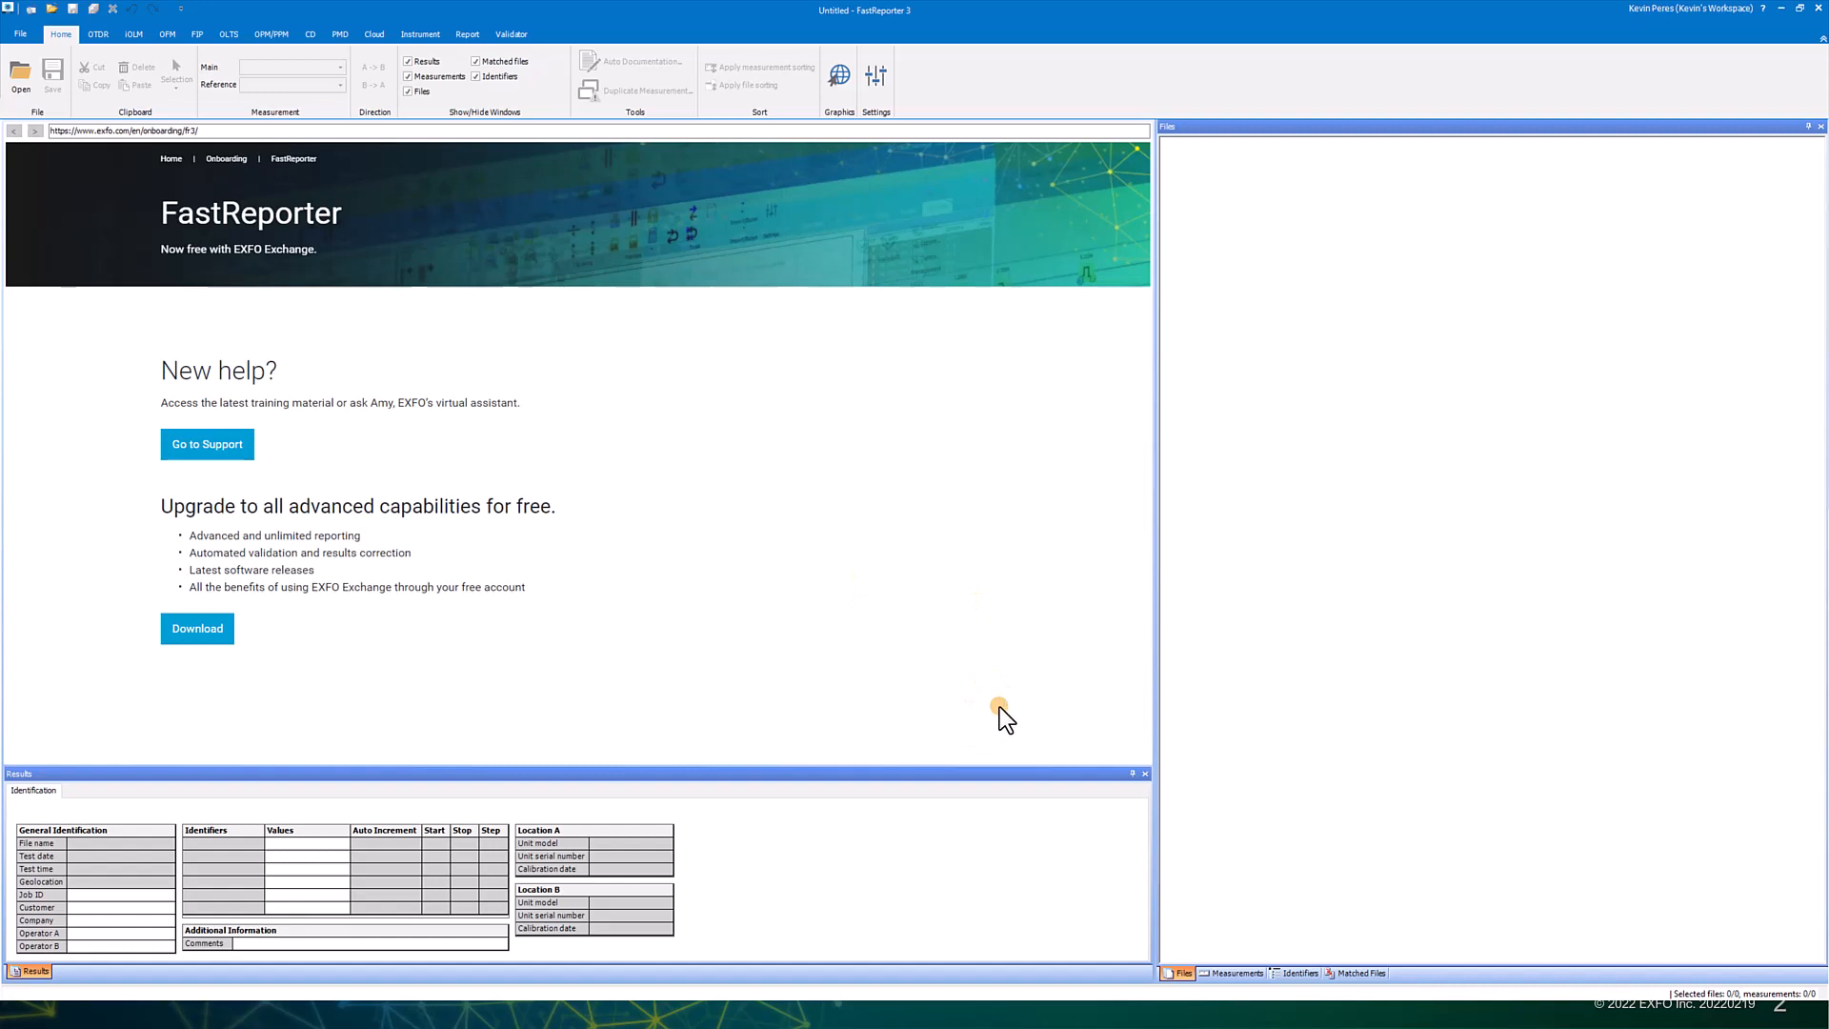
- In the remote Optical Explorer unit, view the About page (software 2.0.1.22321.10) under Settings and return
click(11, 1013)
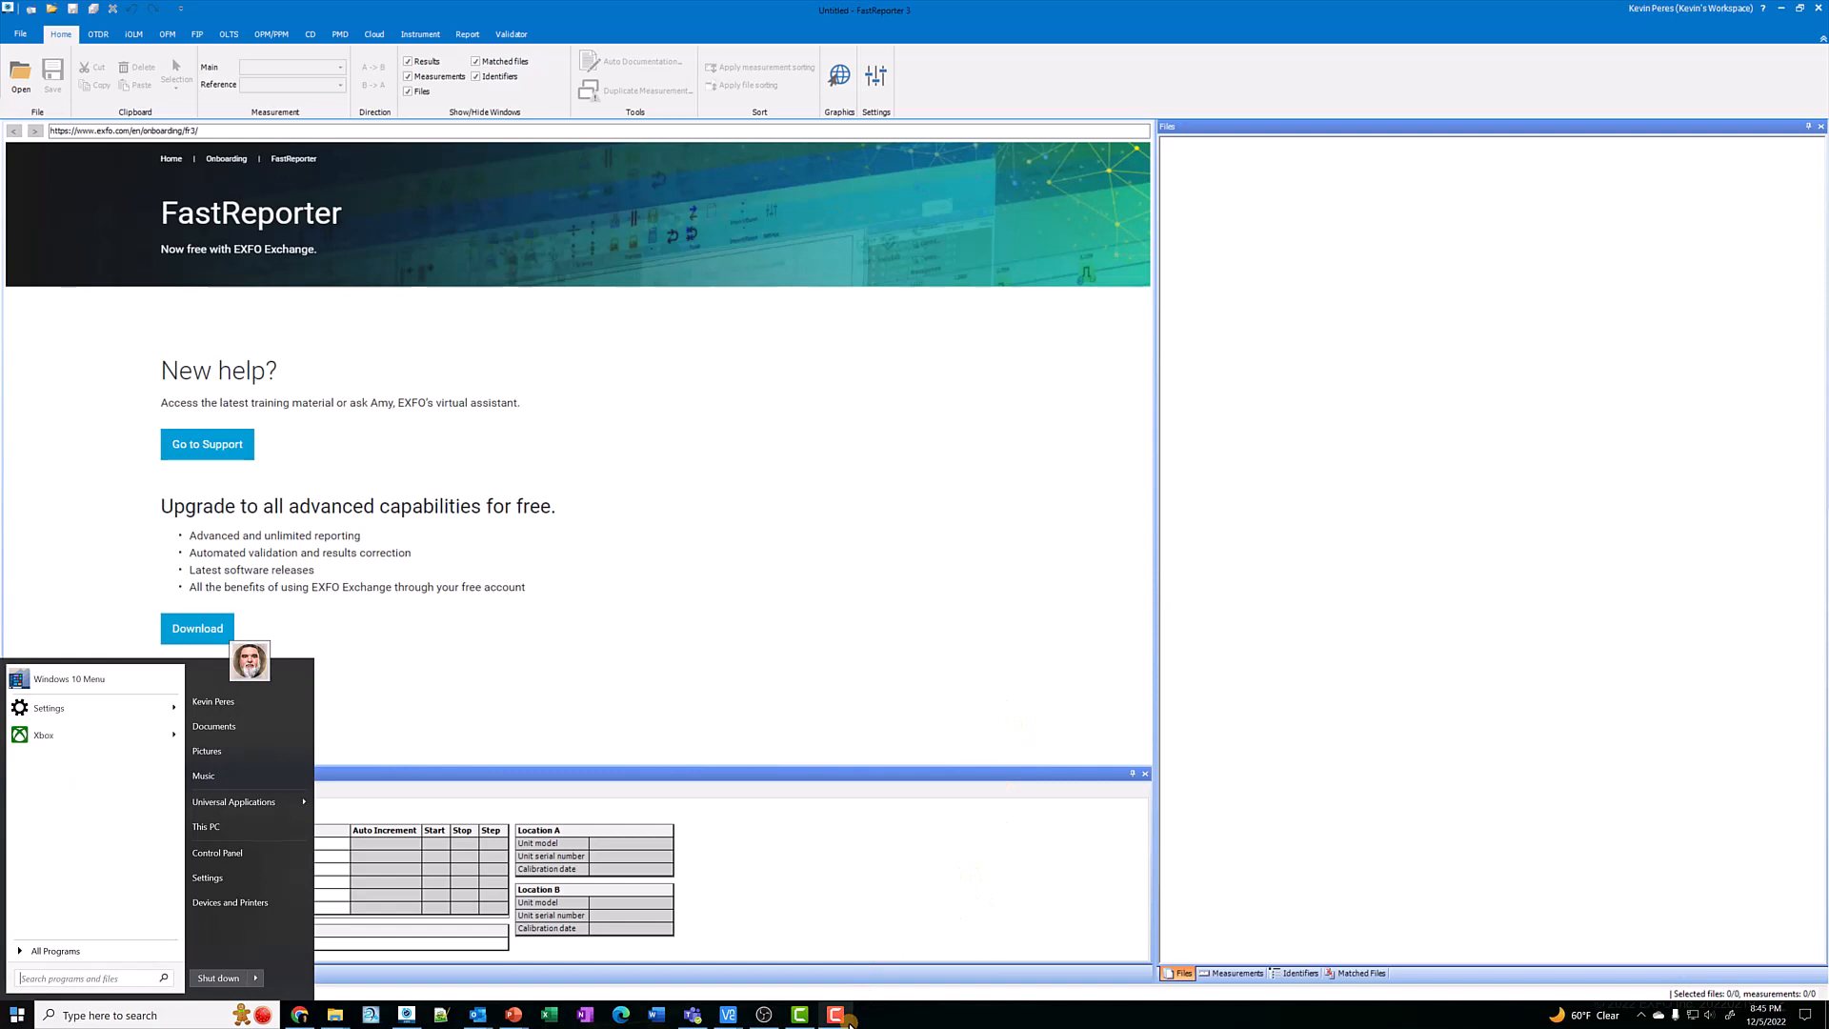
mouse_move(725, 1014)
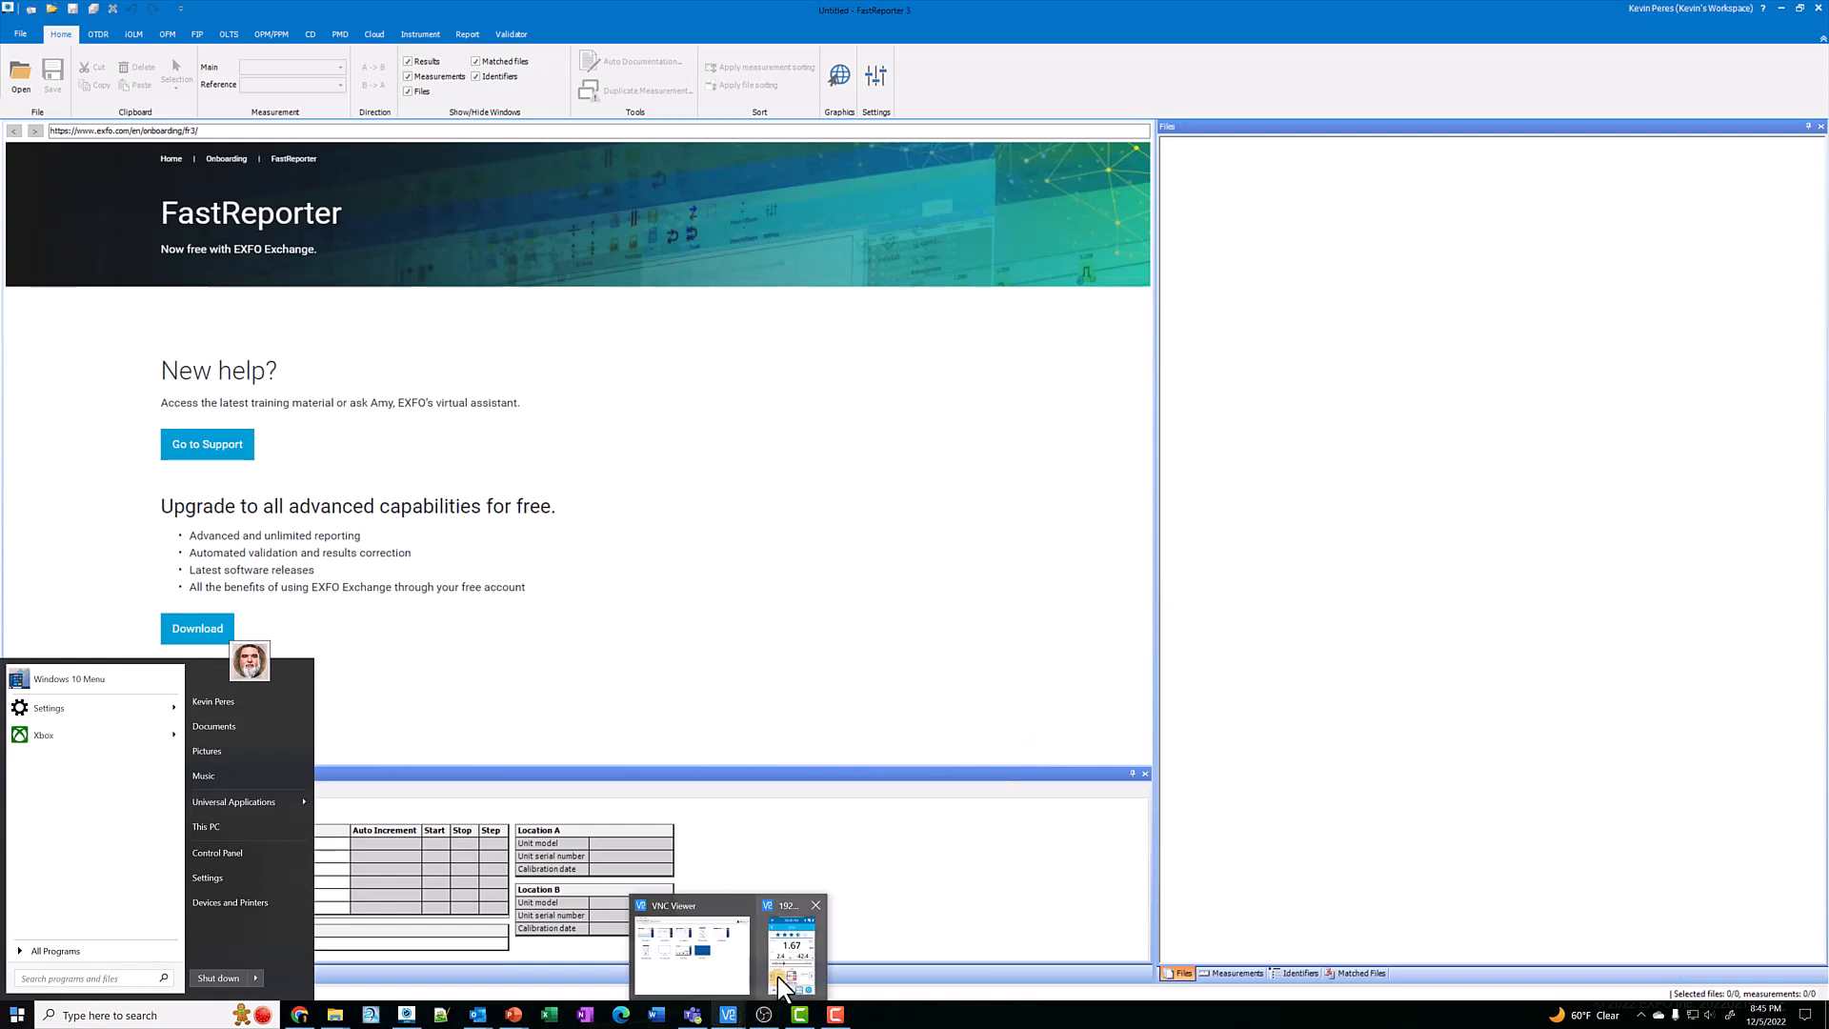
click(792, 944)
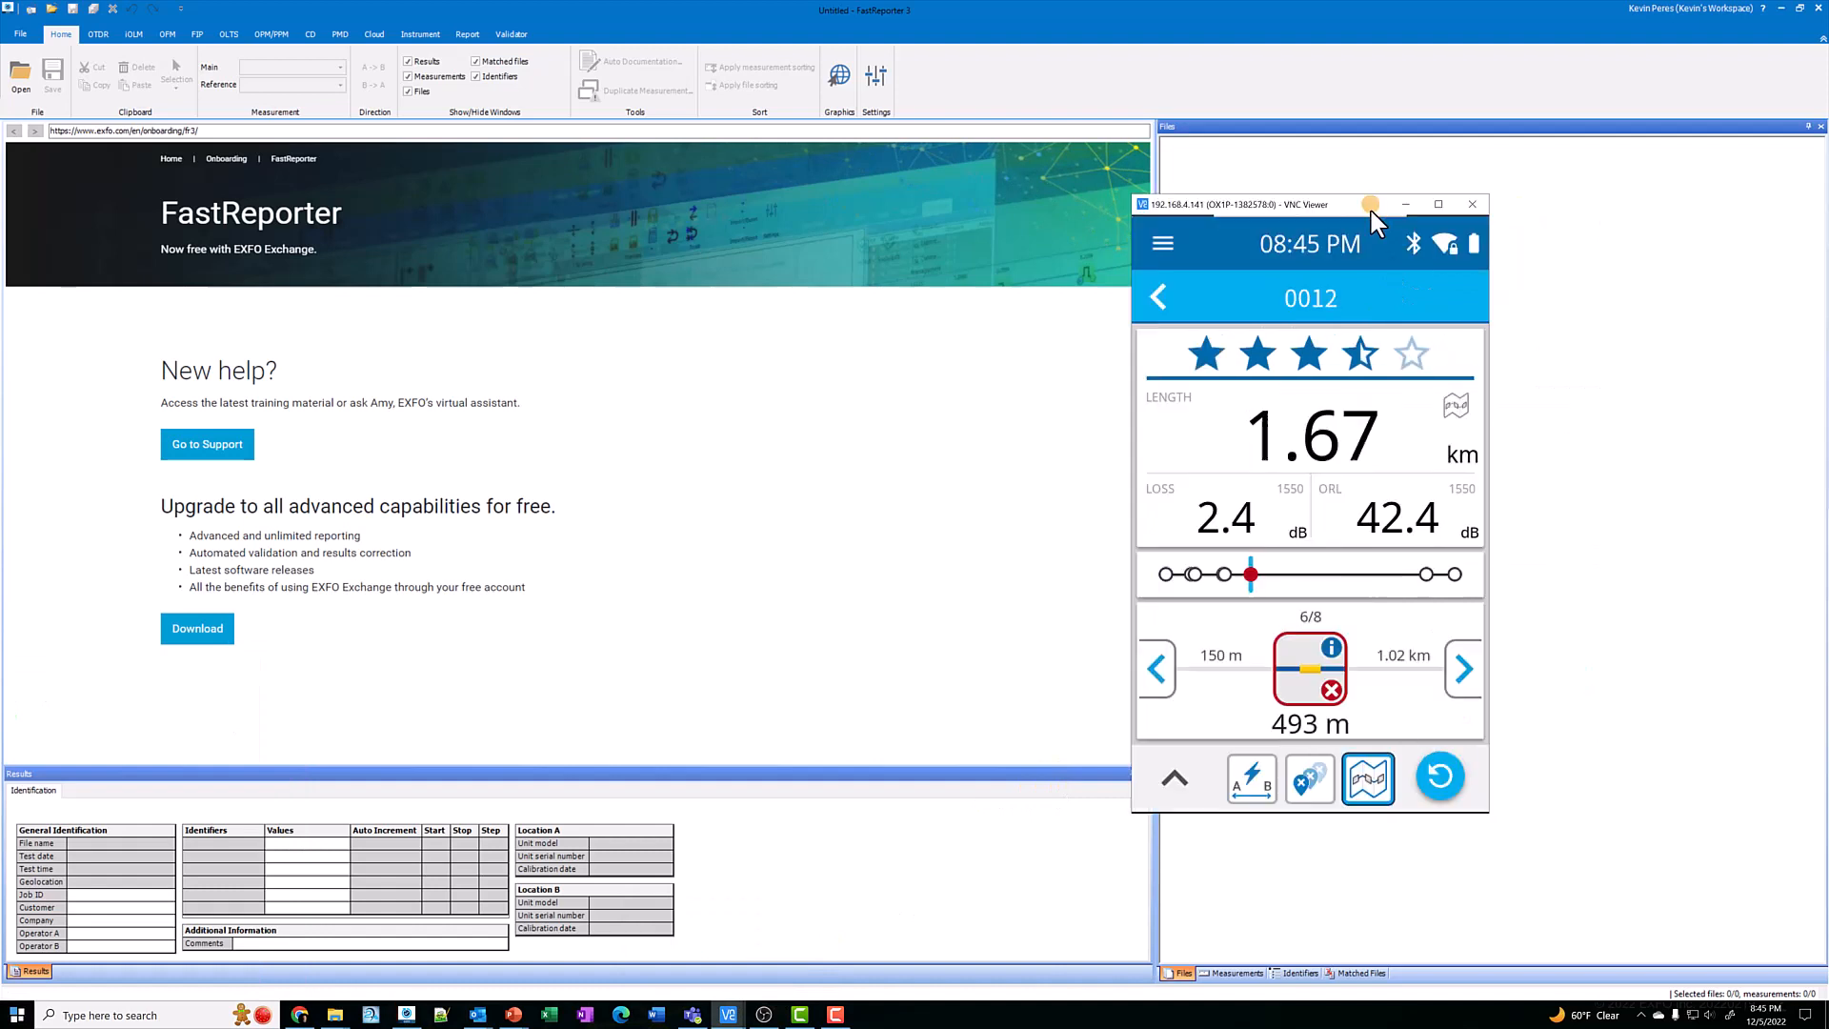
click(1162, 243)
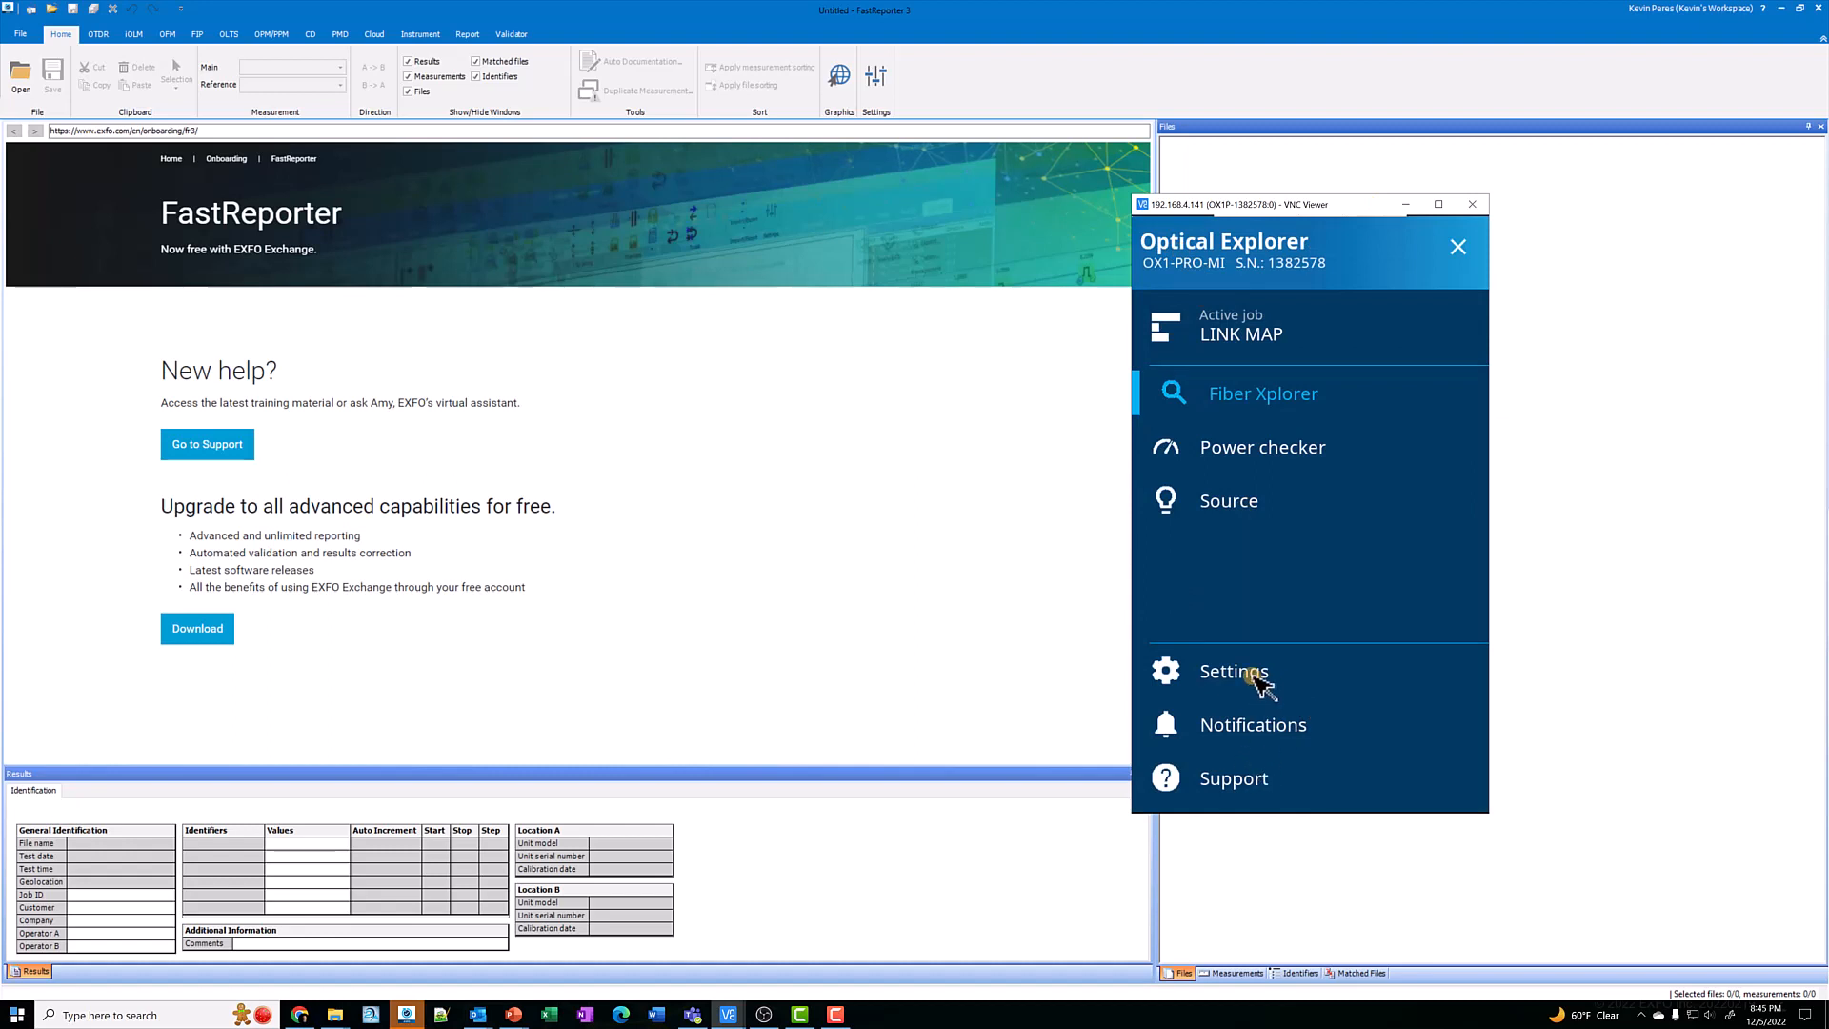
click(1233, 671)
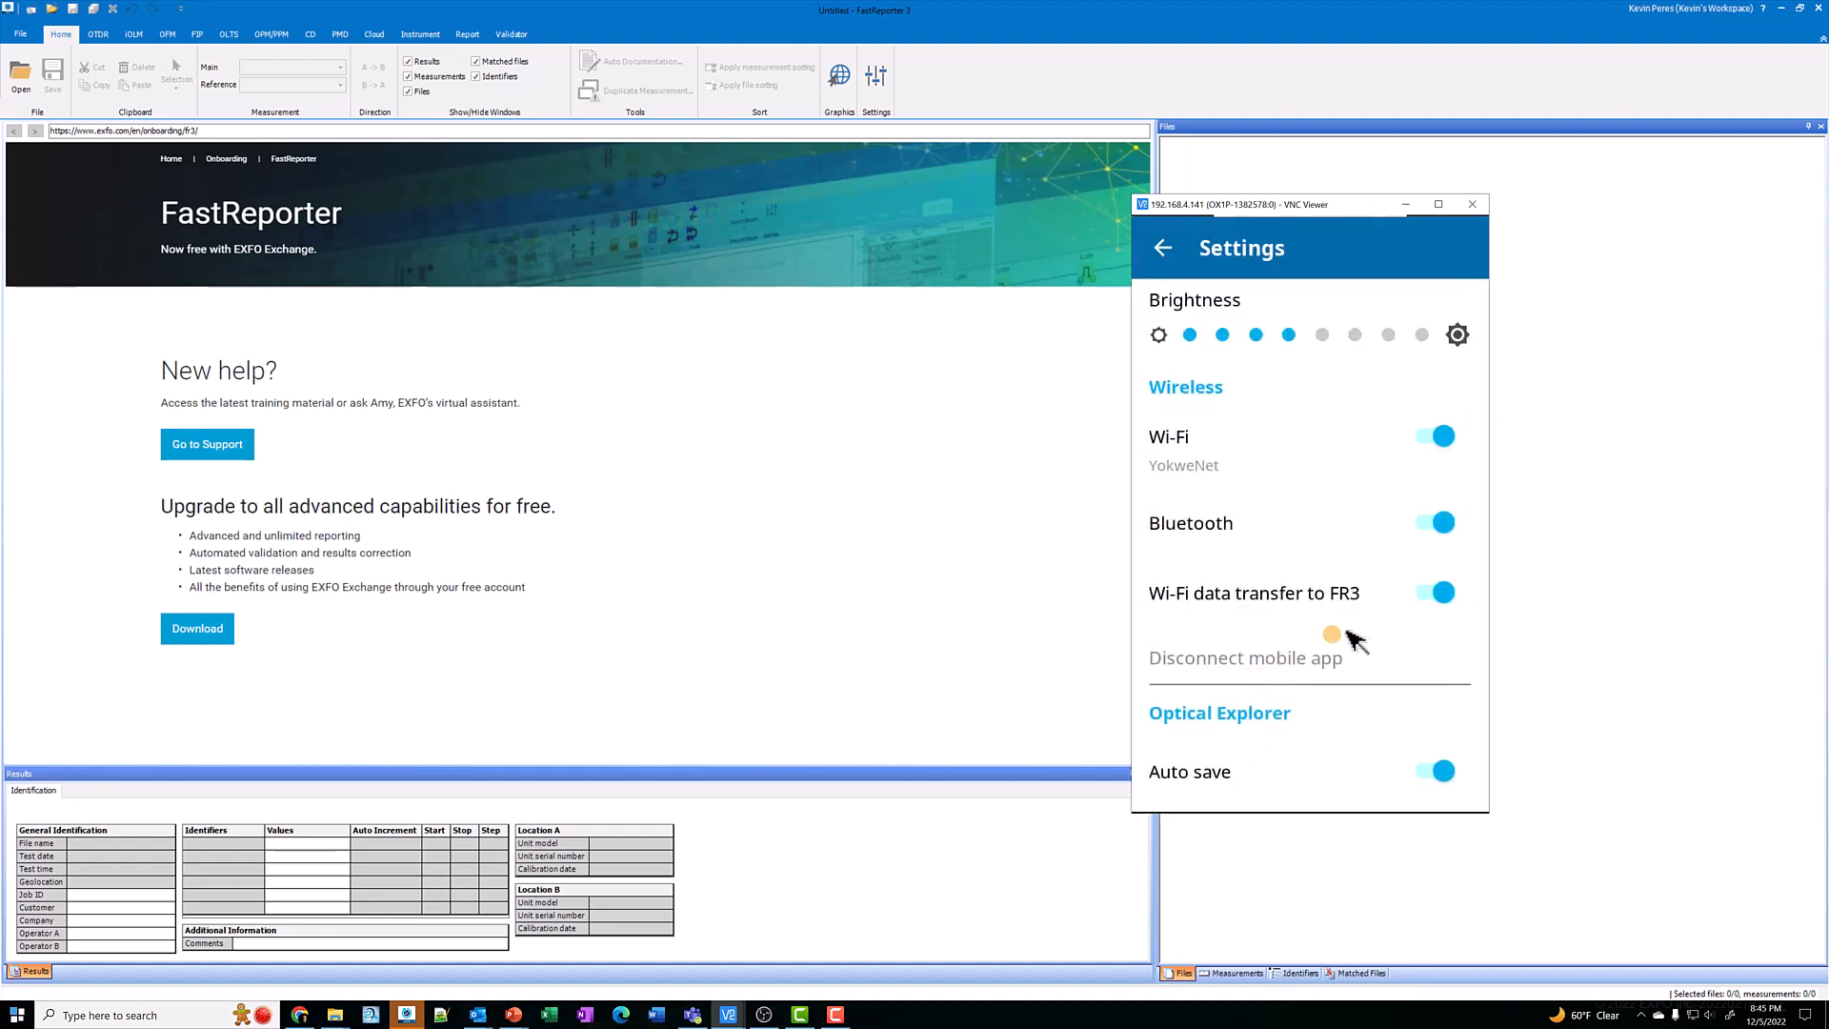
scroll(down, 3)
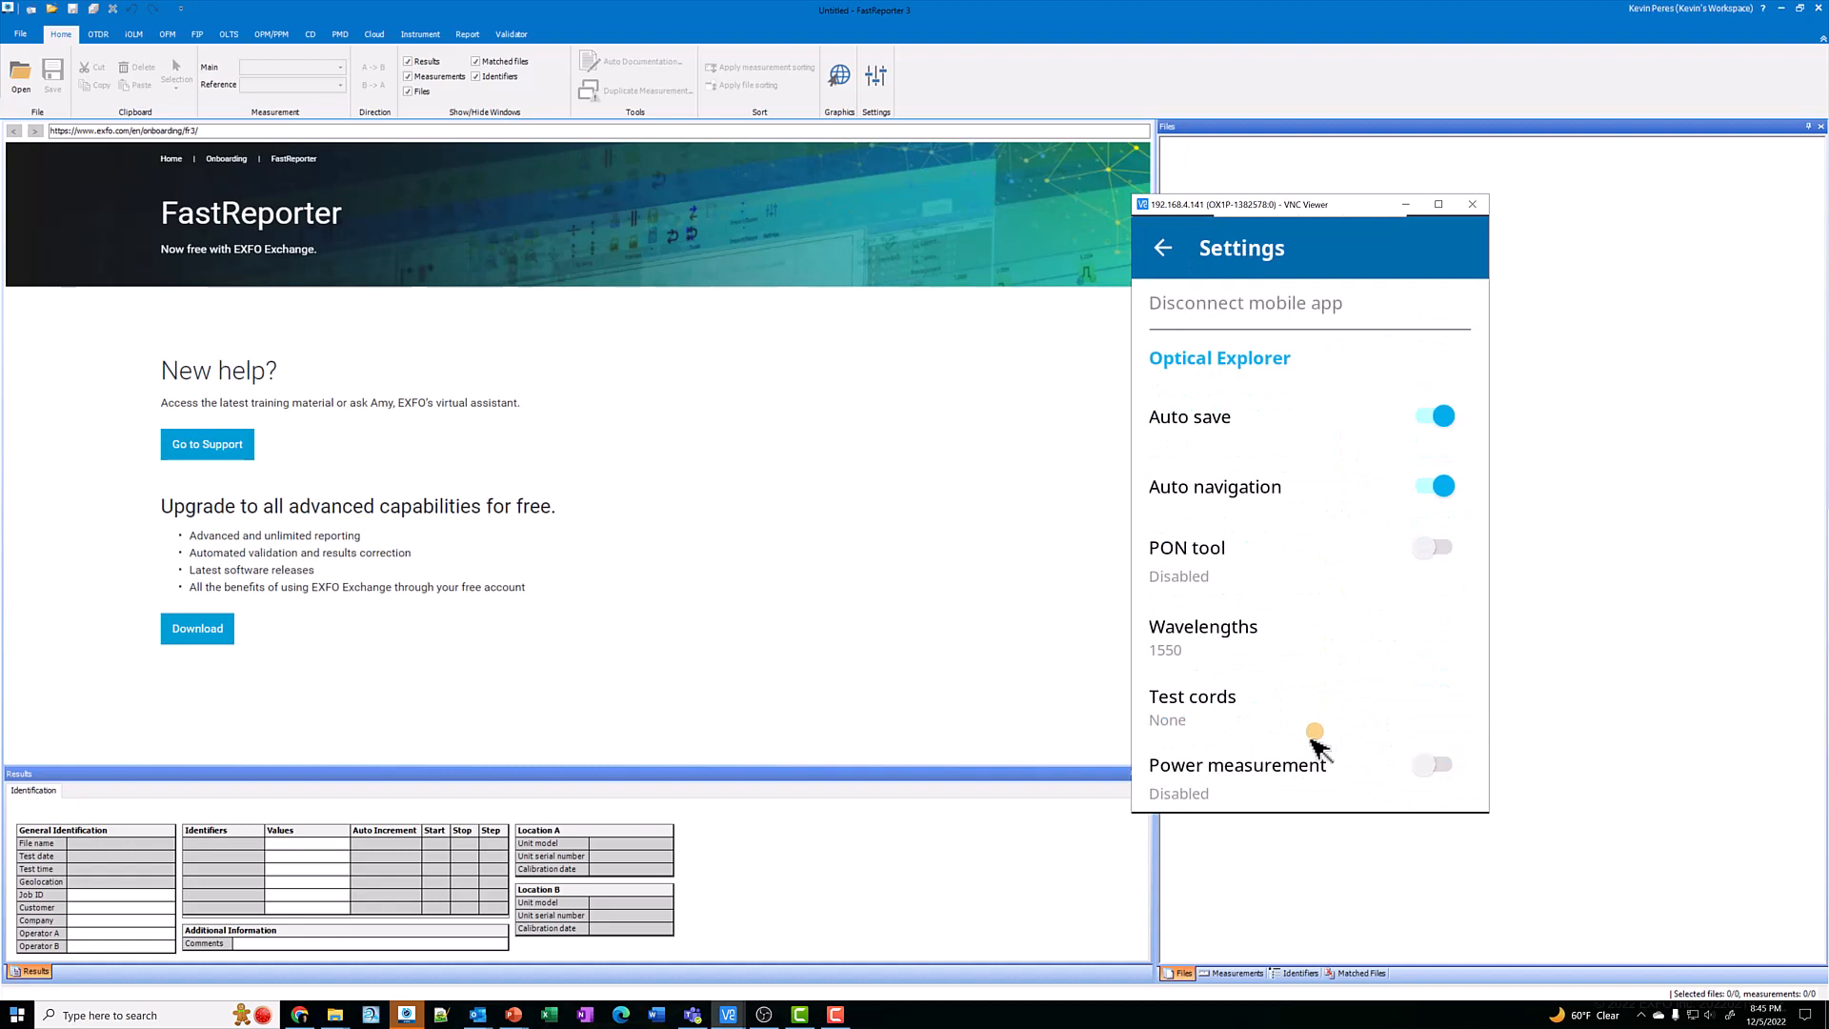
scroll(down, 3)
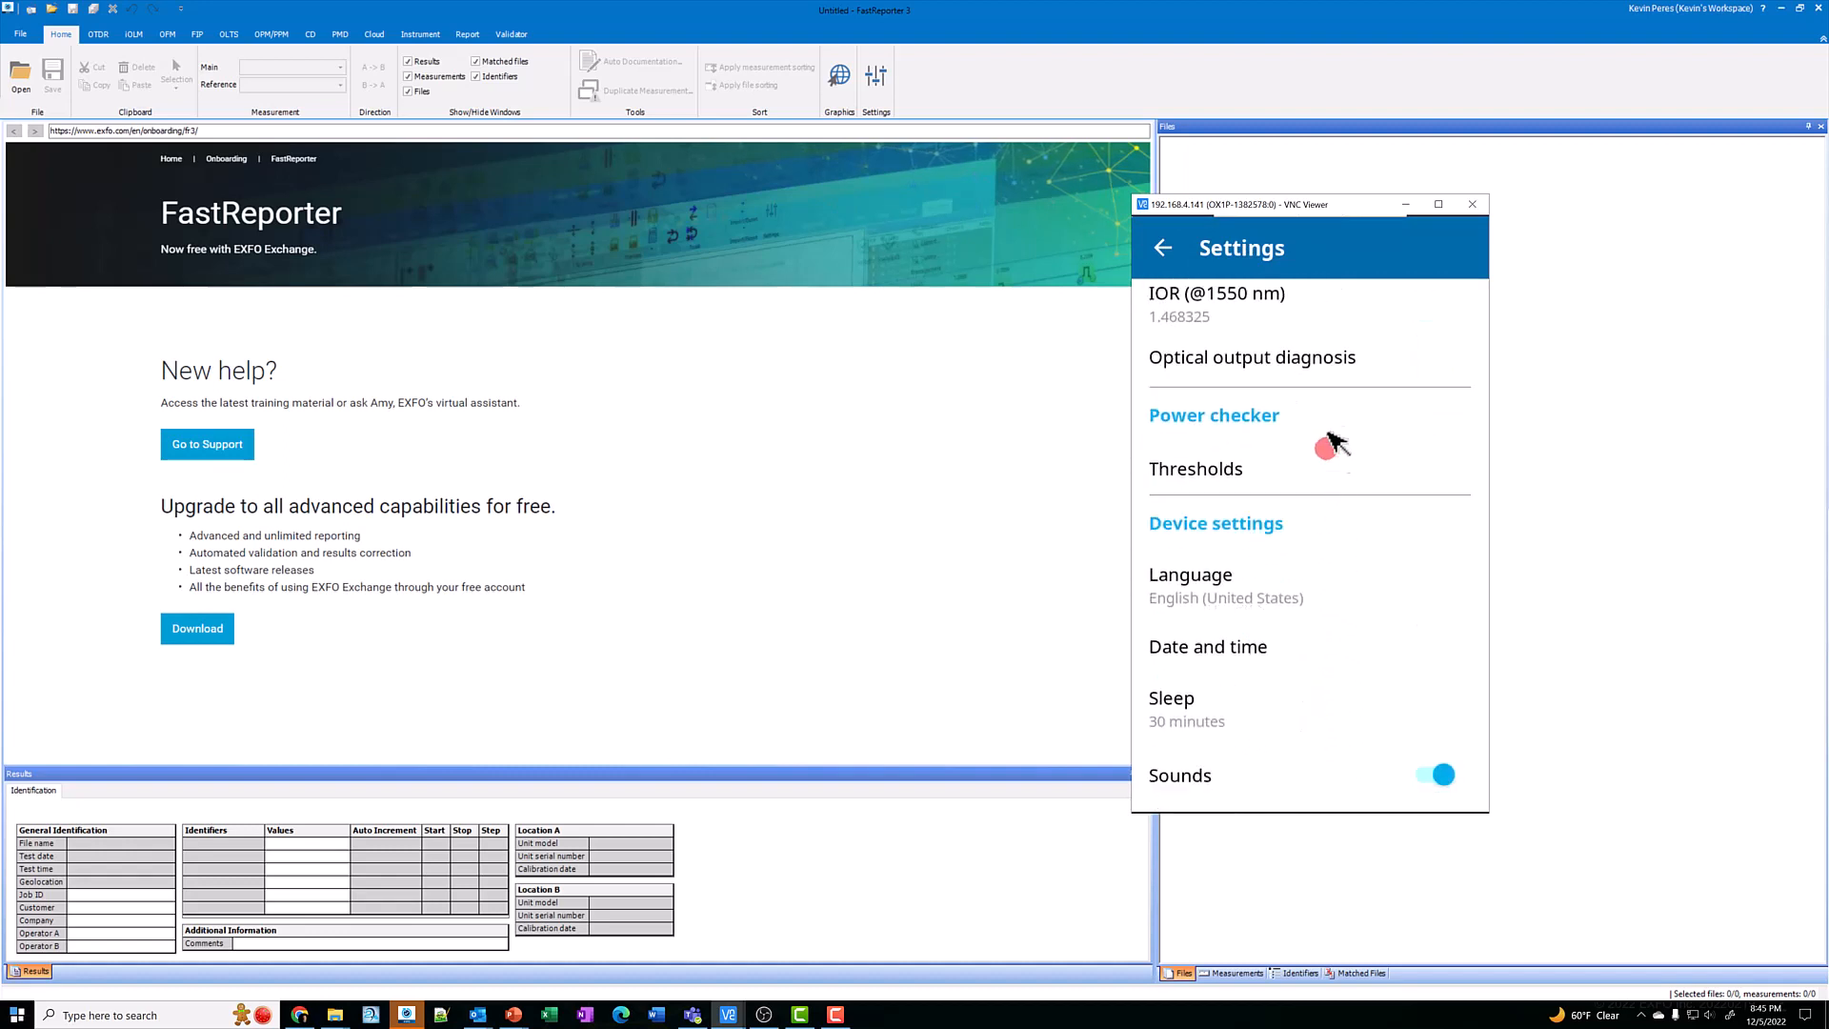
scroll(down, 3)
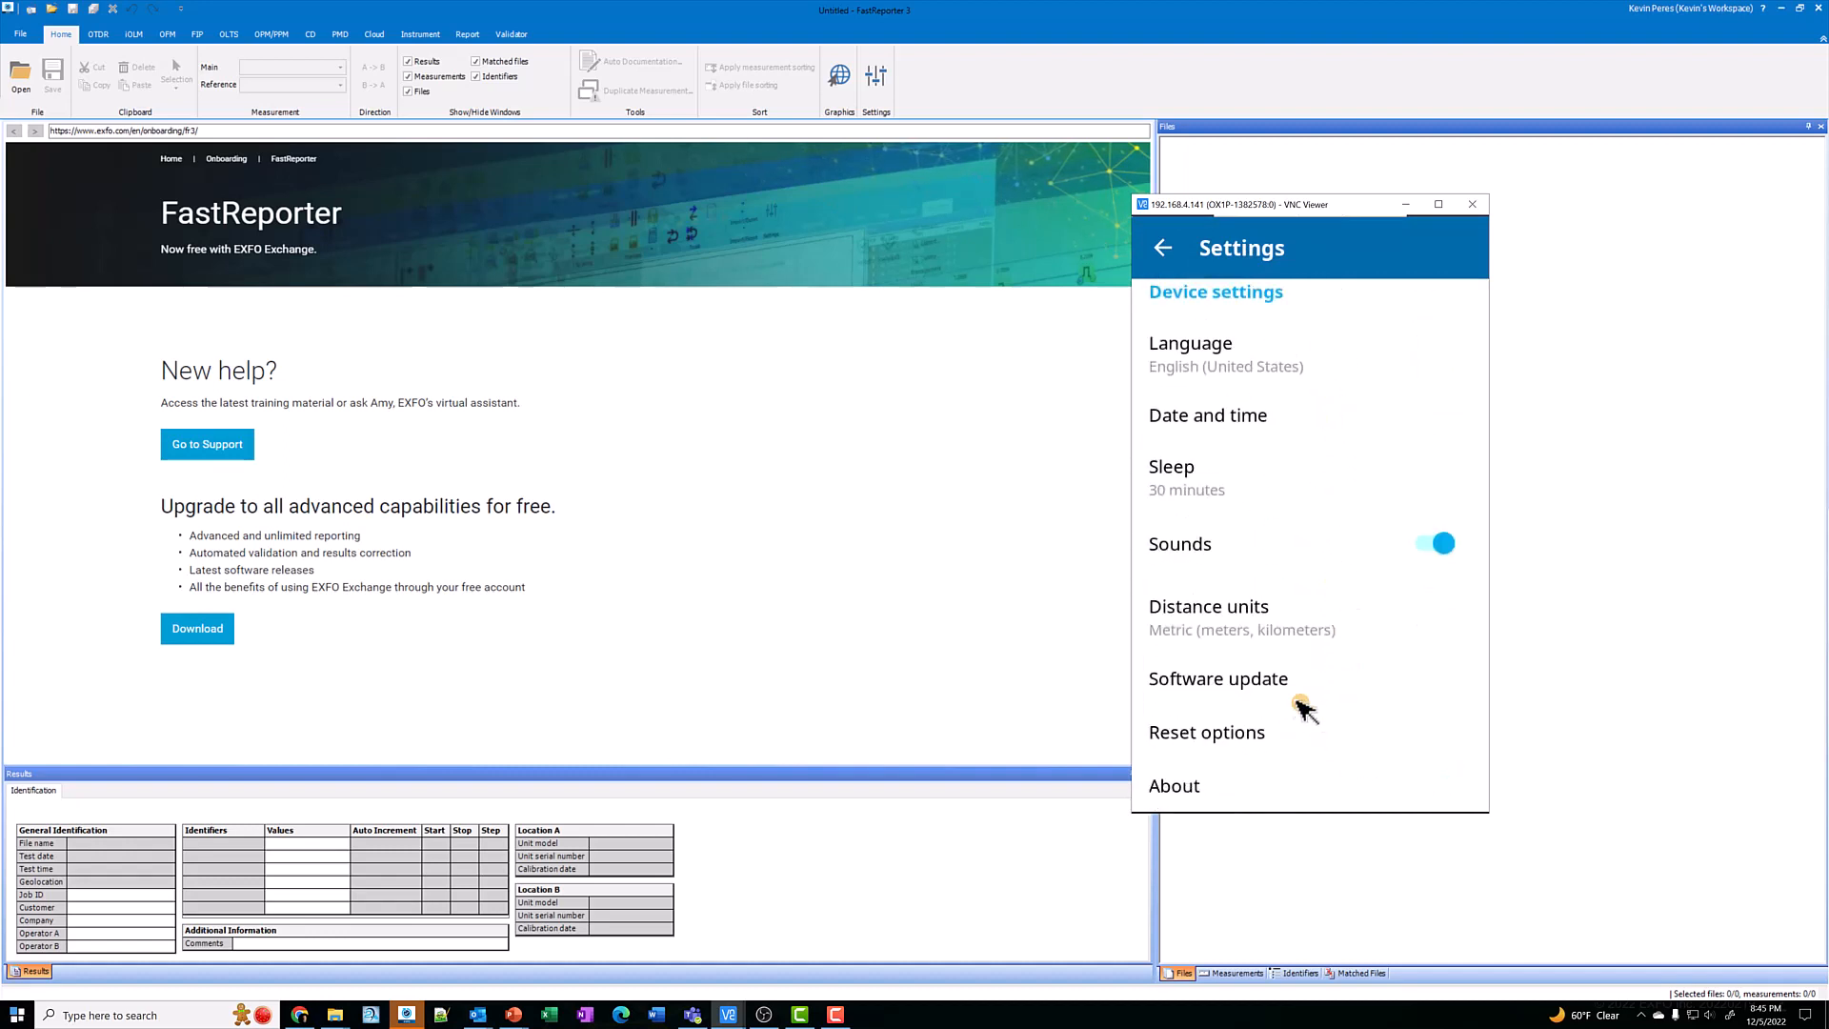
click(1176, 785)
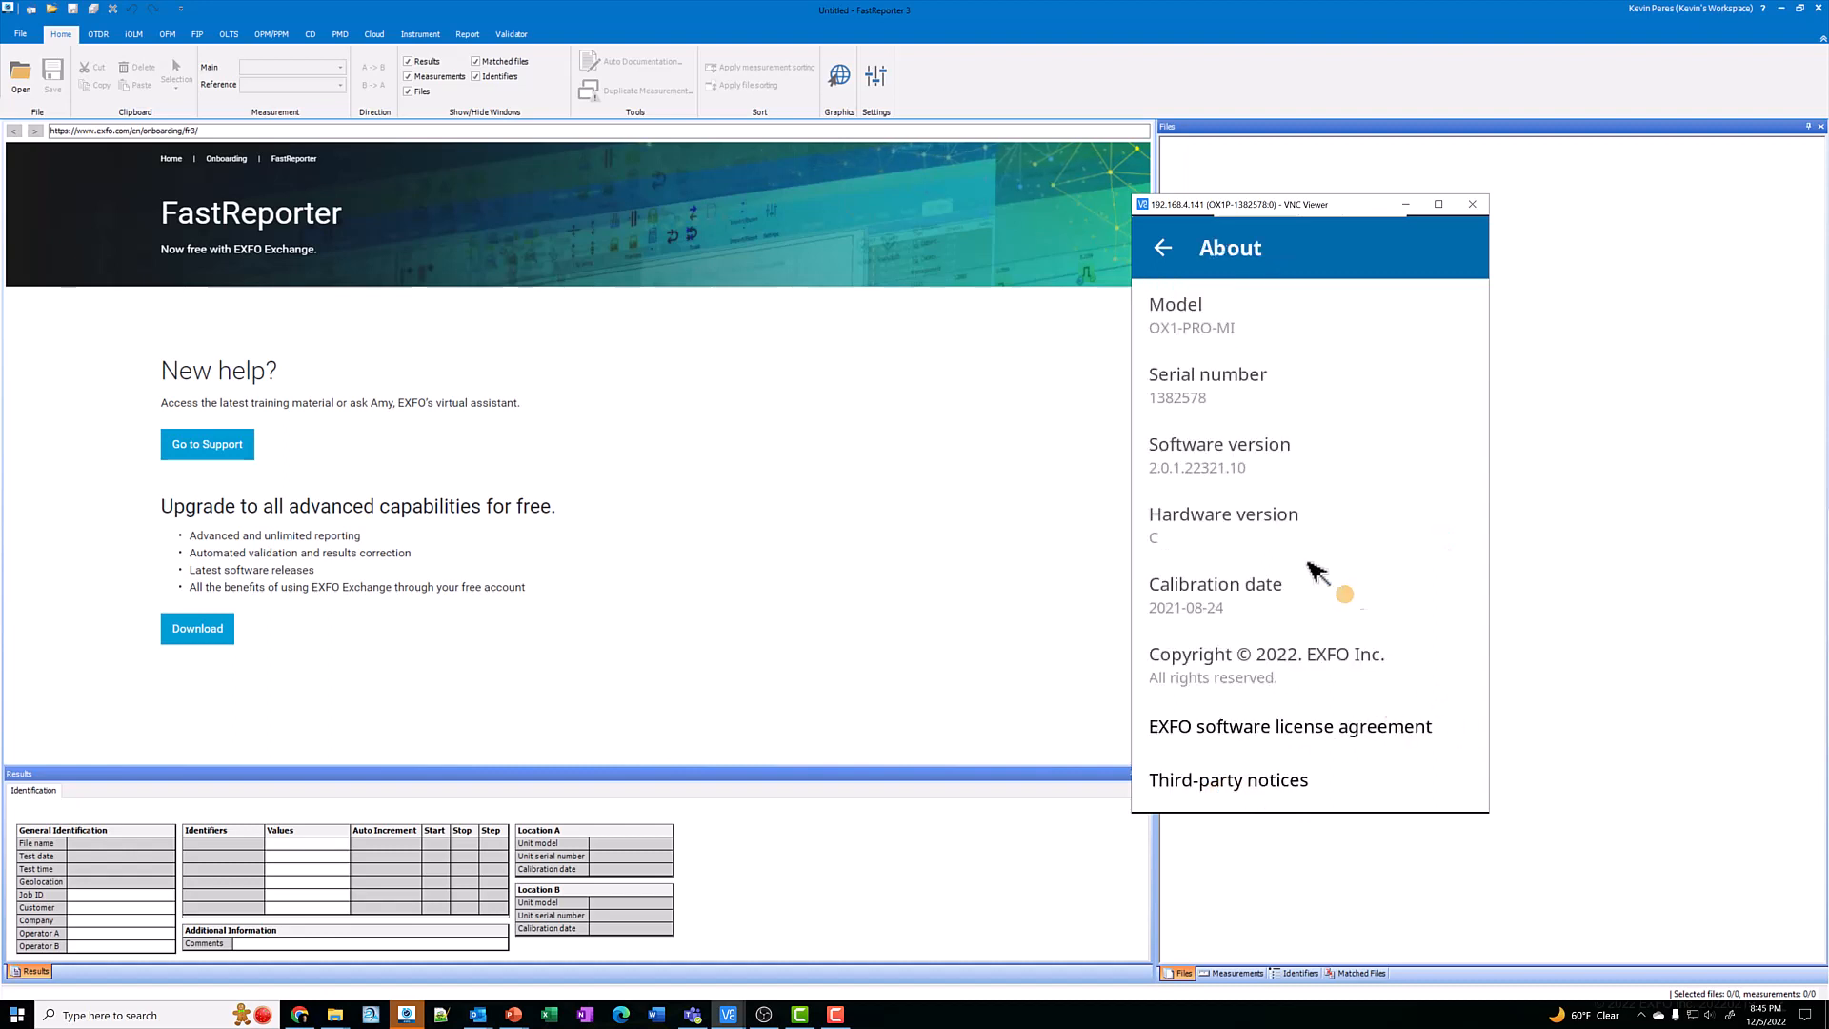
mouse_move(1196, 495)
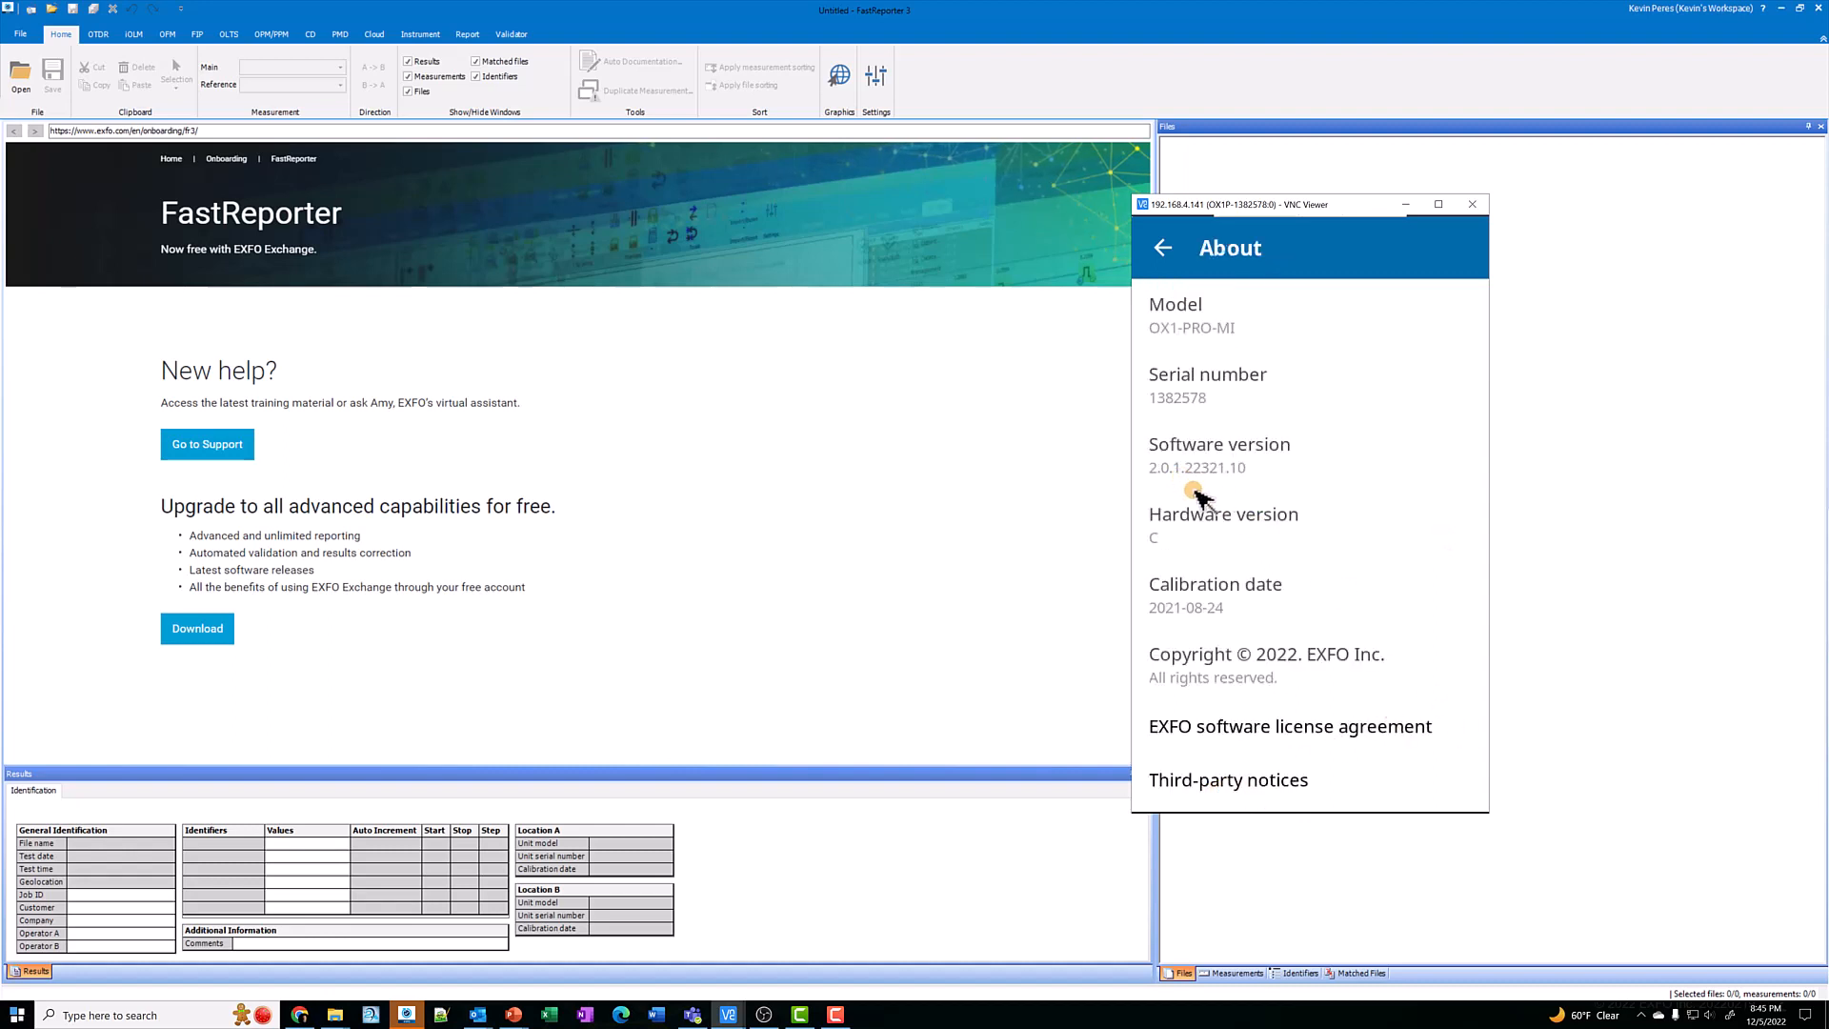
mouse_move(1183, 488)
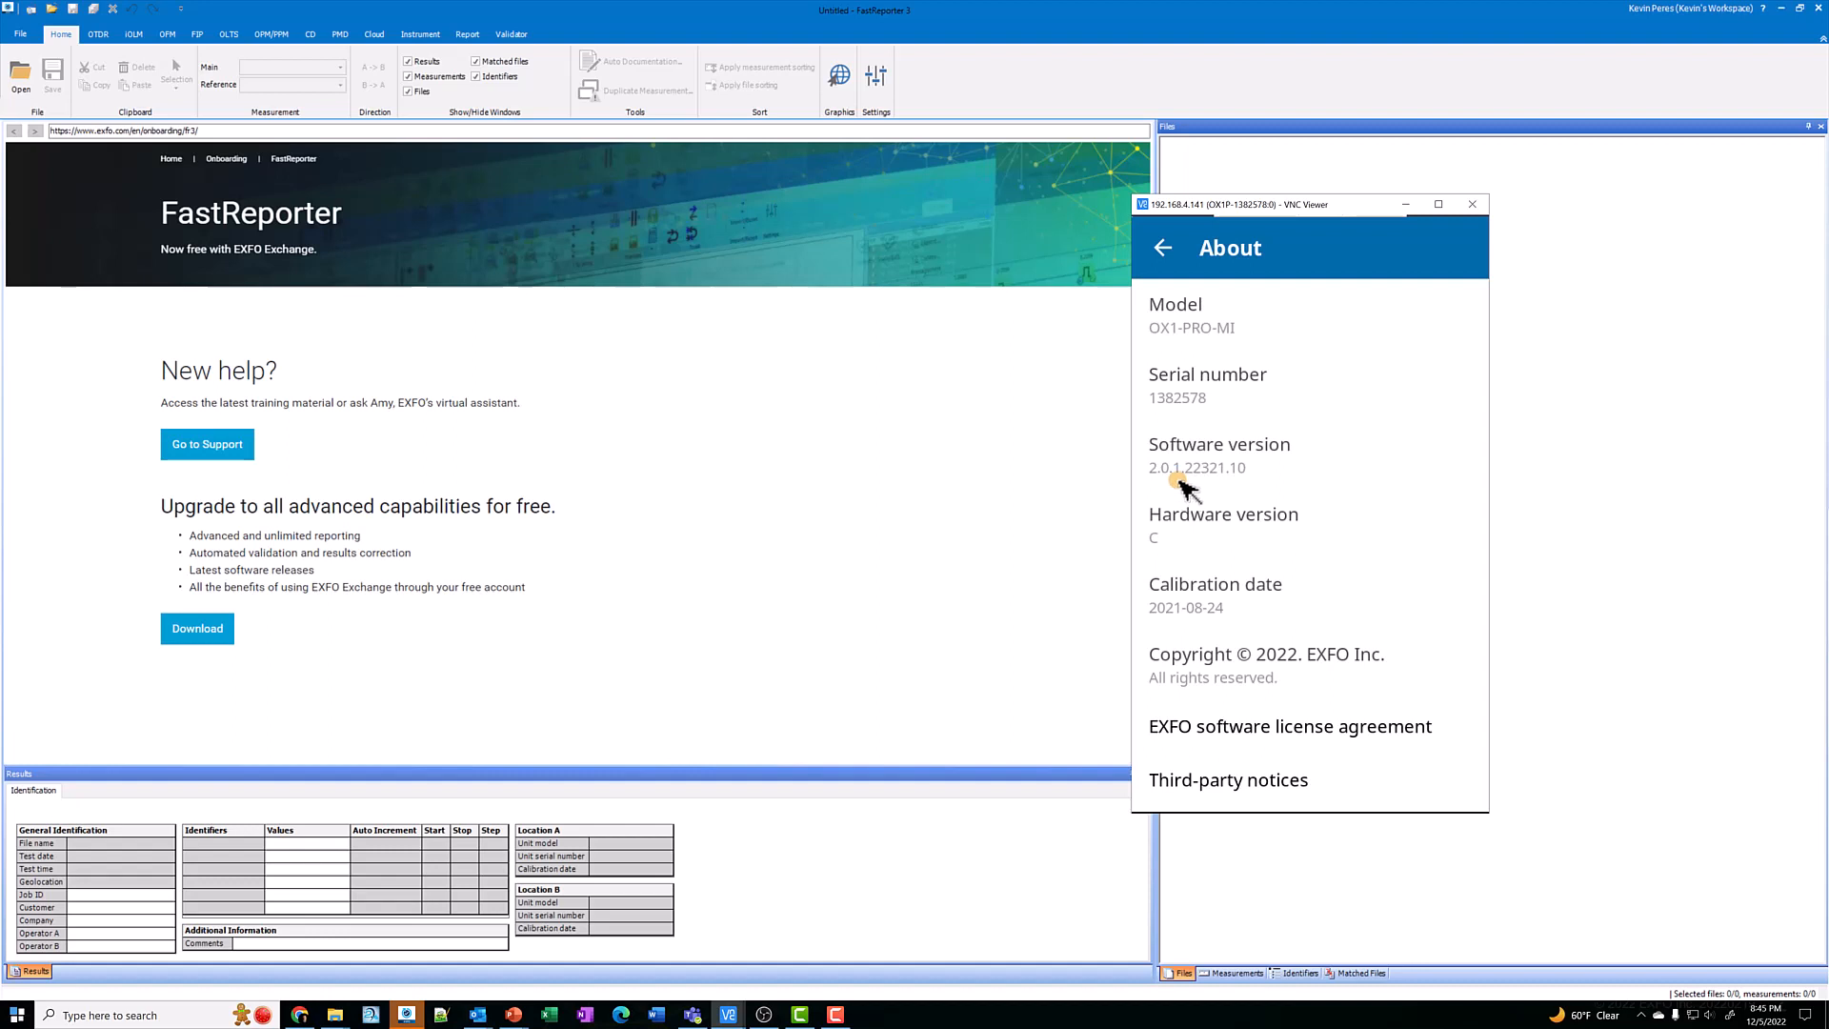
mouse_move(1221, 495)
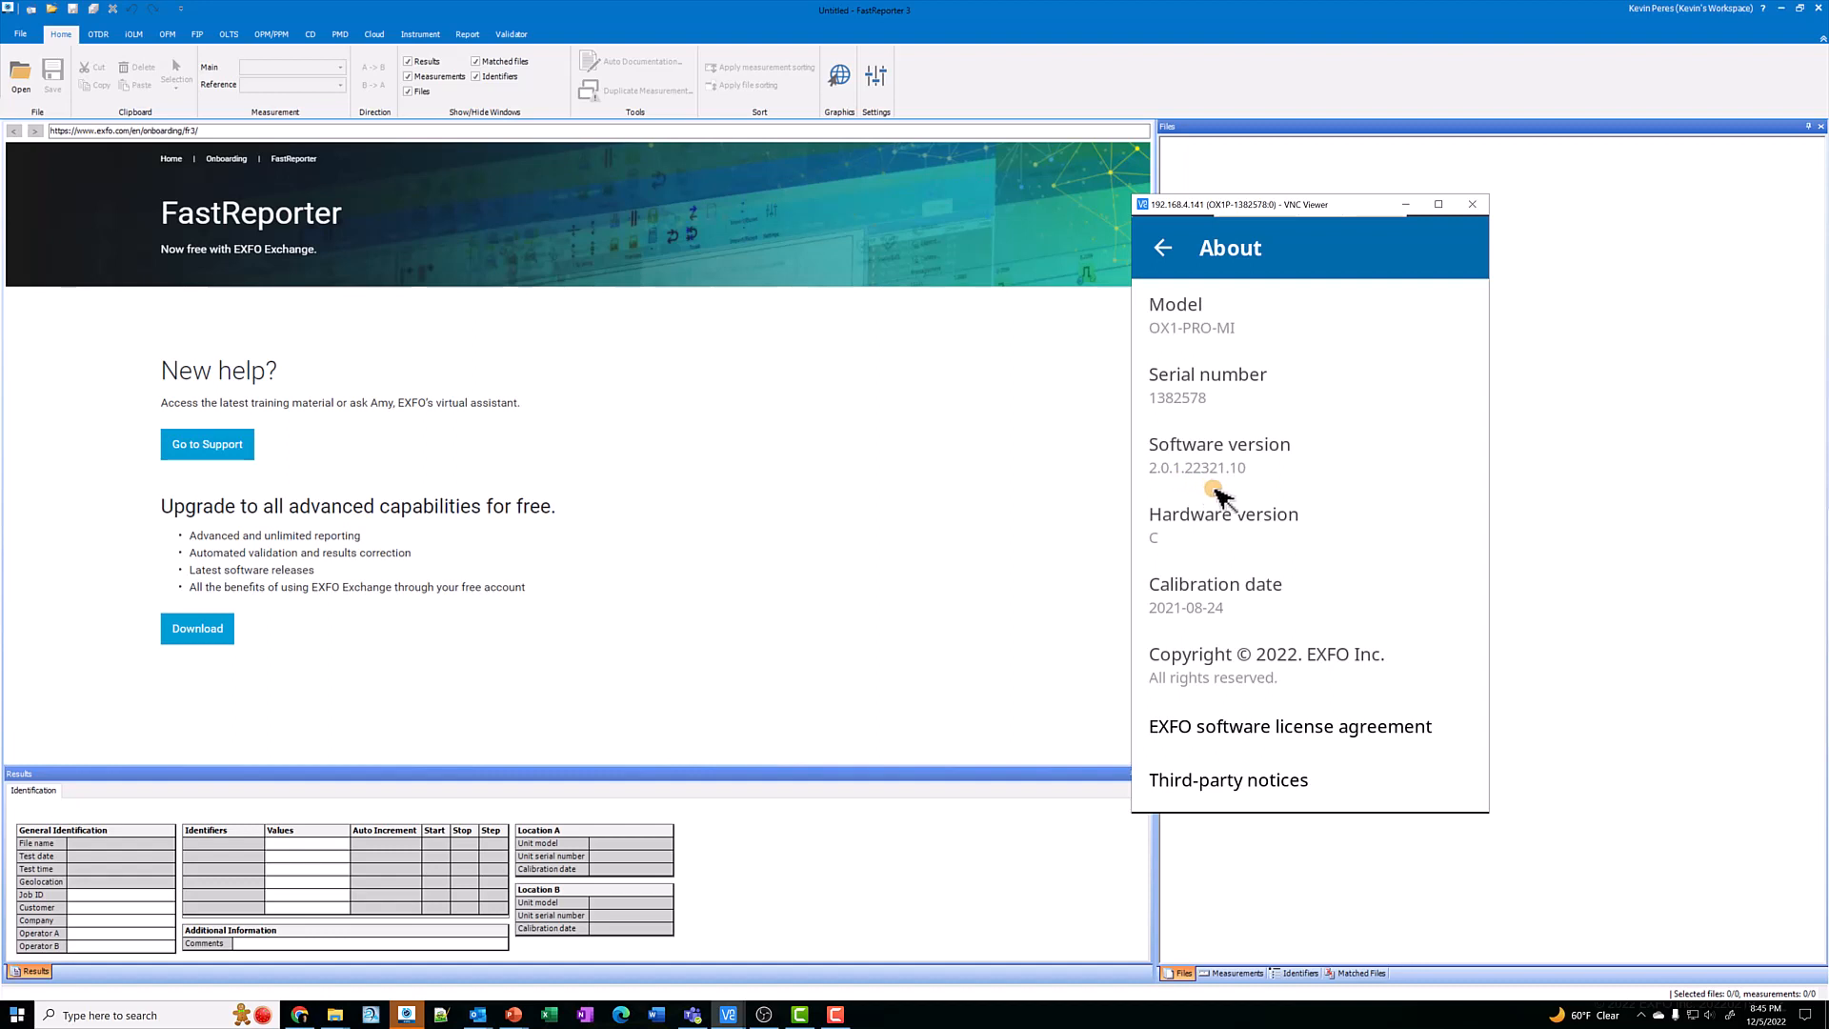
mouse_move(1176, 284)
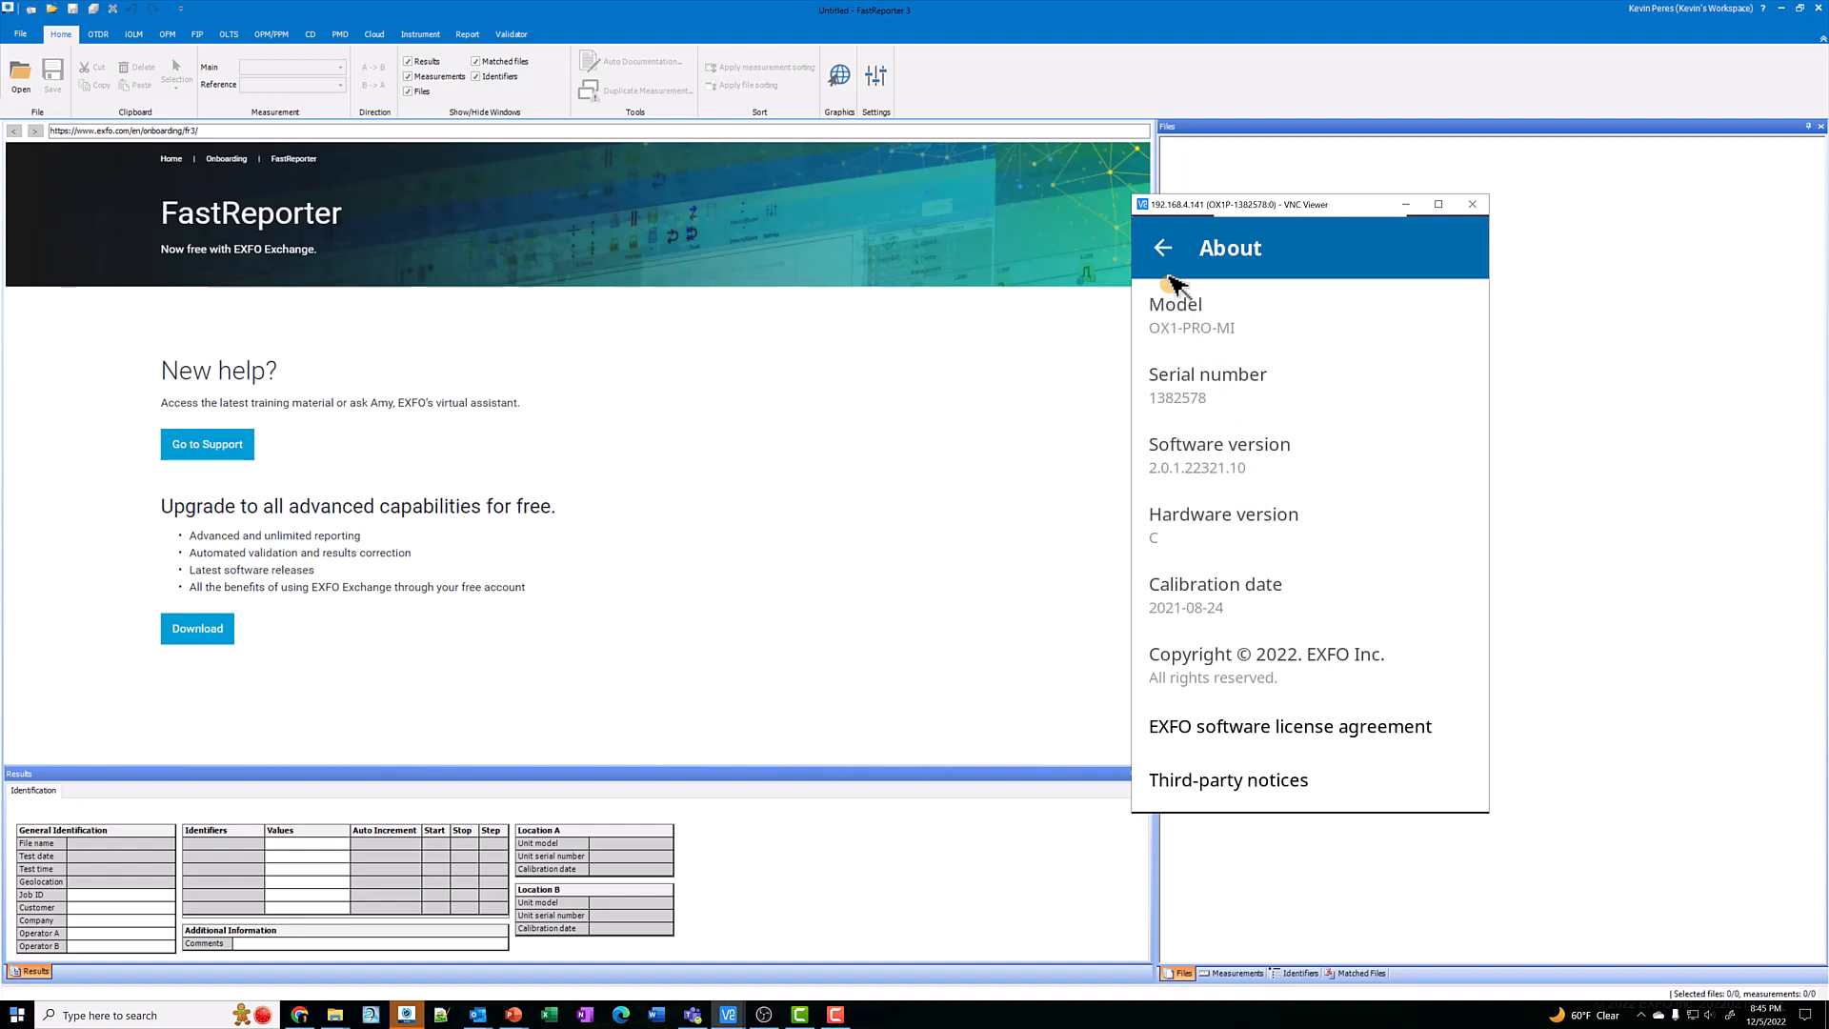
click(1162, 248)
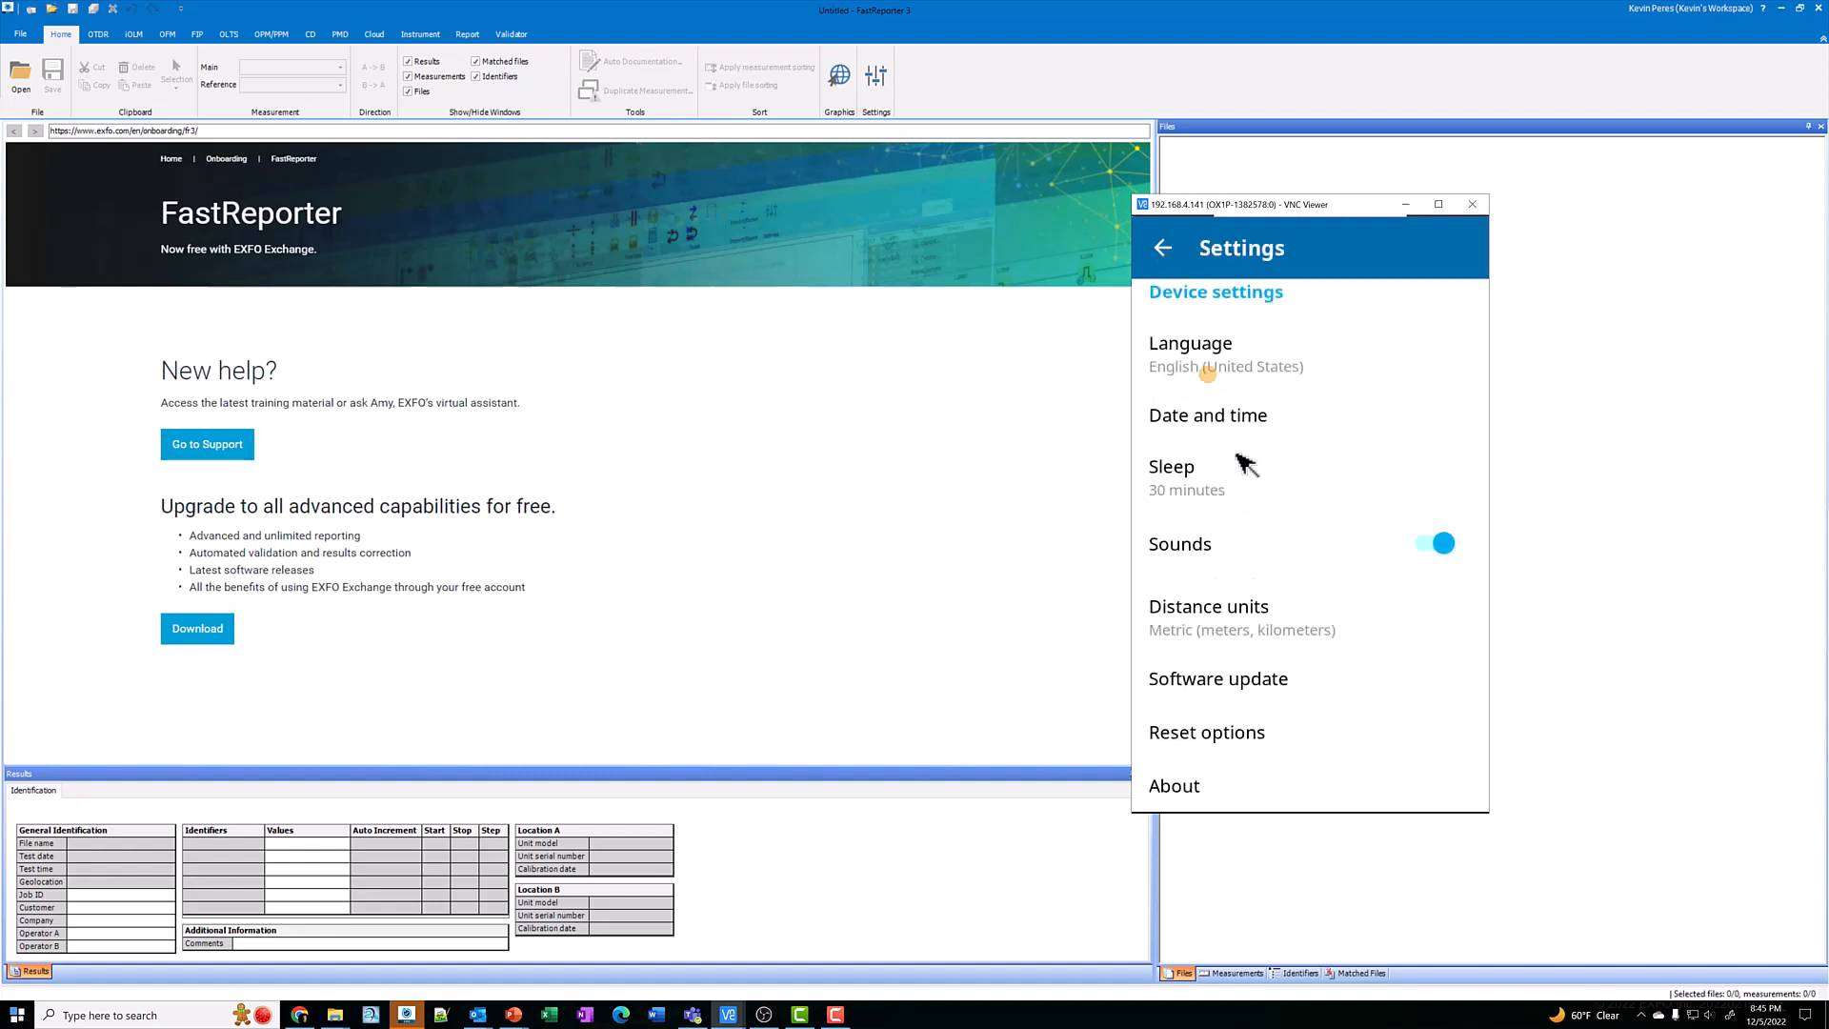
- Reopen the instrument's Settings to confirm Wi-Fi data transfer to FR3 and Auto save are on
click(1162, 248)
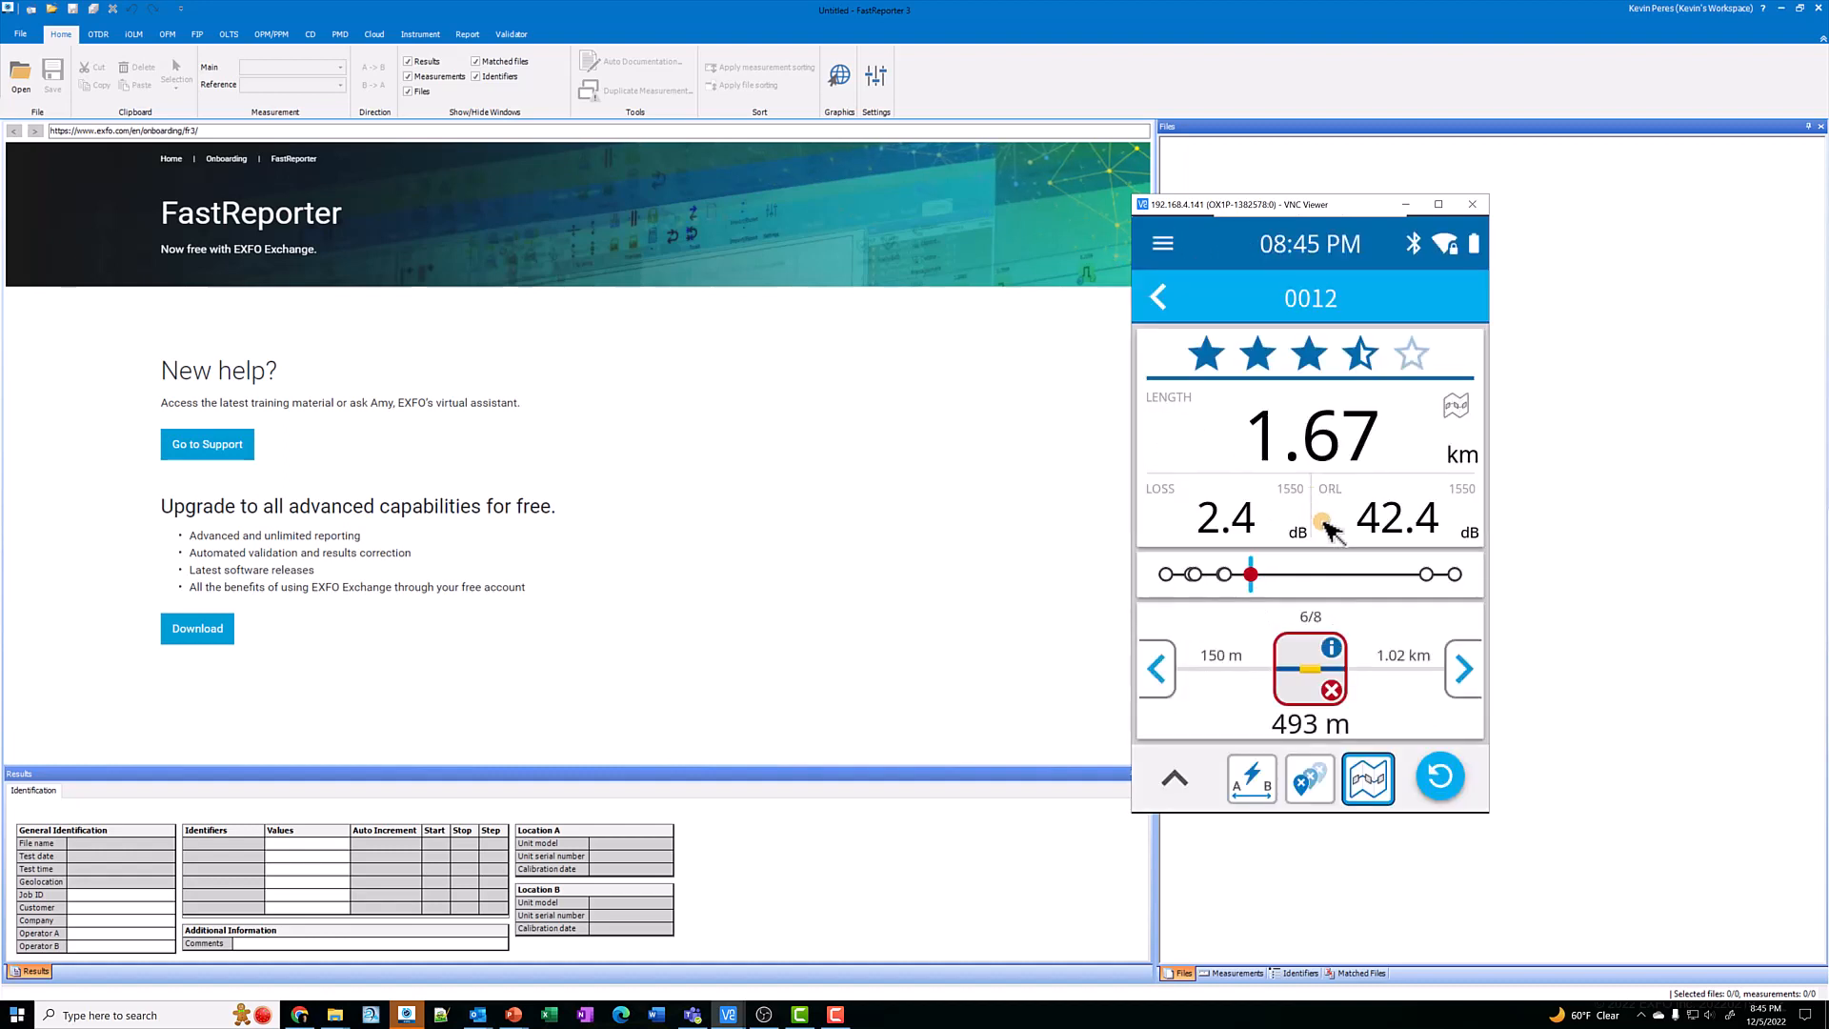
mouse_move(1446, 252)
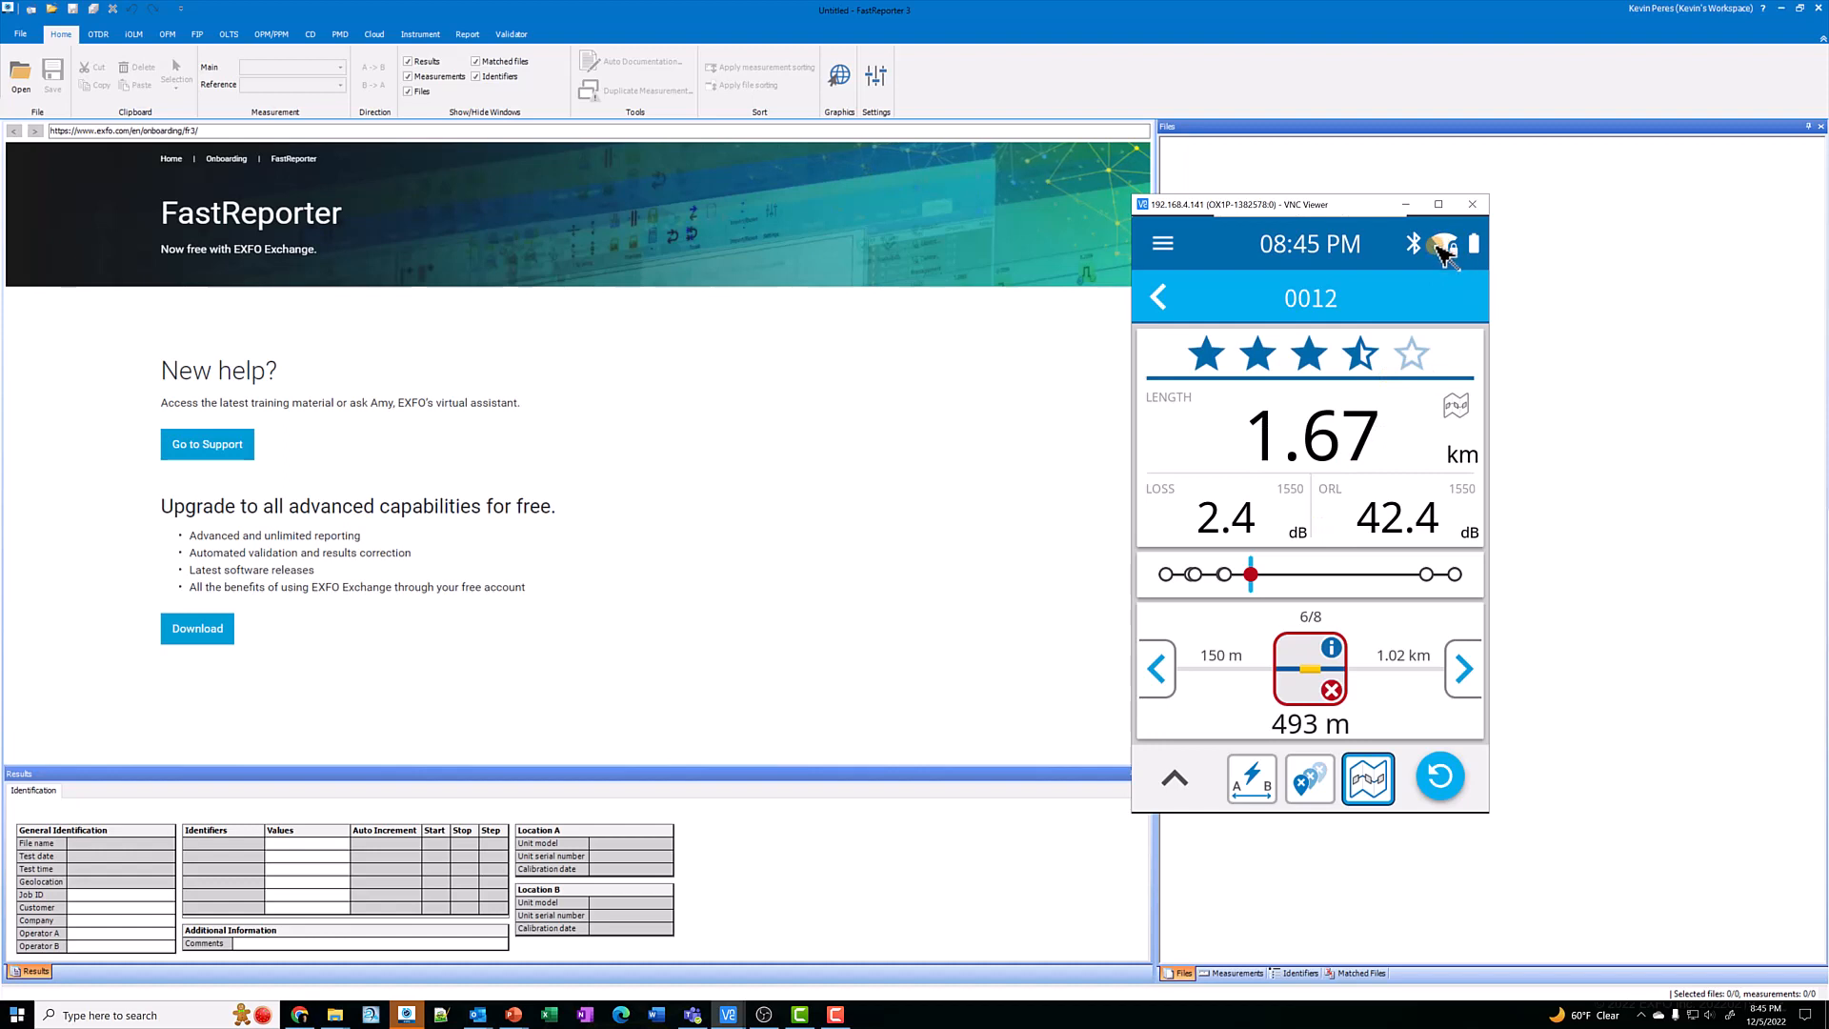
mouse_move(1457, 290)
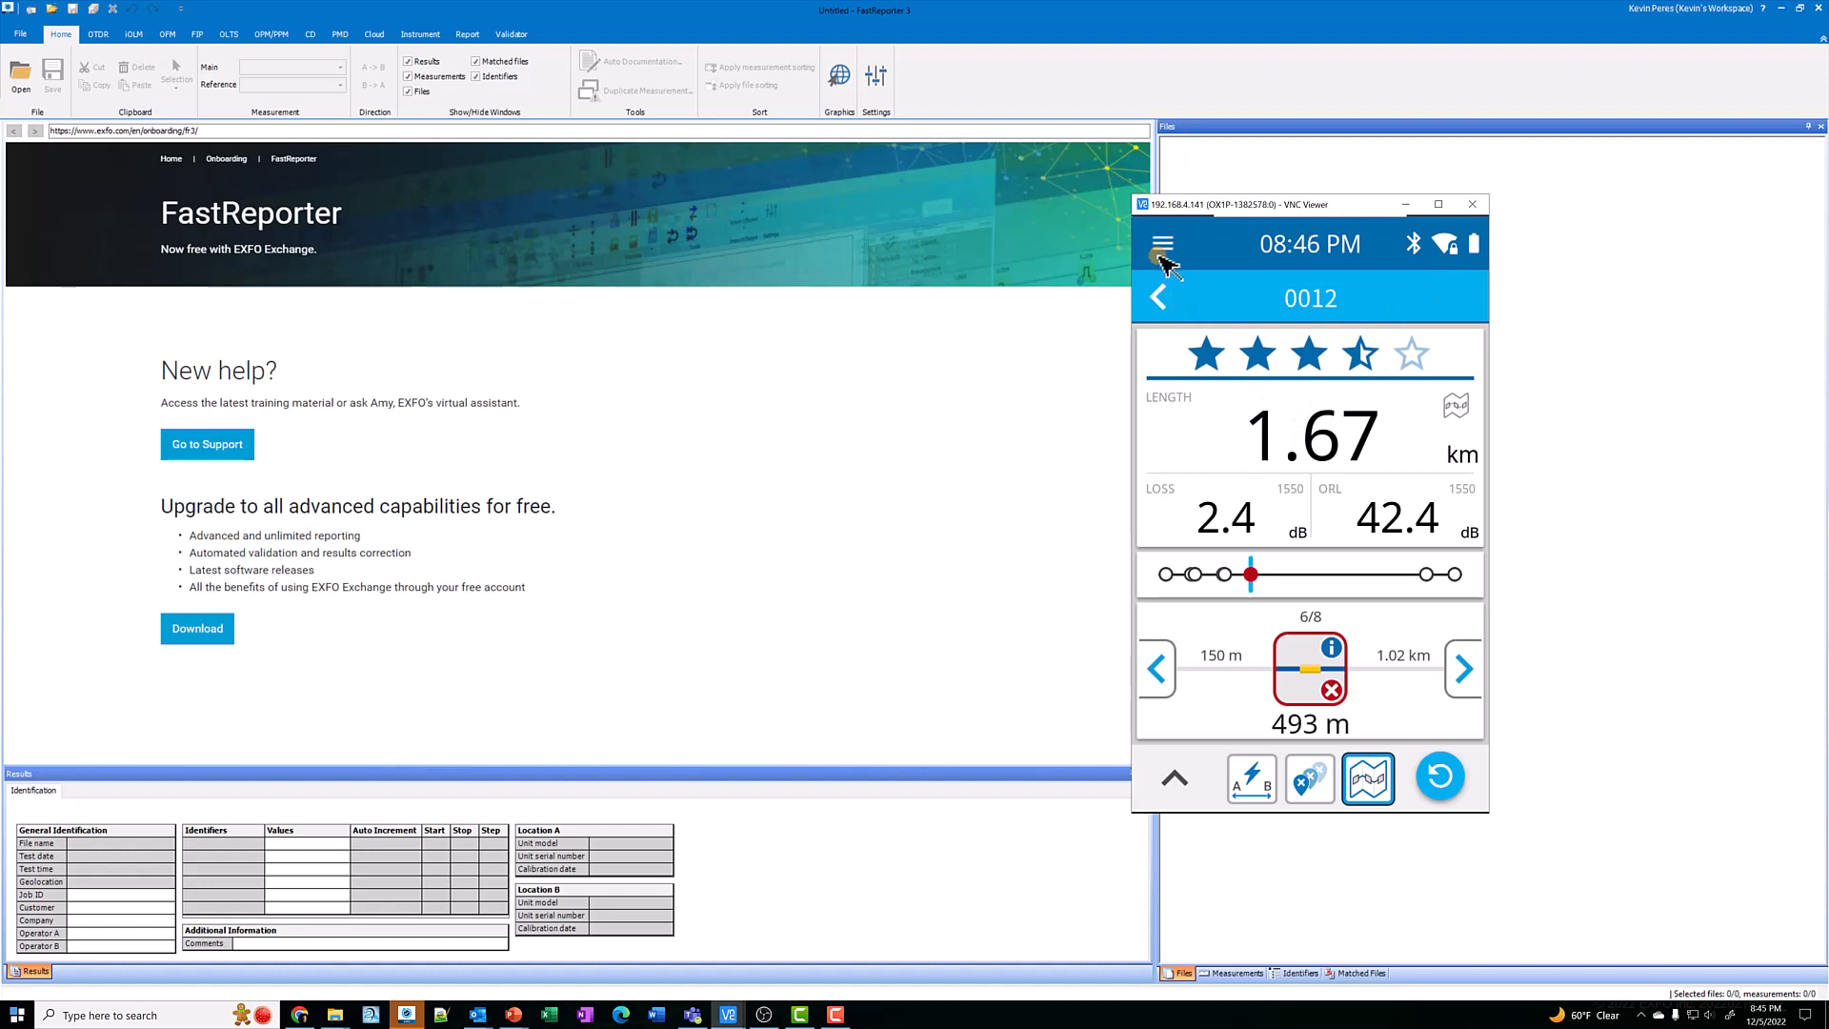
click(1162, 242)
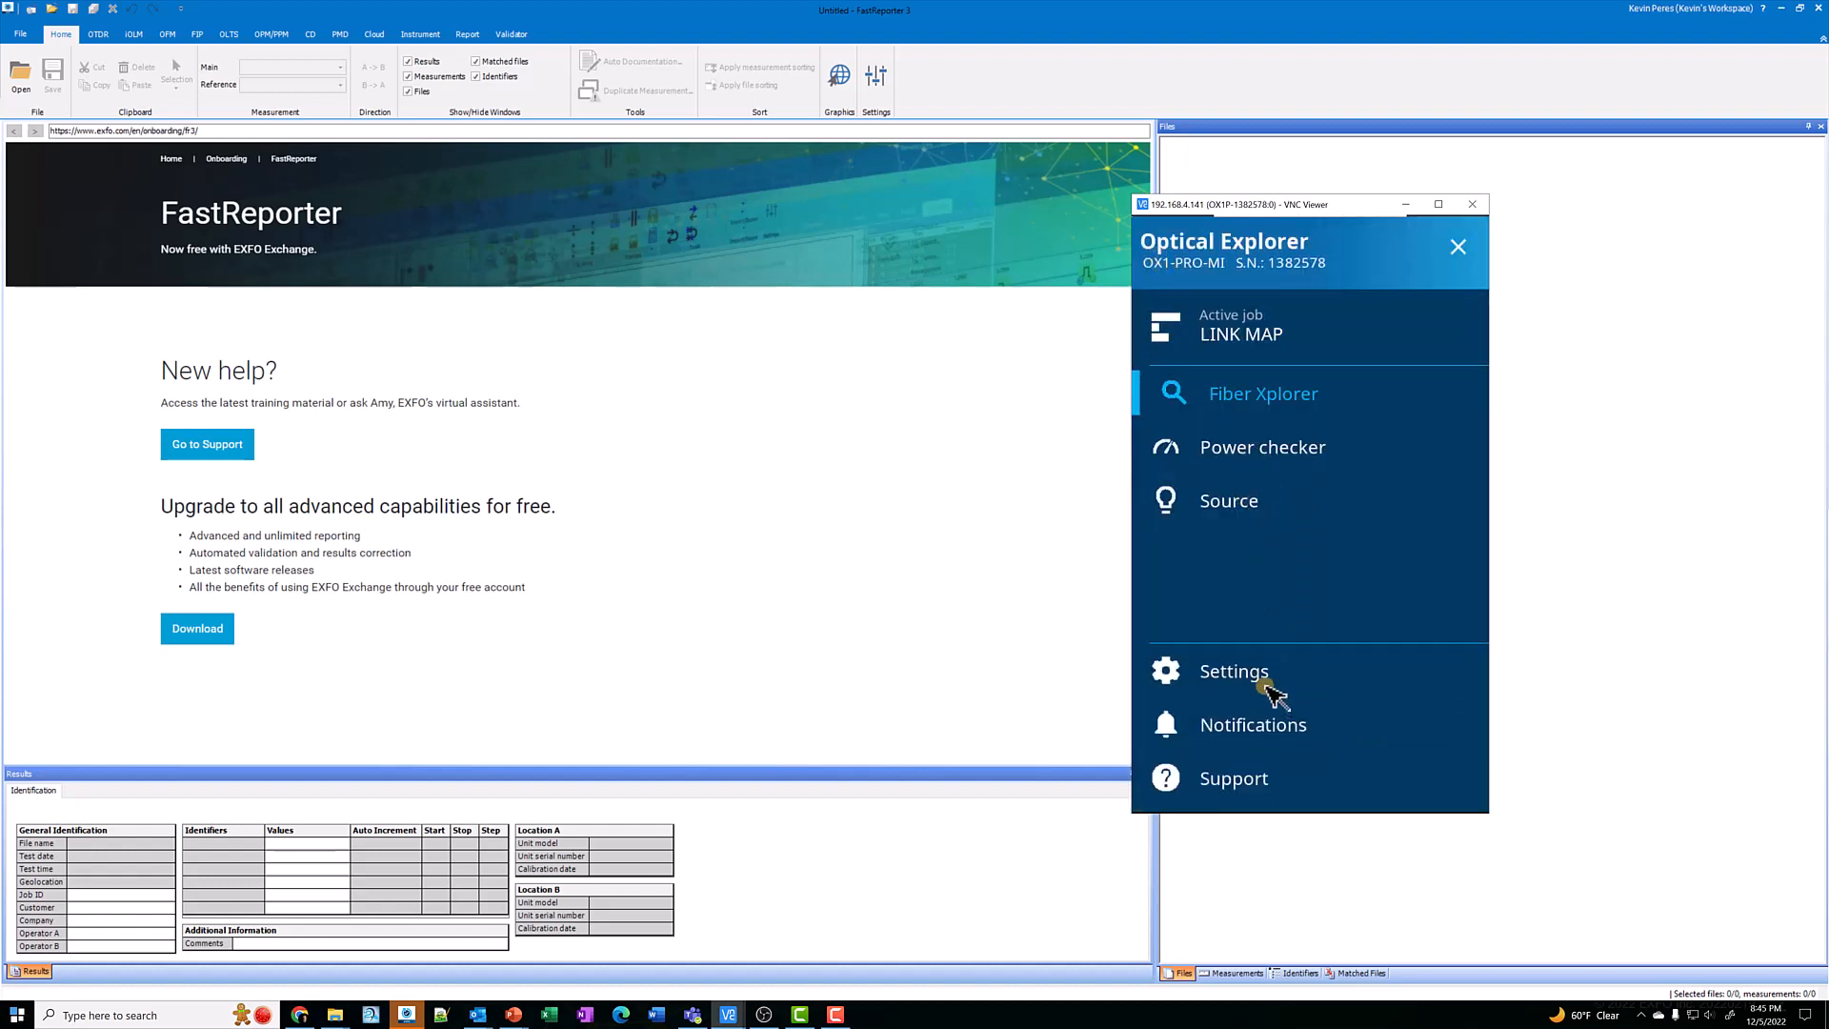
click(1232, 670)
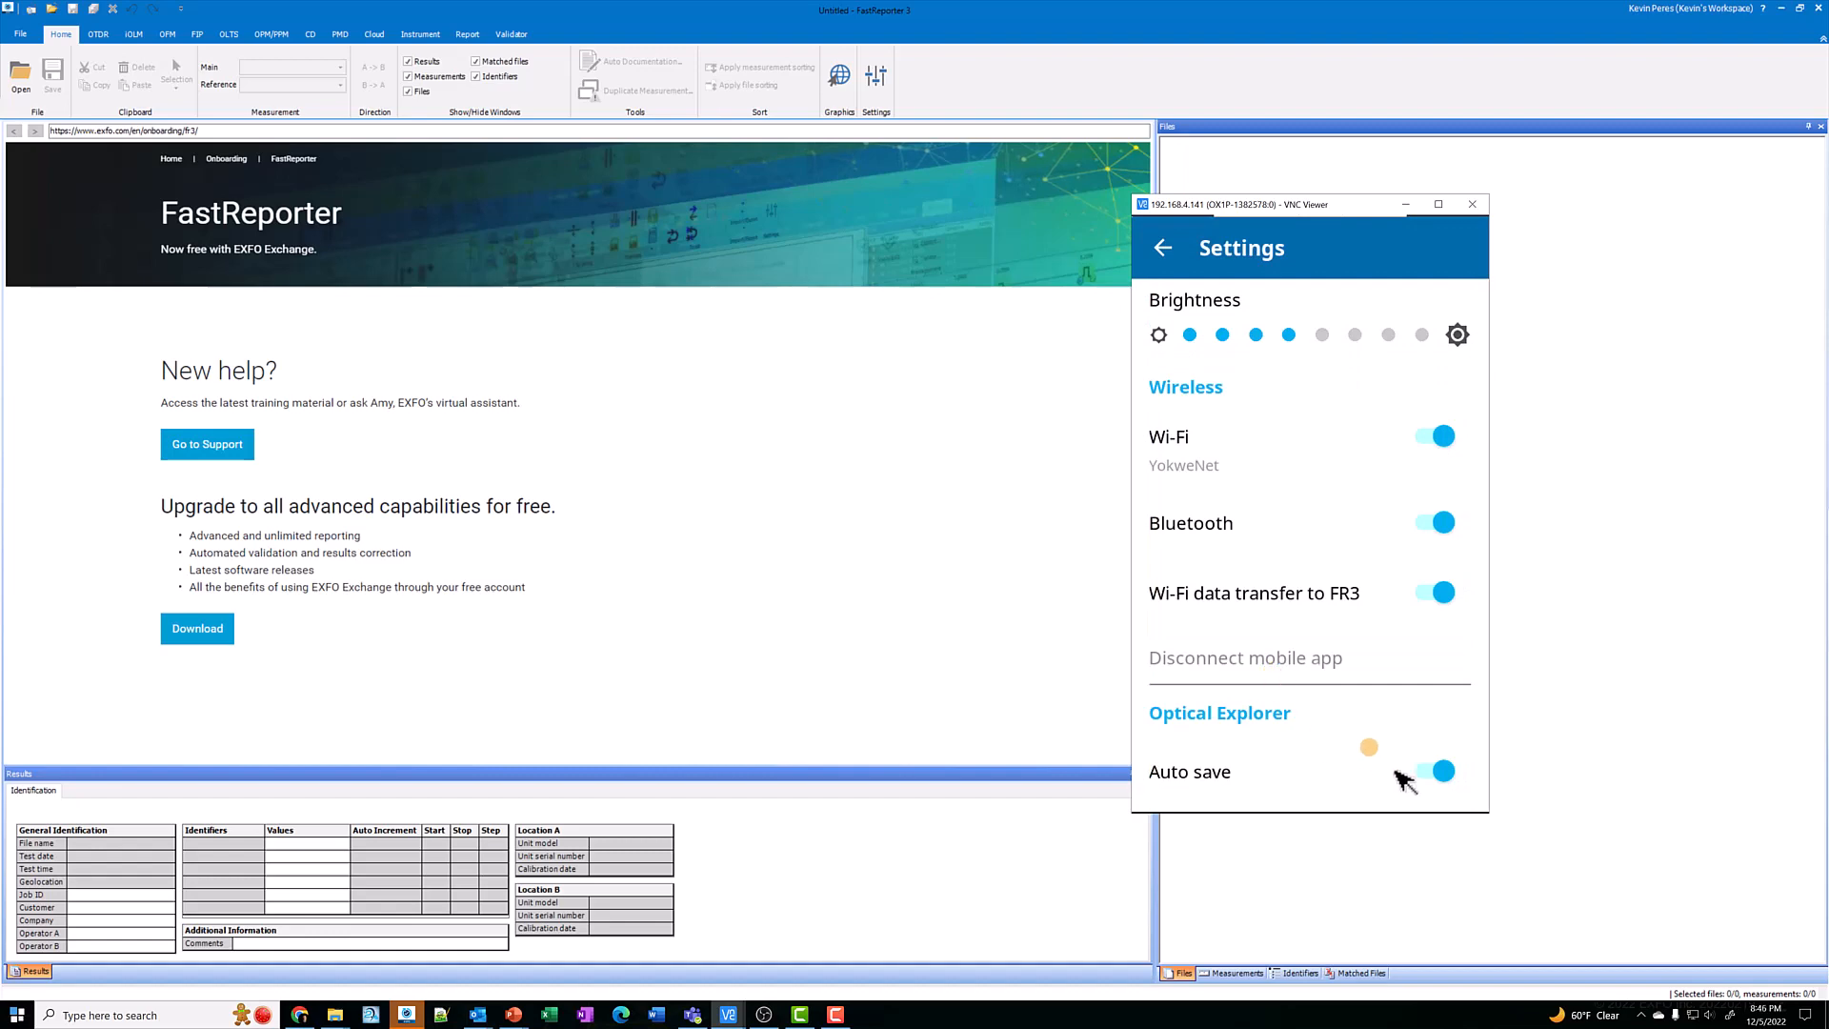
mouse_move(1248, 631)
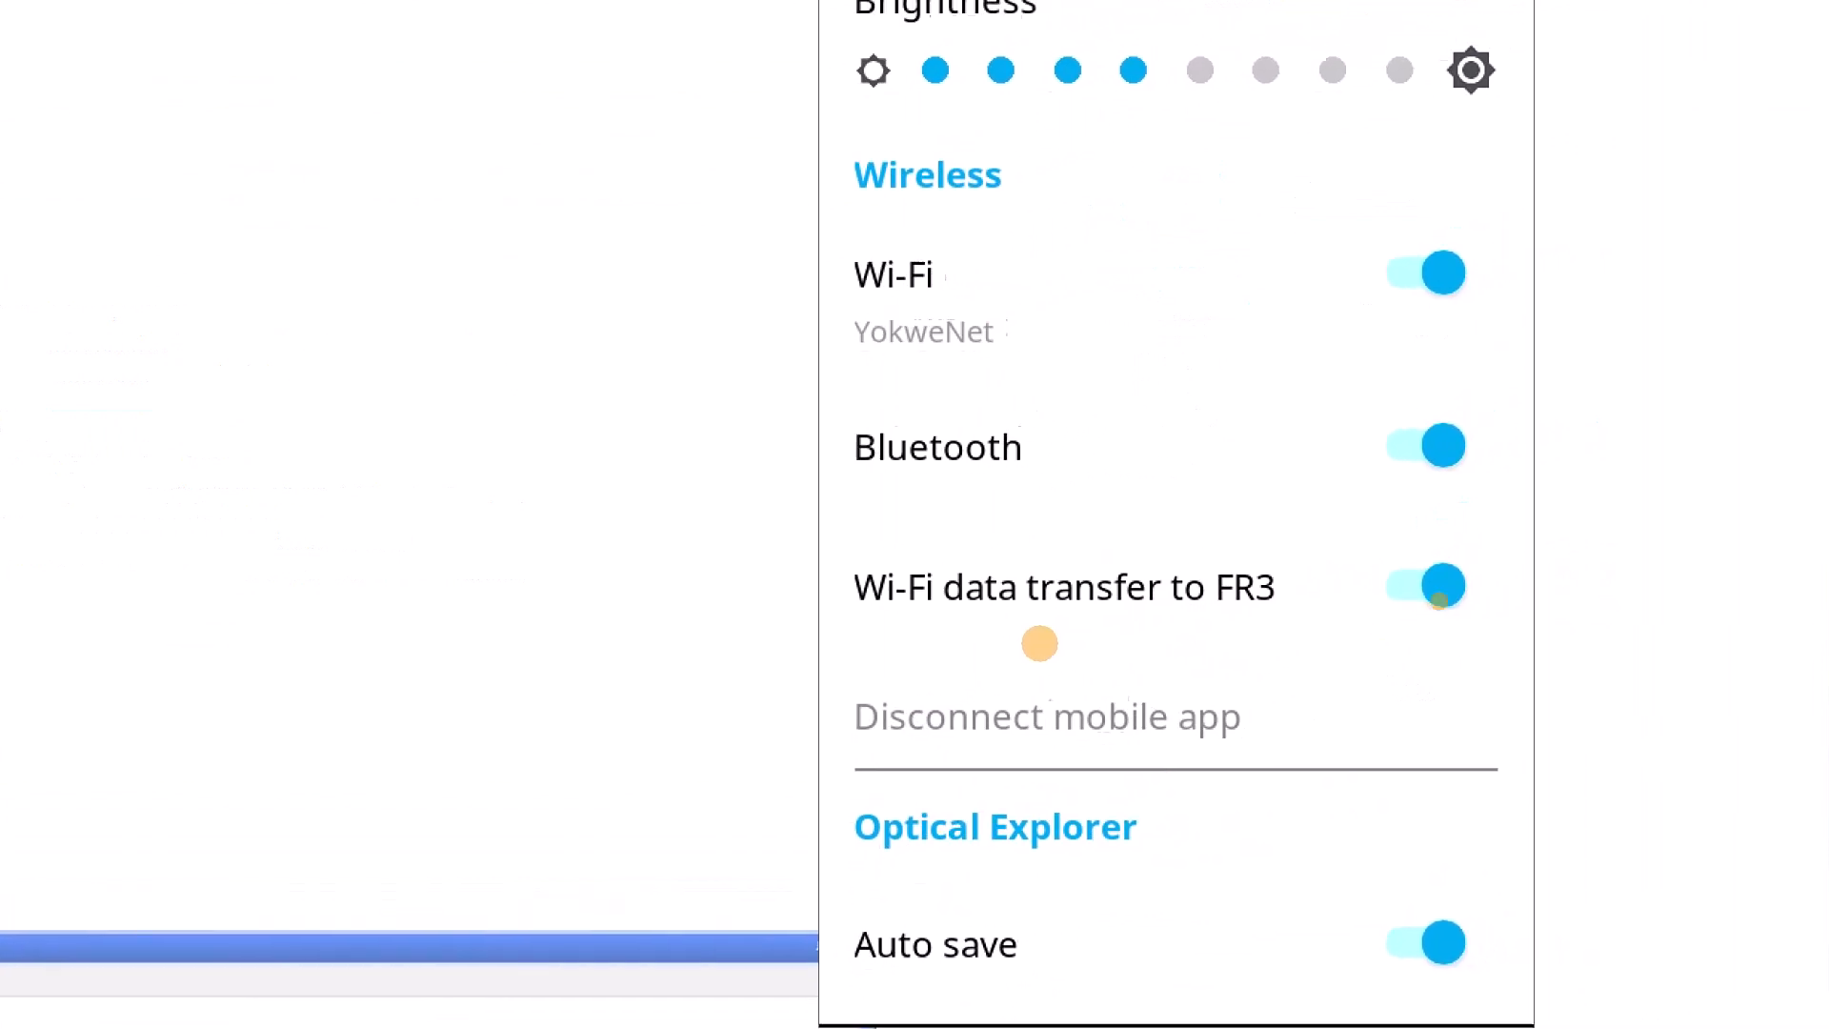
scroll(down, 3)
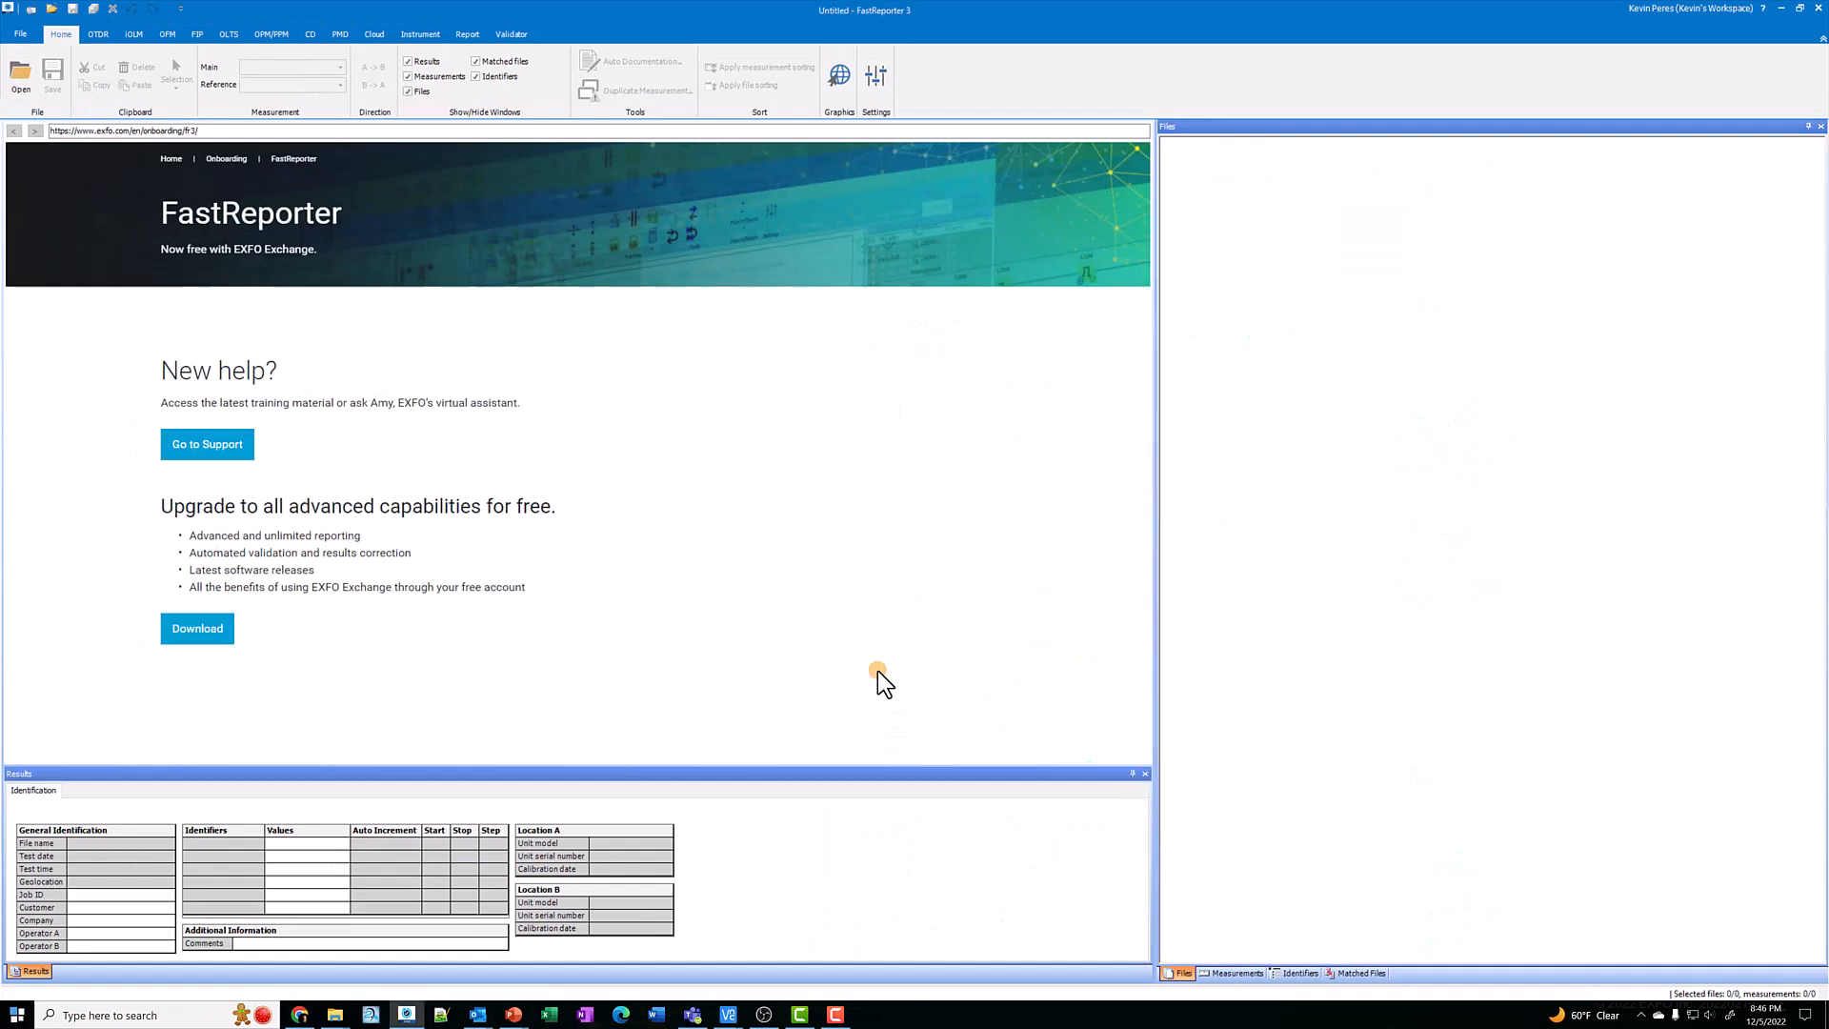
mouse_move(1015, 583)
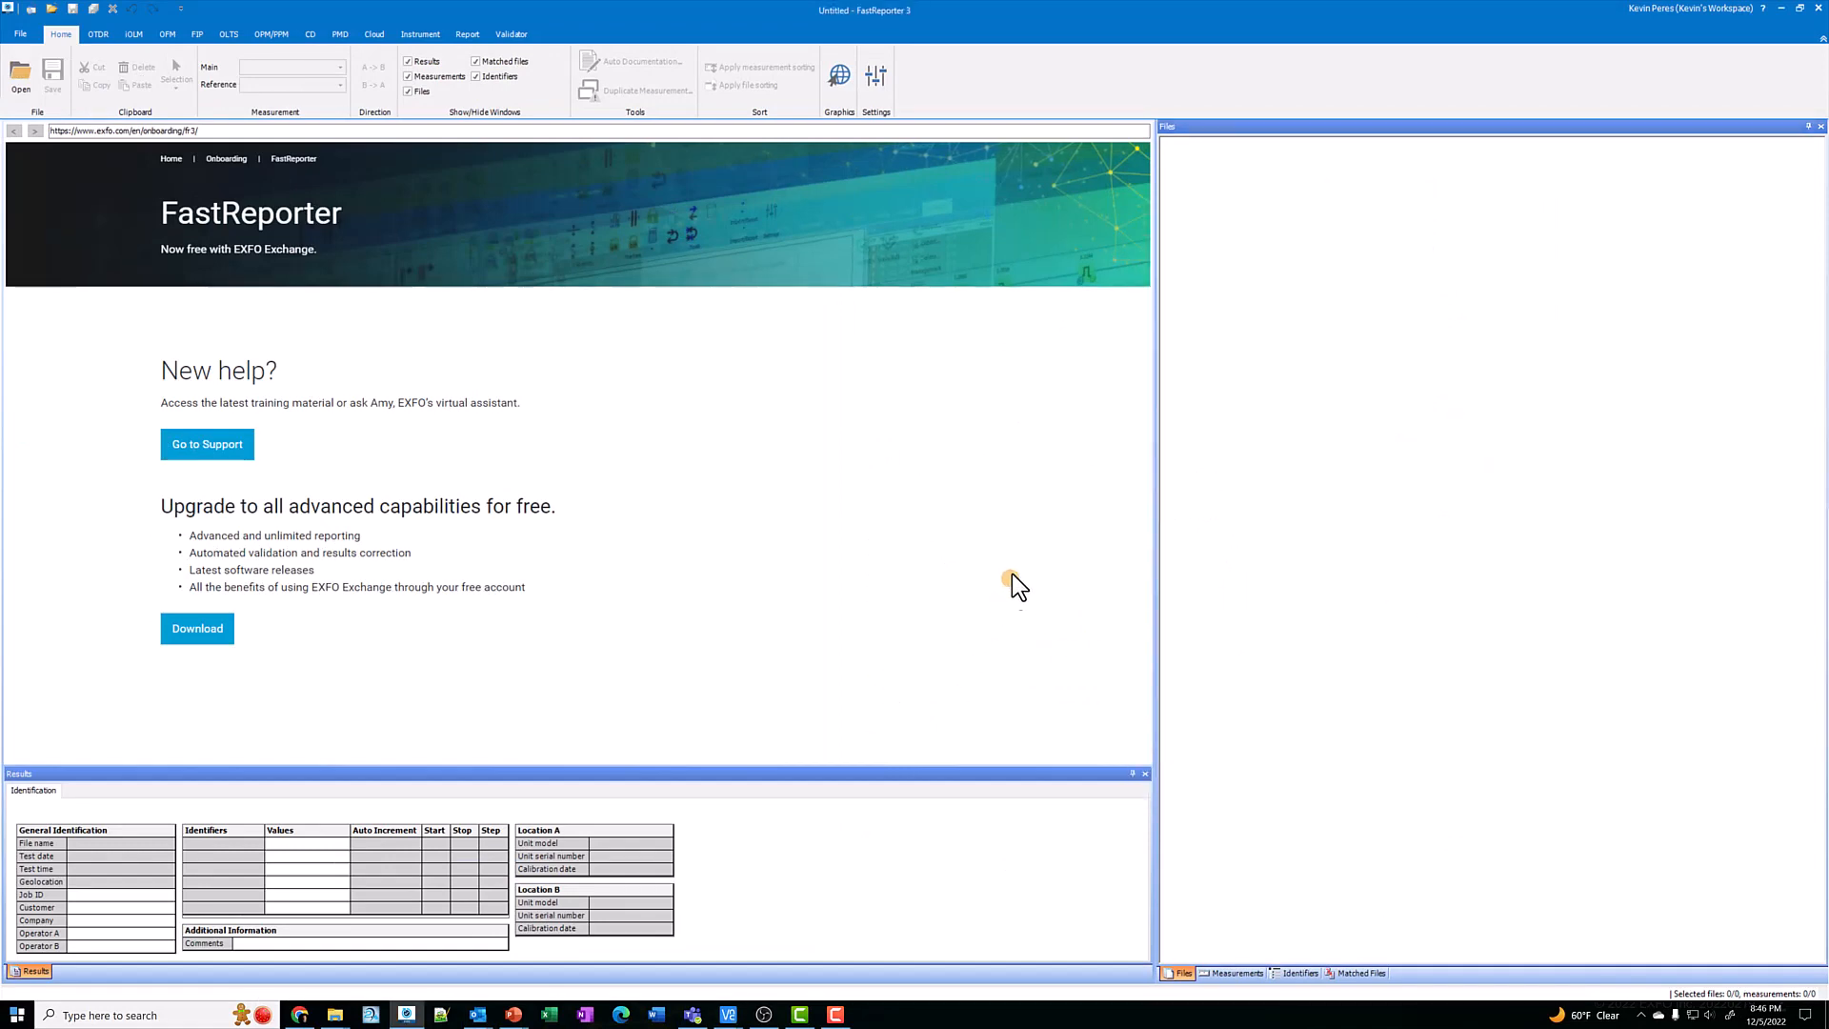
mouse_move(817, 718)
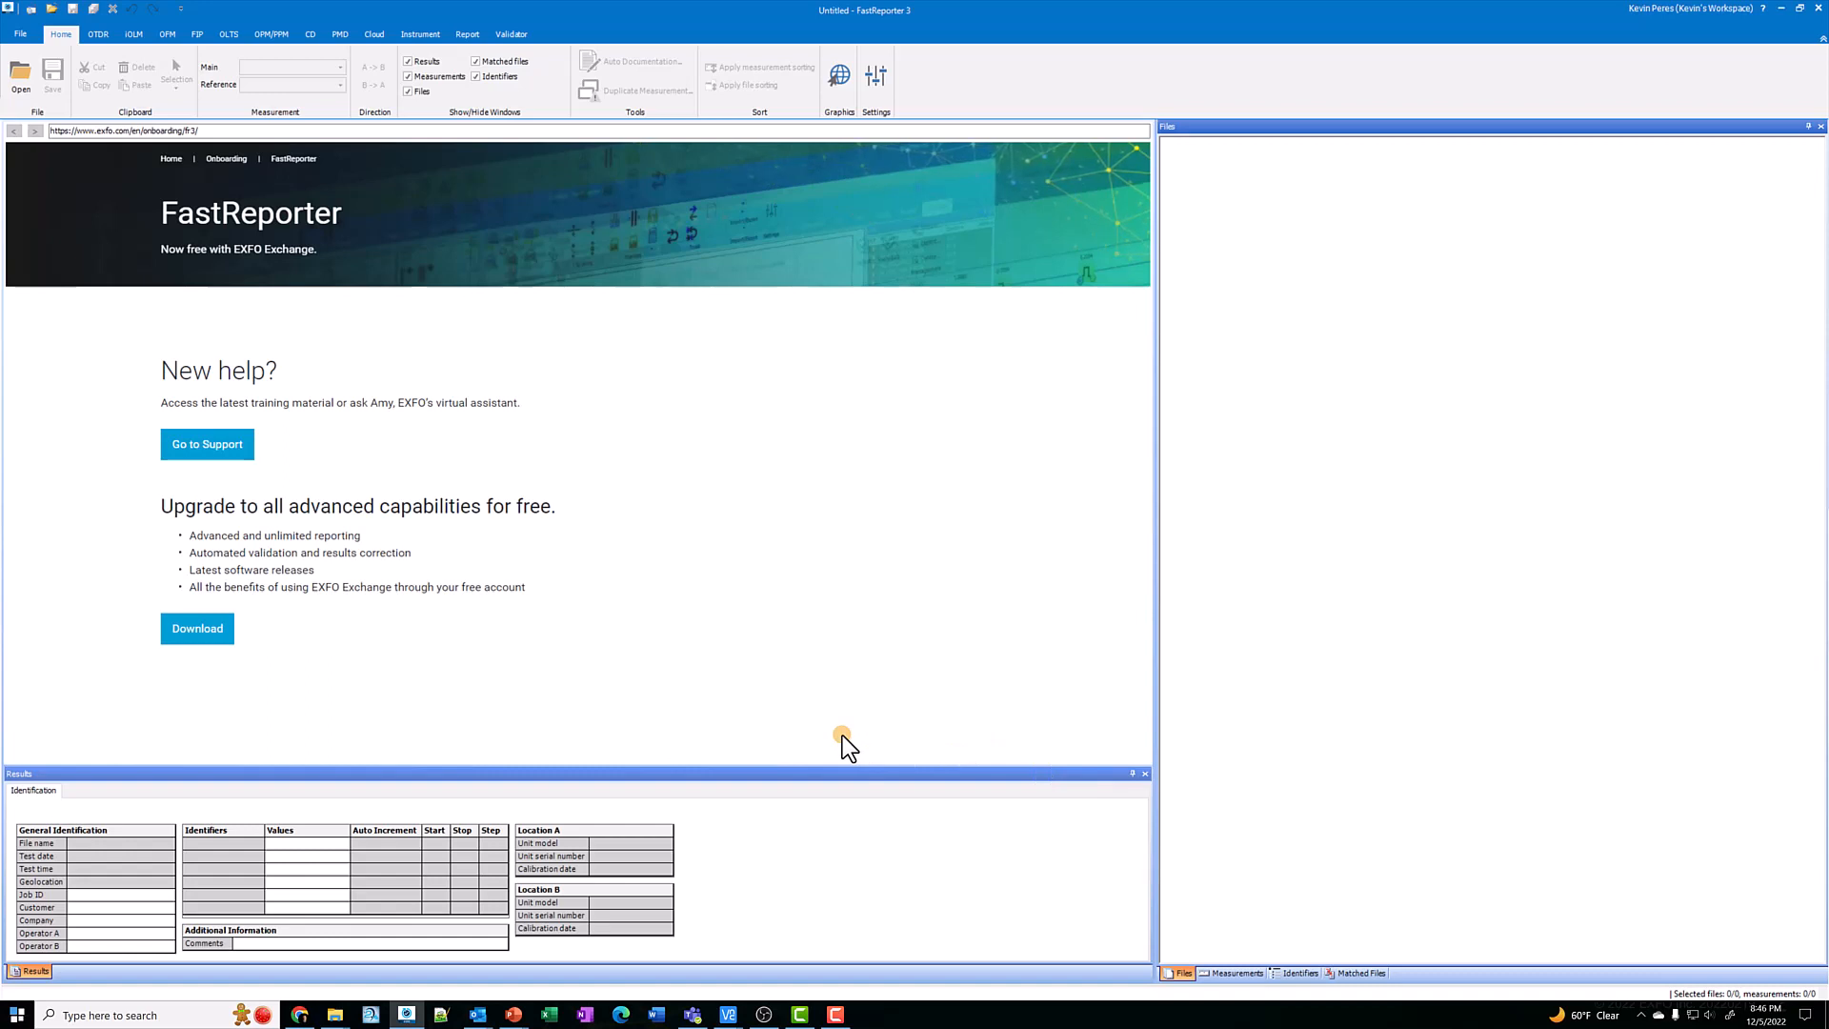
mouse_move(783, 74)
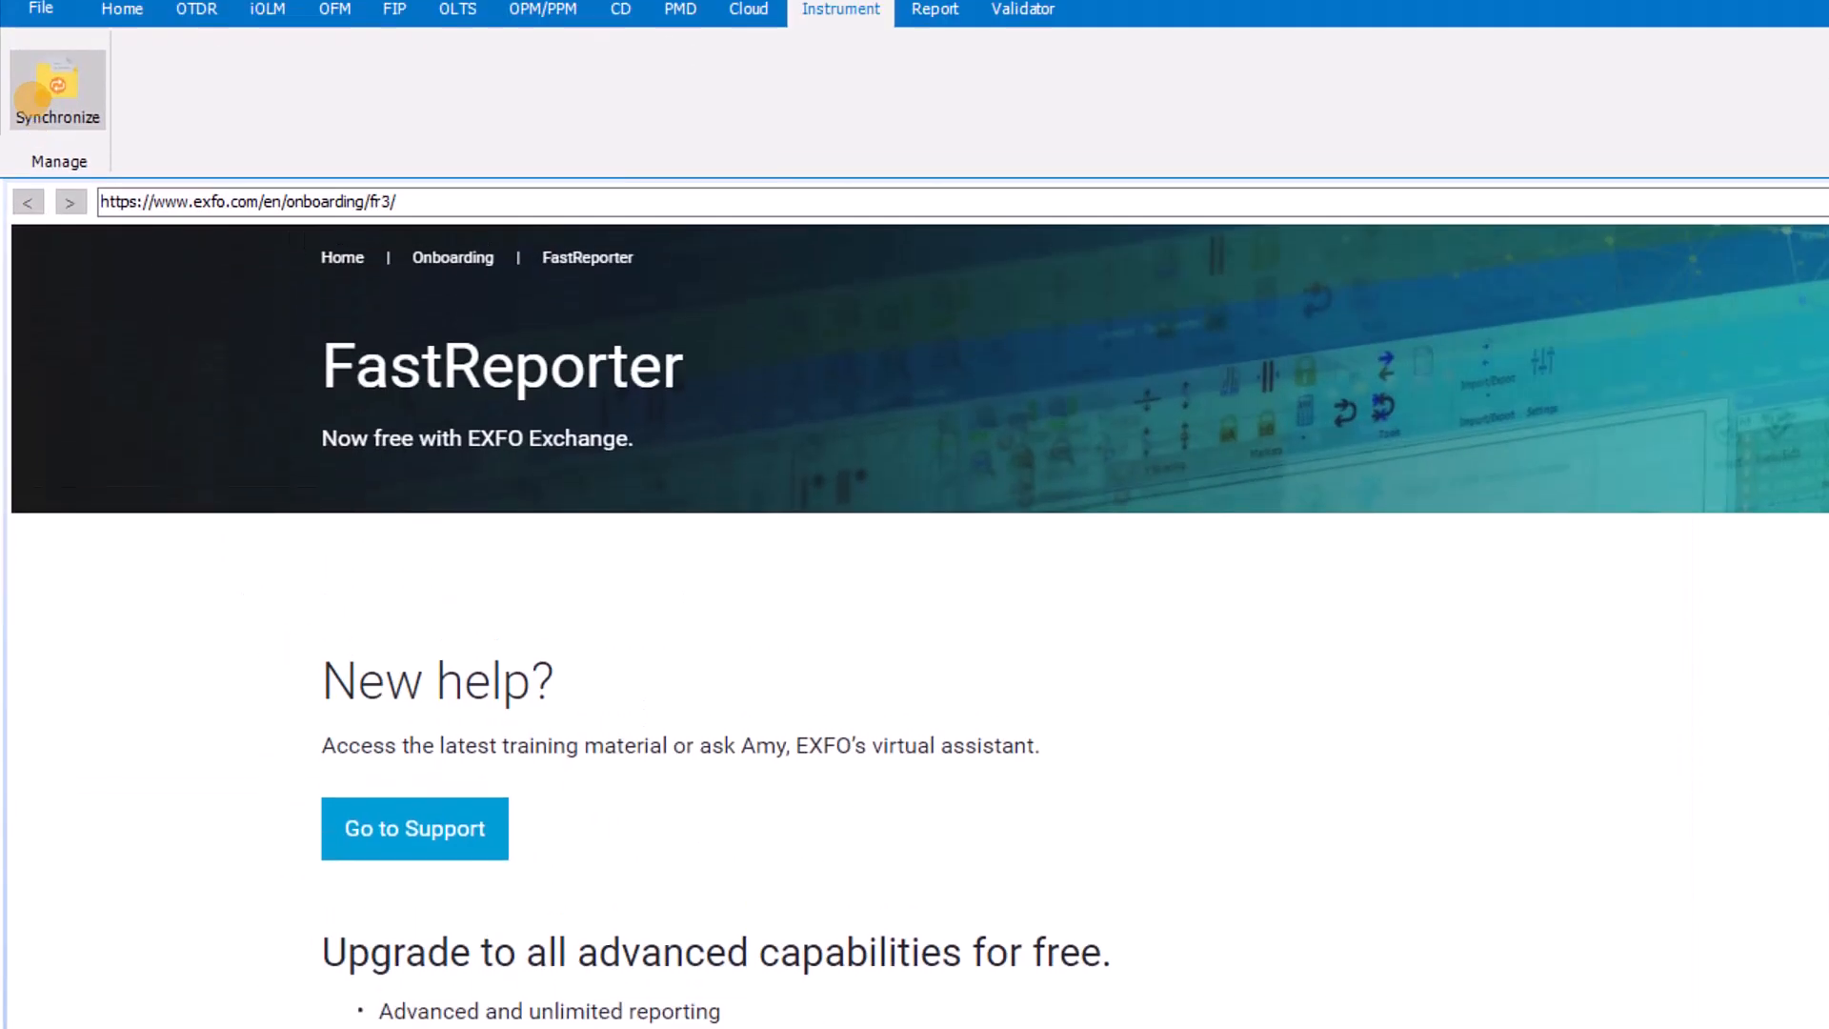
- Synchronize and connect to the OX1-PRO-MI (1382578) instrument to list its result jobs
click(57, 88)
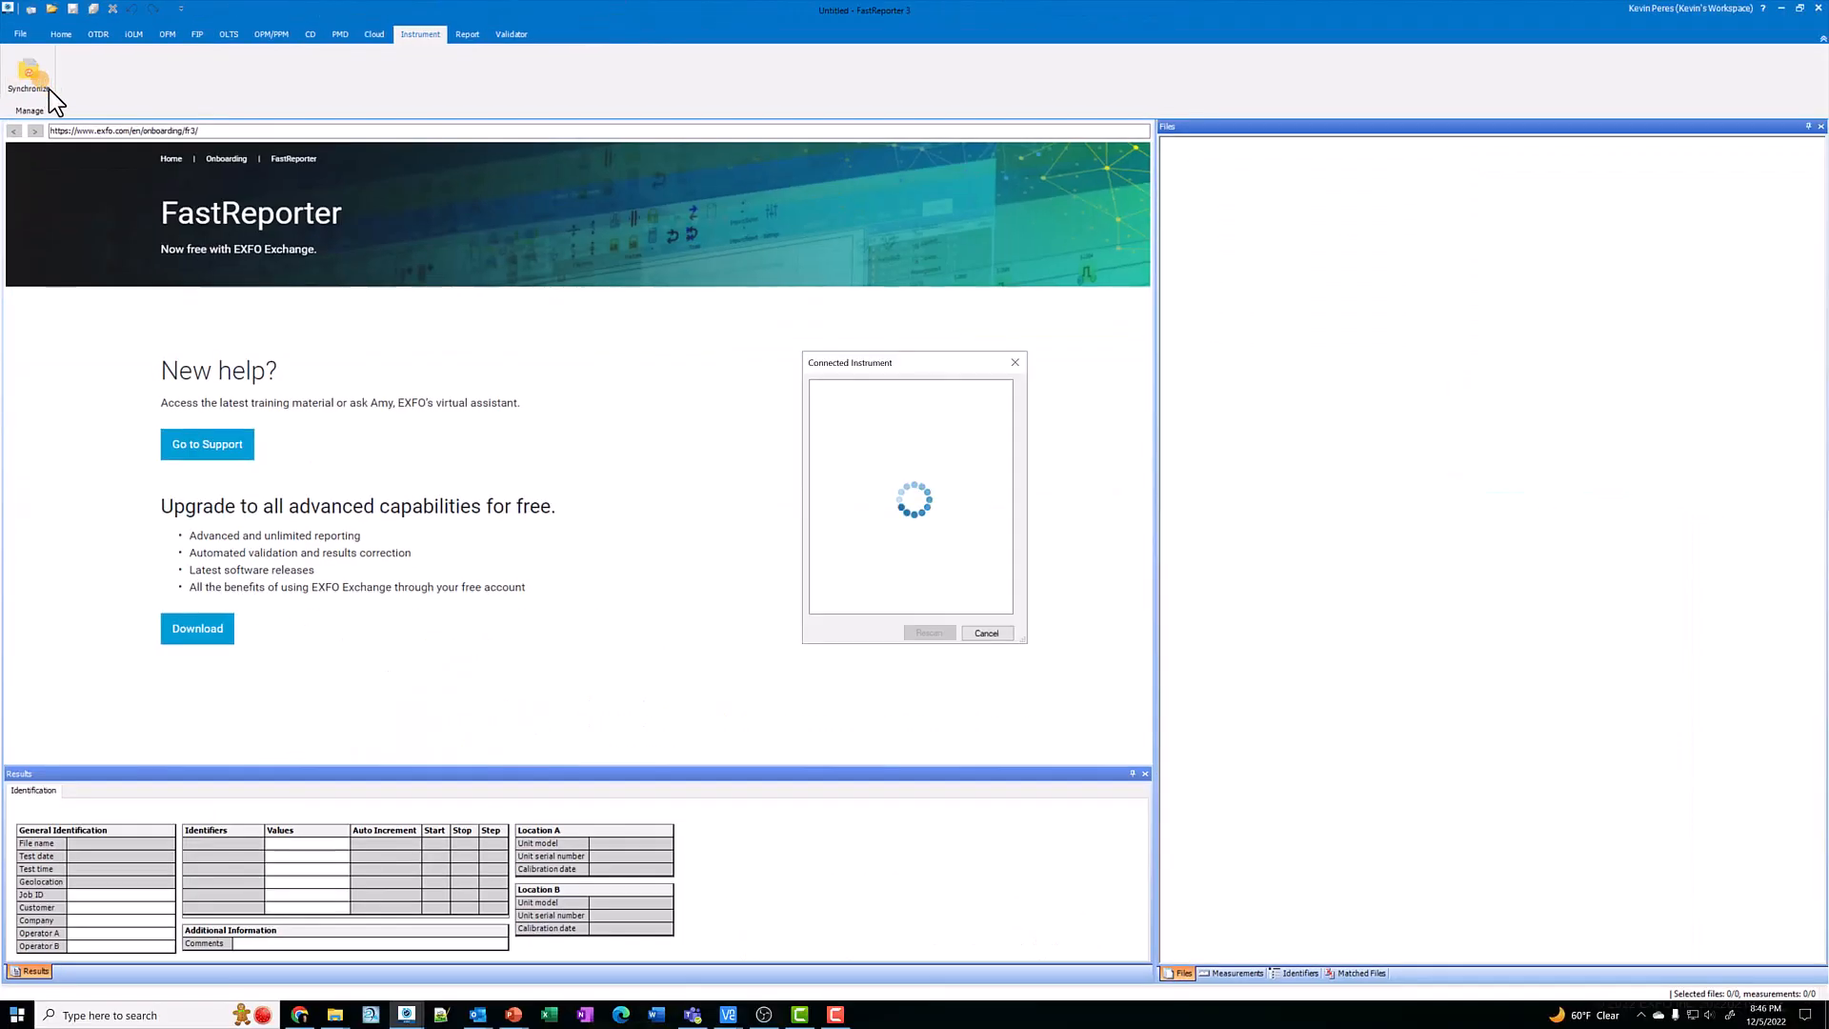
mouse_move(928, 589)
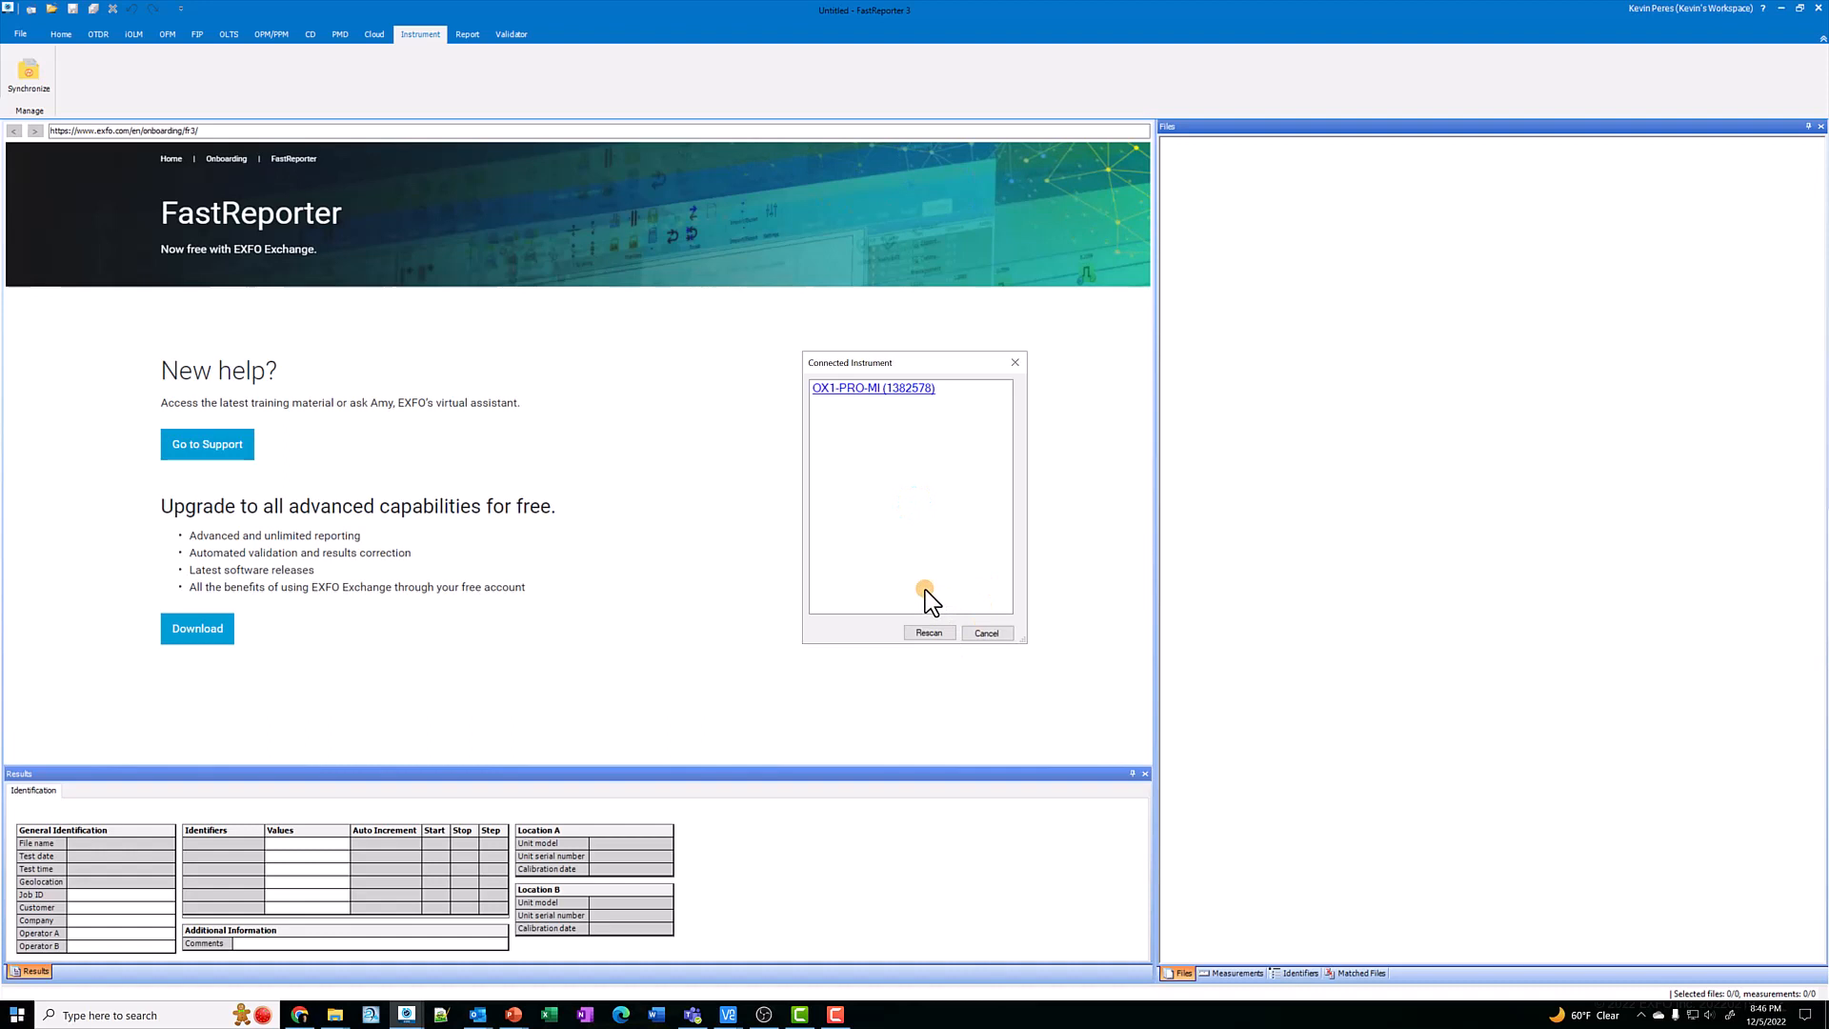
mouse_move(912, 469)
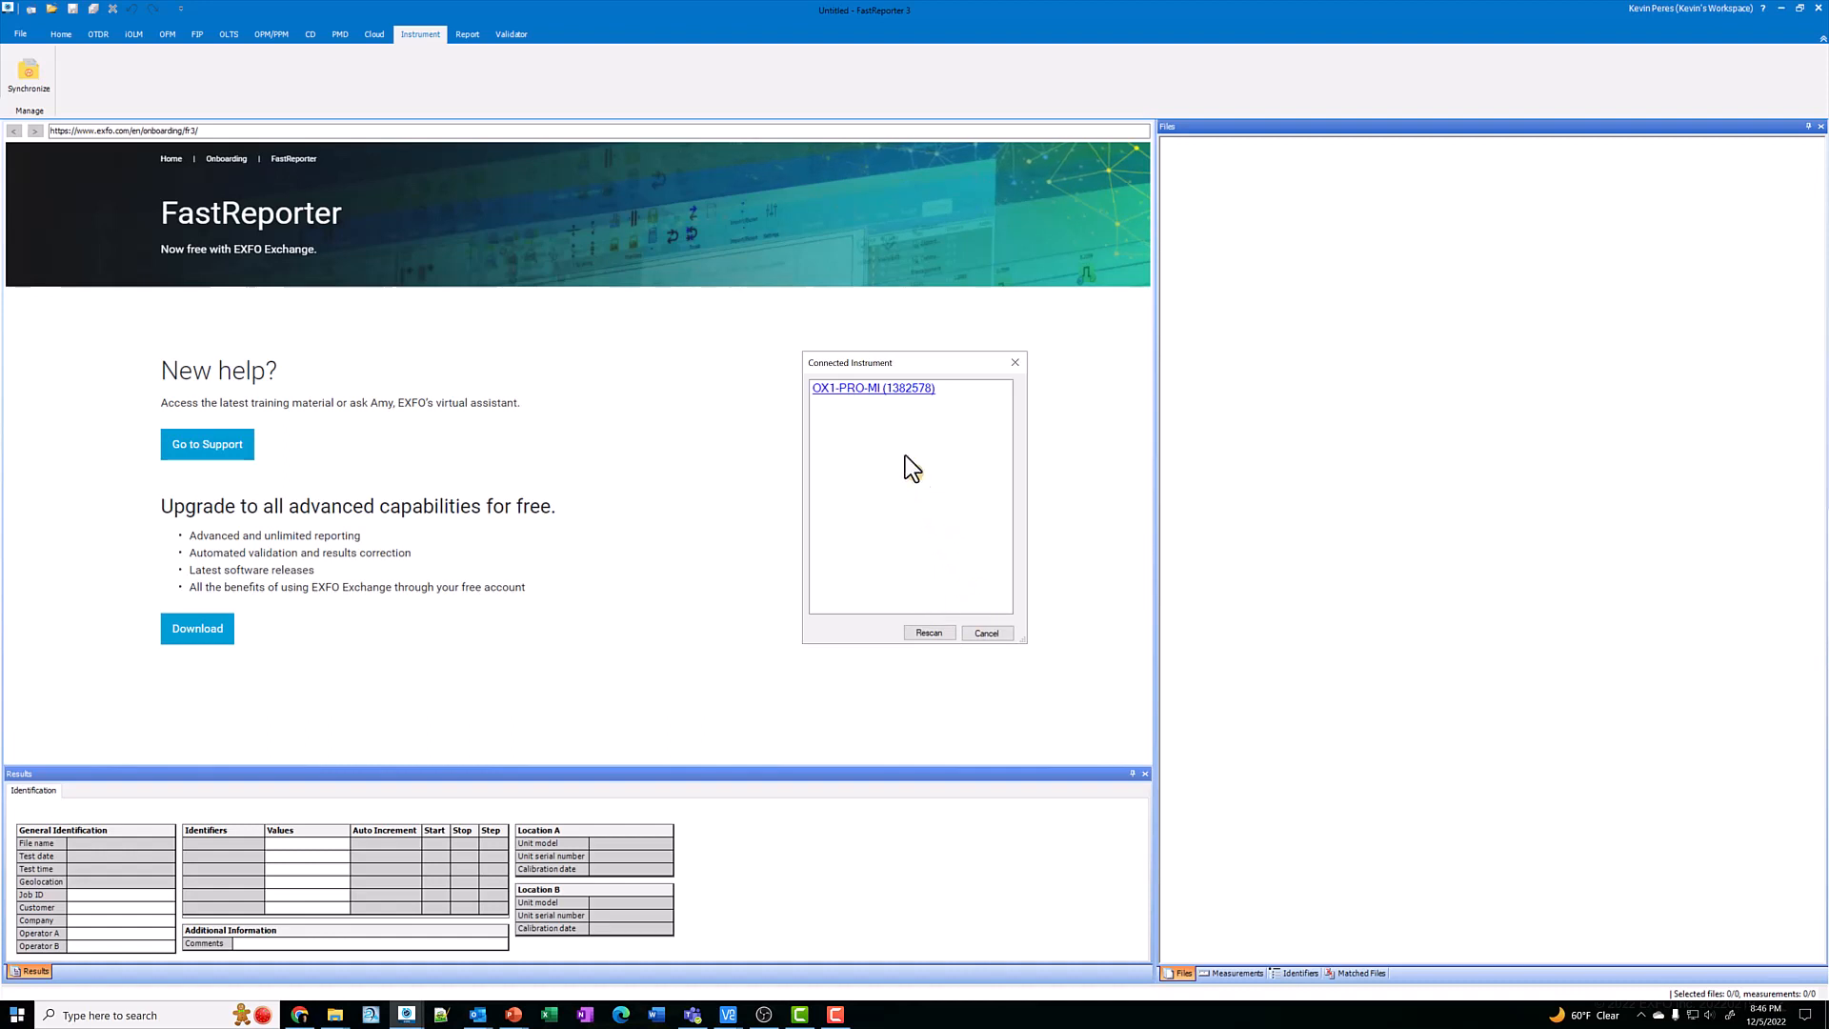
click(870, 386)
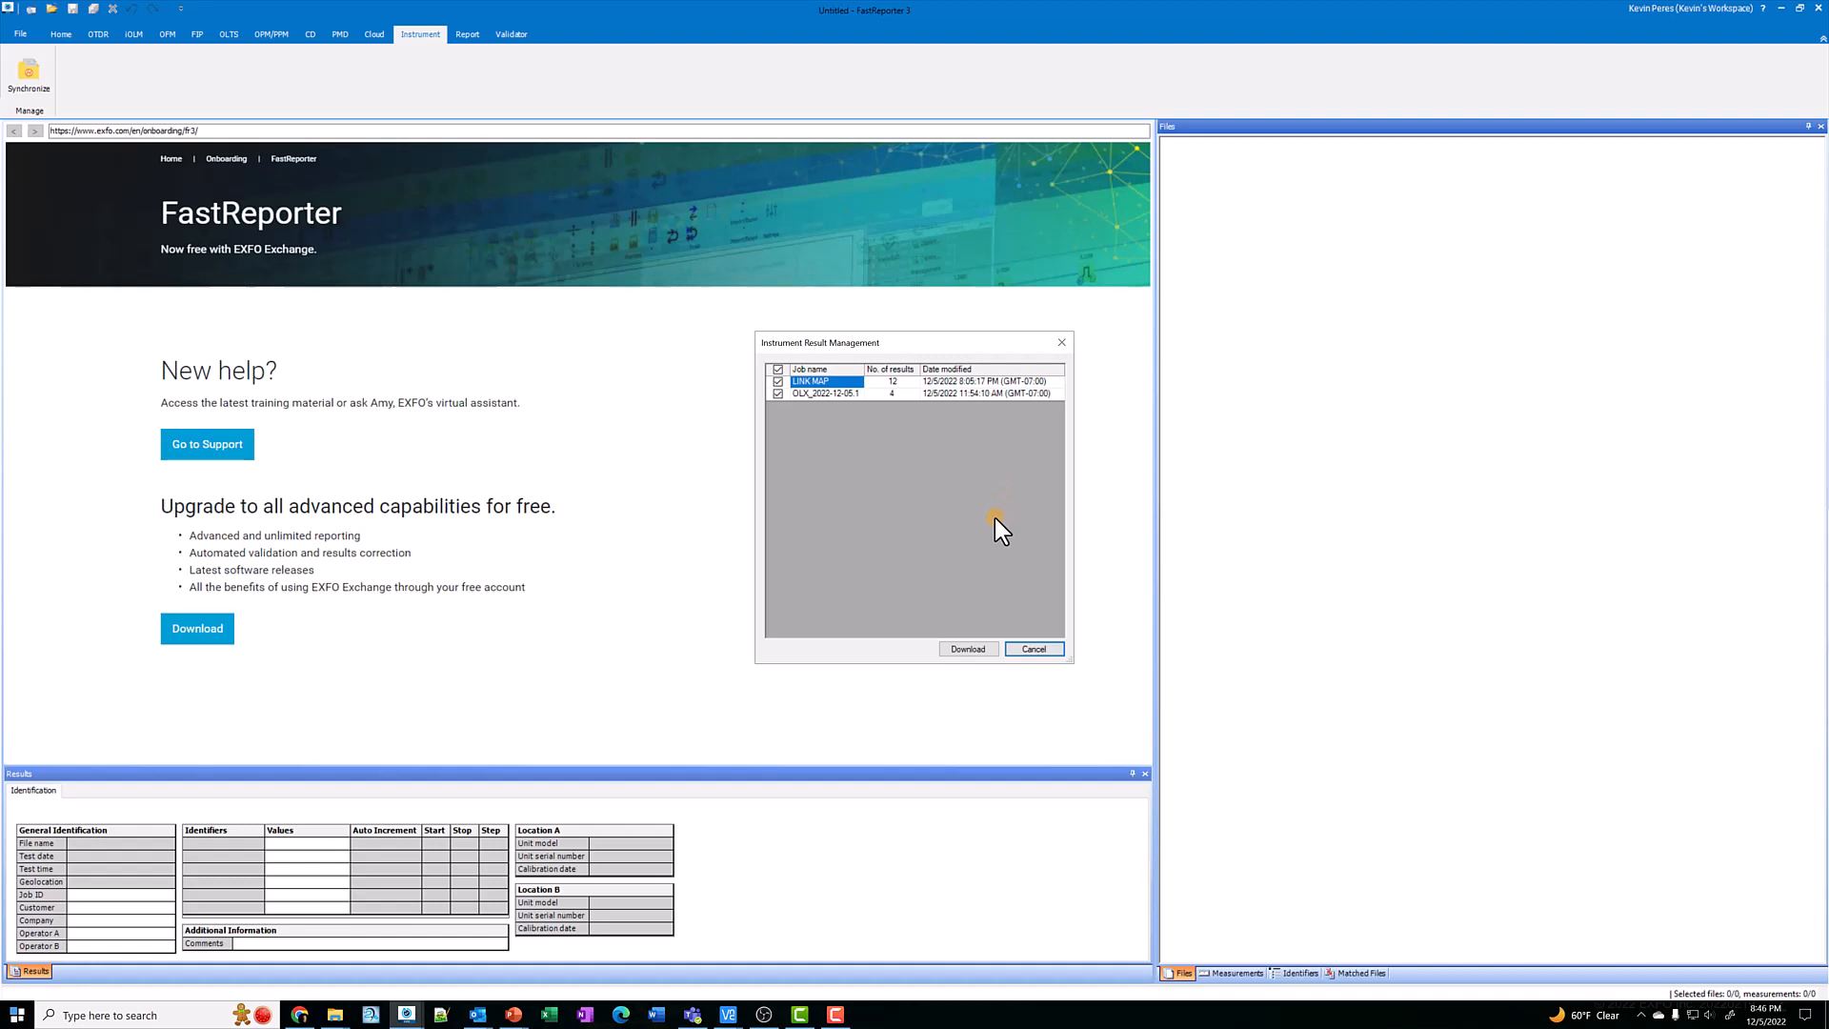
mouse_move(858, 450)
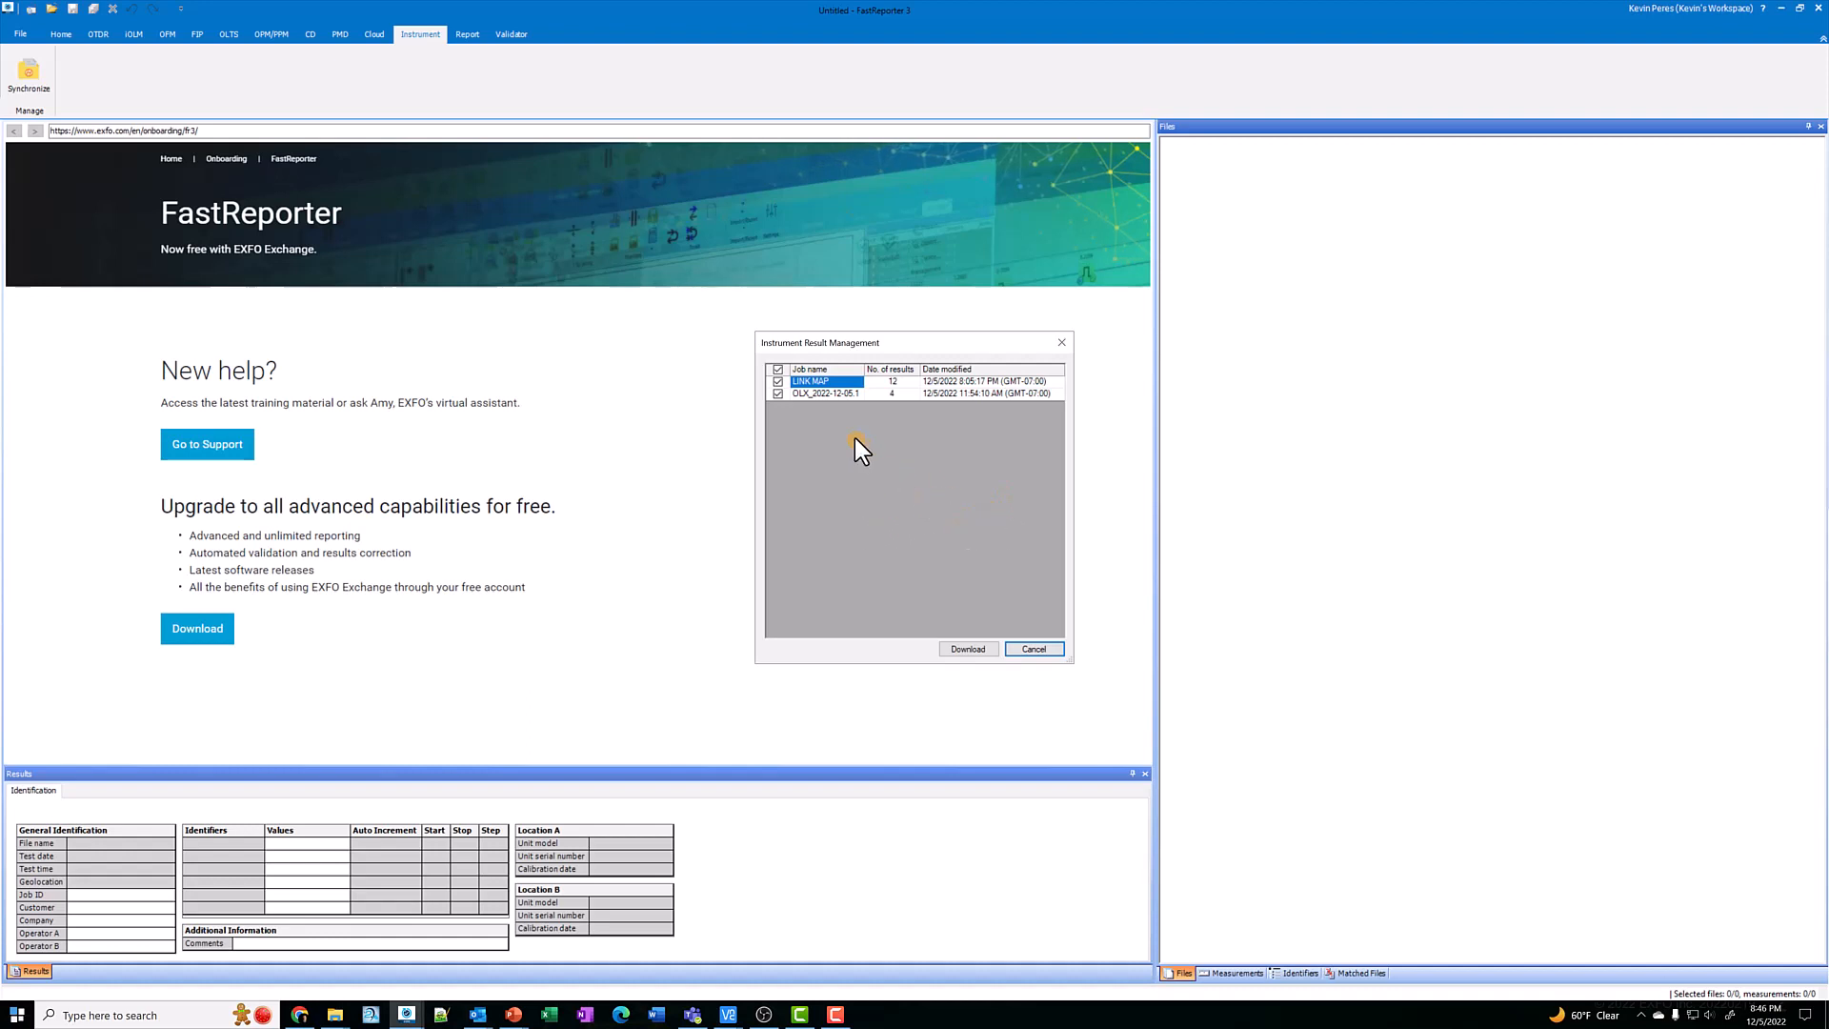
- Download only the LINK MAP job's 12 results, leaving OLX_2022-12-05.1 unchecked
click(823, 392)
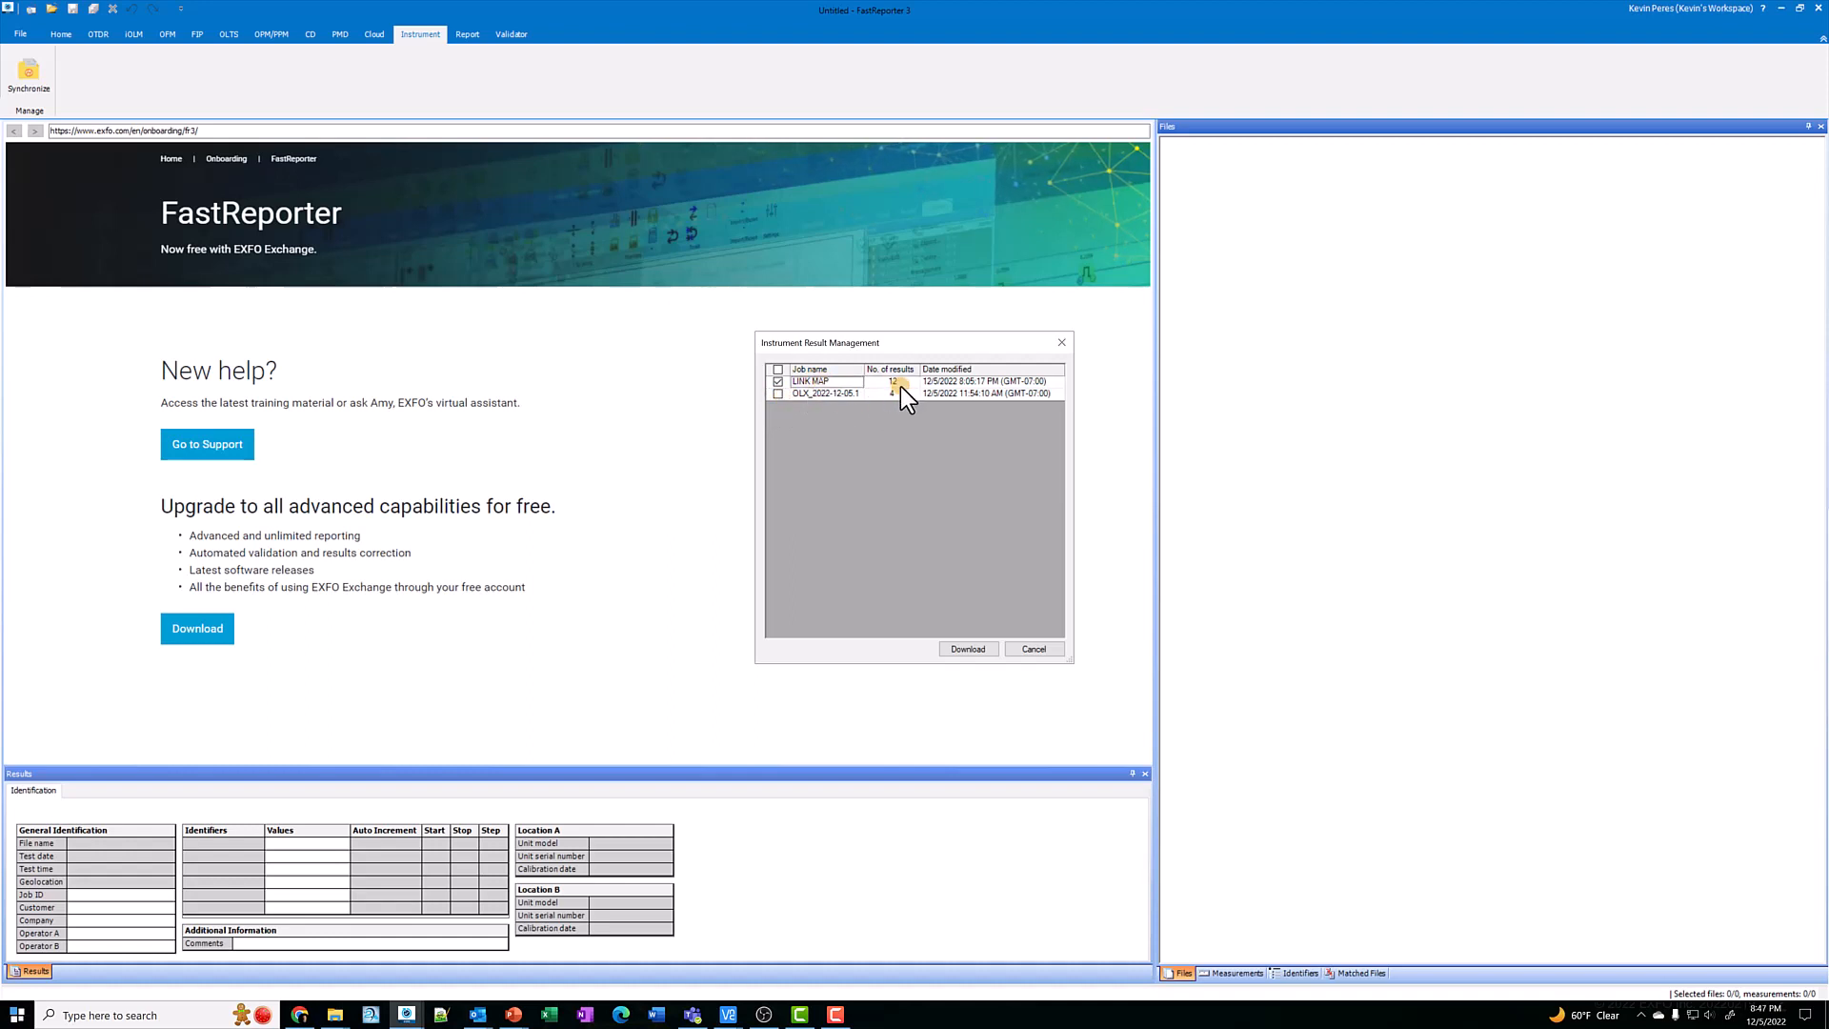
mouse_move(966, 647)
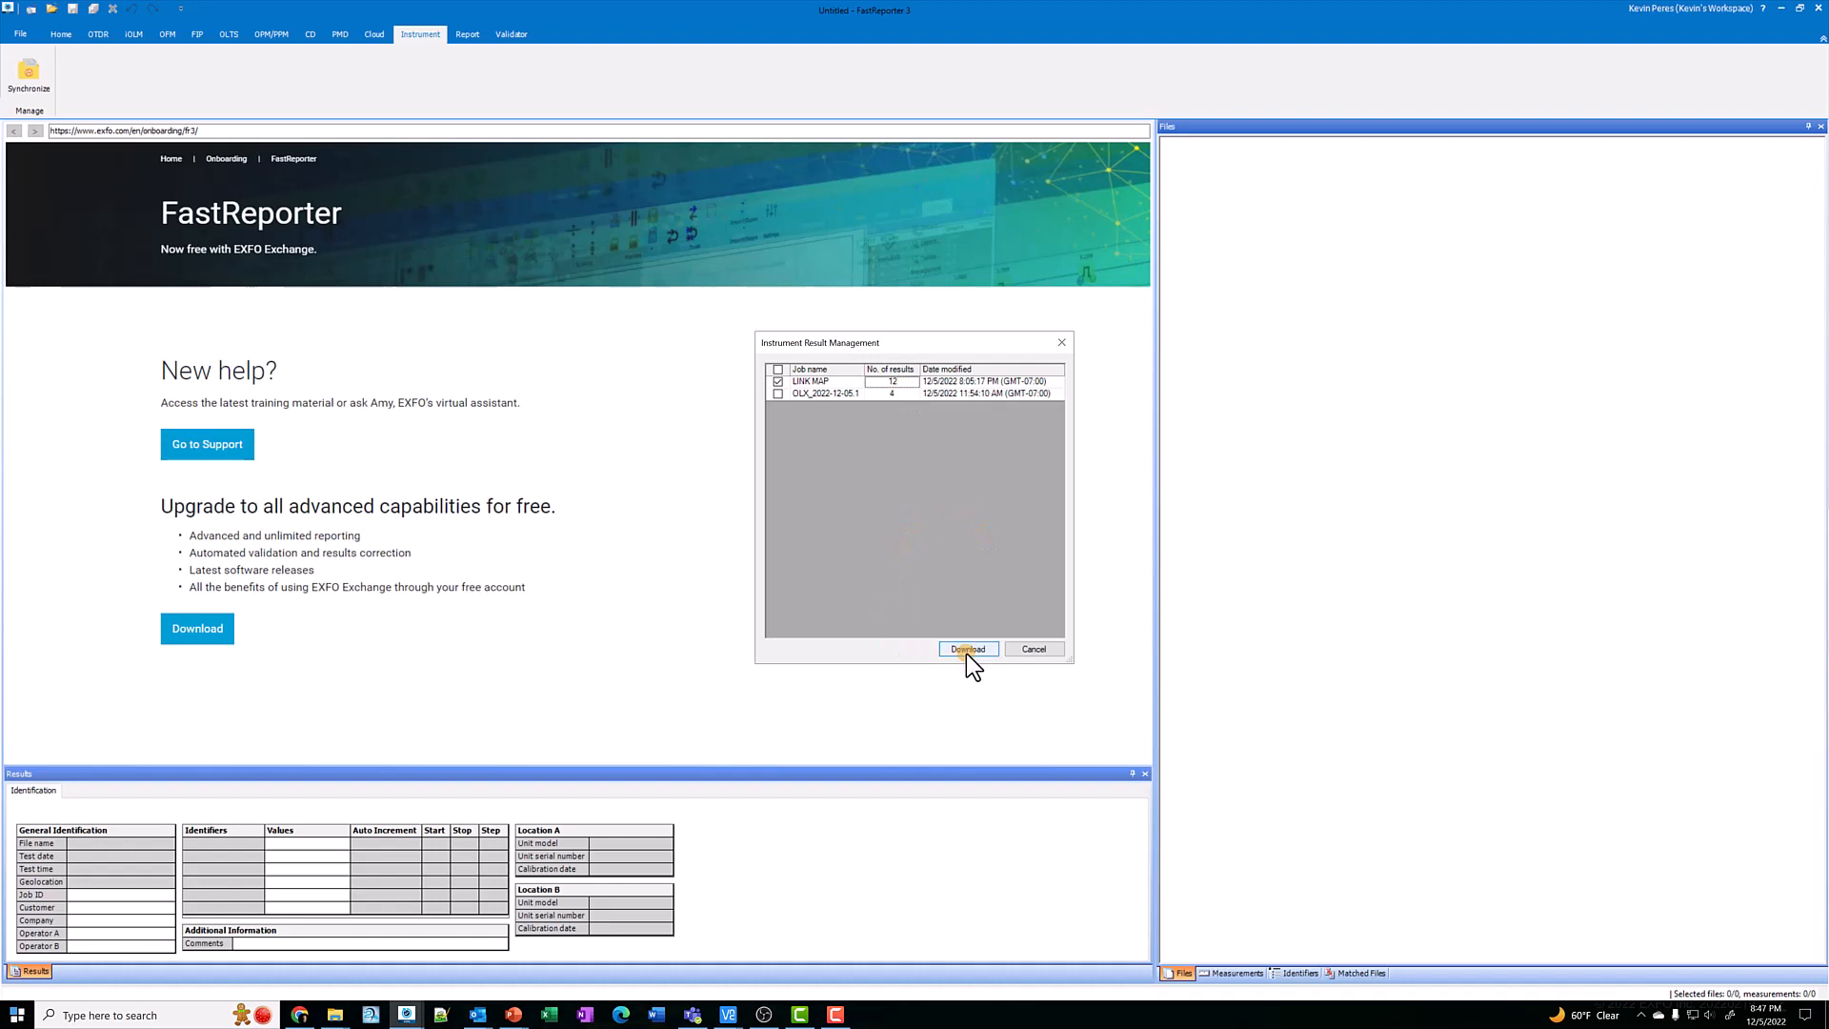
click(966, 648)
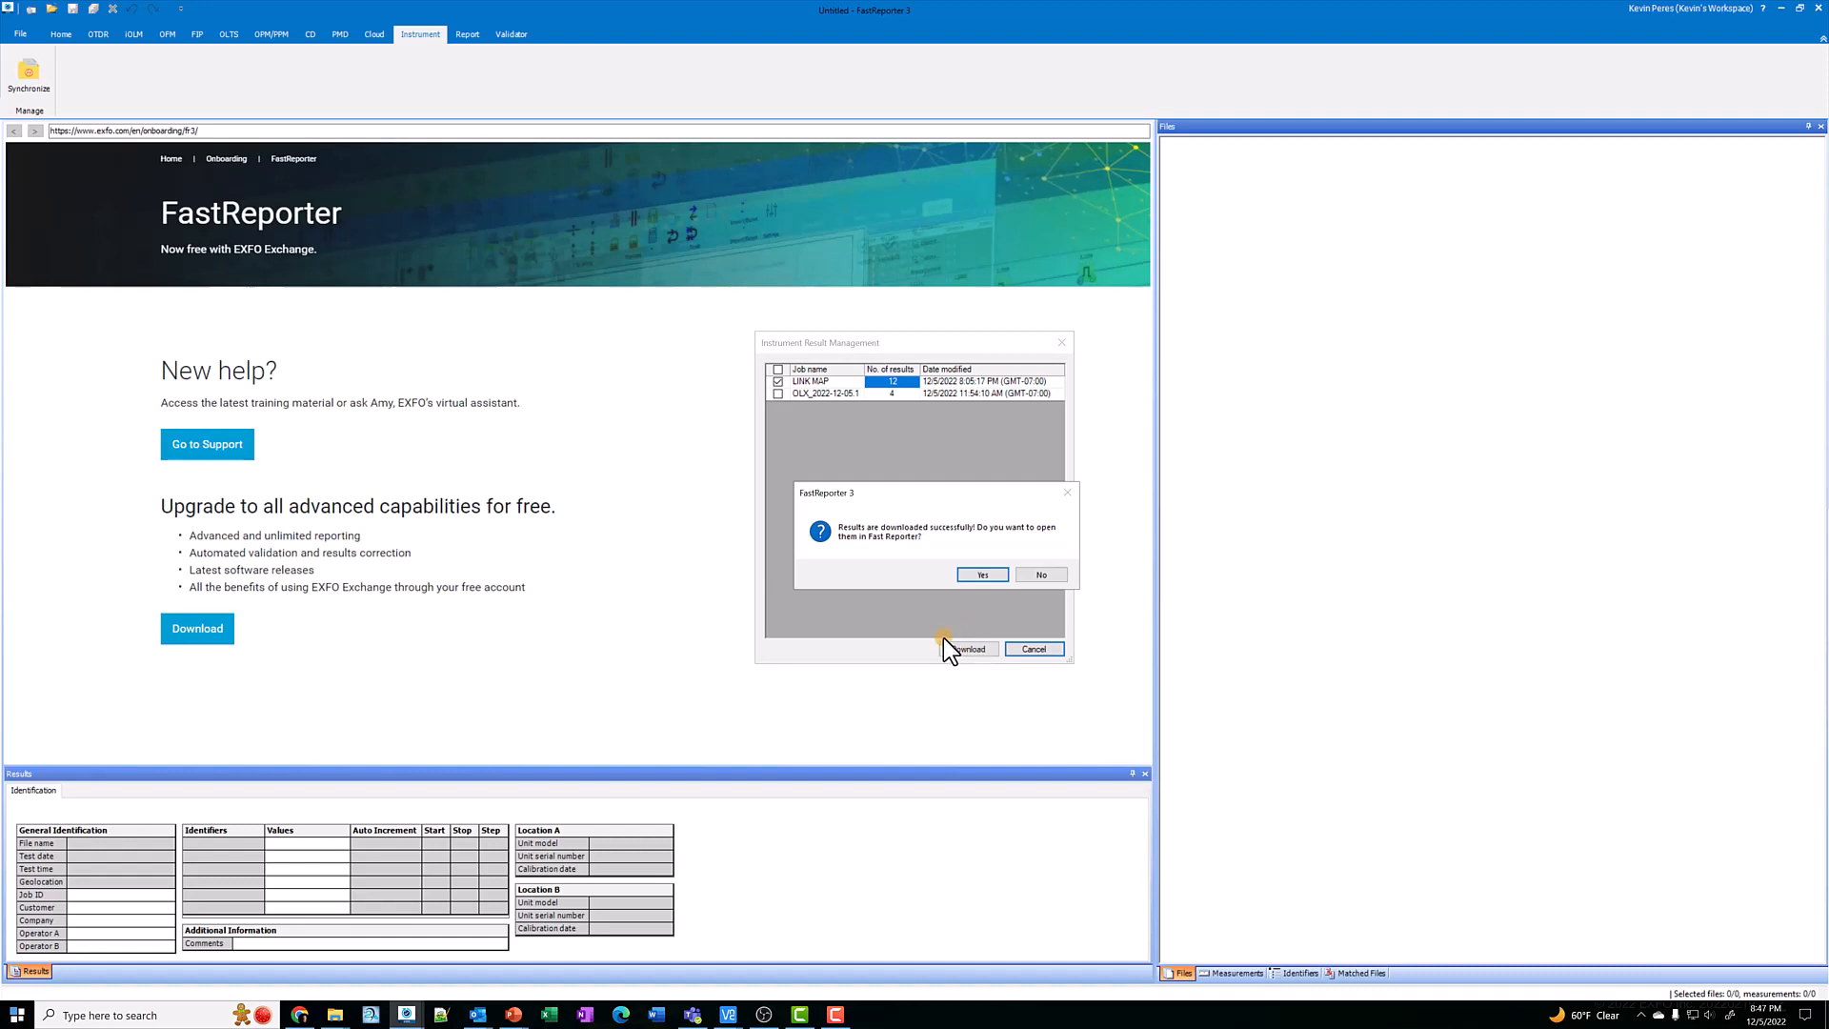
mouse_move(934, 555)
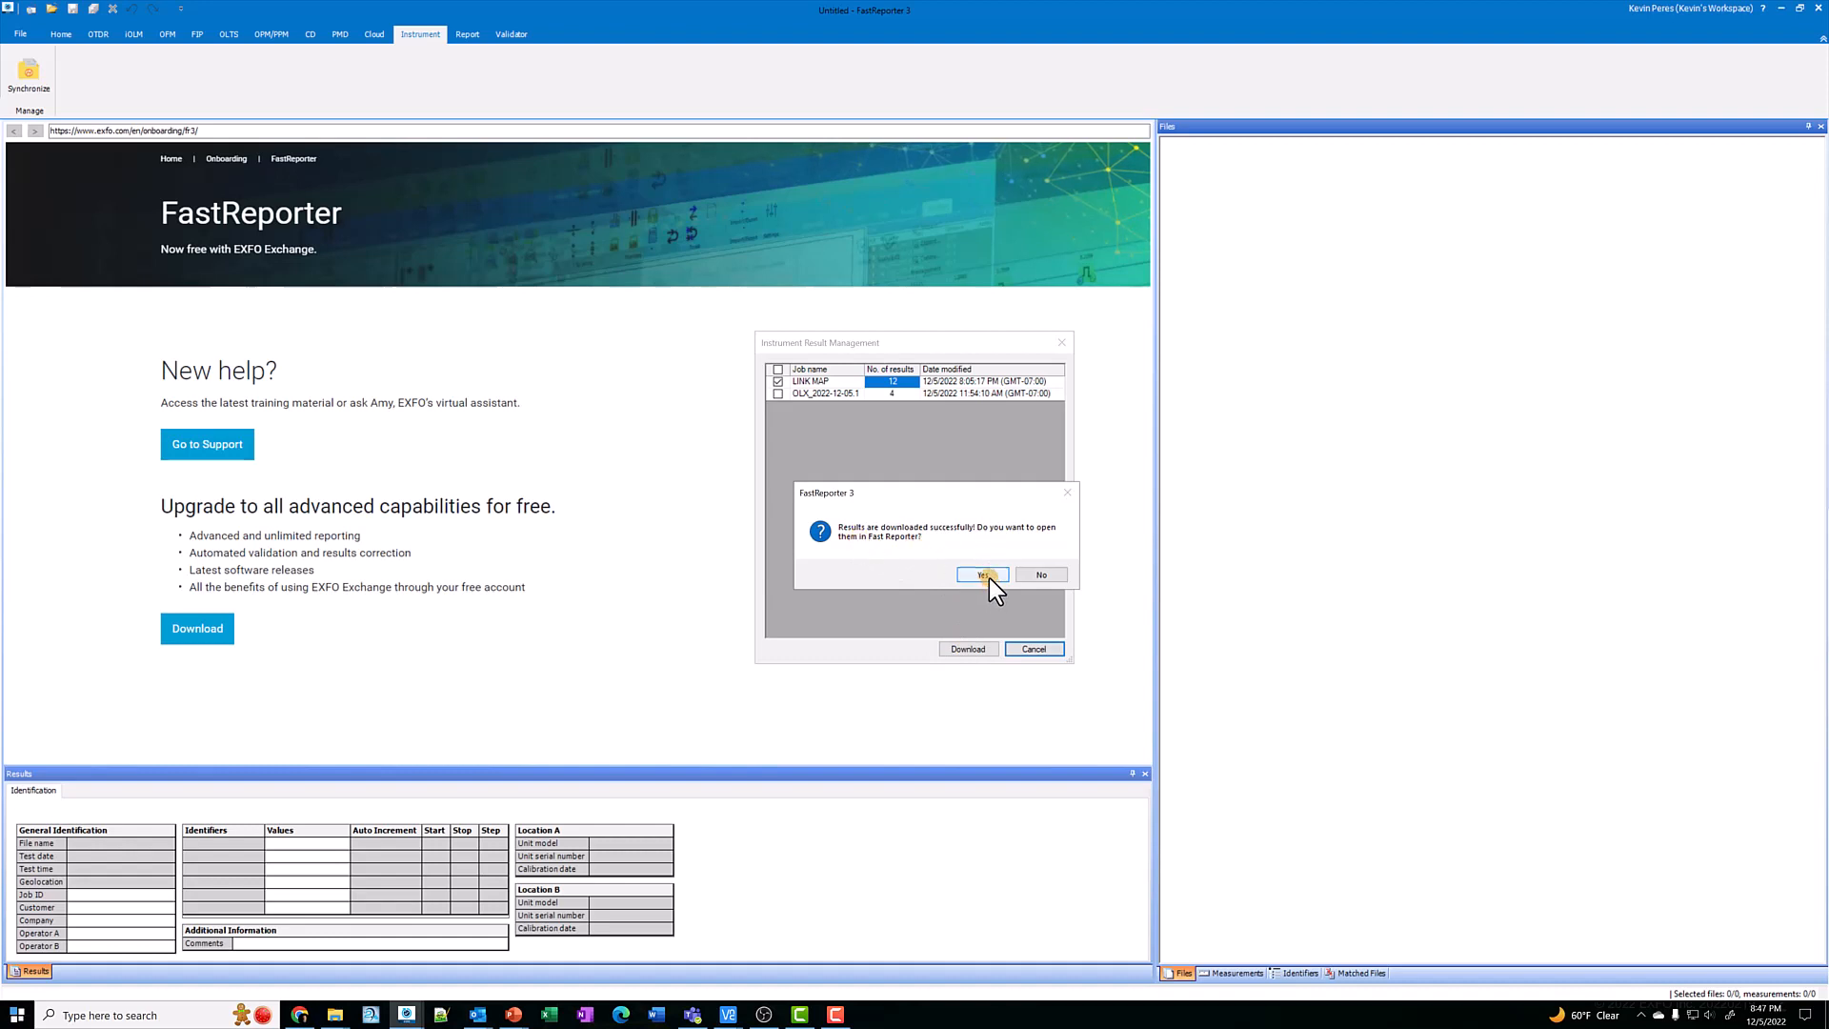
- Accept opening the downloaded results and load the LINK MAP file from the Files pane
click(983, 573)
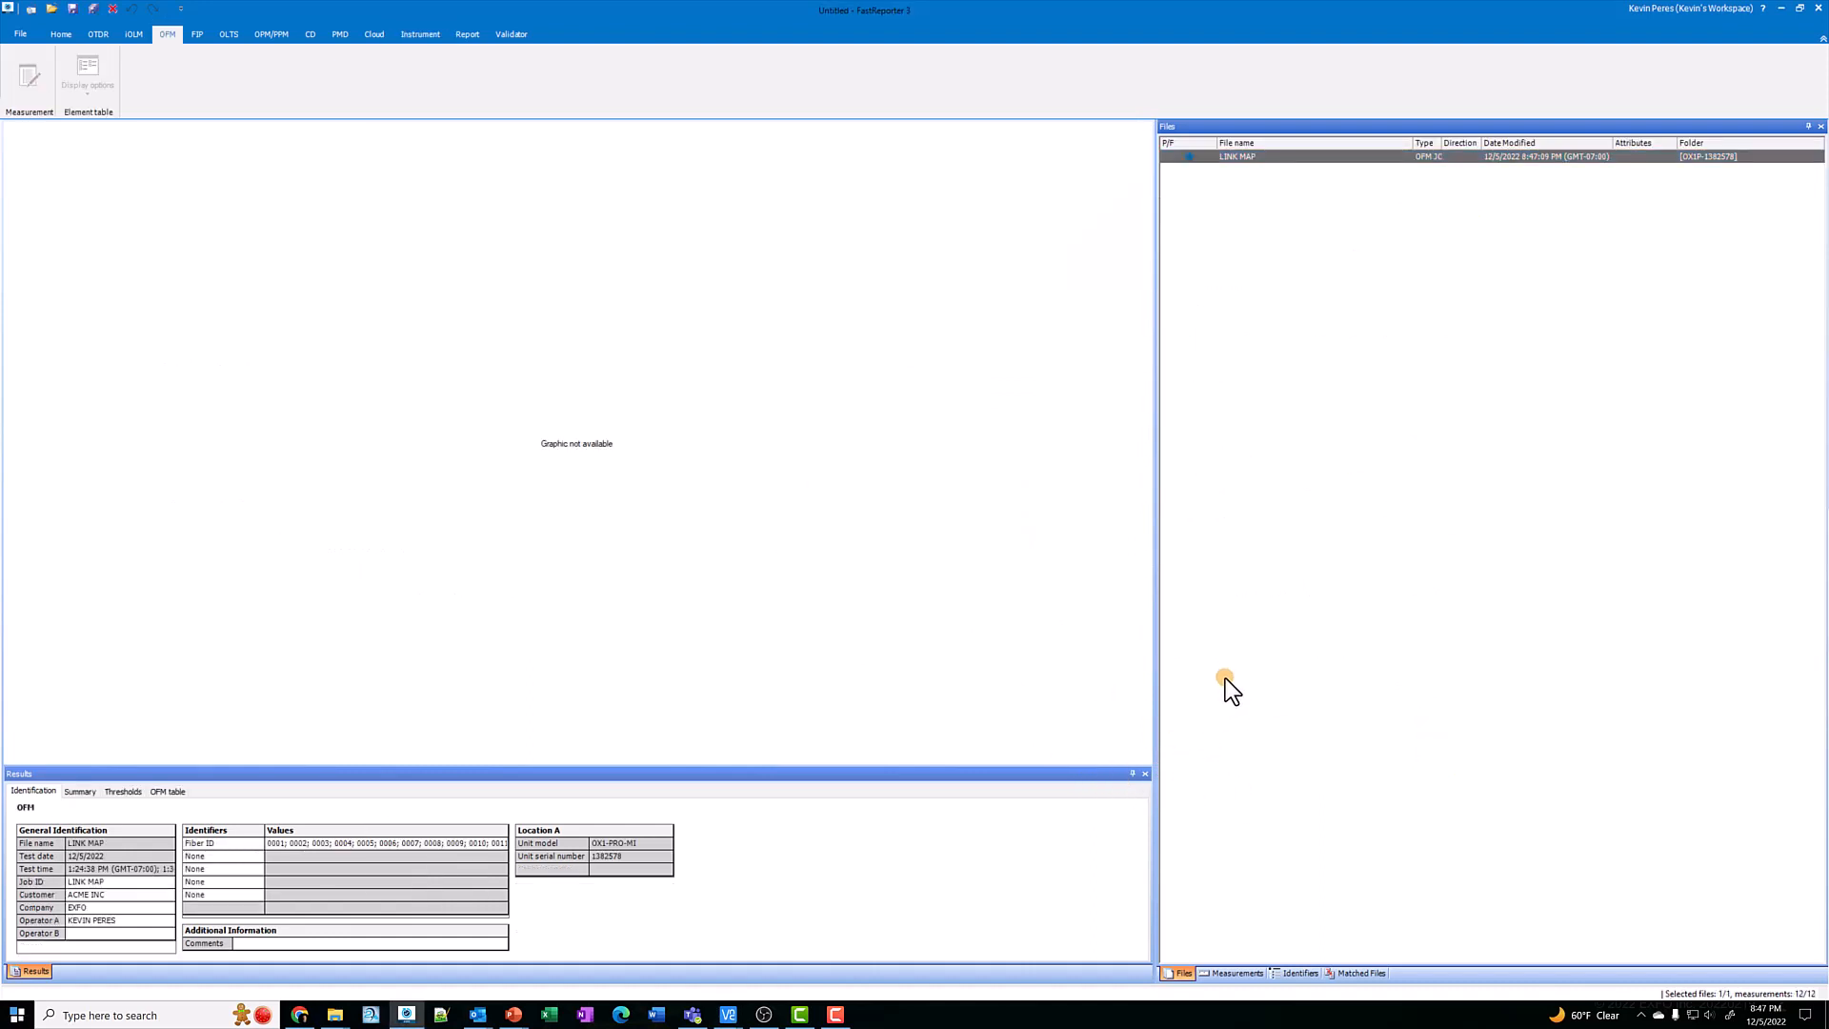
mouse_move(310, 391)
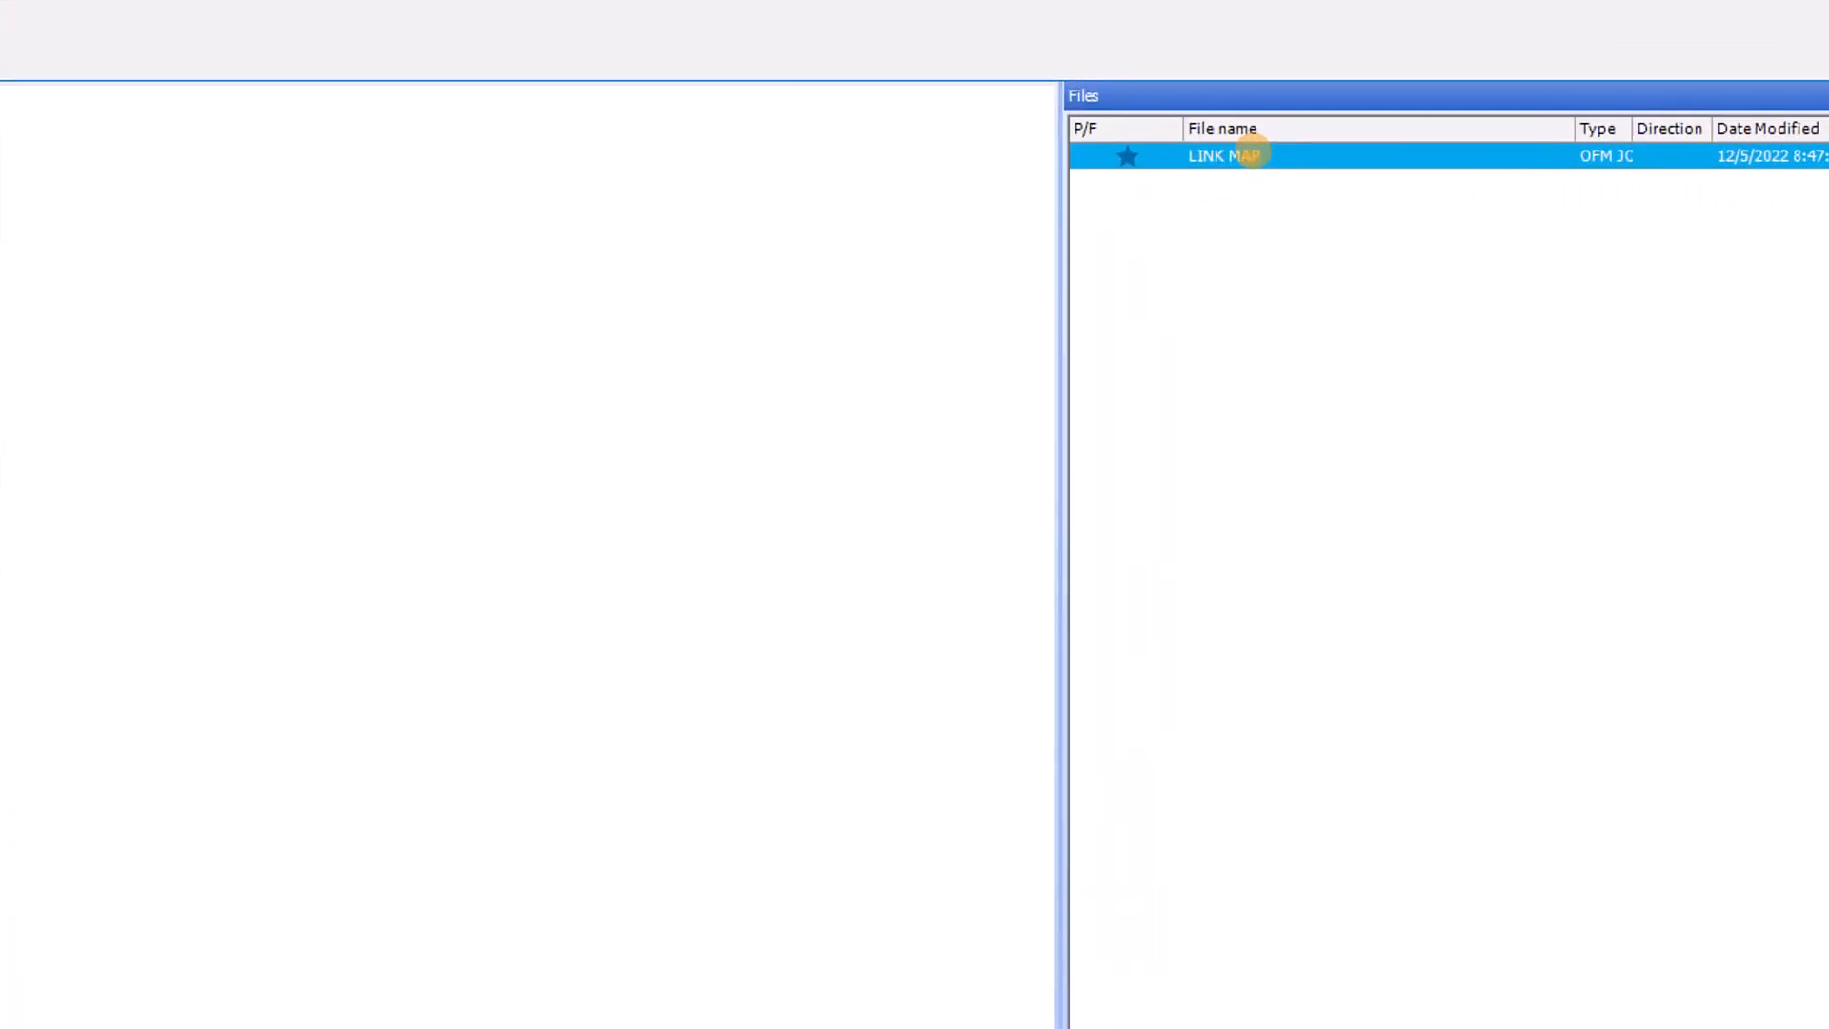
double_click(1225, 154)
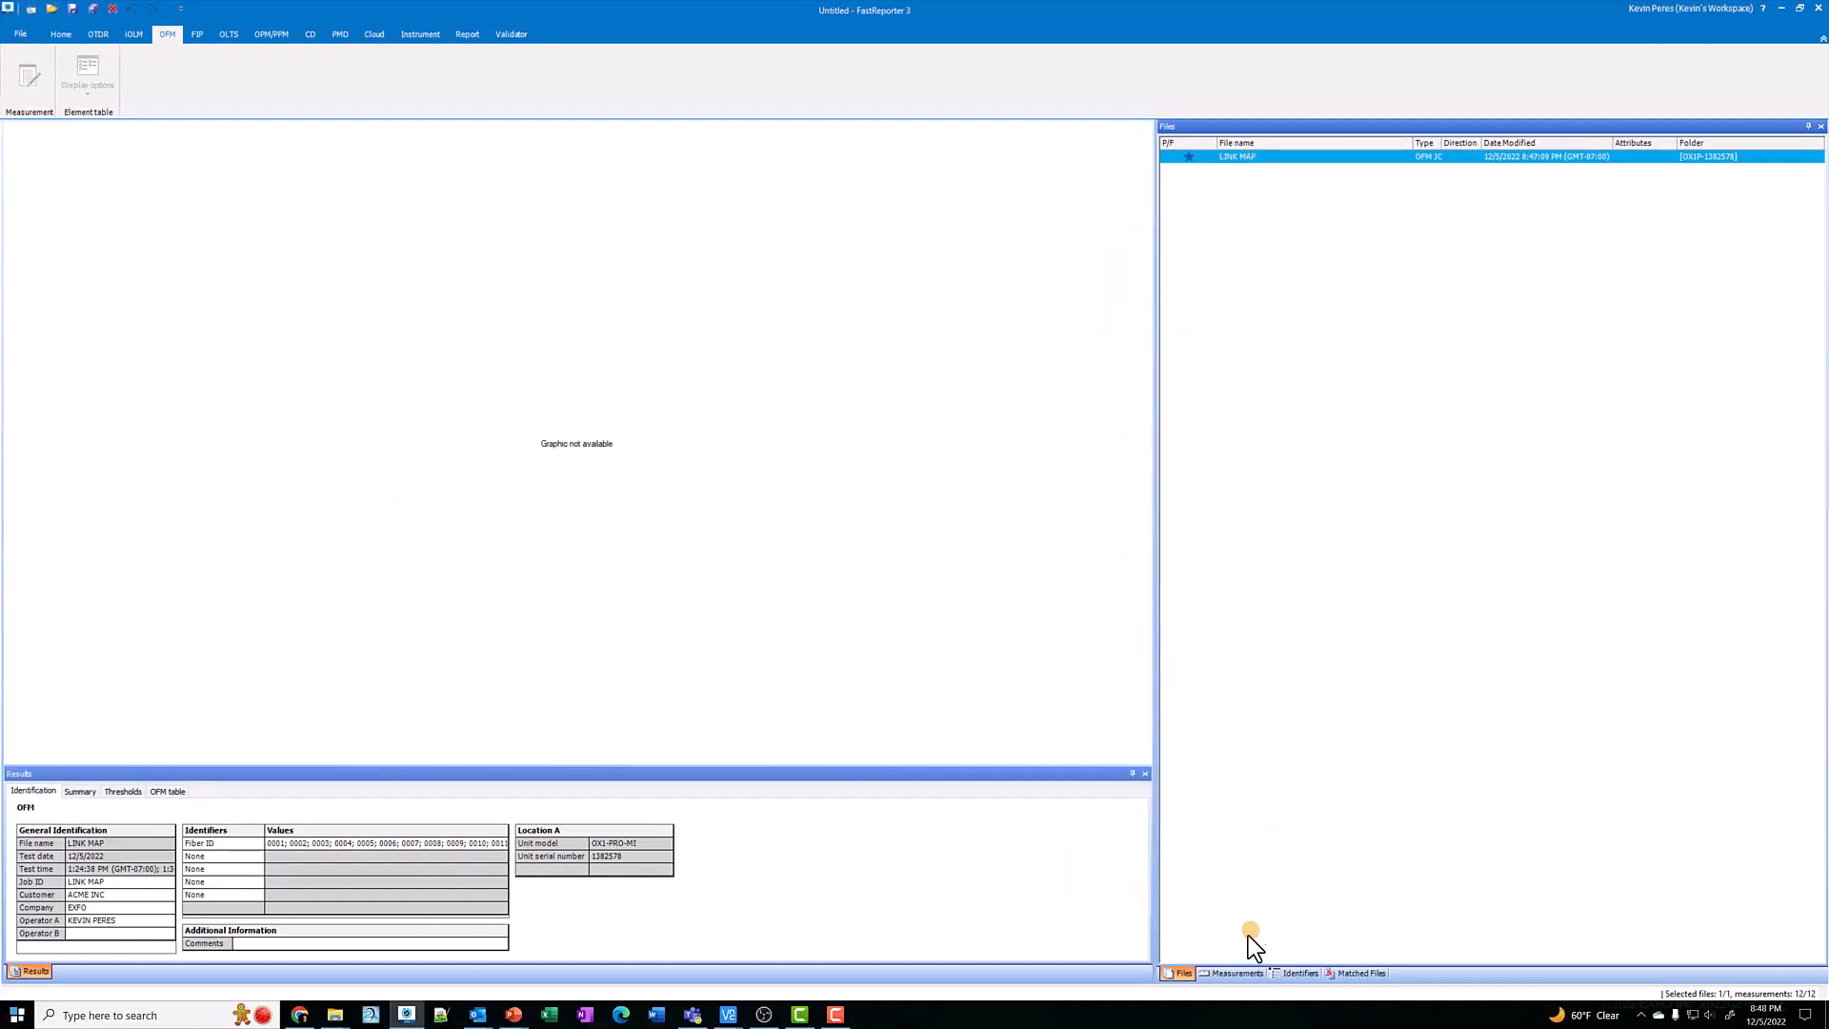
mouse_move(1240, 974)
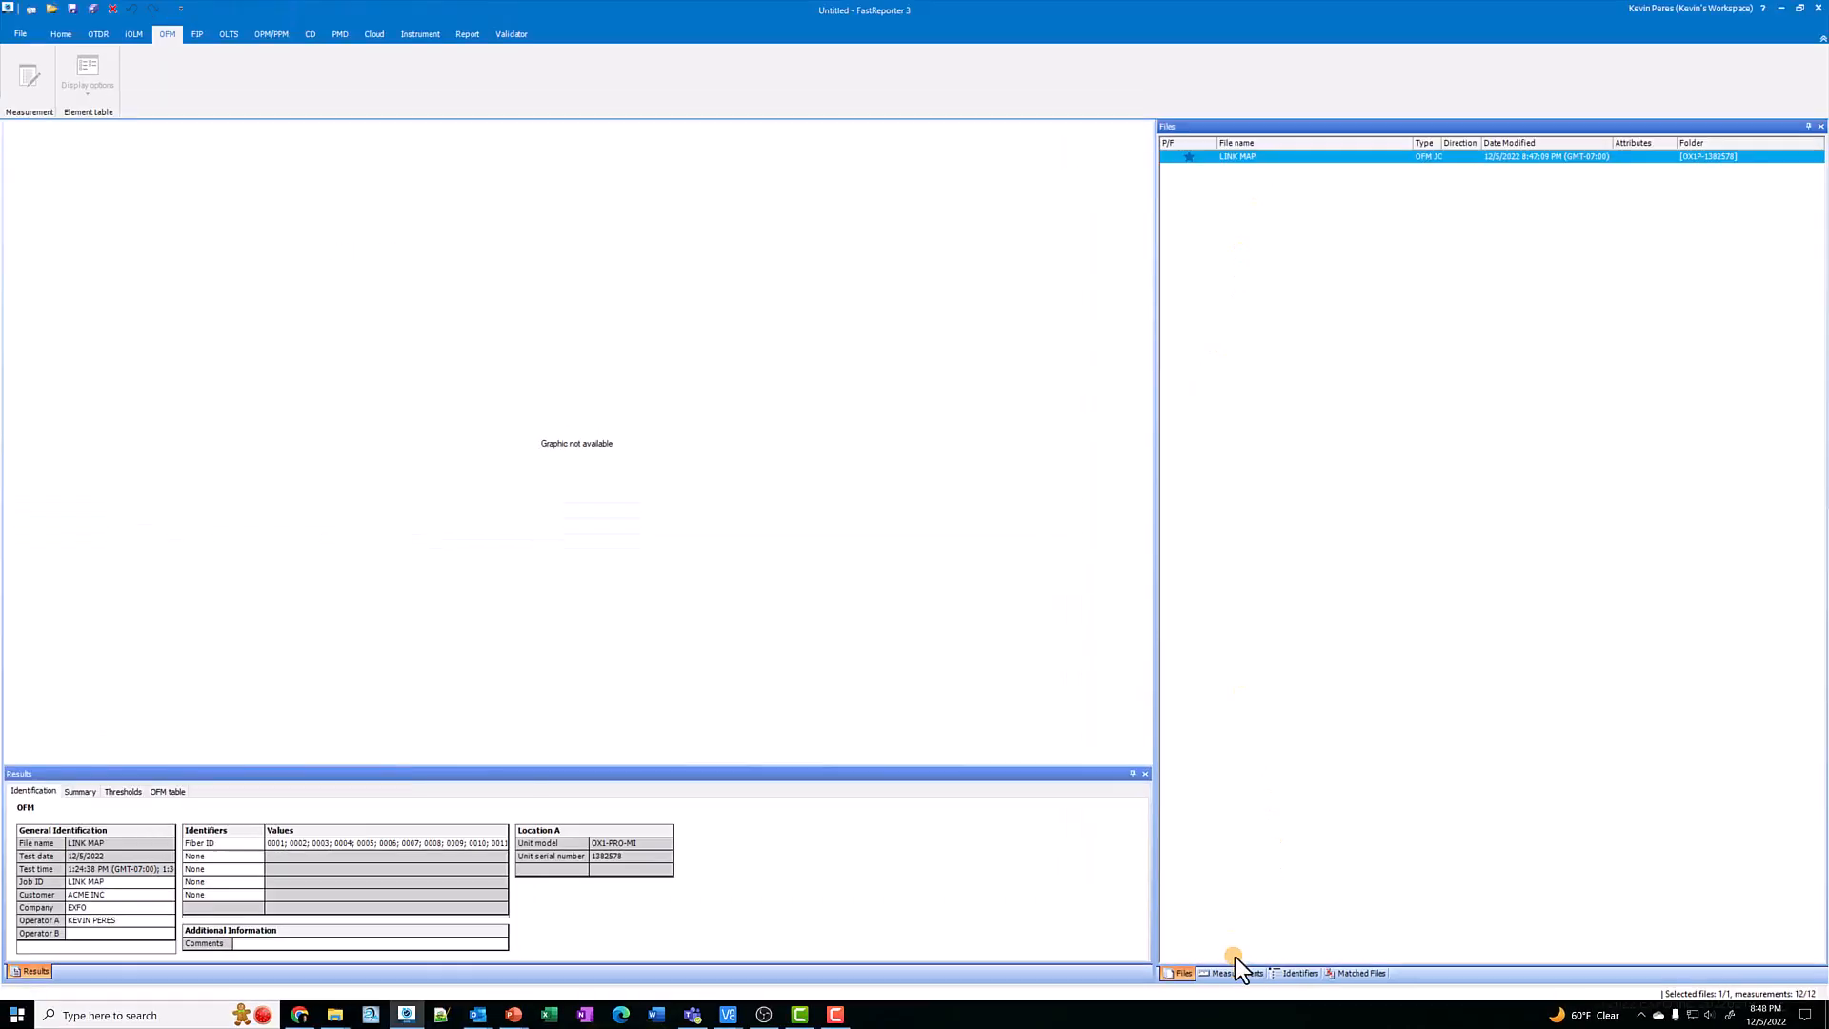
click(1234, 971)
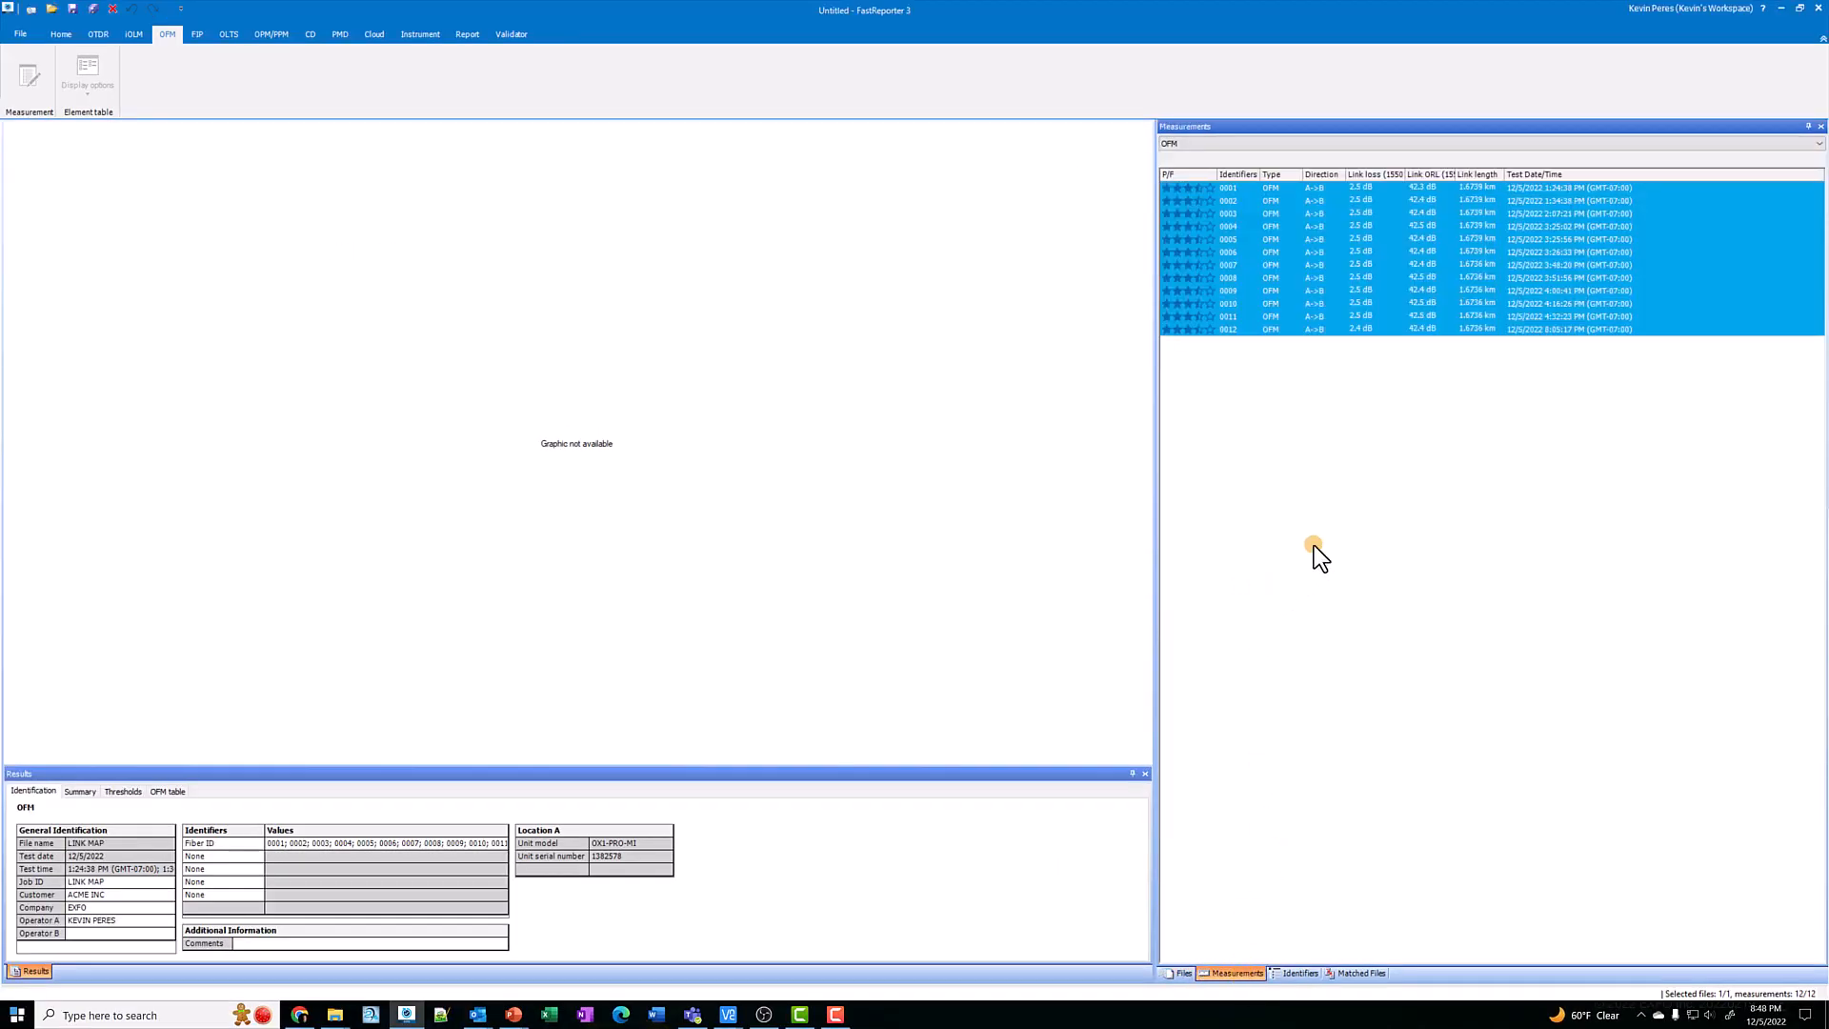
mouse_move(1244, 347)
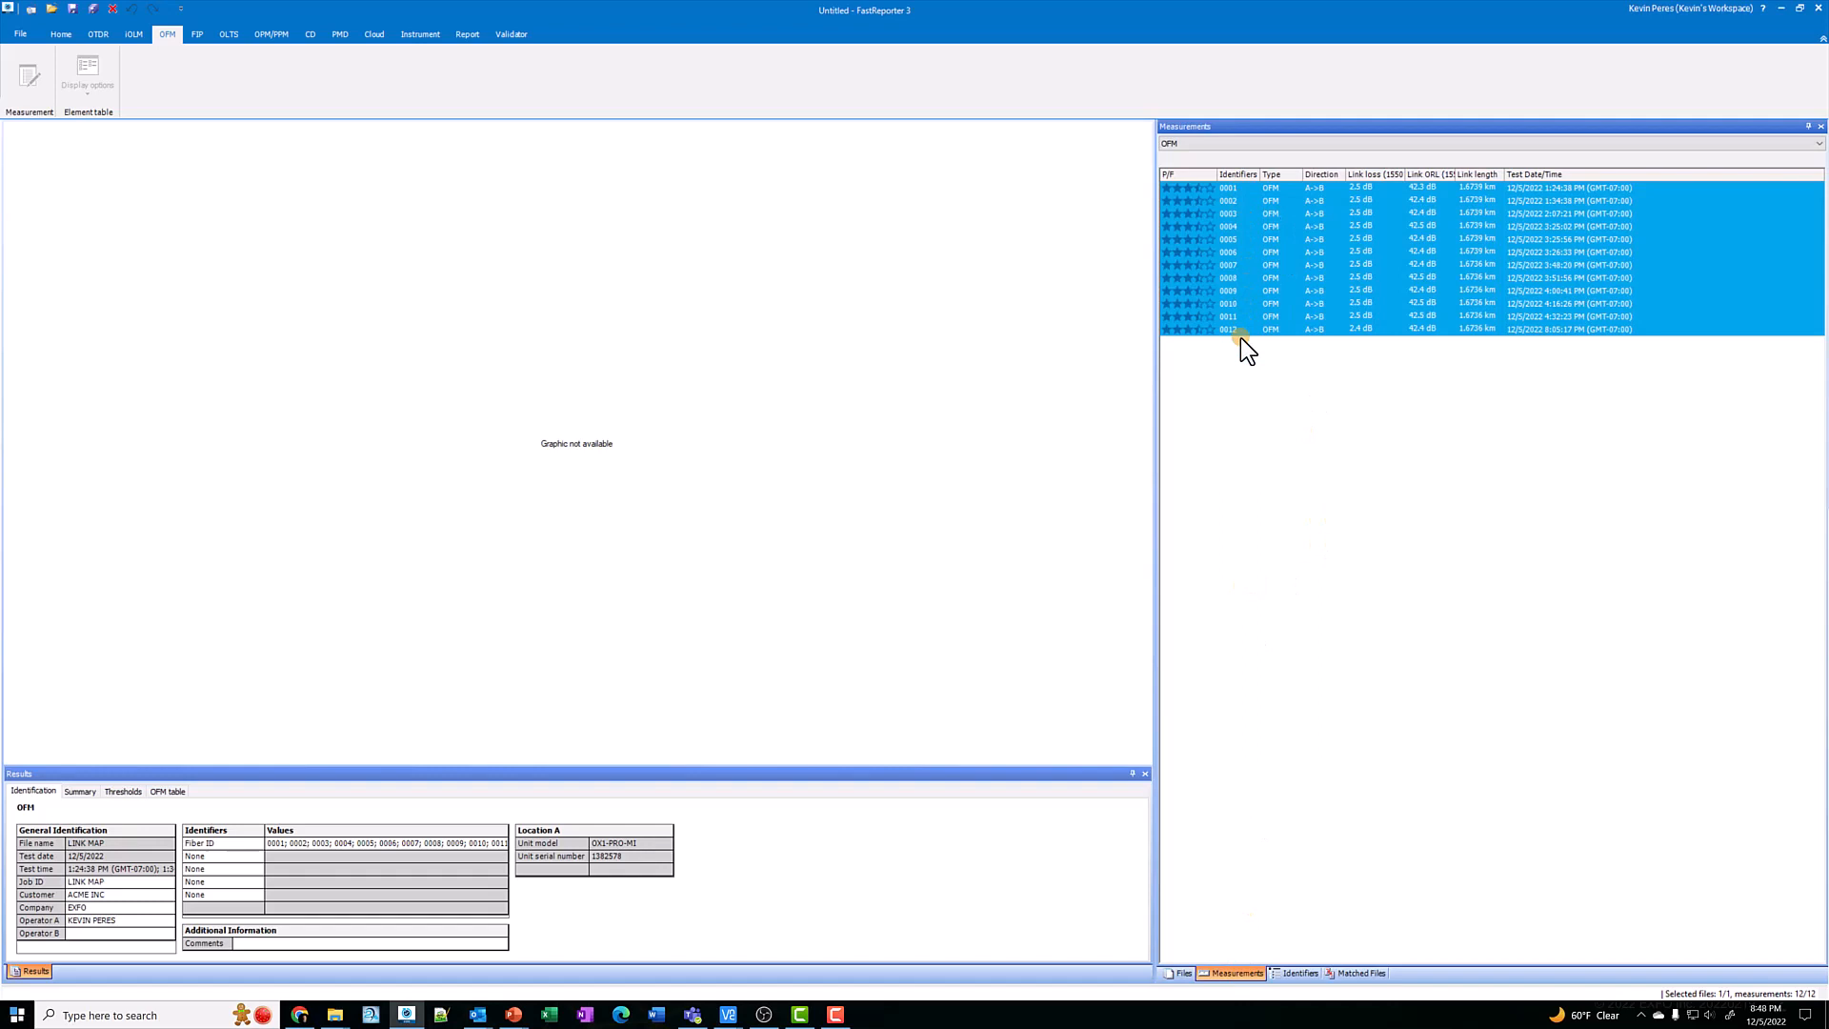
mouse_move(1280, 453)
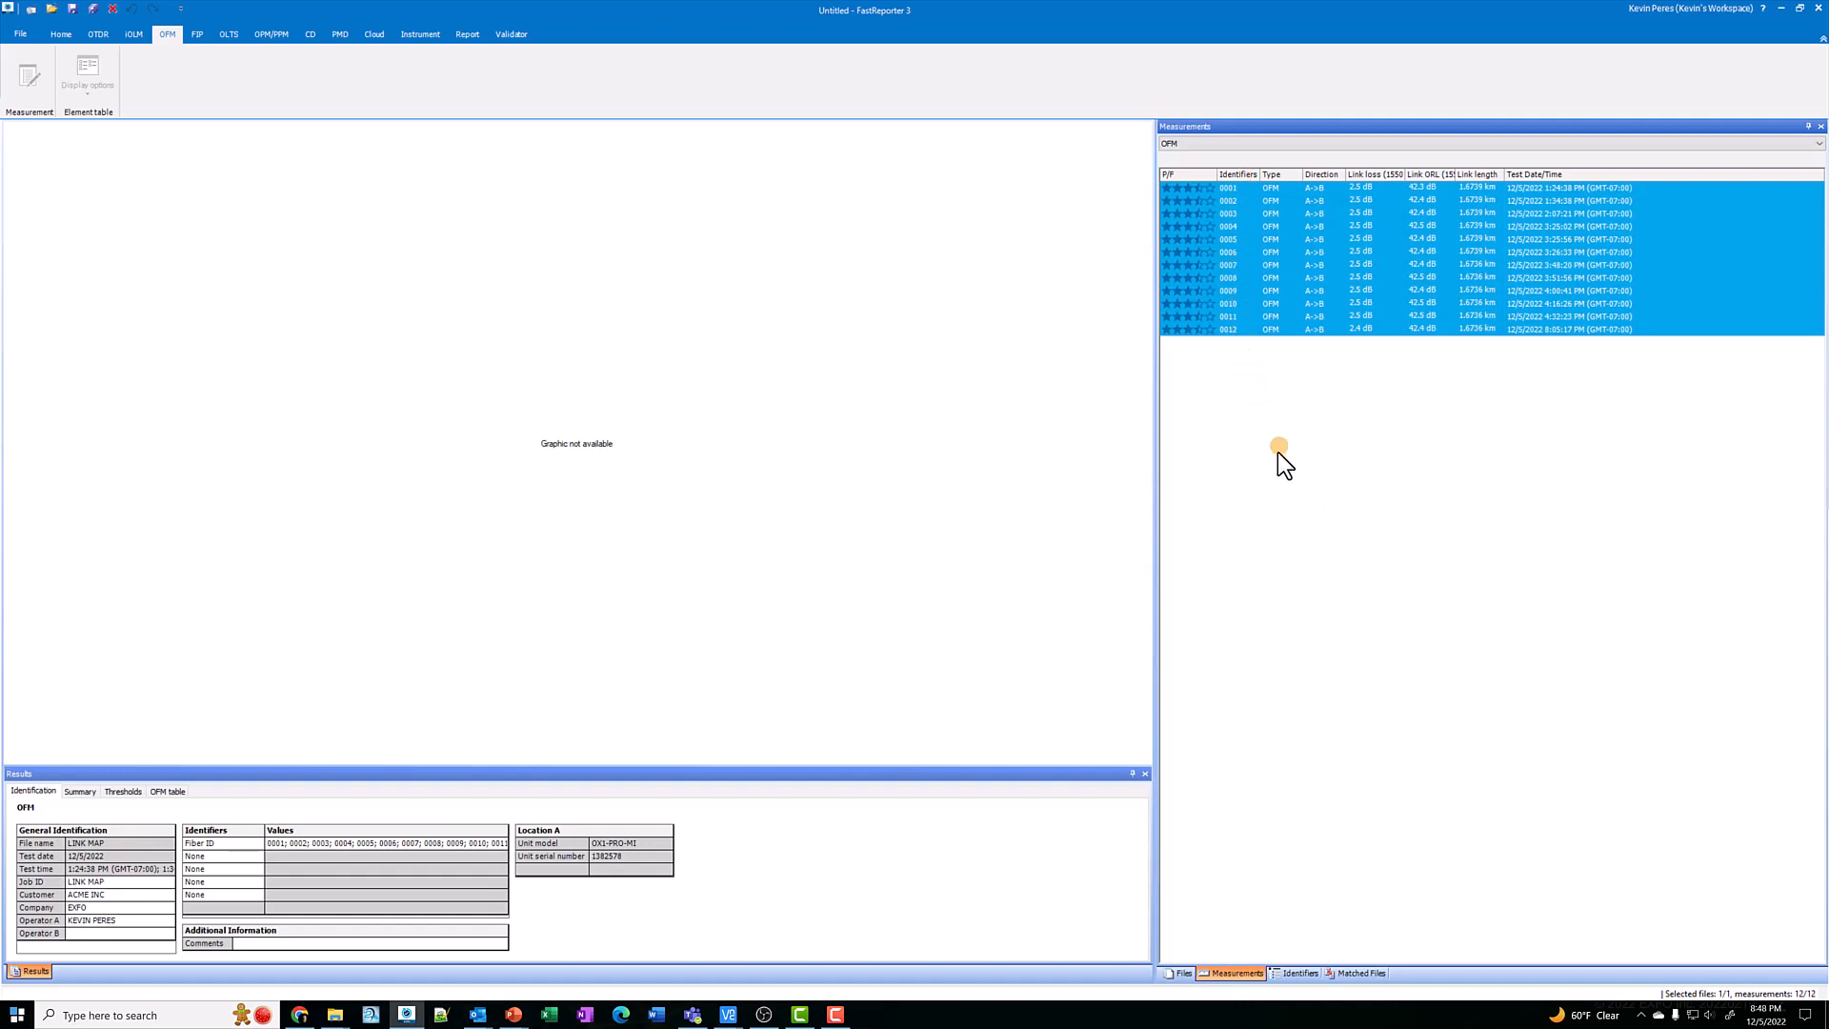
mouse_move(1402, 410)
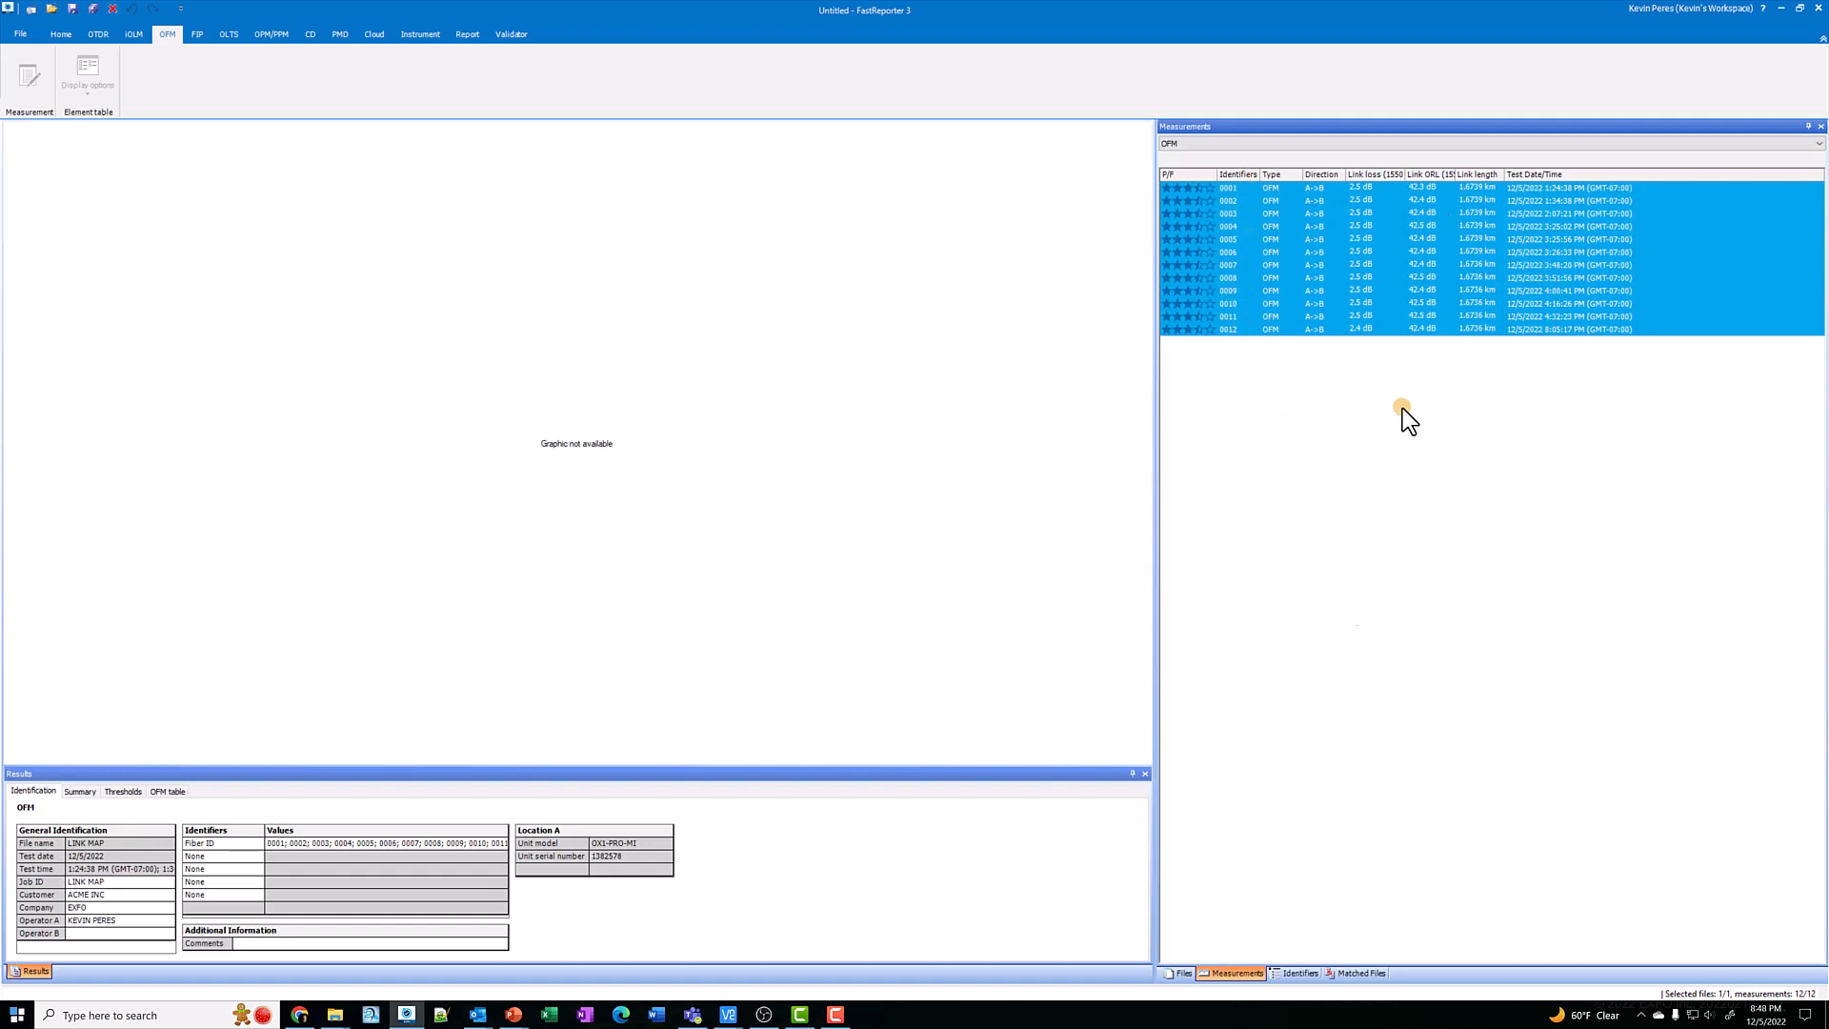
mouse_move(1404, 588)
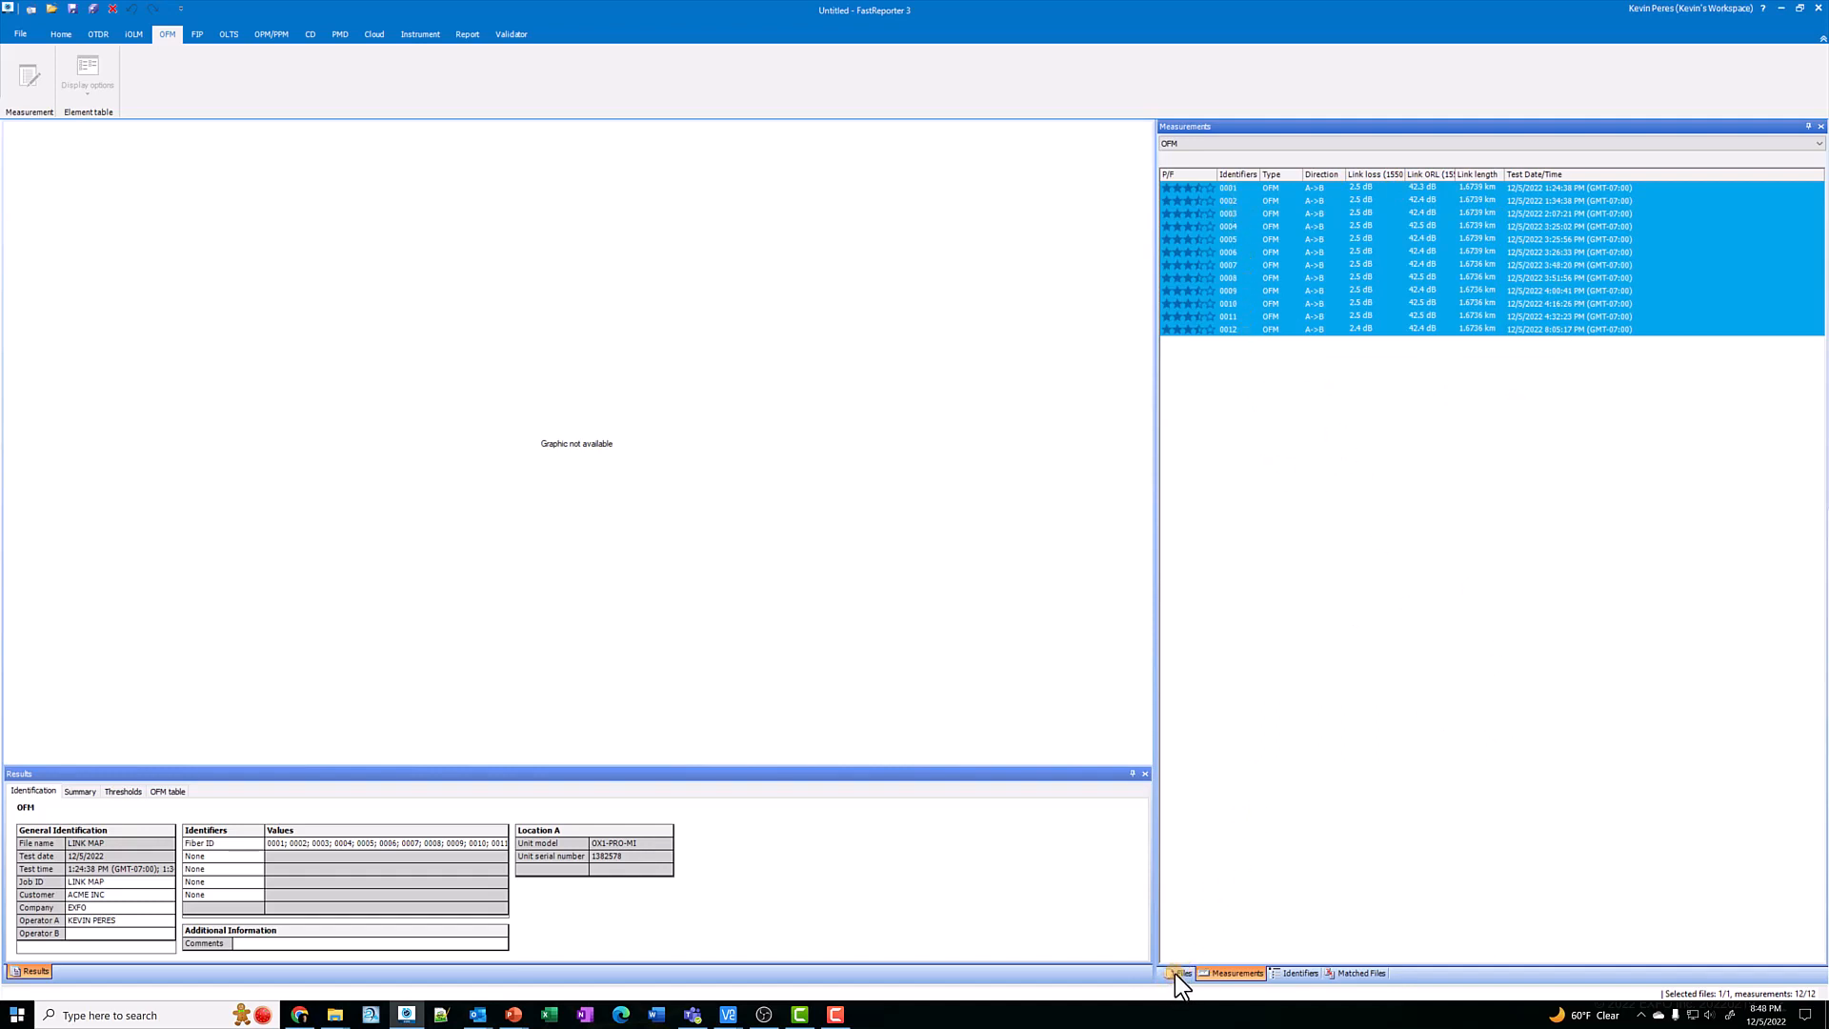
click(1181, 972)
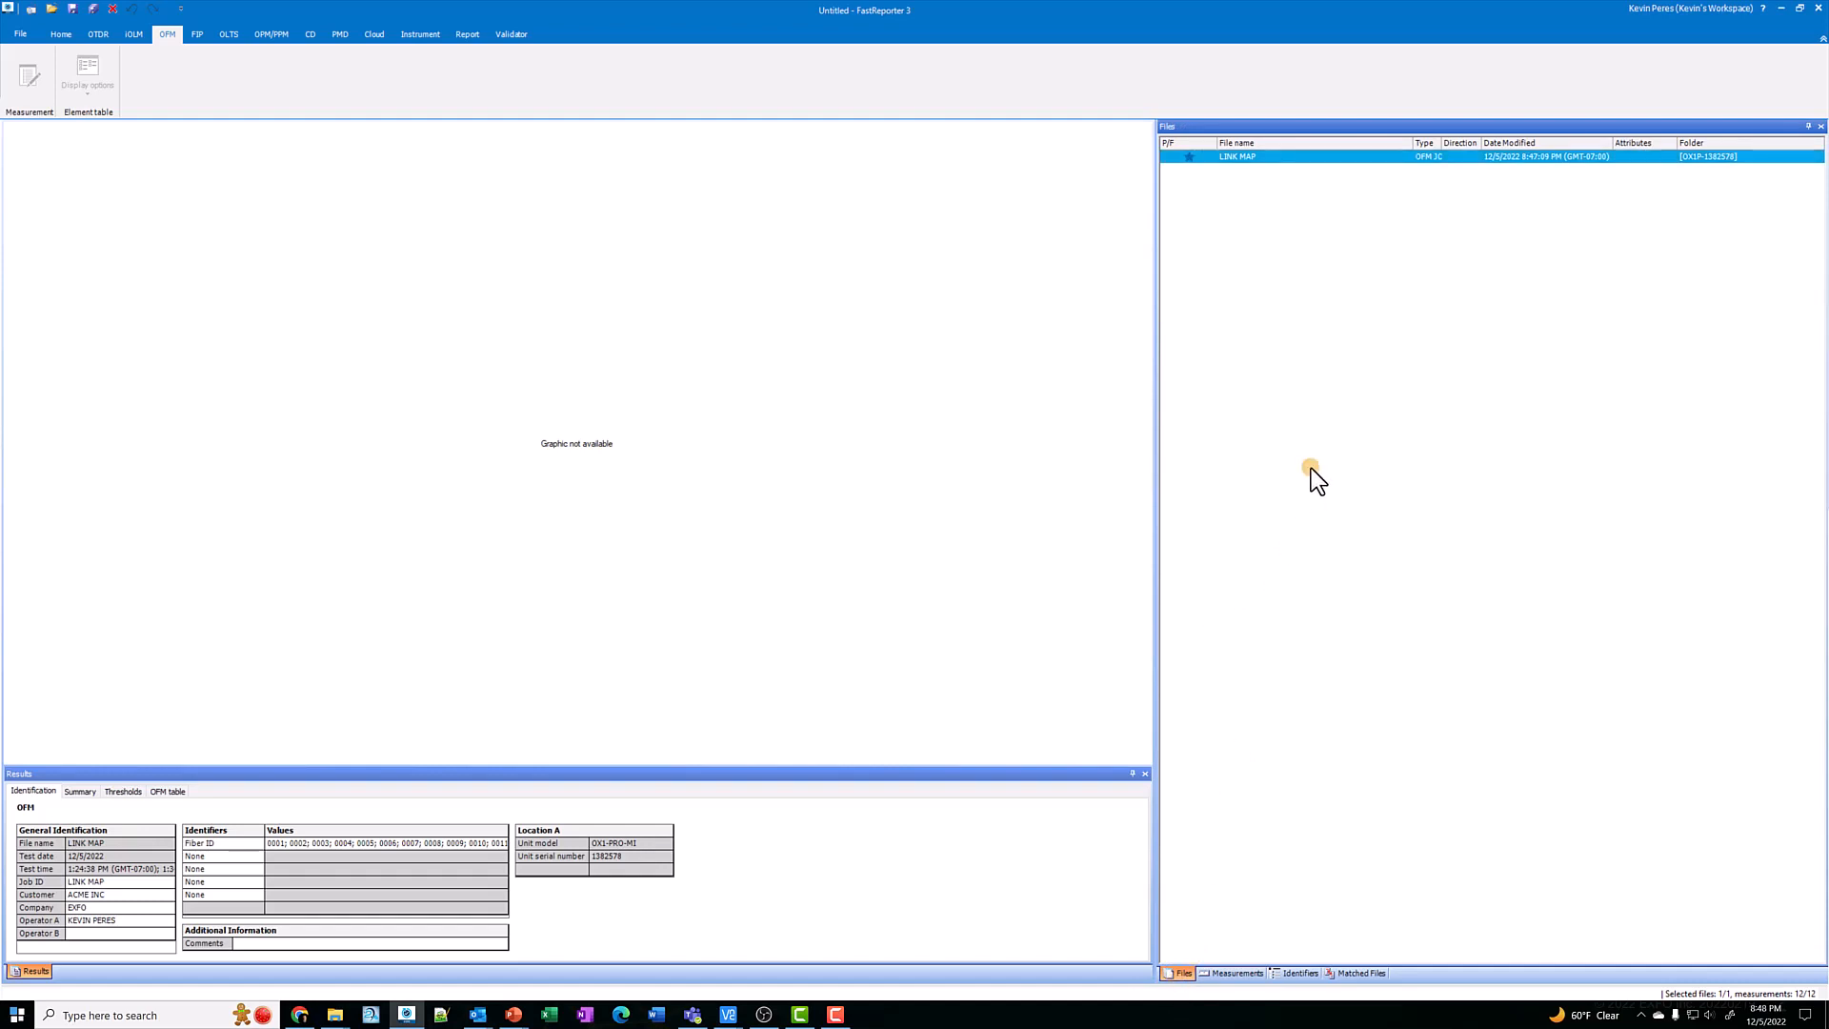
mouse_move(223, 871)
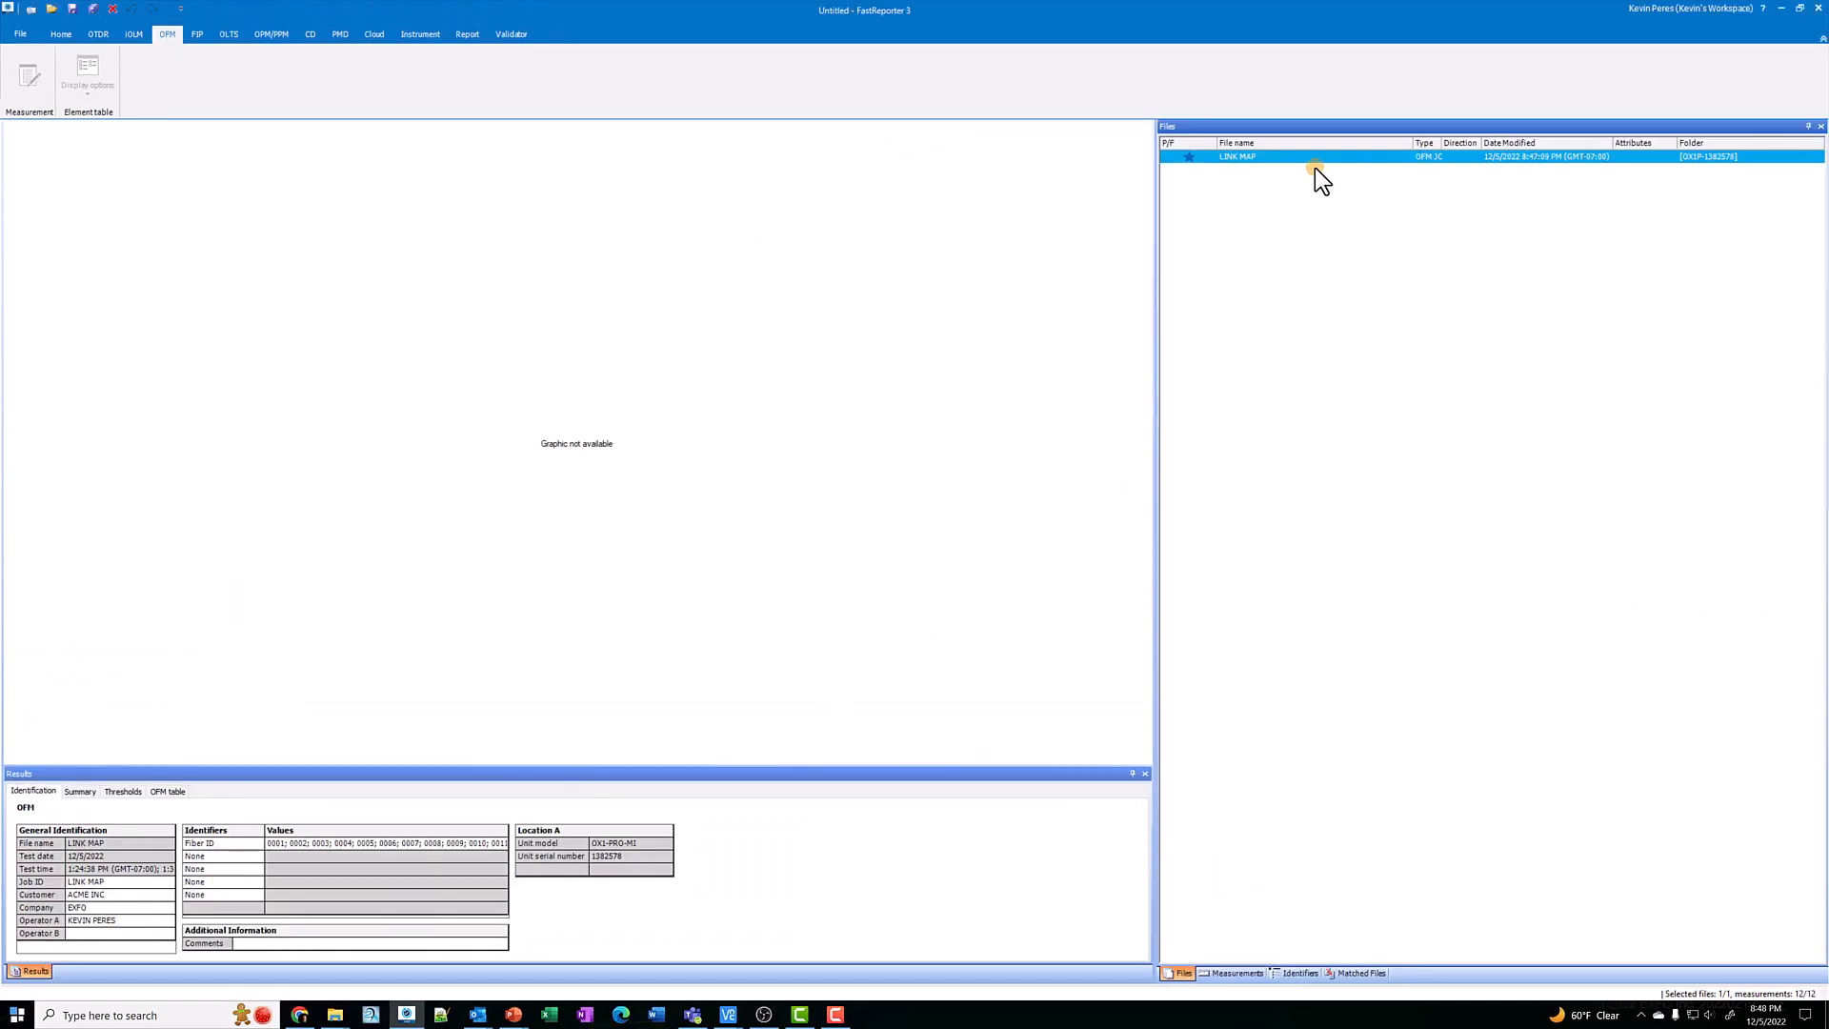
mouse_move(1314, 171)
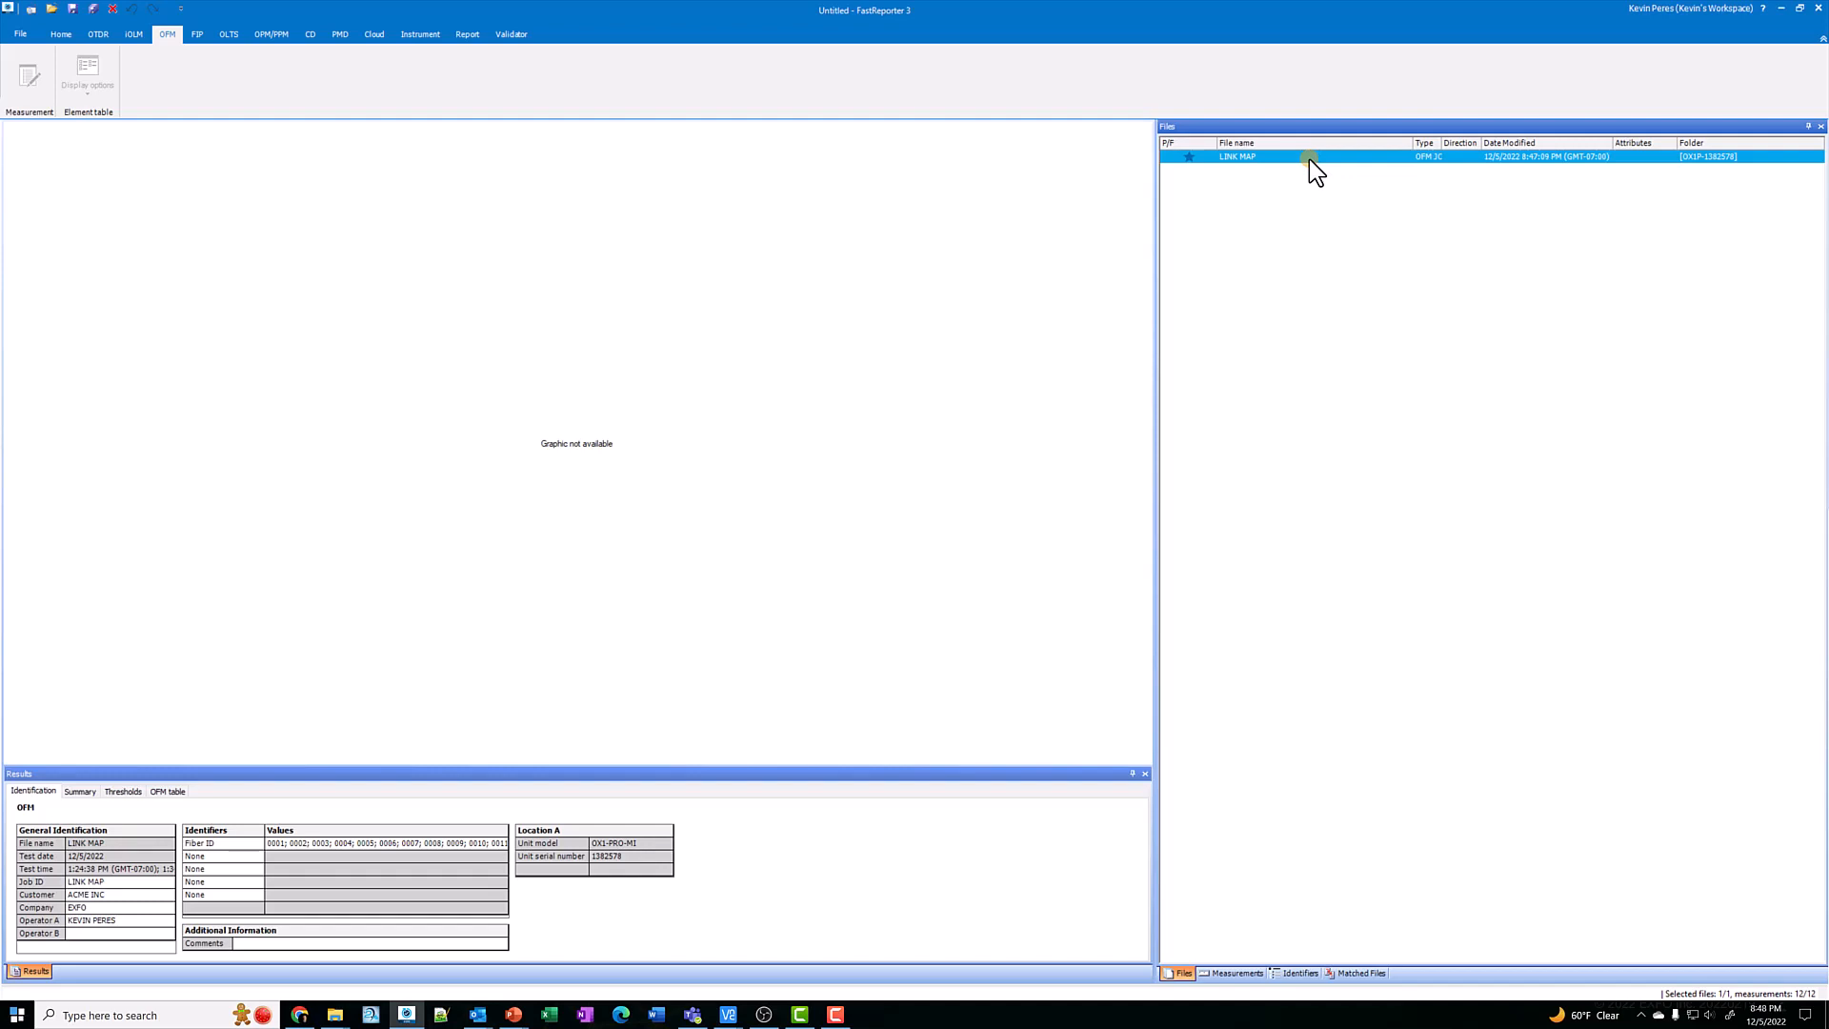
mouse_move(1248, 158)
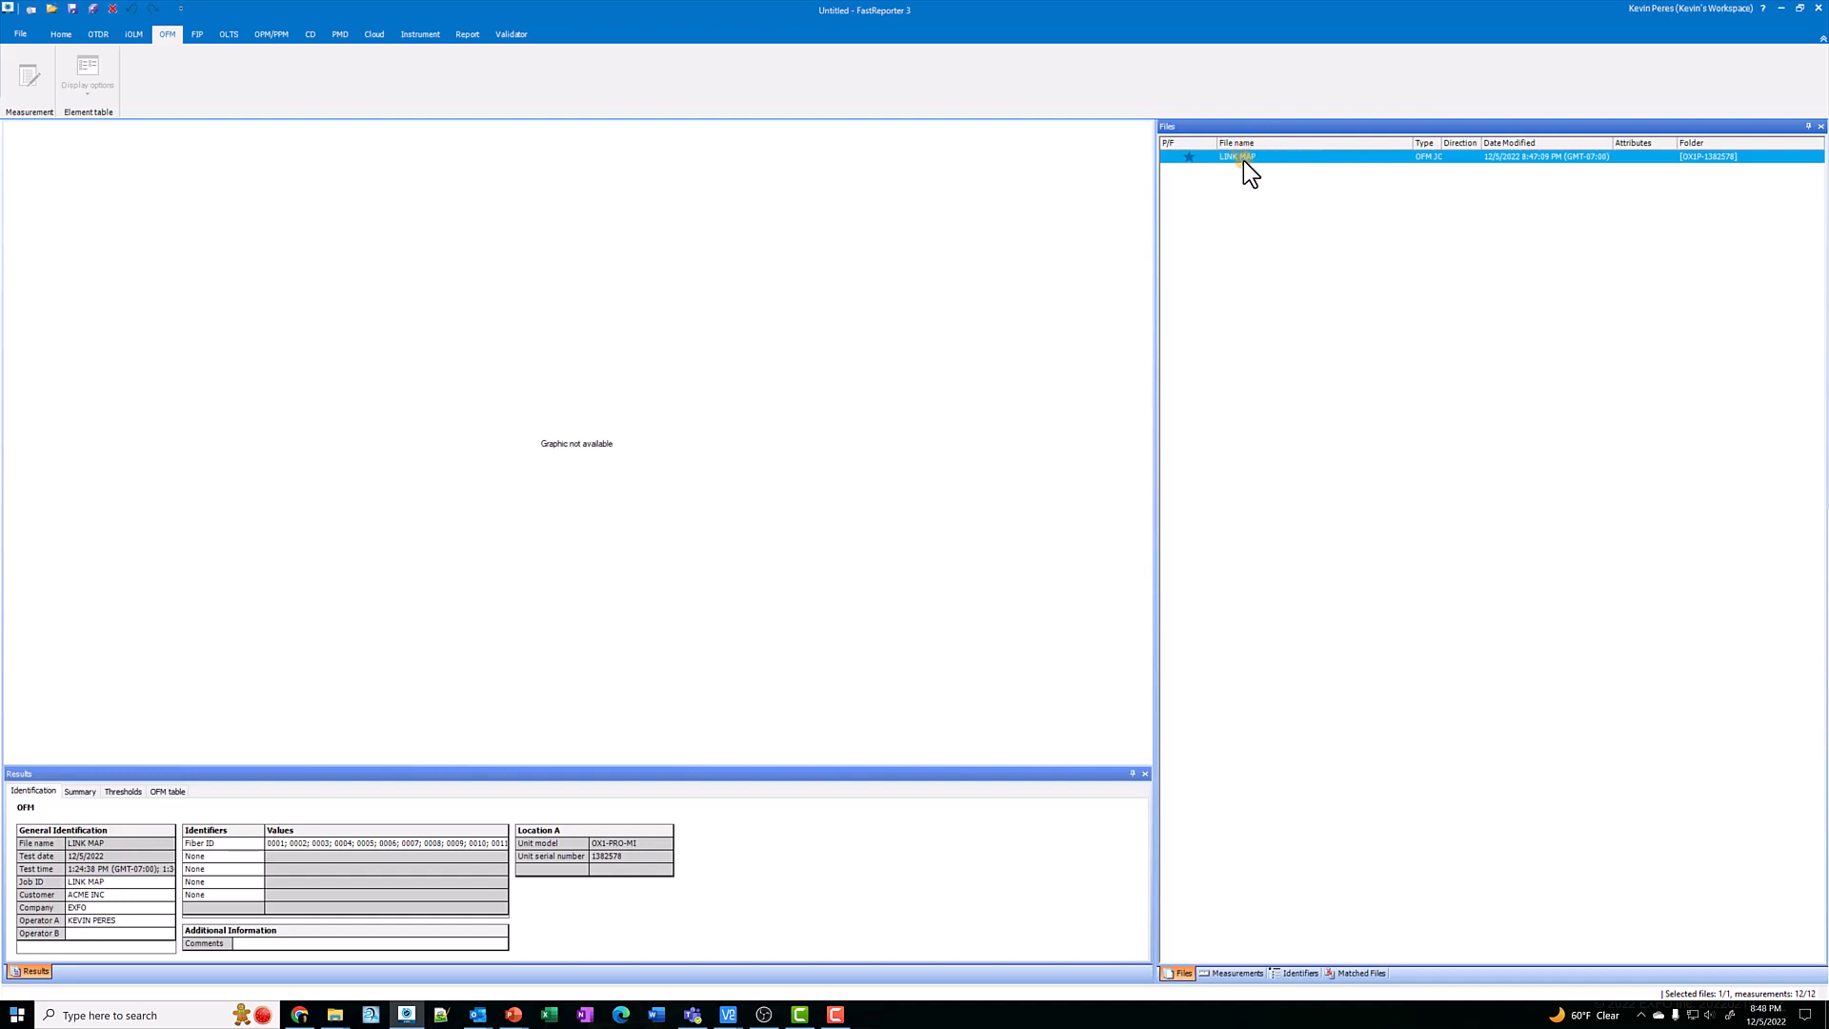
- In Auto Documentation for LINK MAP, set identifiers to Cable ID, Fiber ID, Location A and Location B
right_click(1236, 156)
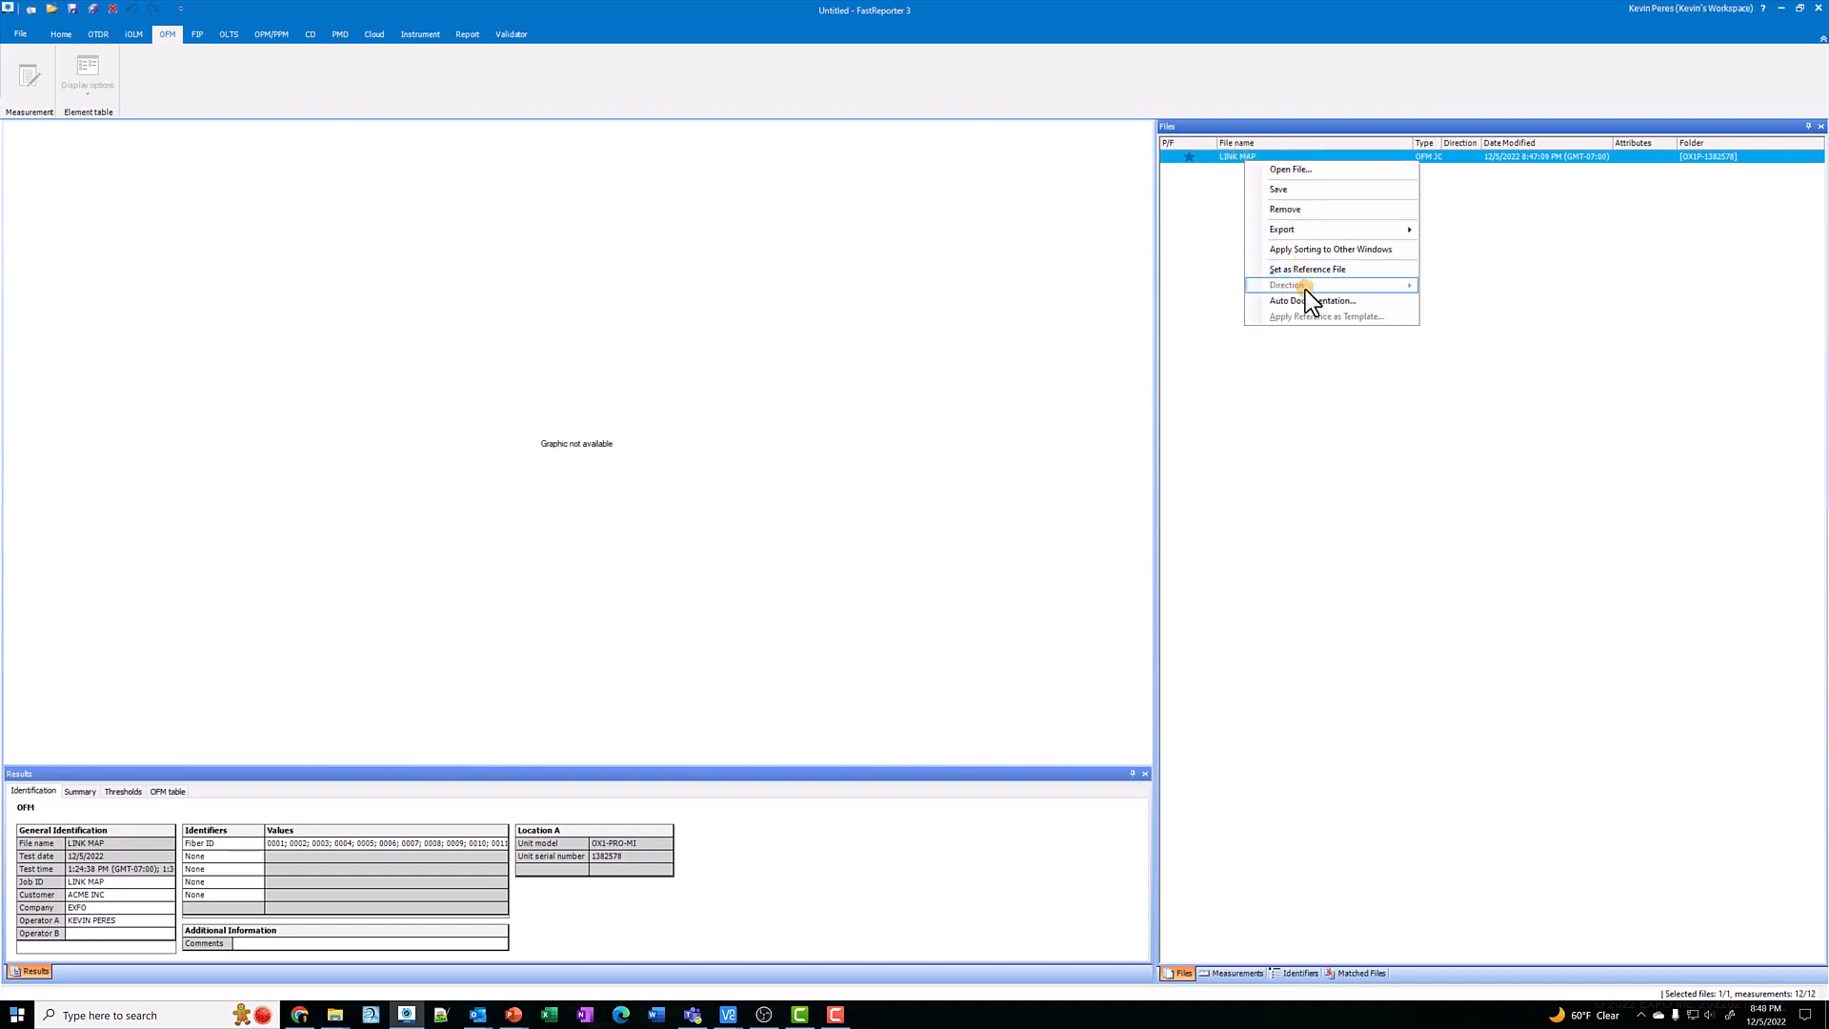
click(1311, 299)
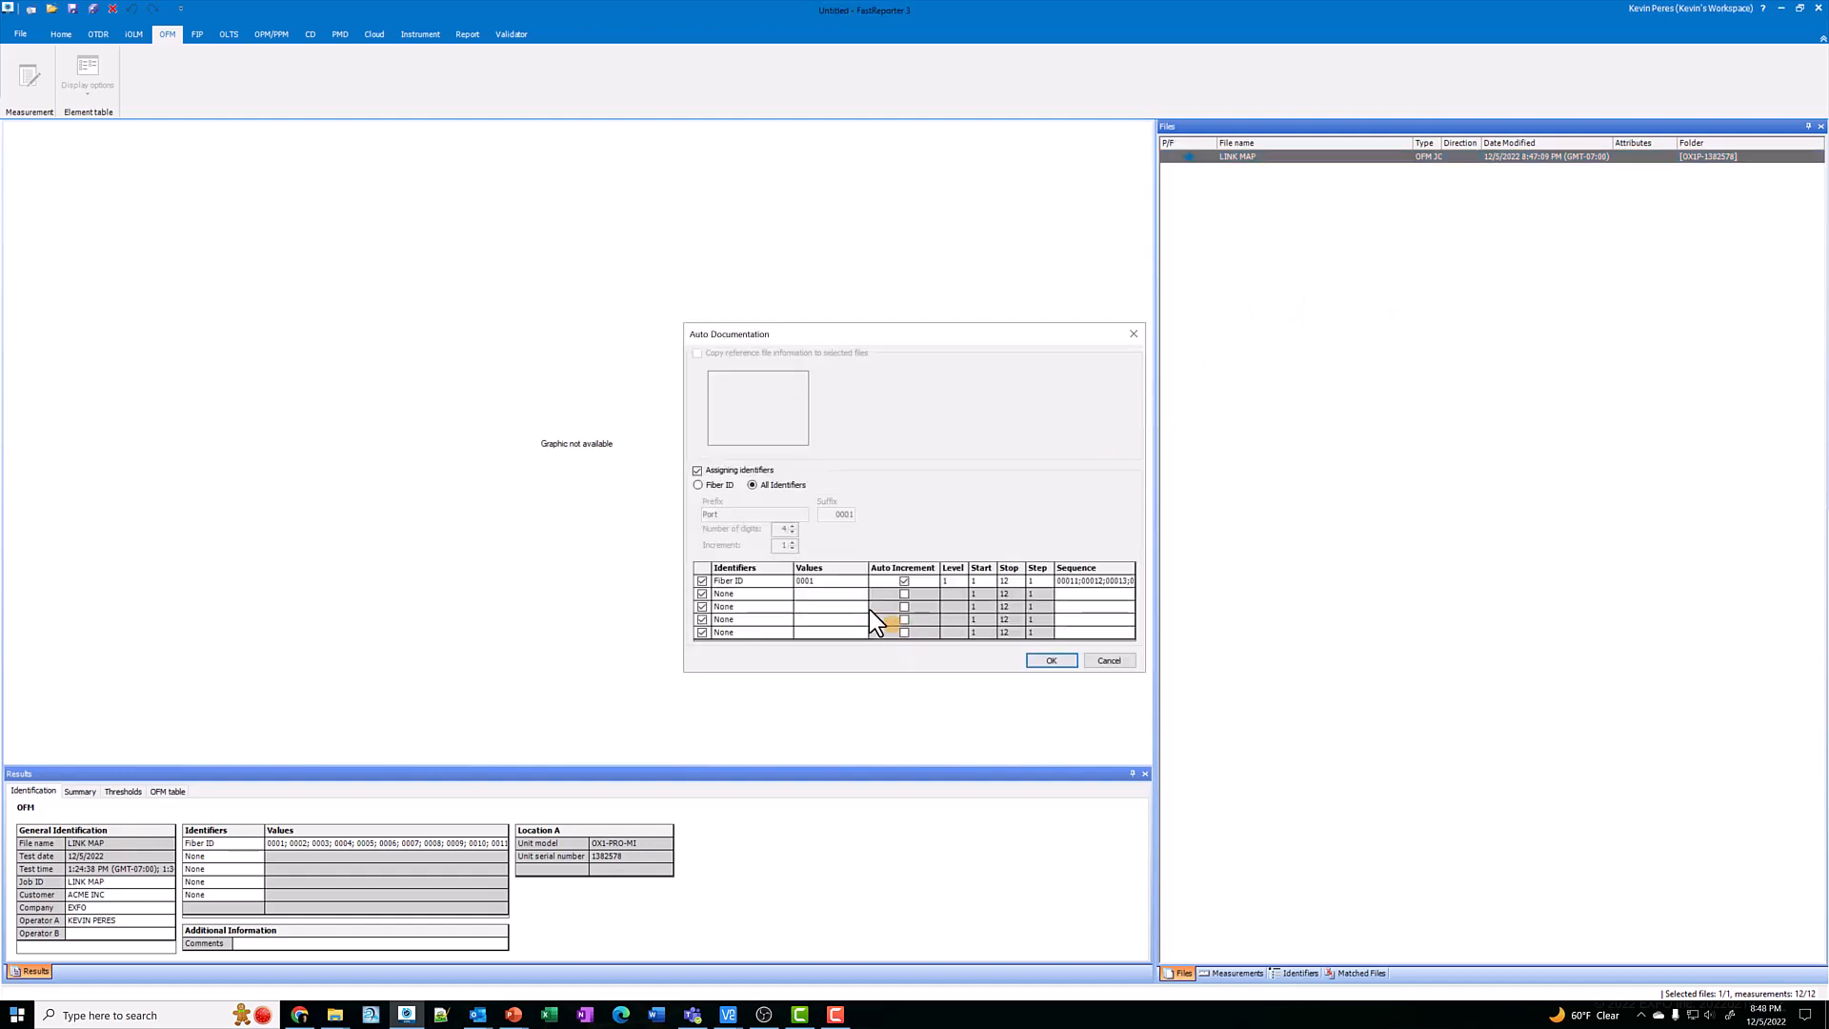
mouse_move(731, 594)
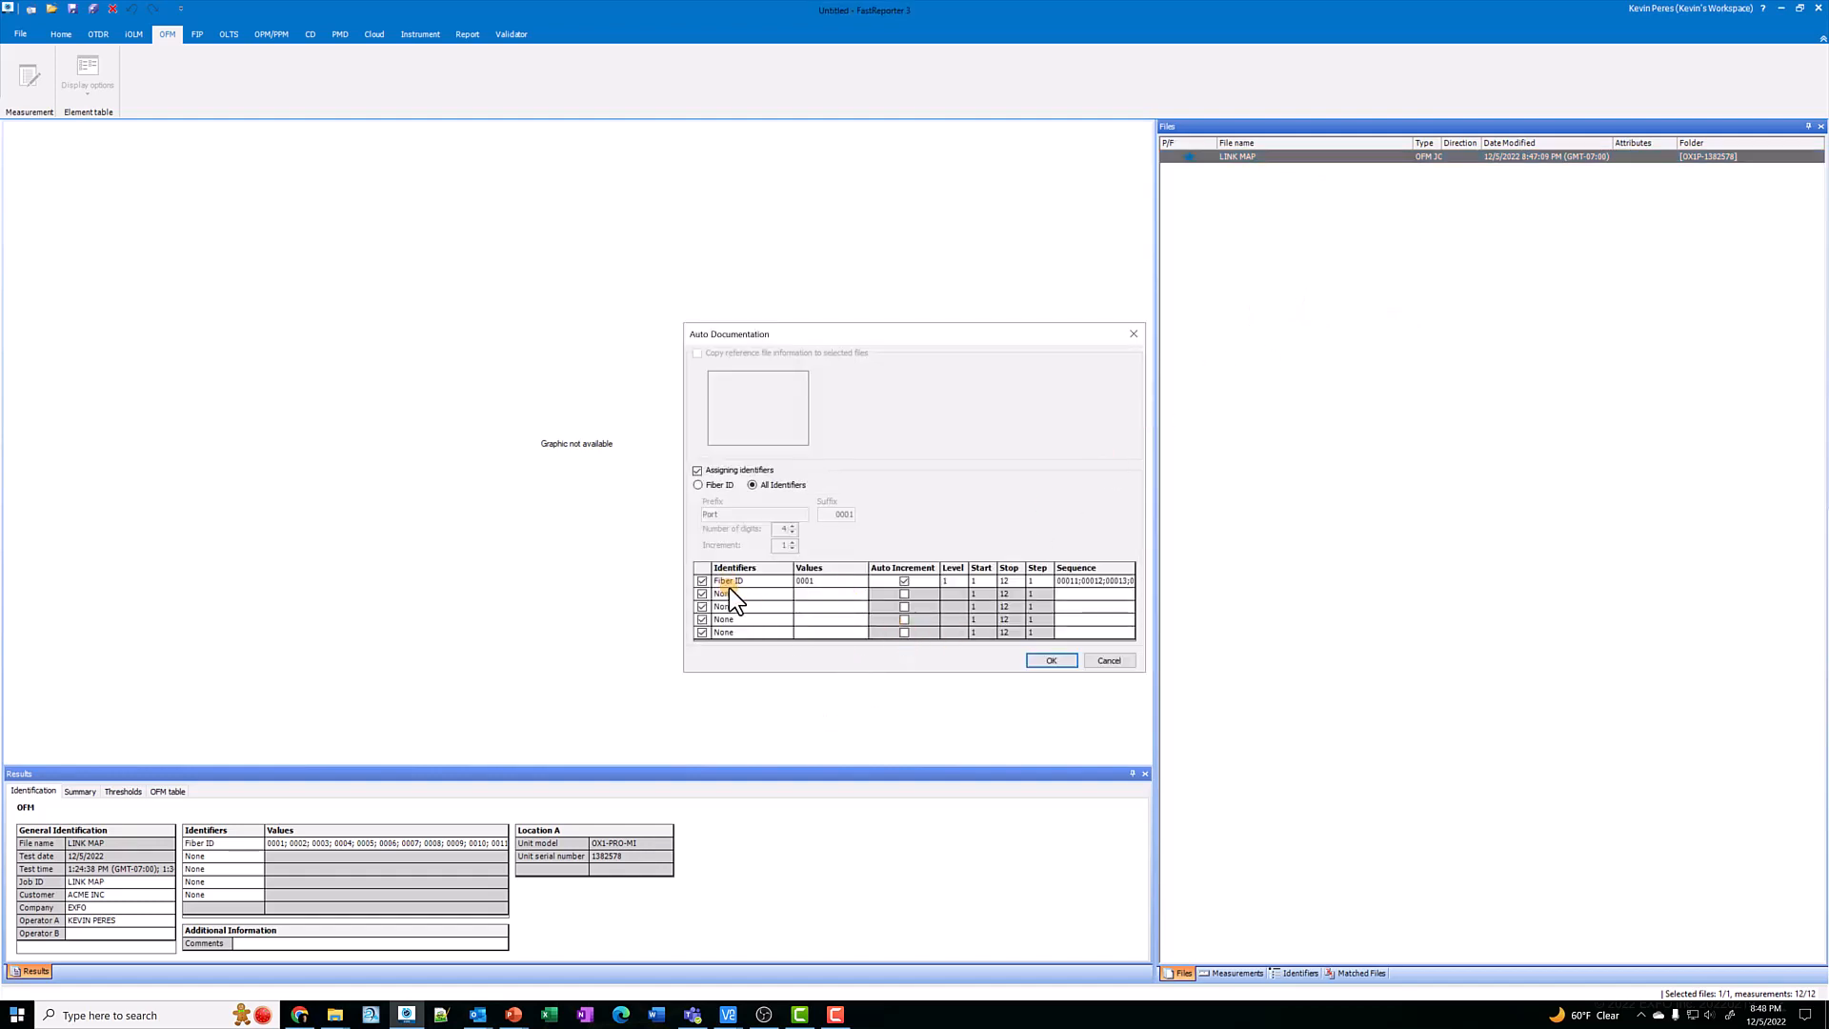
click(726, 581)
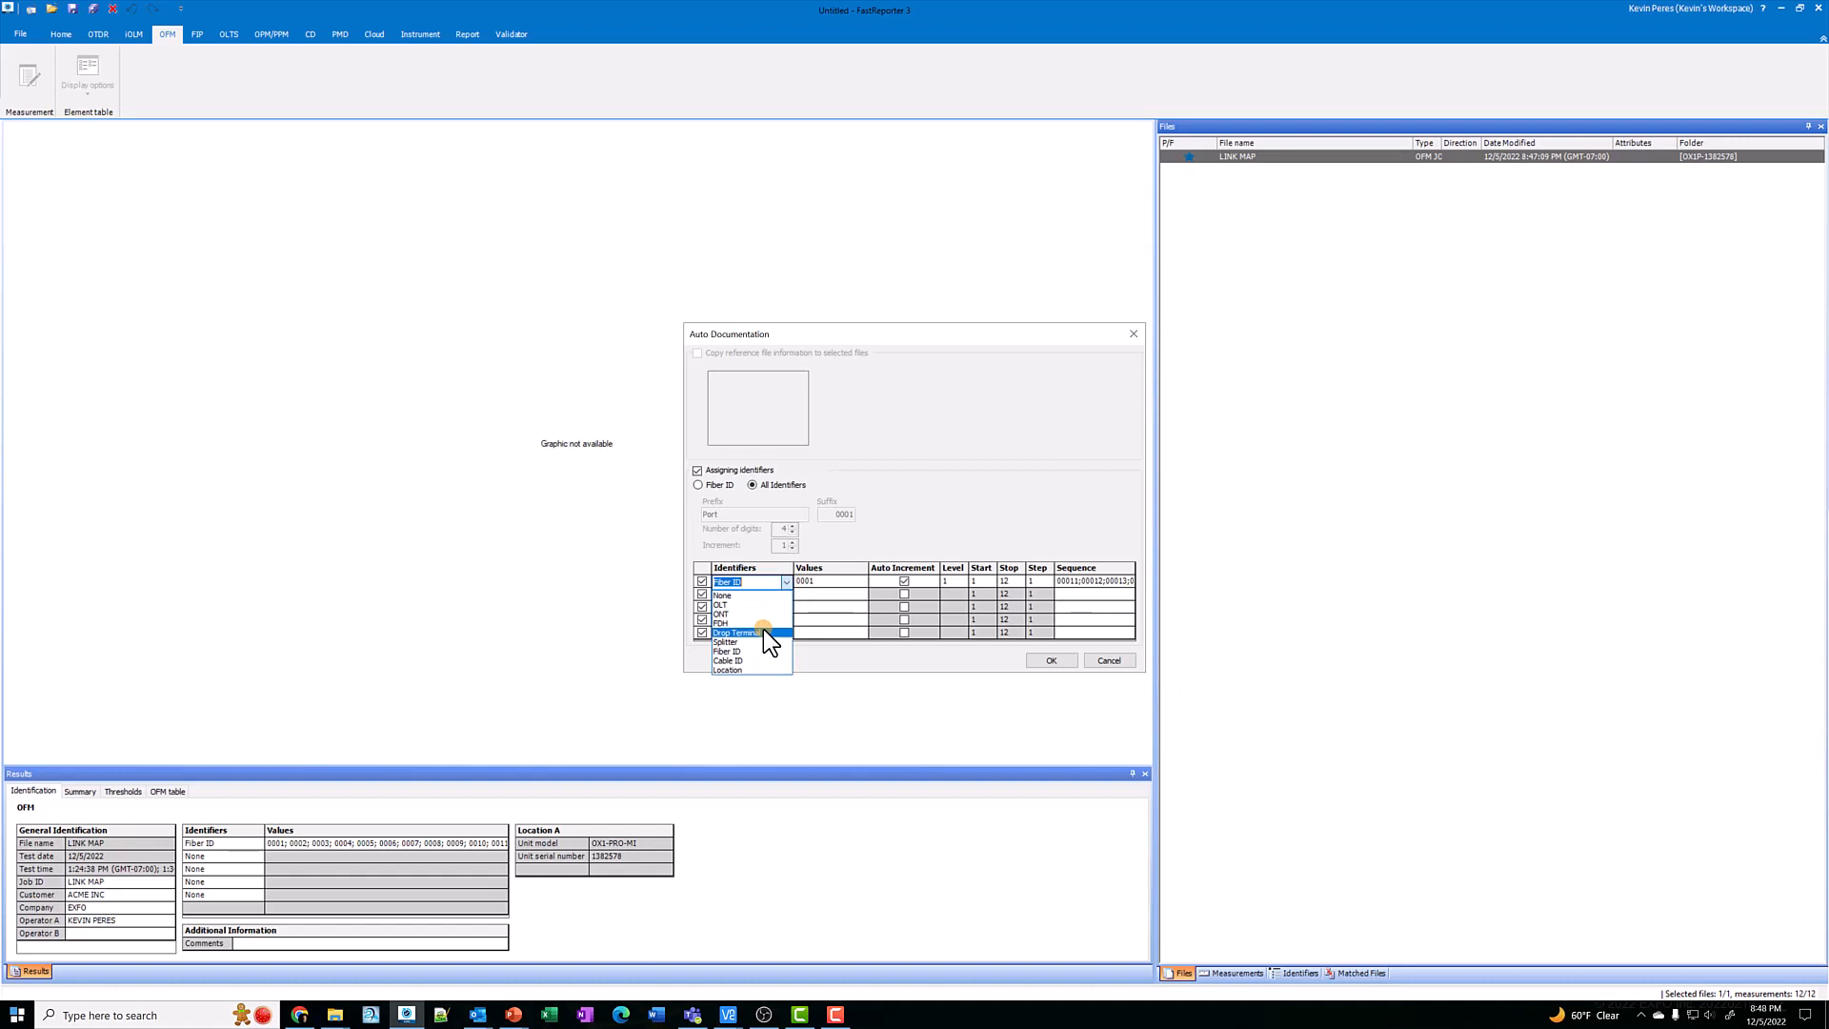
click(728, 661)
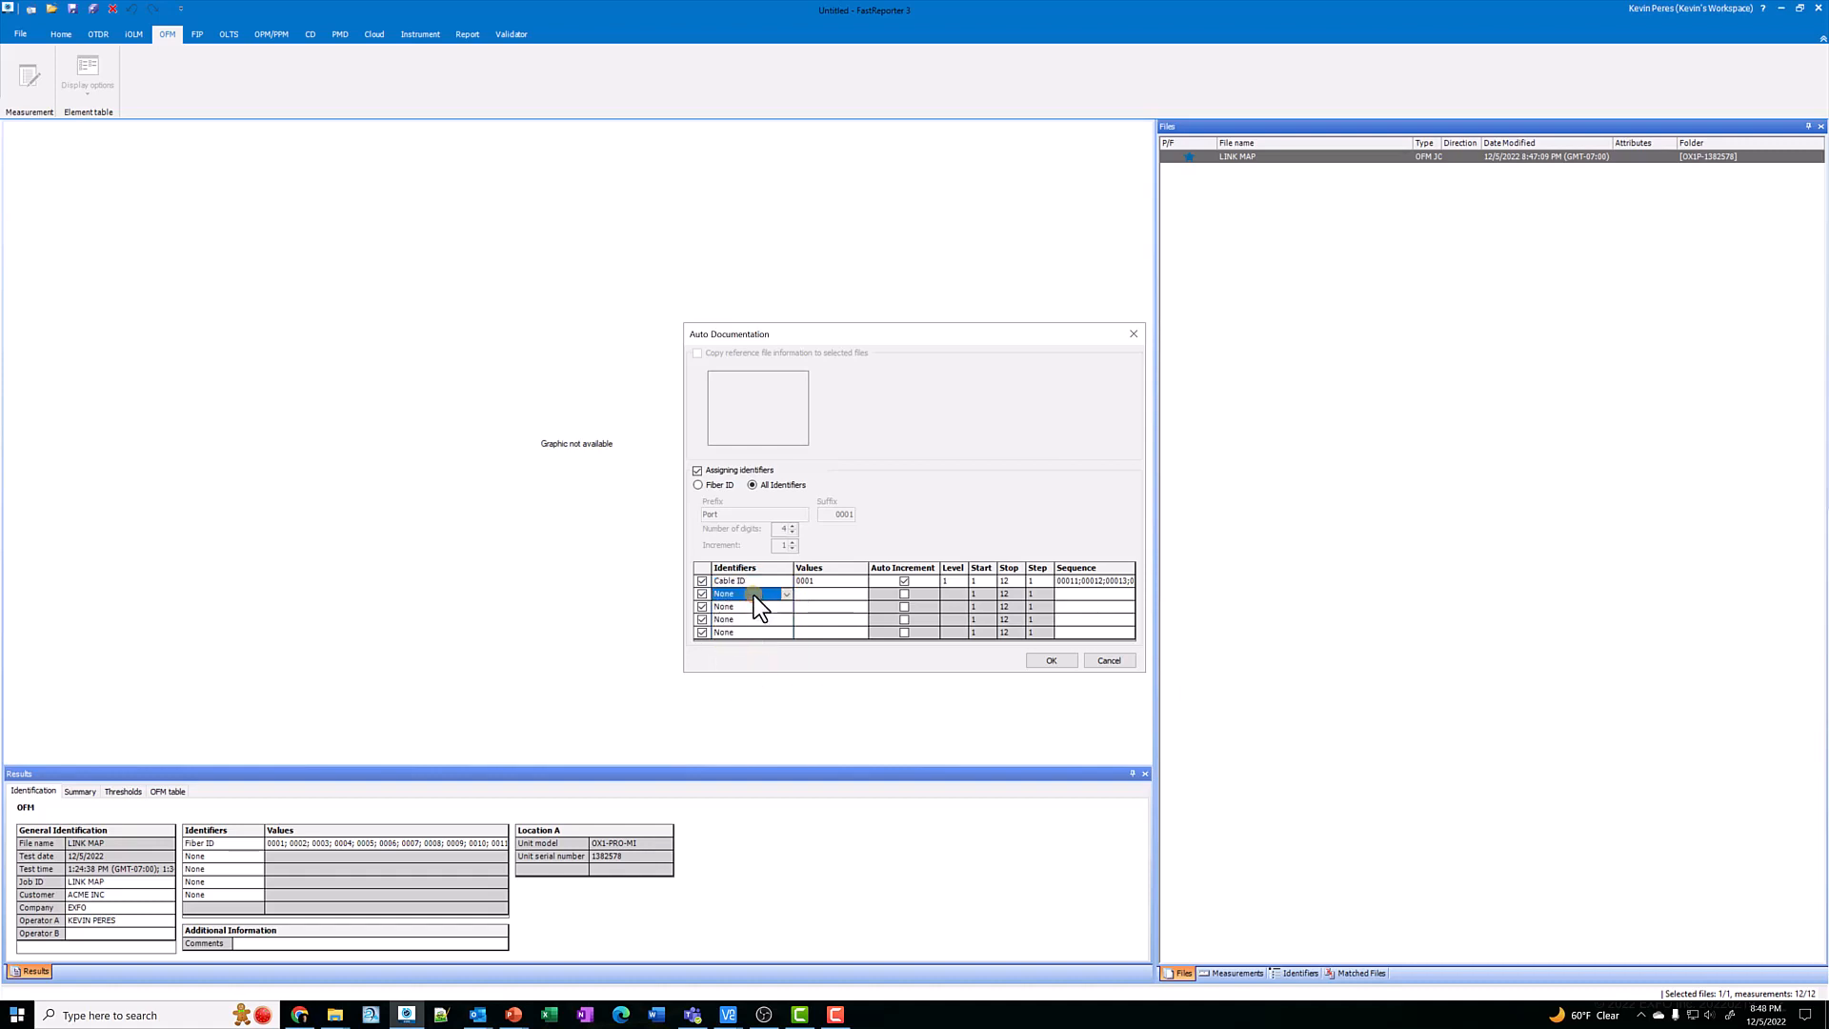
click(785, 595)
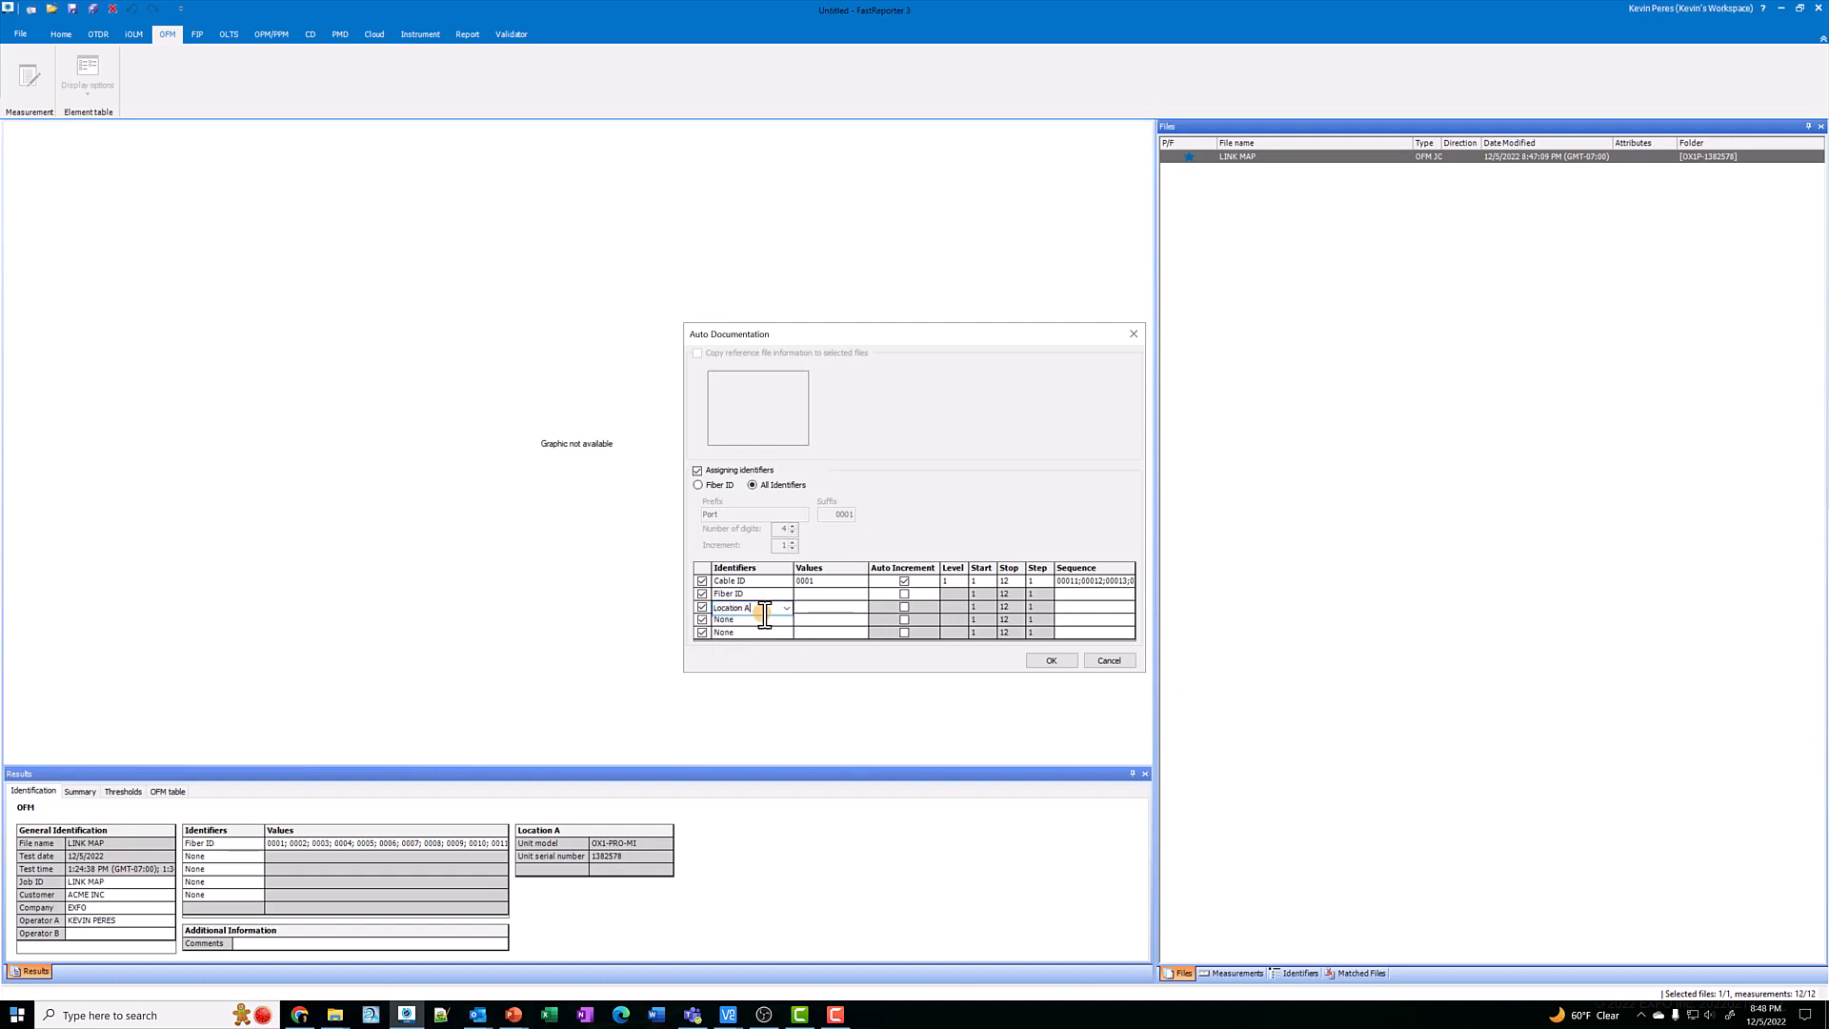
click(786, 619)
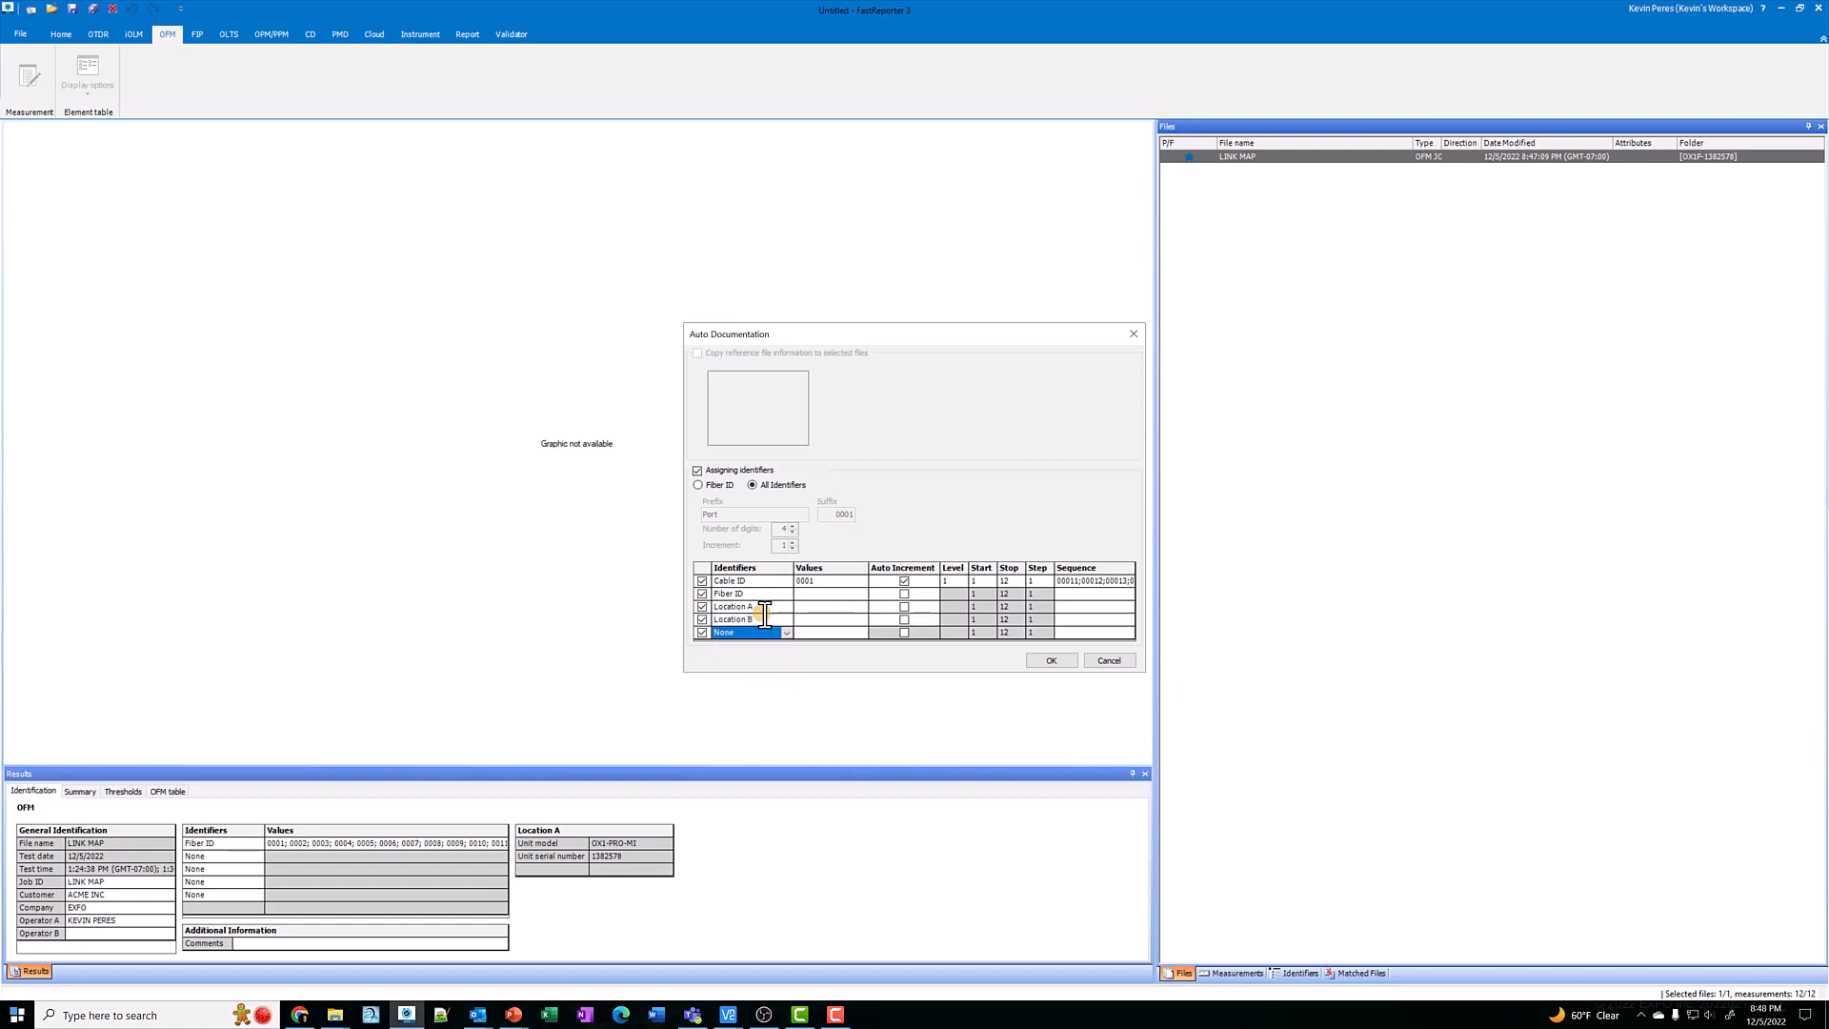
mouse_move(825, 598)
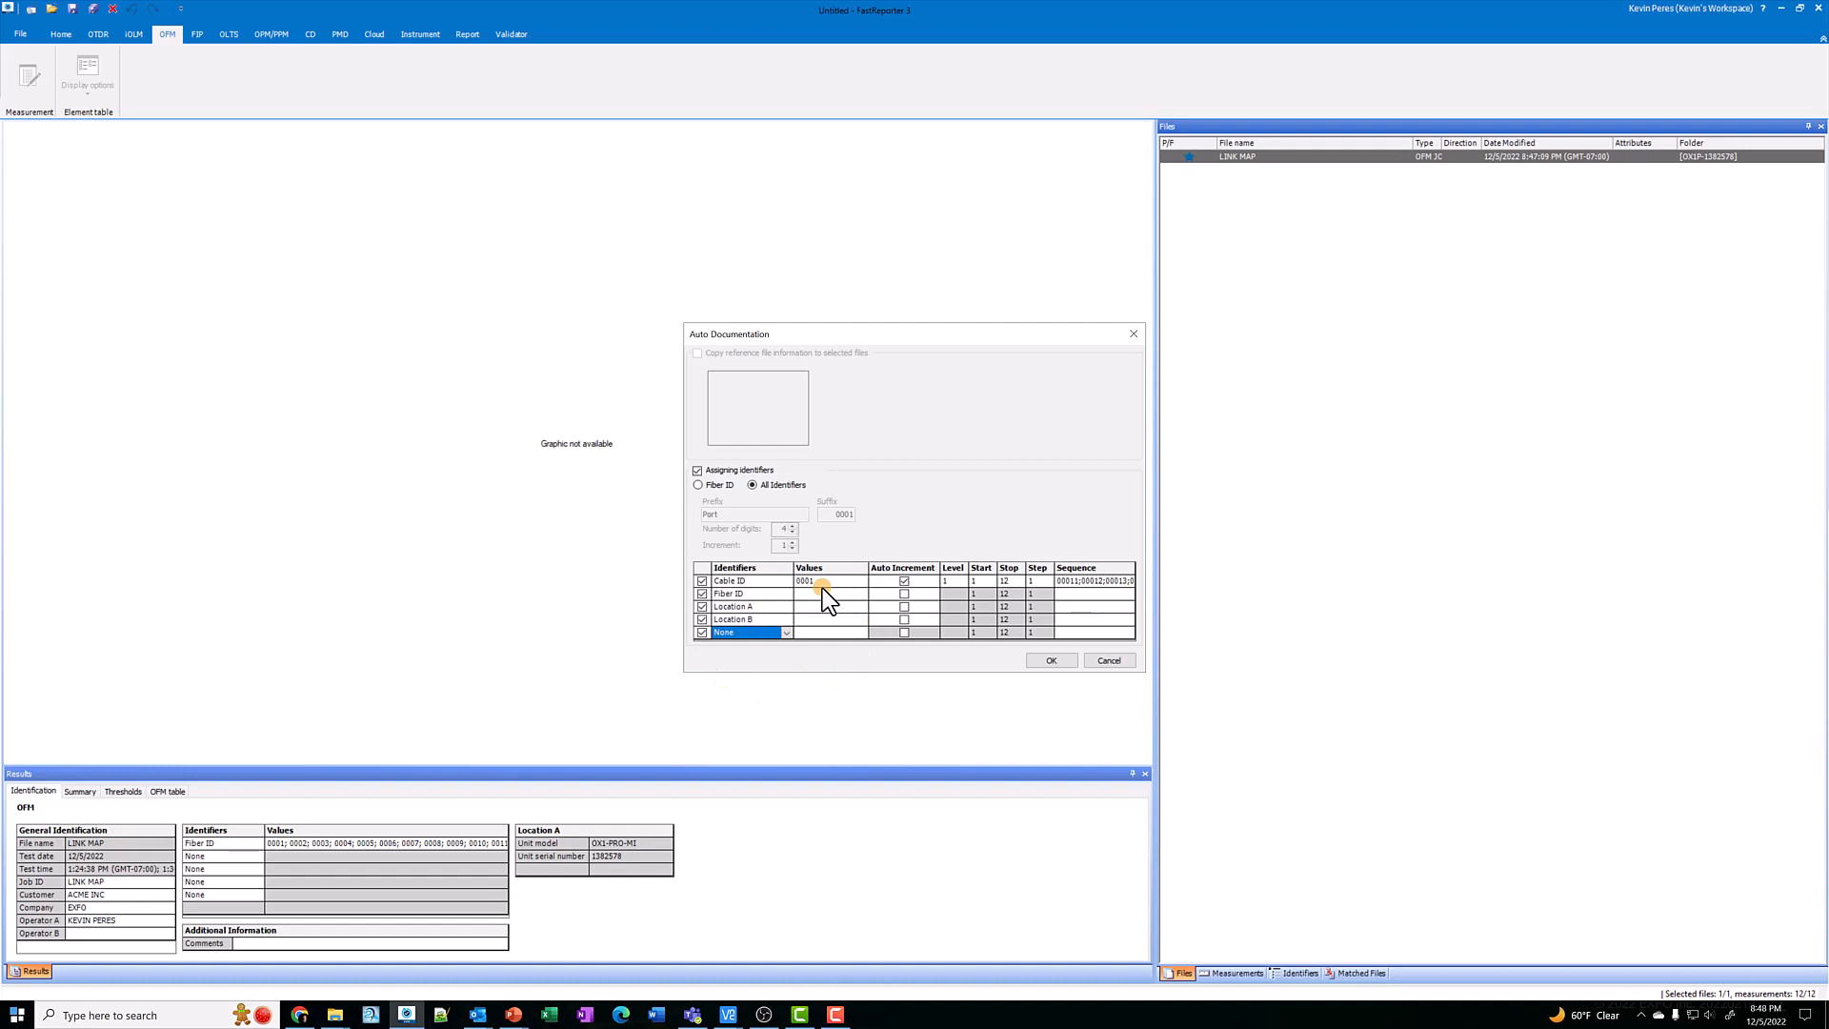
mouse_move(752, 591)
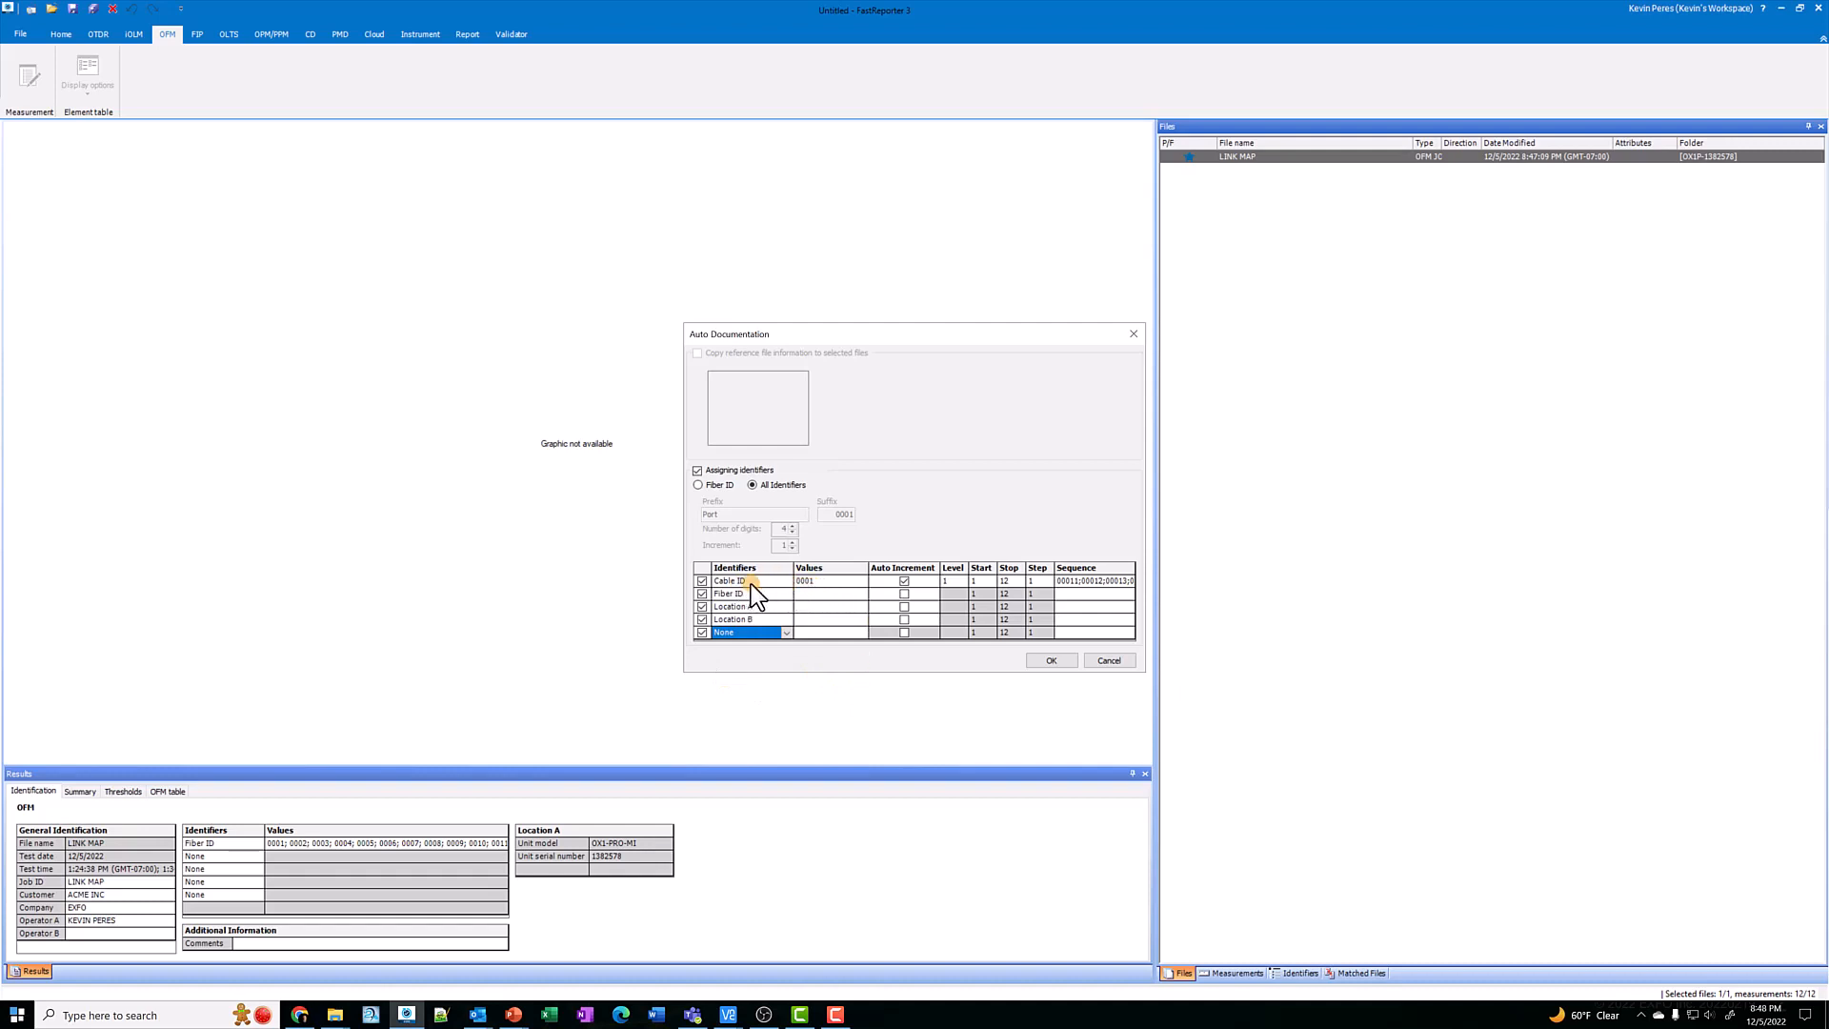
click(829, 581)
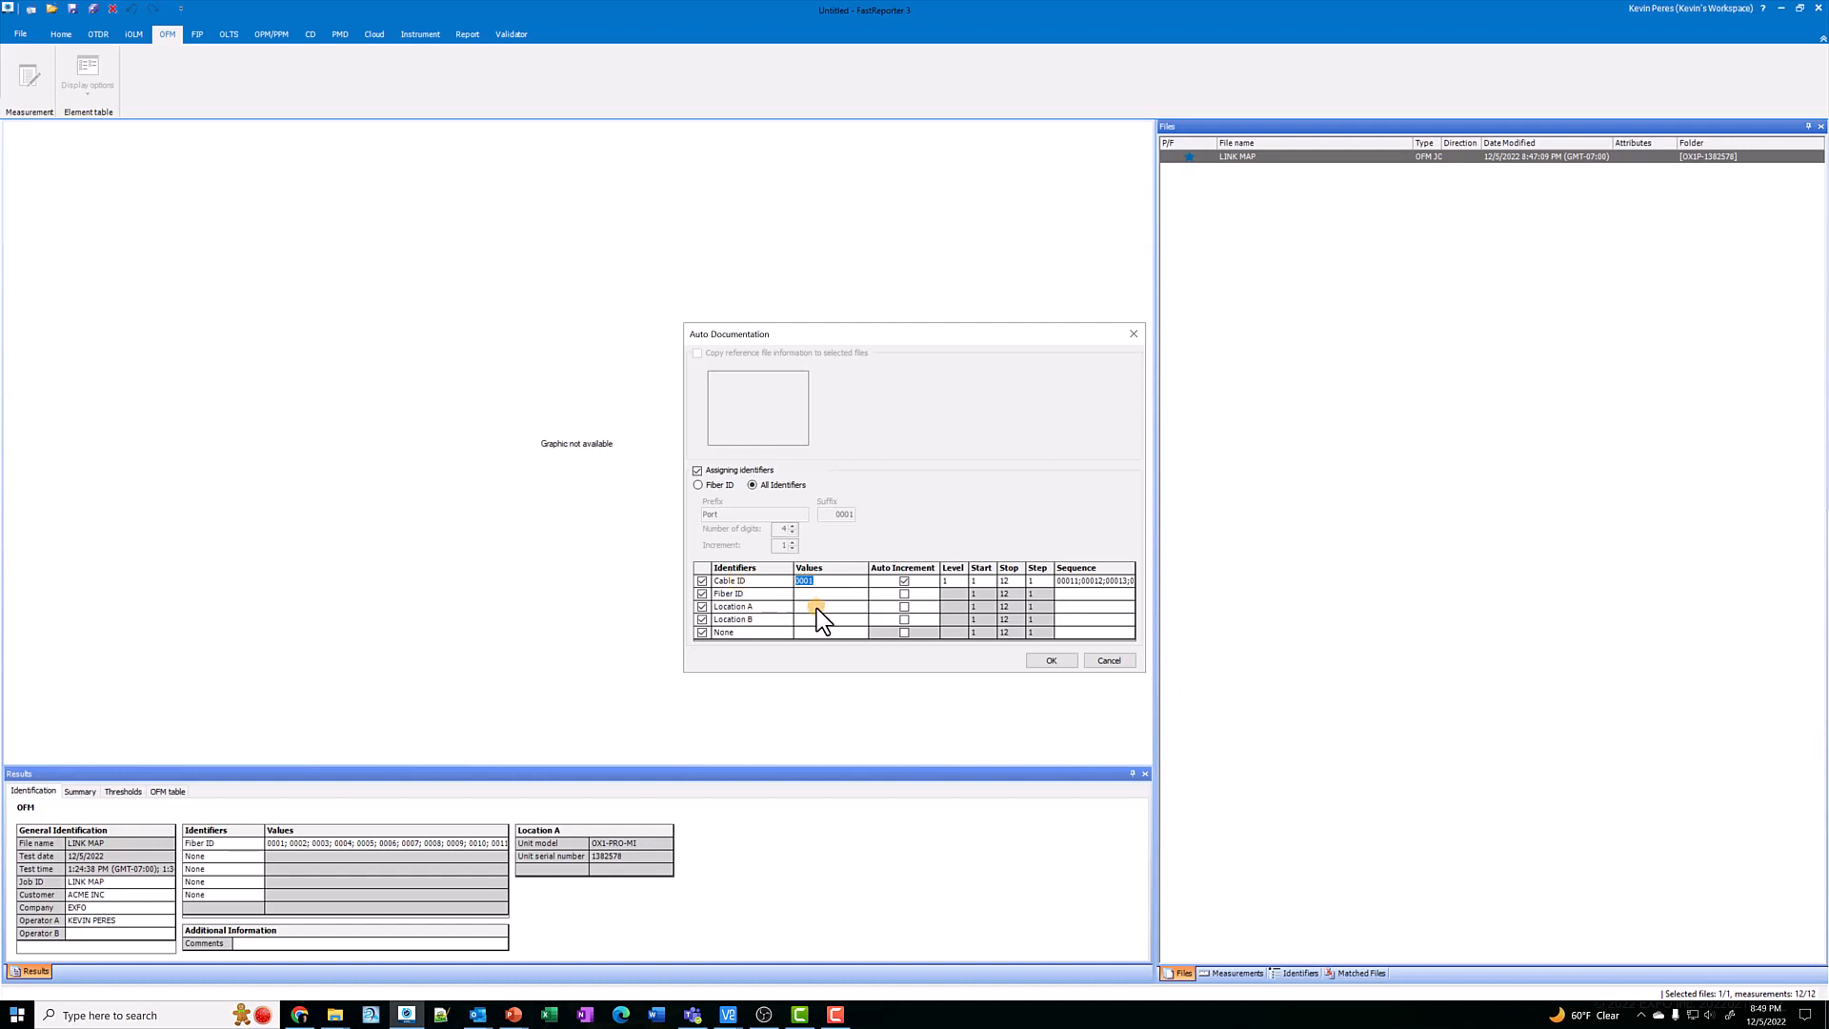
- Auto-increment Fiber ID, enter Location A RR202,SH4,PNL2 and Location B RR1202,SH1,PNL4, and apply
click(829, 594)
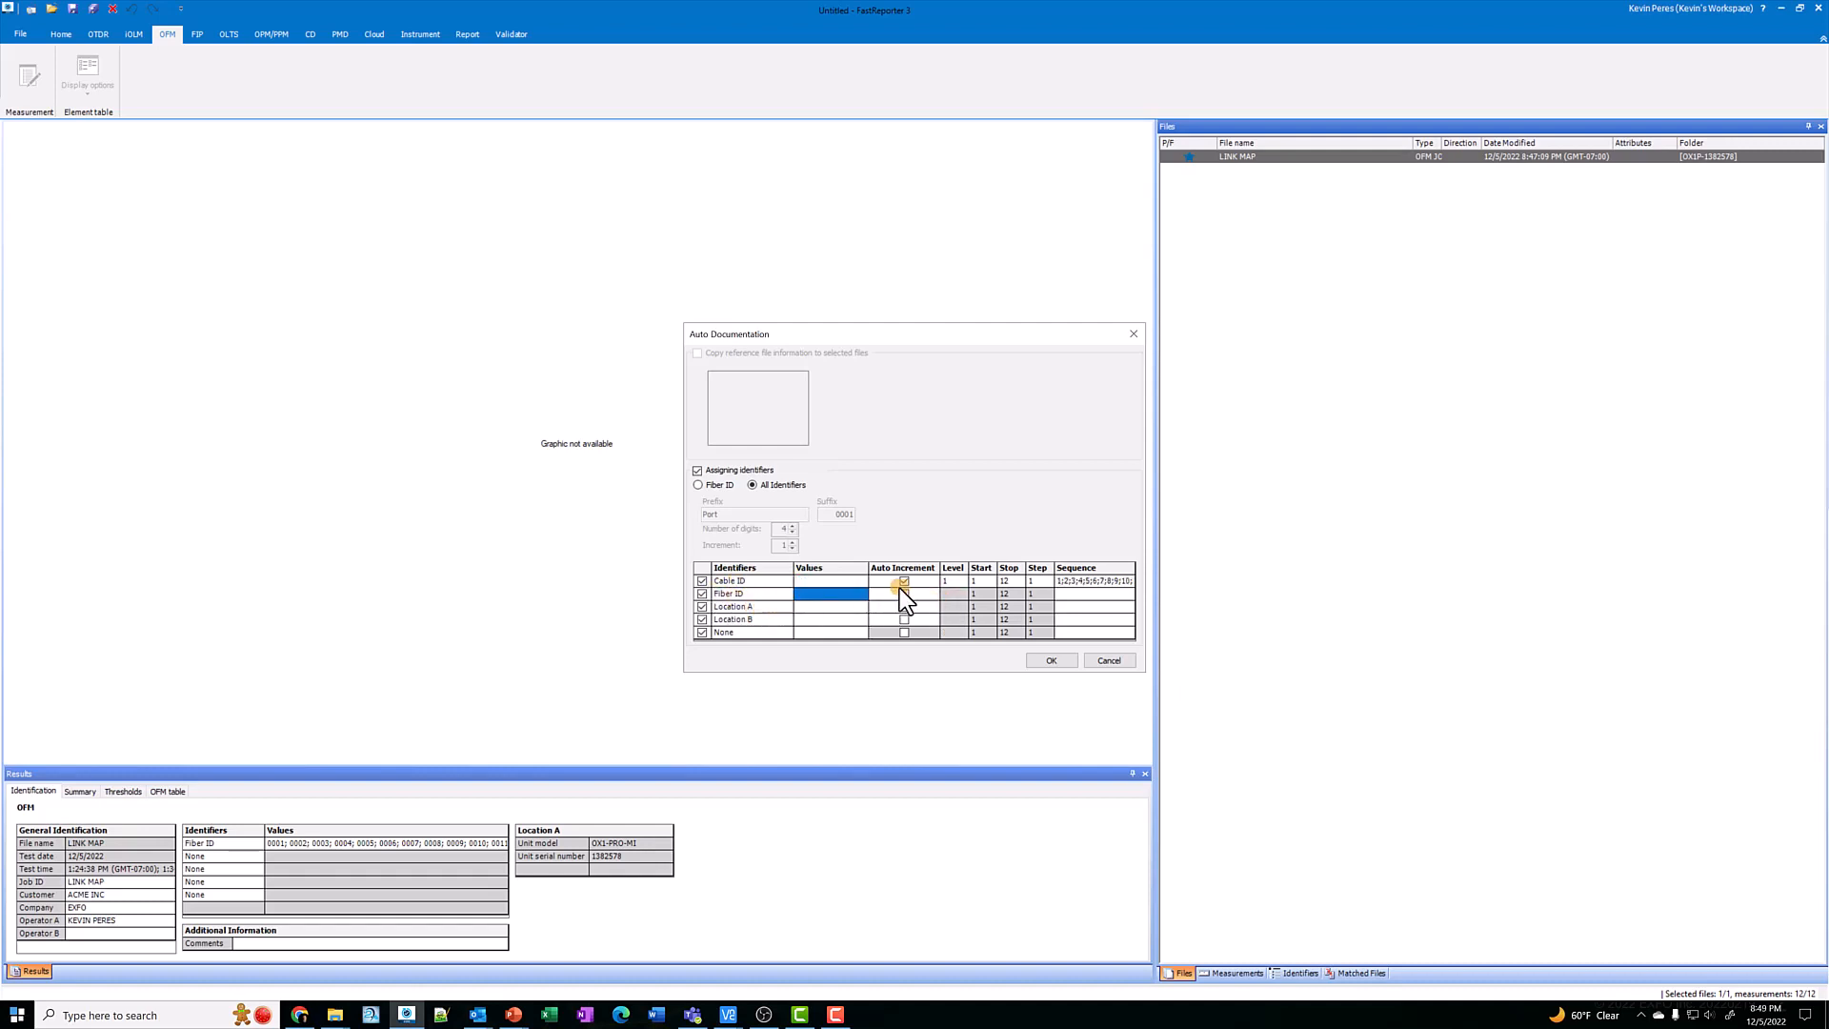
click(903, 593)
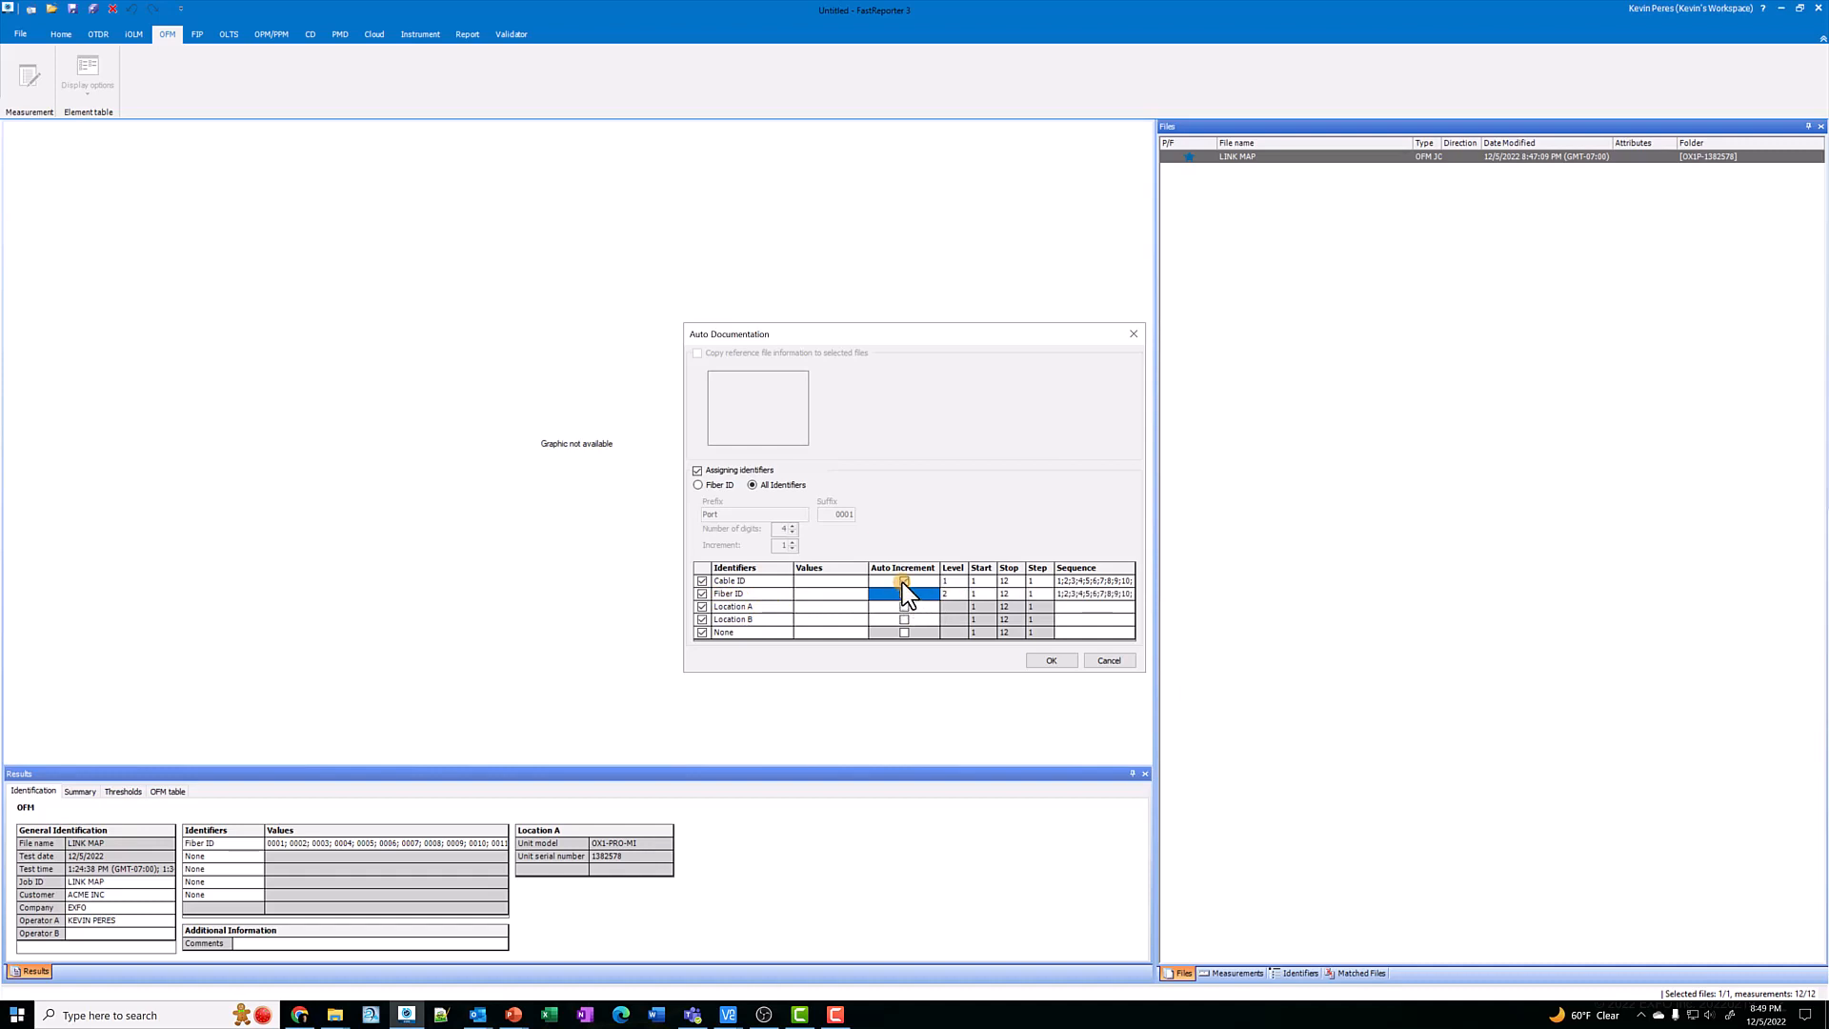
click(903, 581)
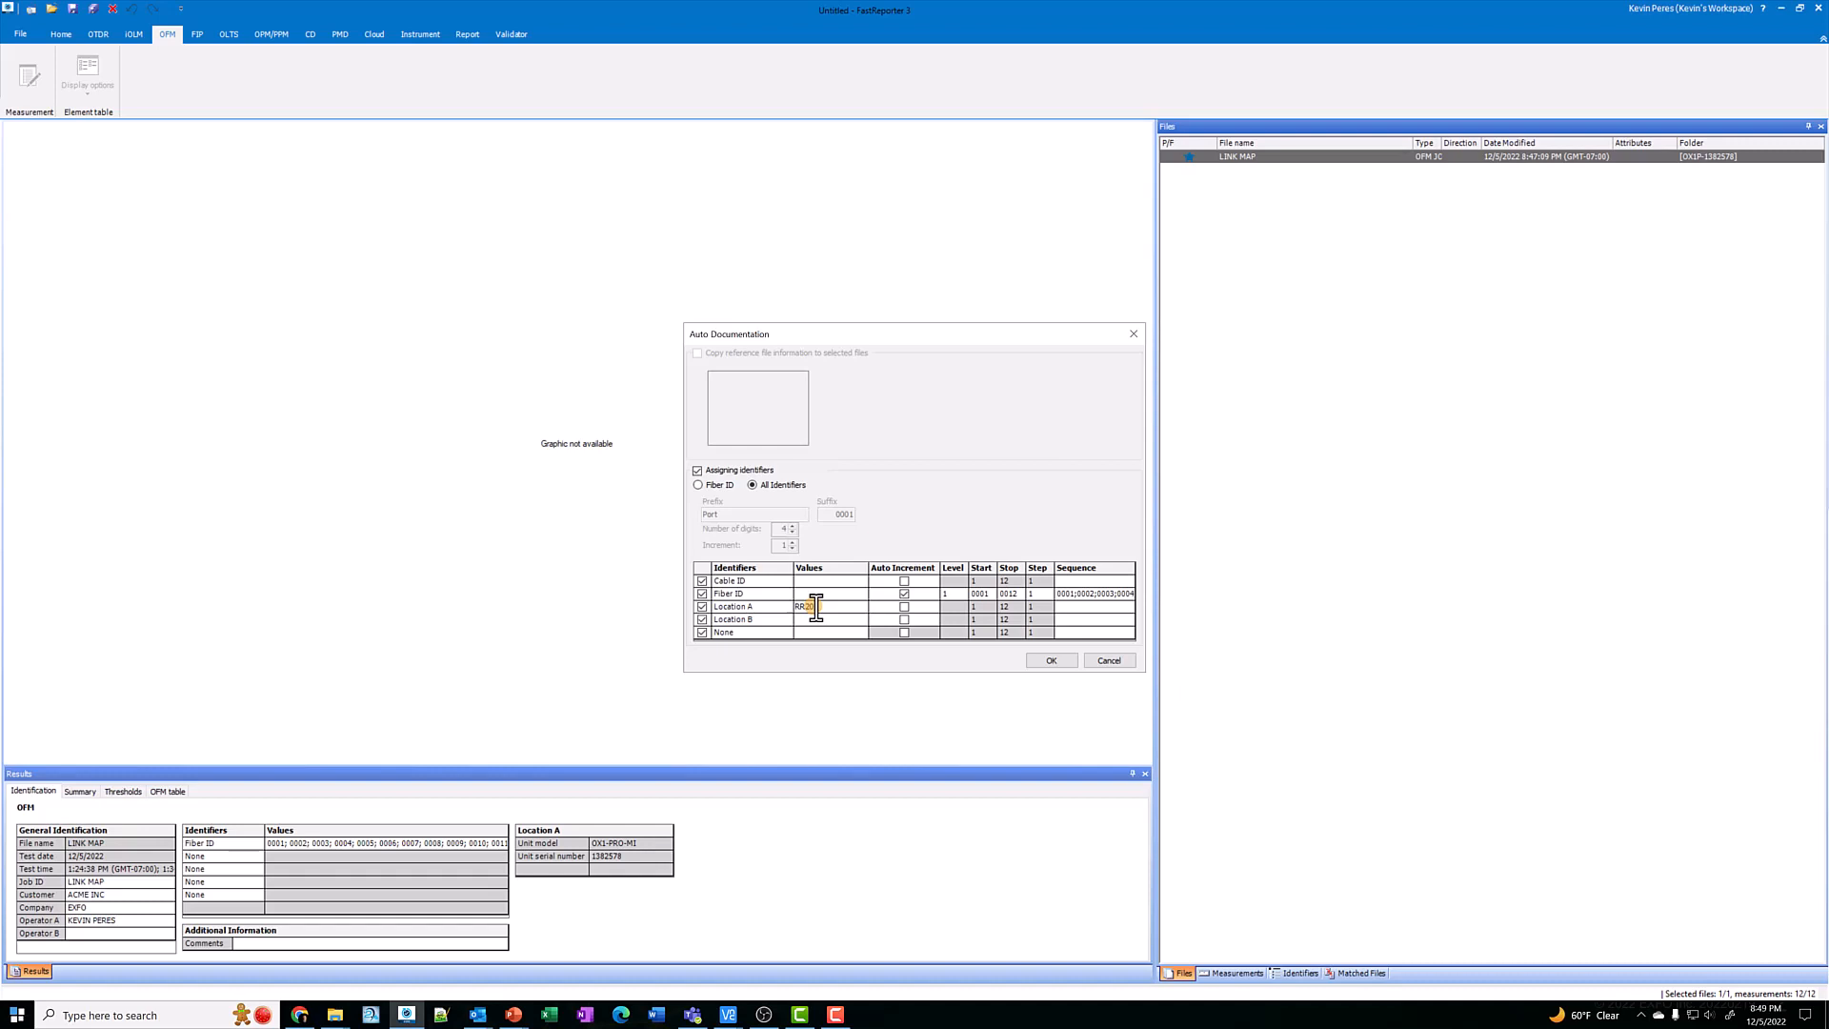
text(SH)
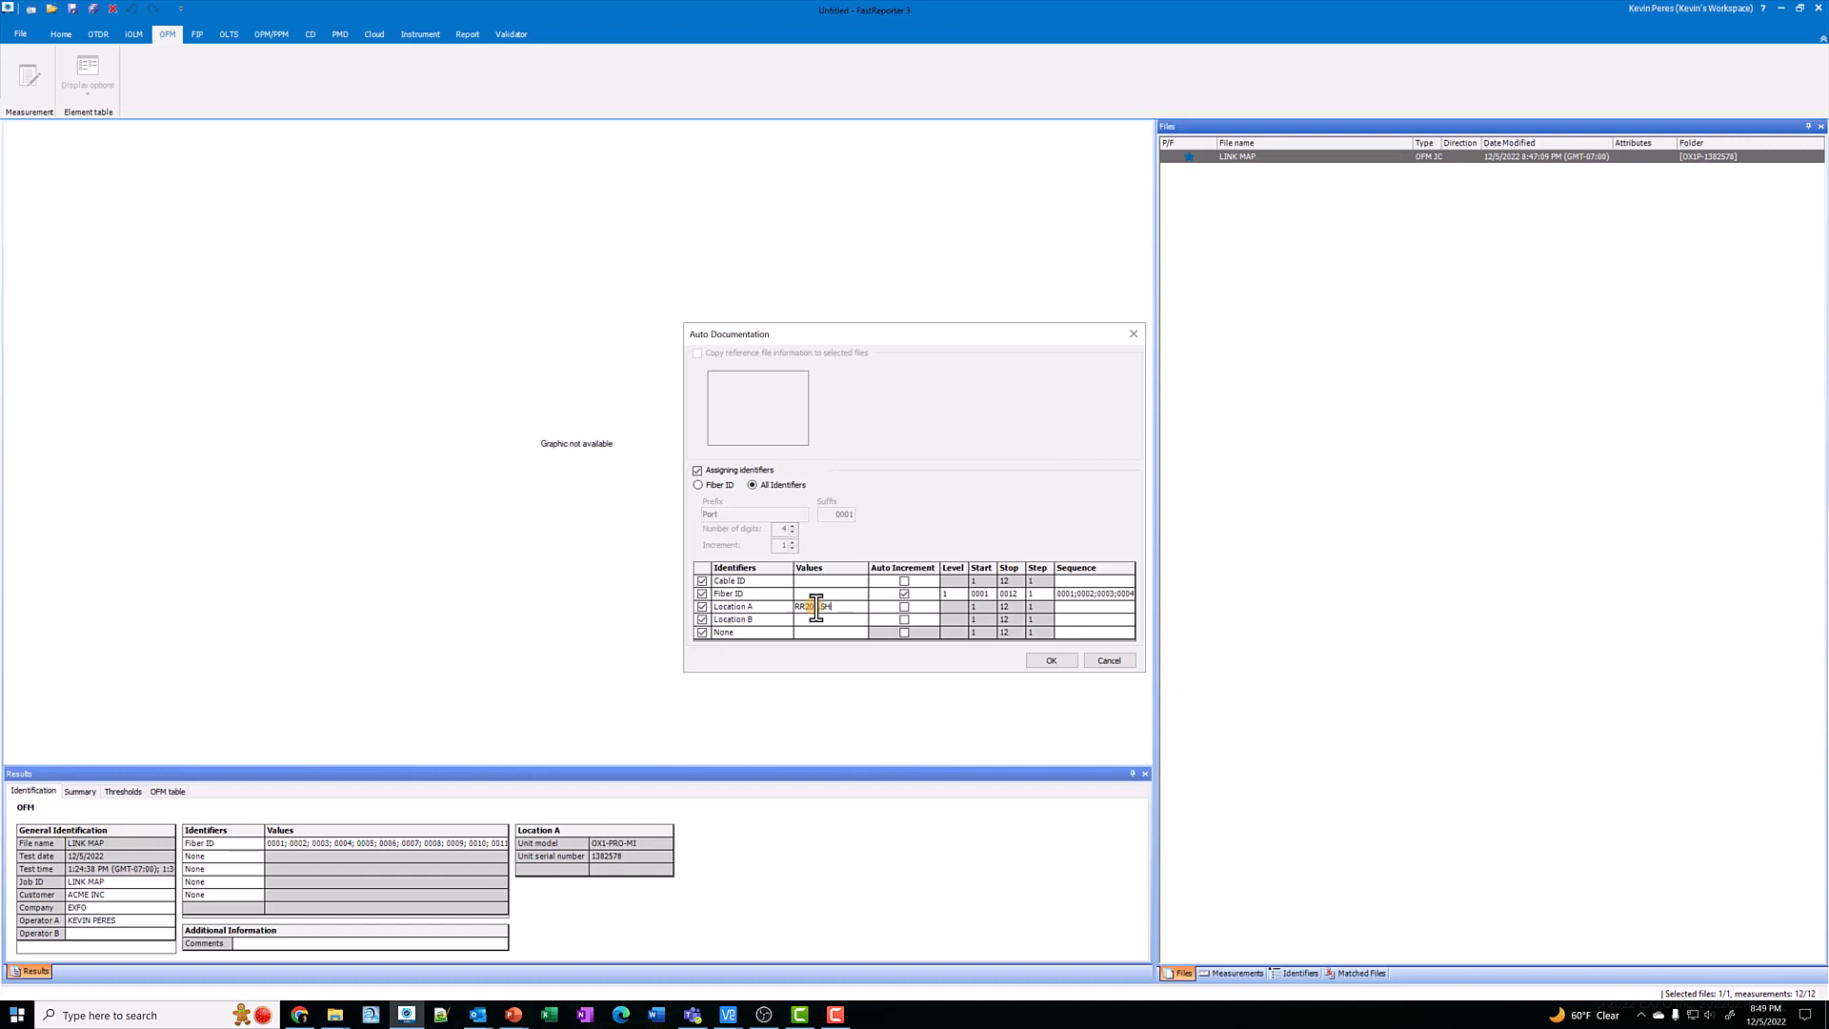
text(4.PNL2)
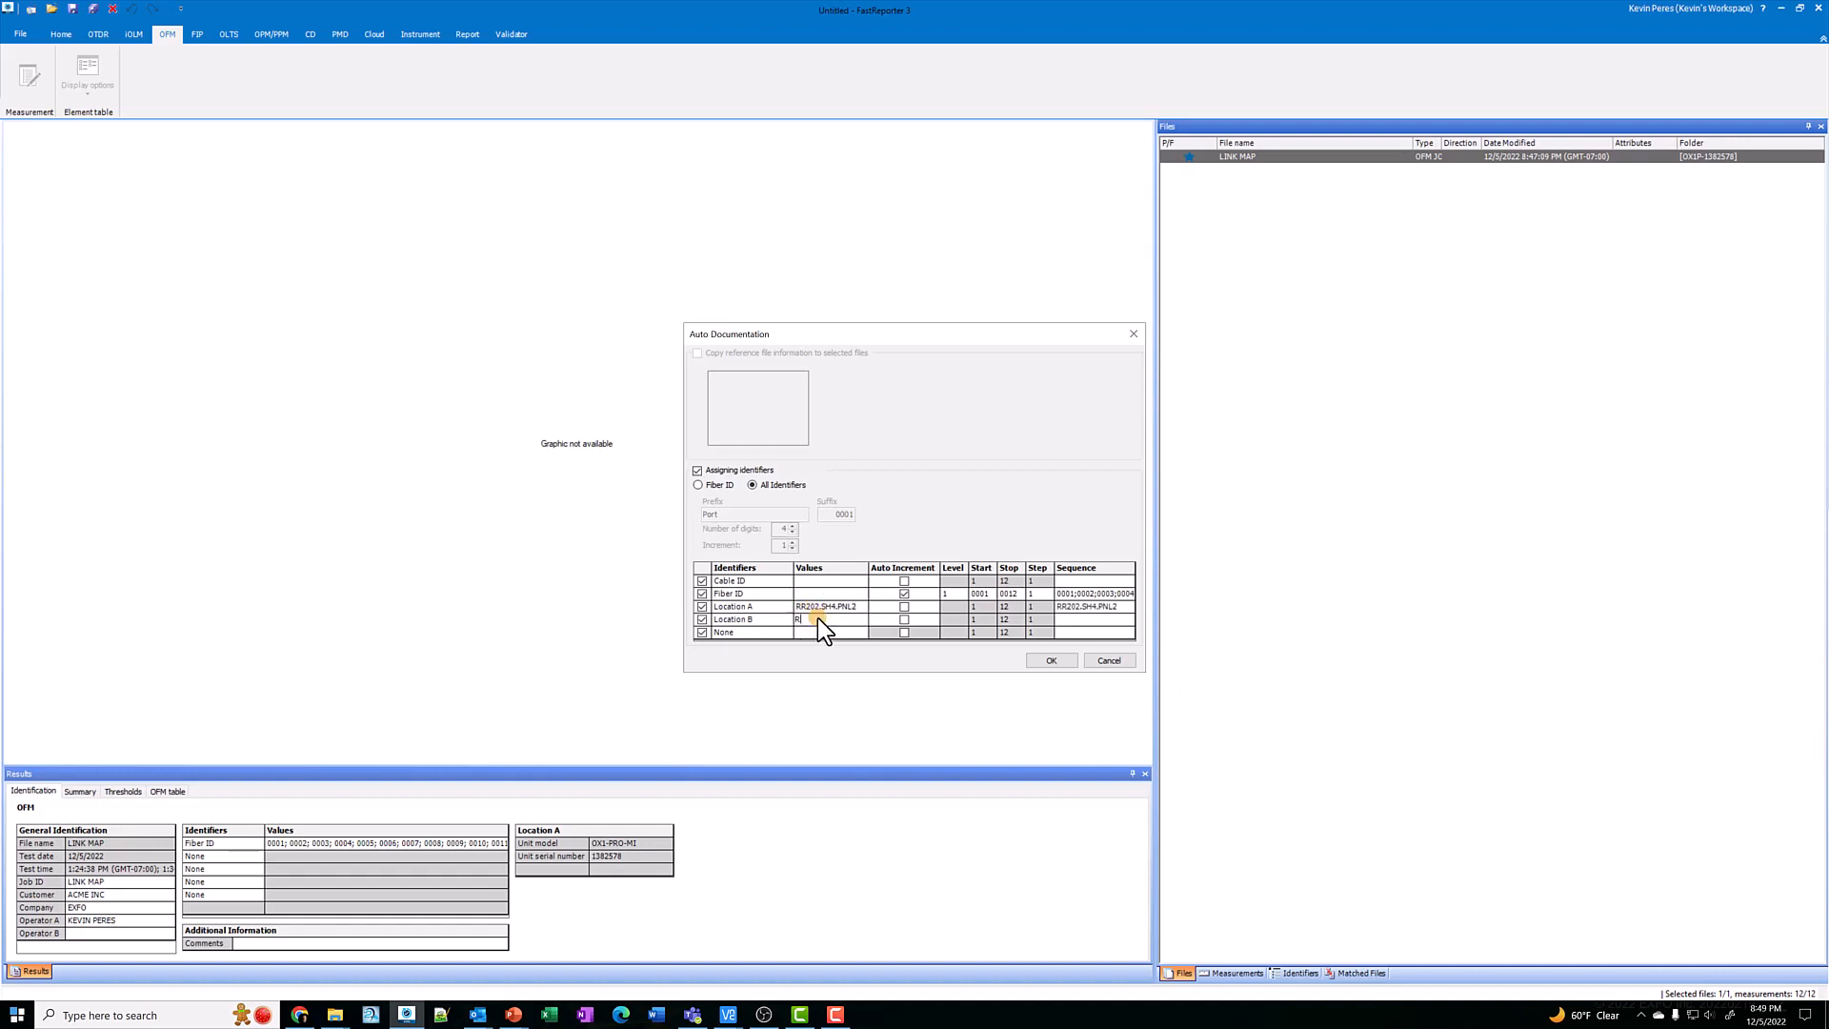
text(RR121.SH1.PNL4)
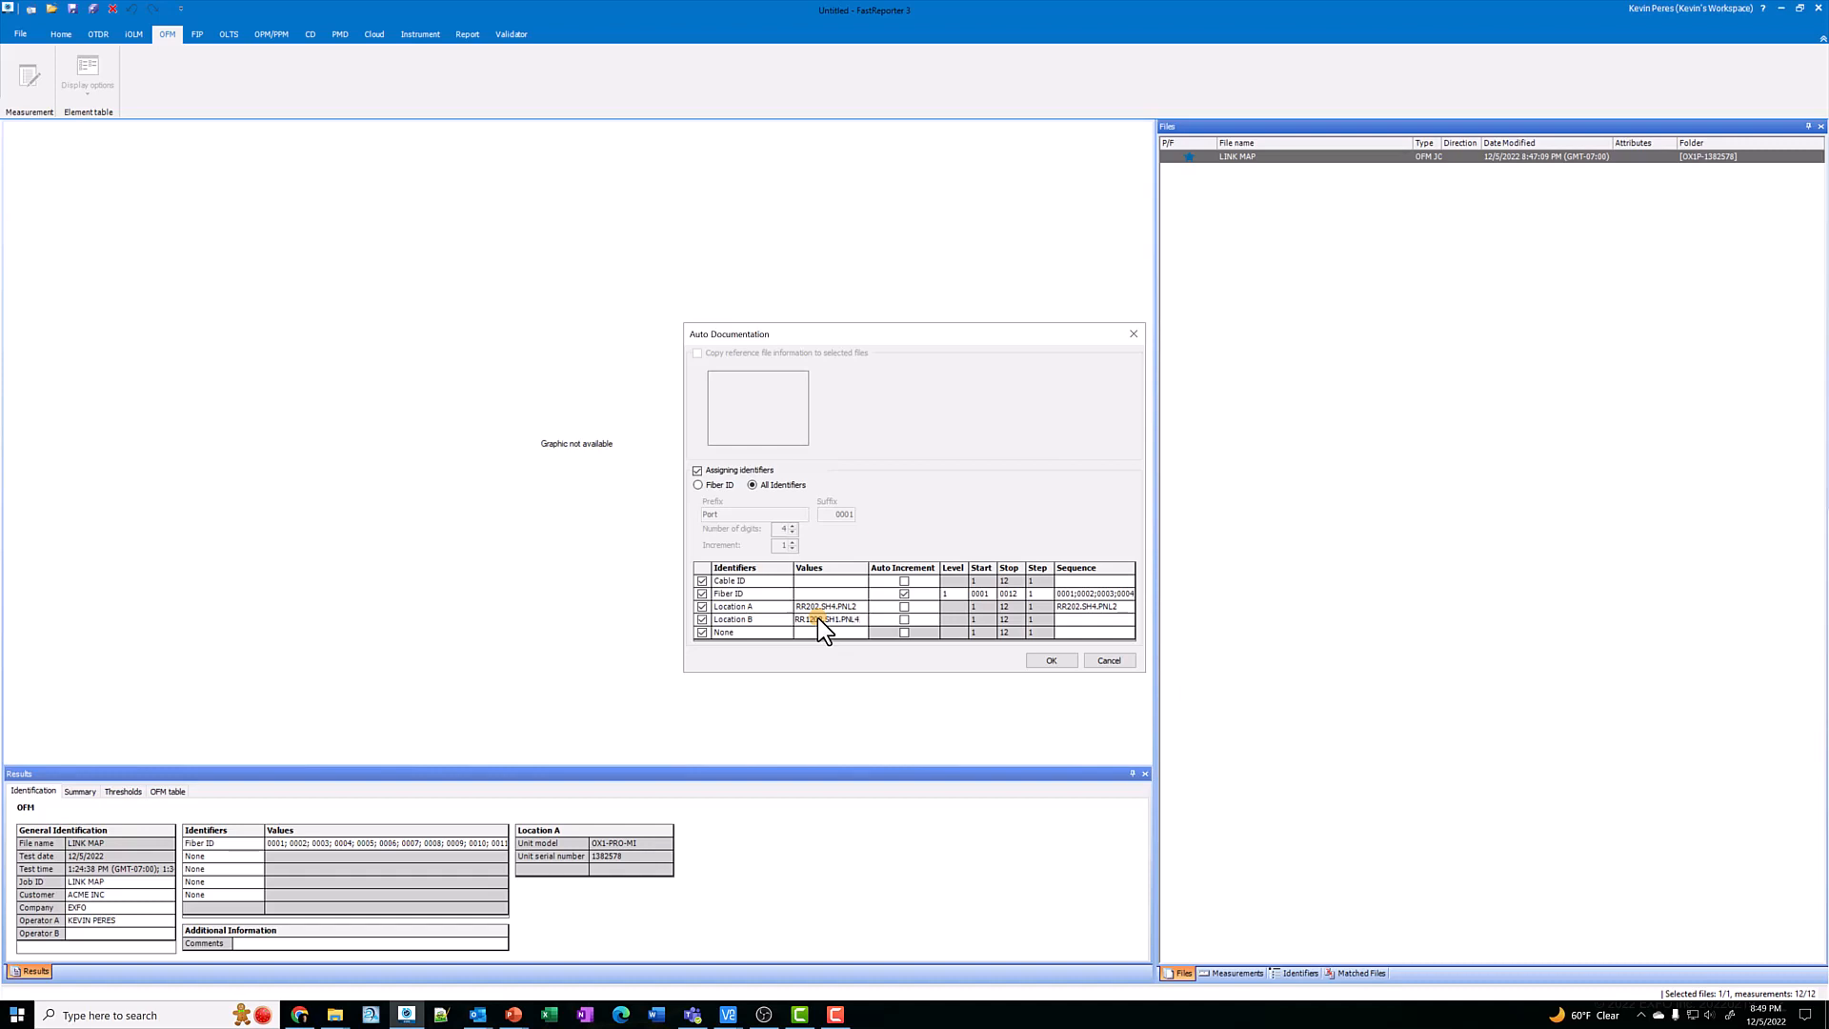
click(721, 630)
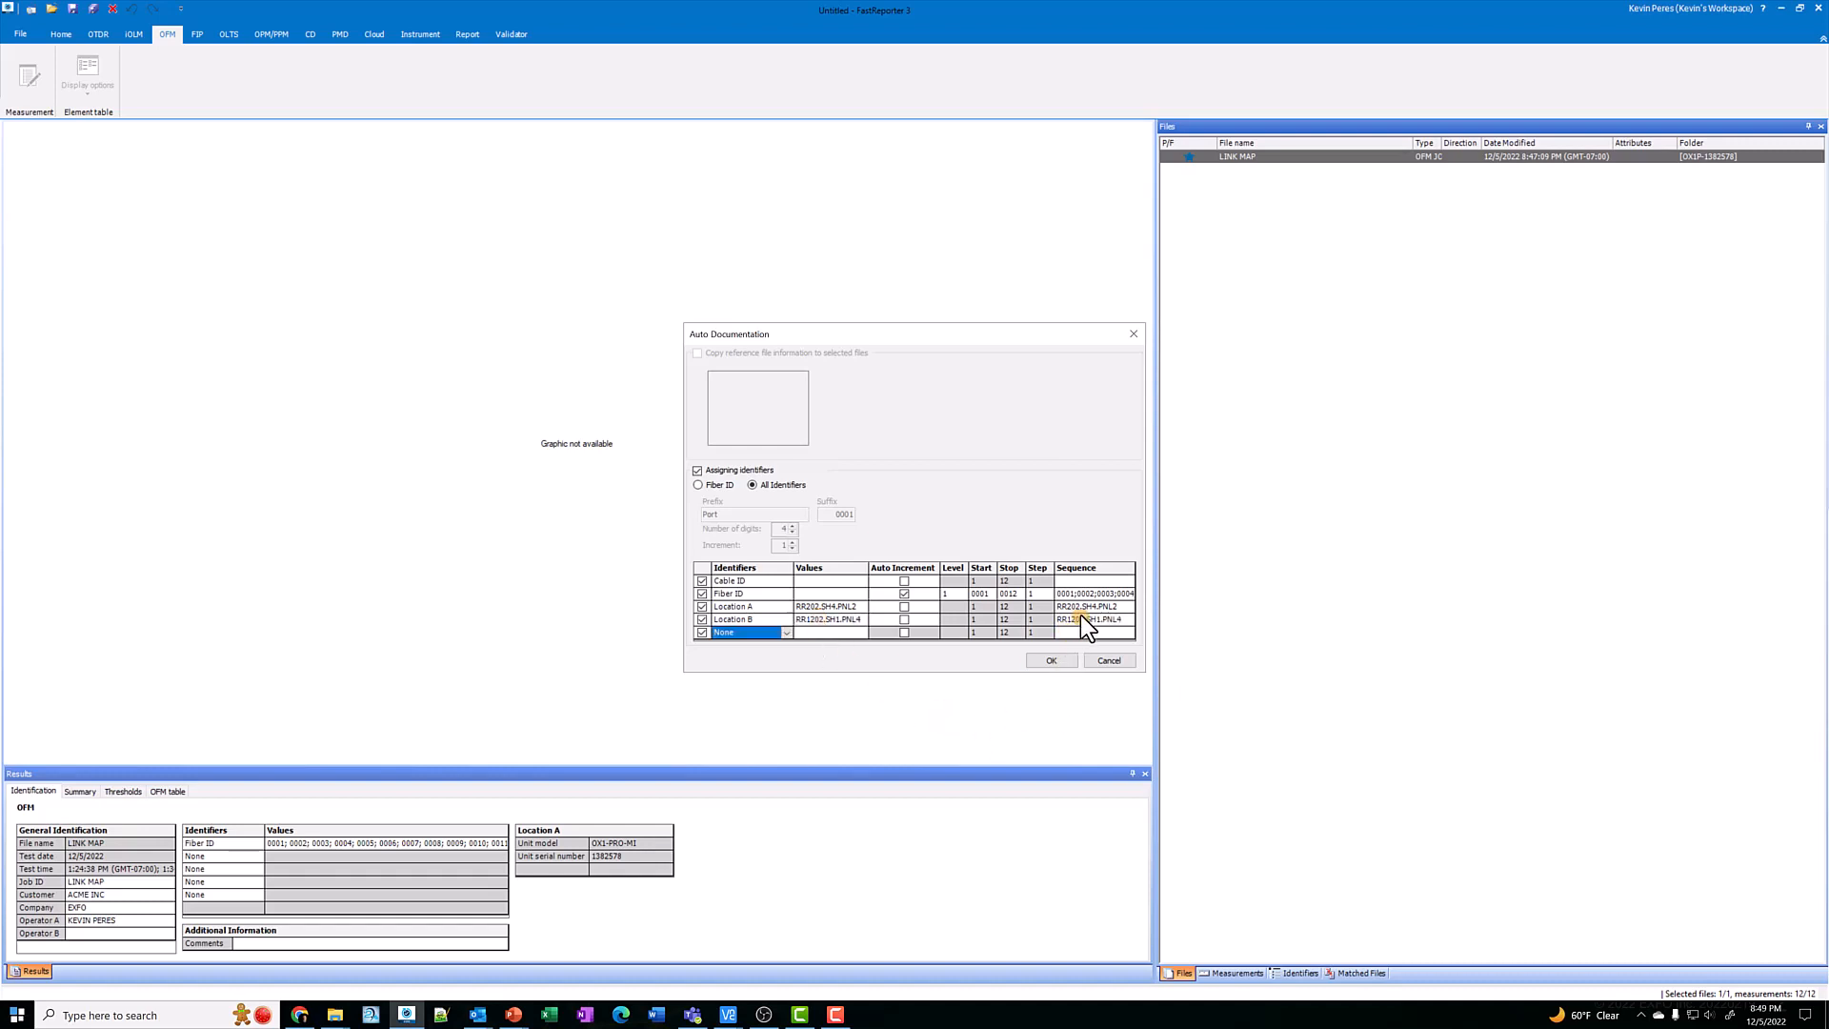
mouse_move(1089, 594)
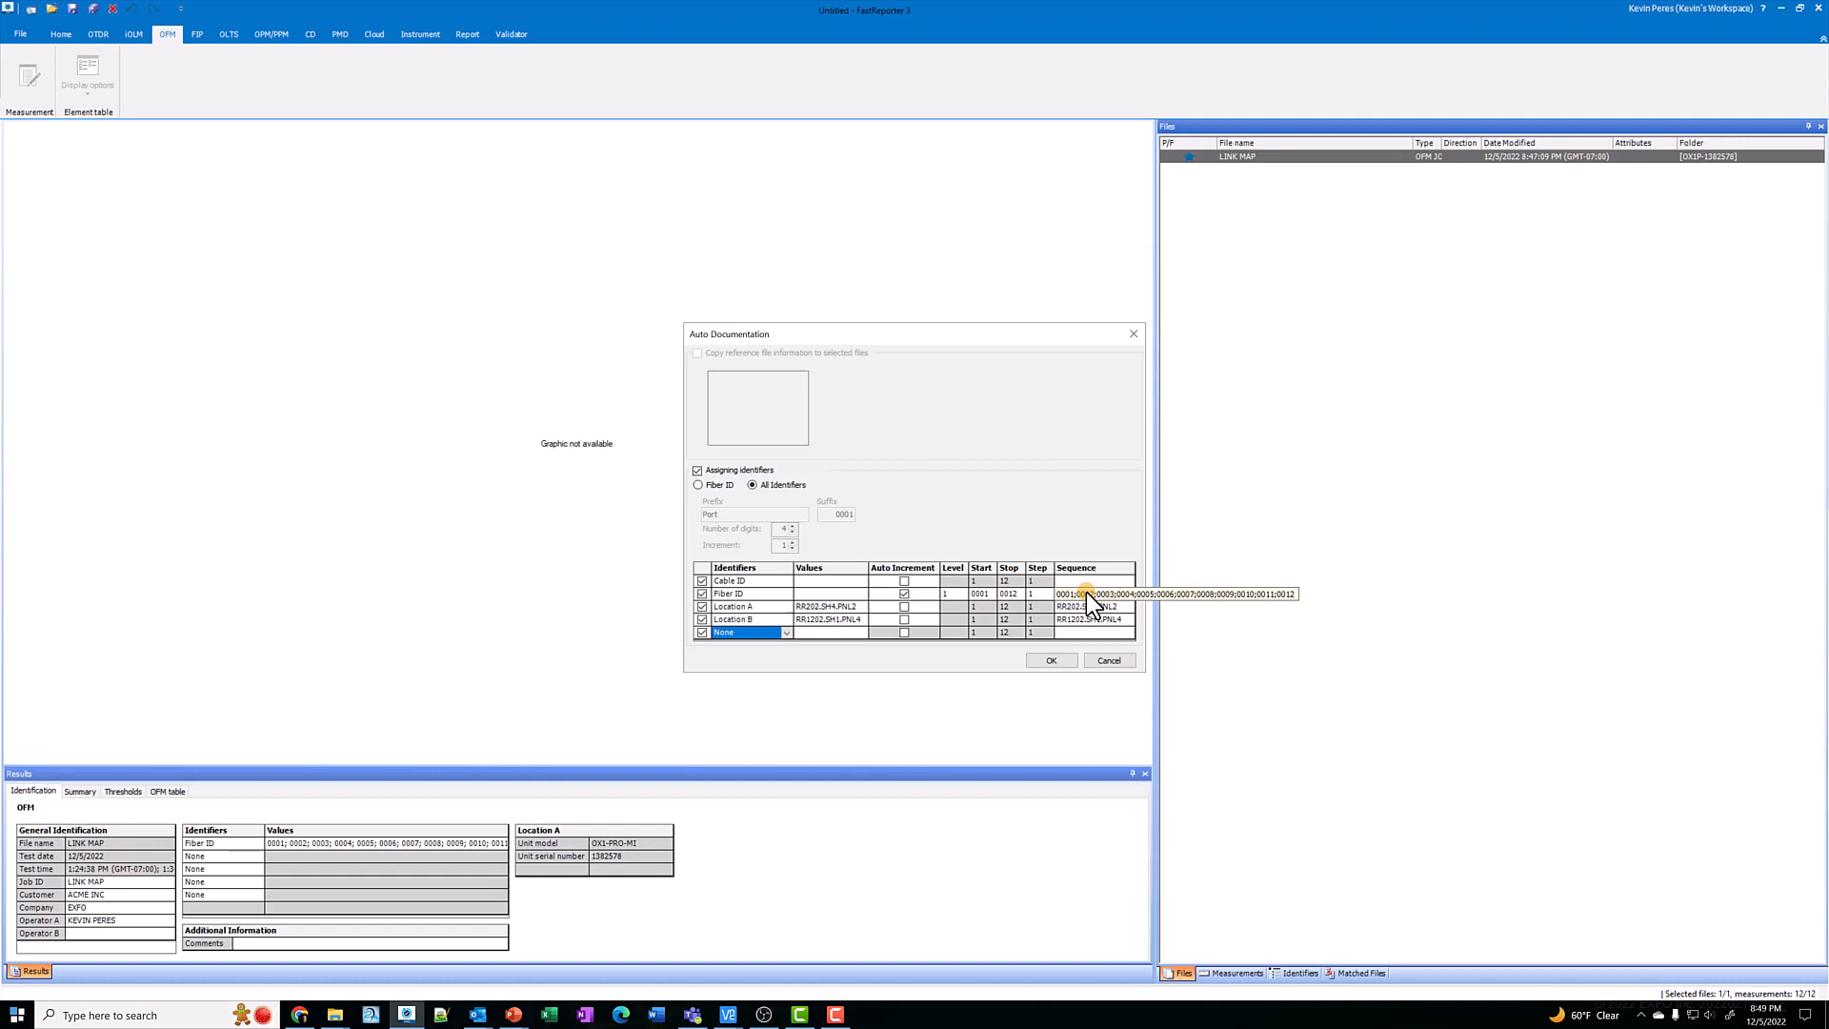
mouse_move(903, 713)
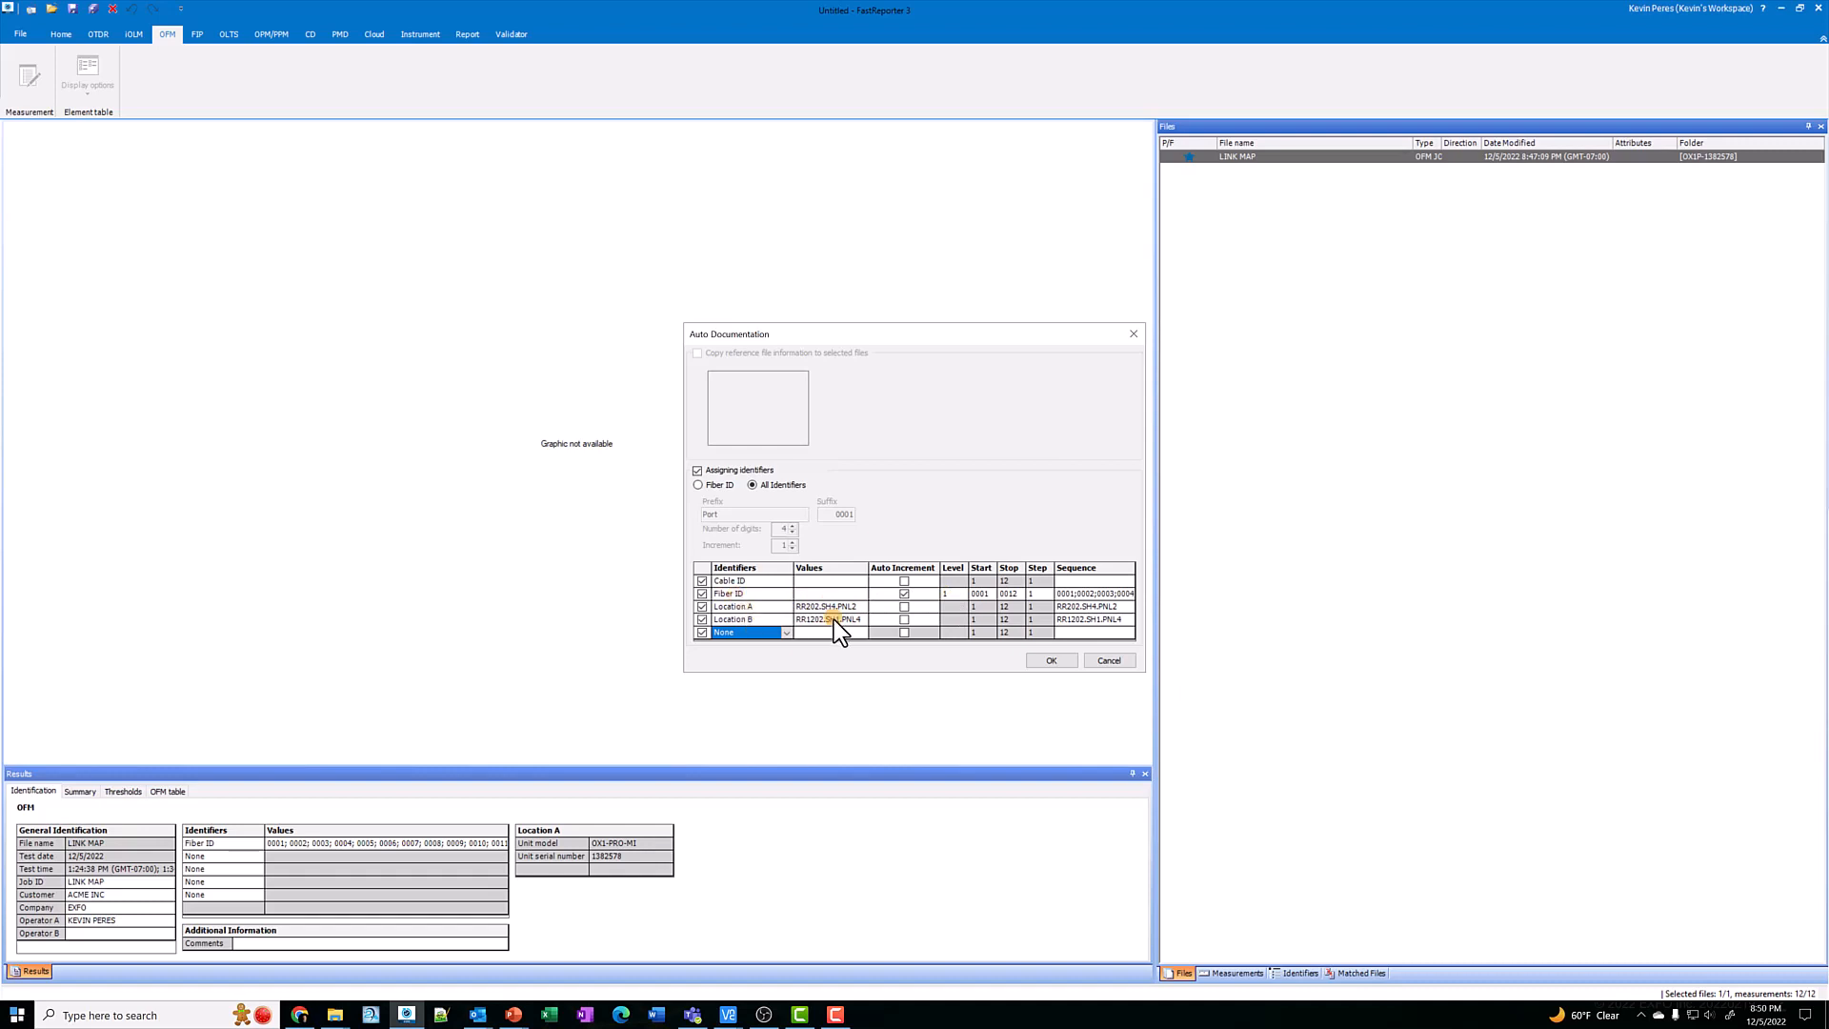
mouse_move(1048, 659)
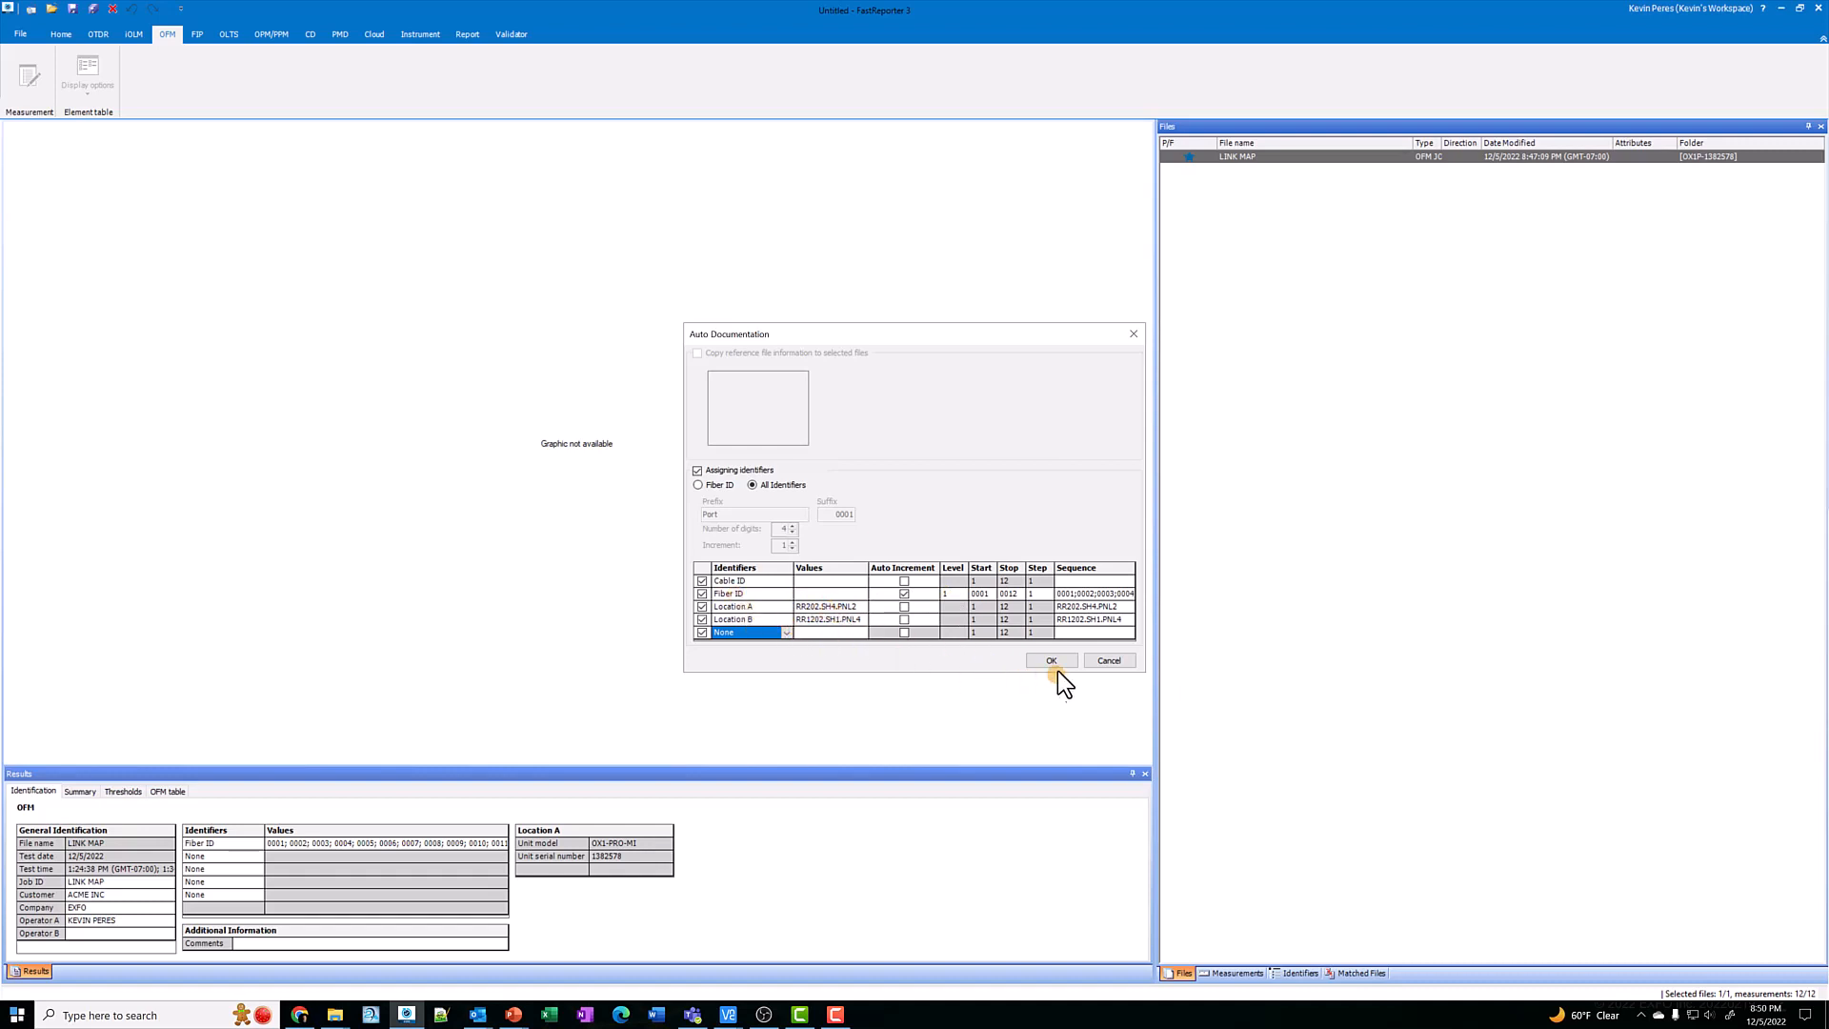
click(1048, 661)
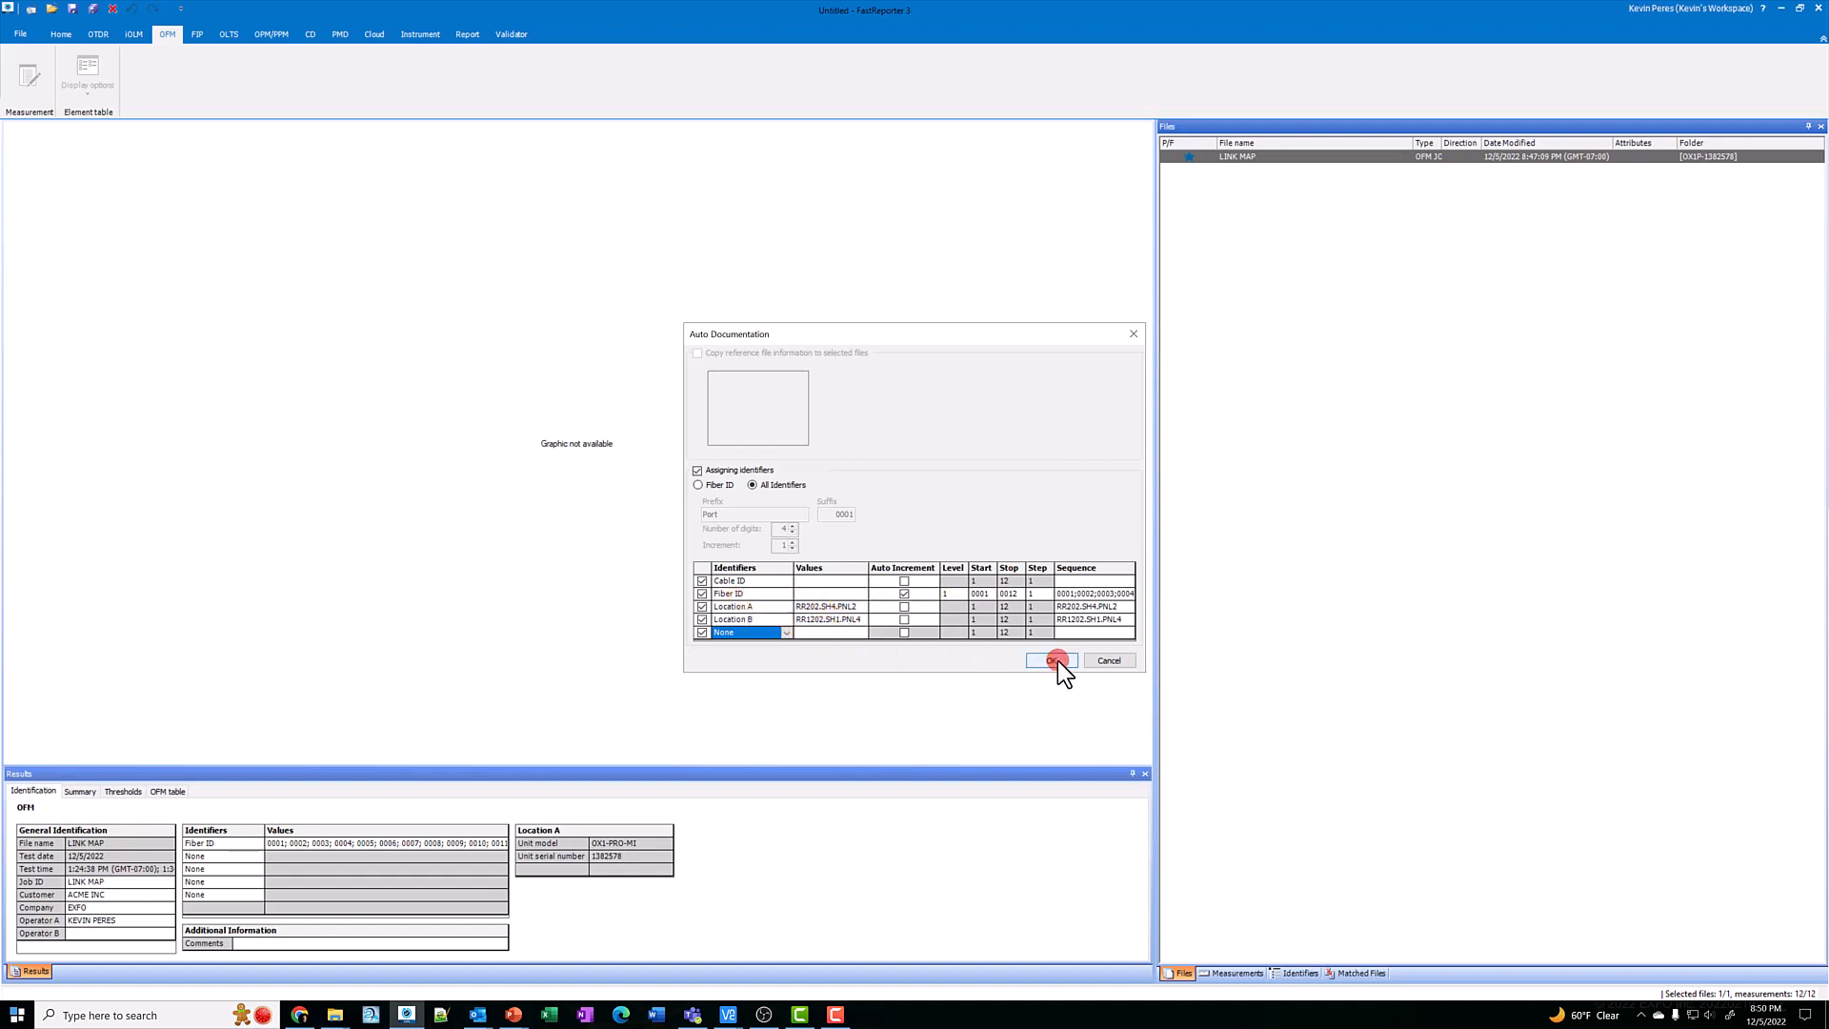
click(1050, 661)
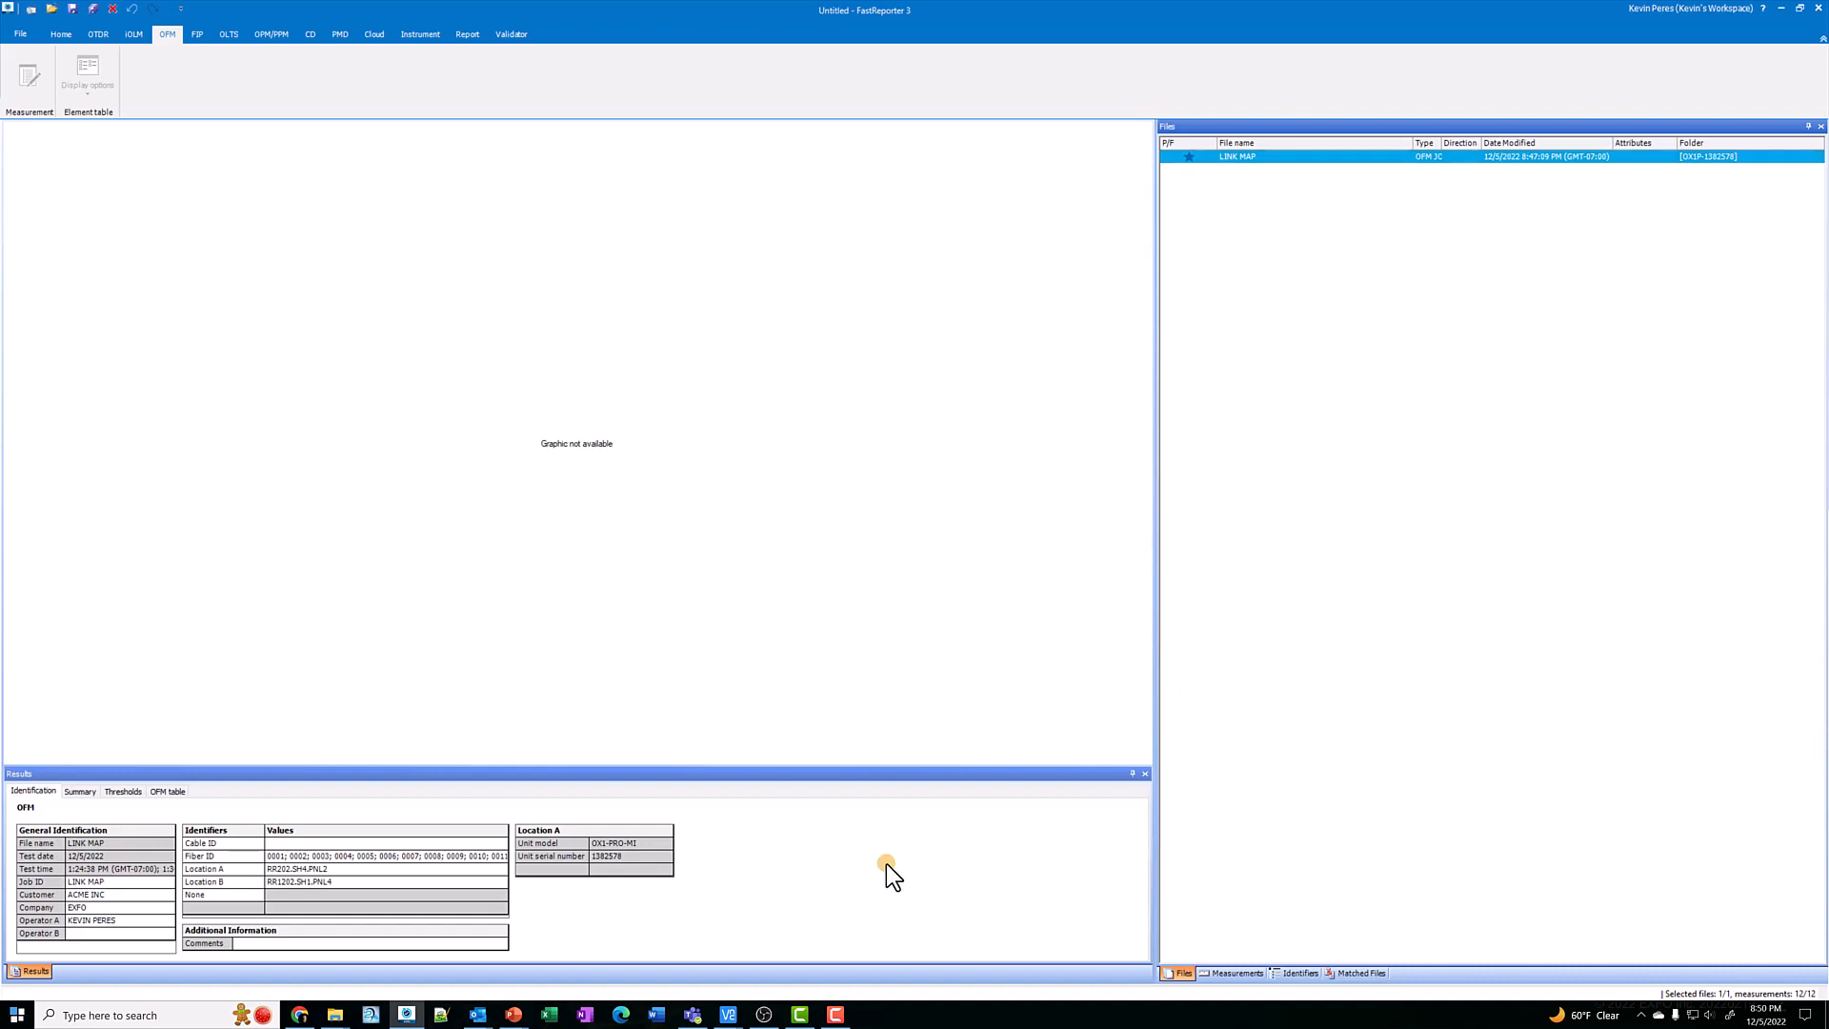
mouse_move(190, 895)
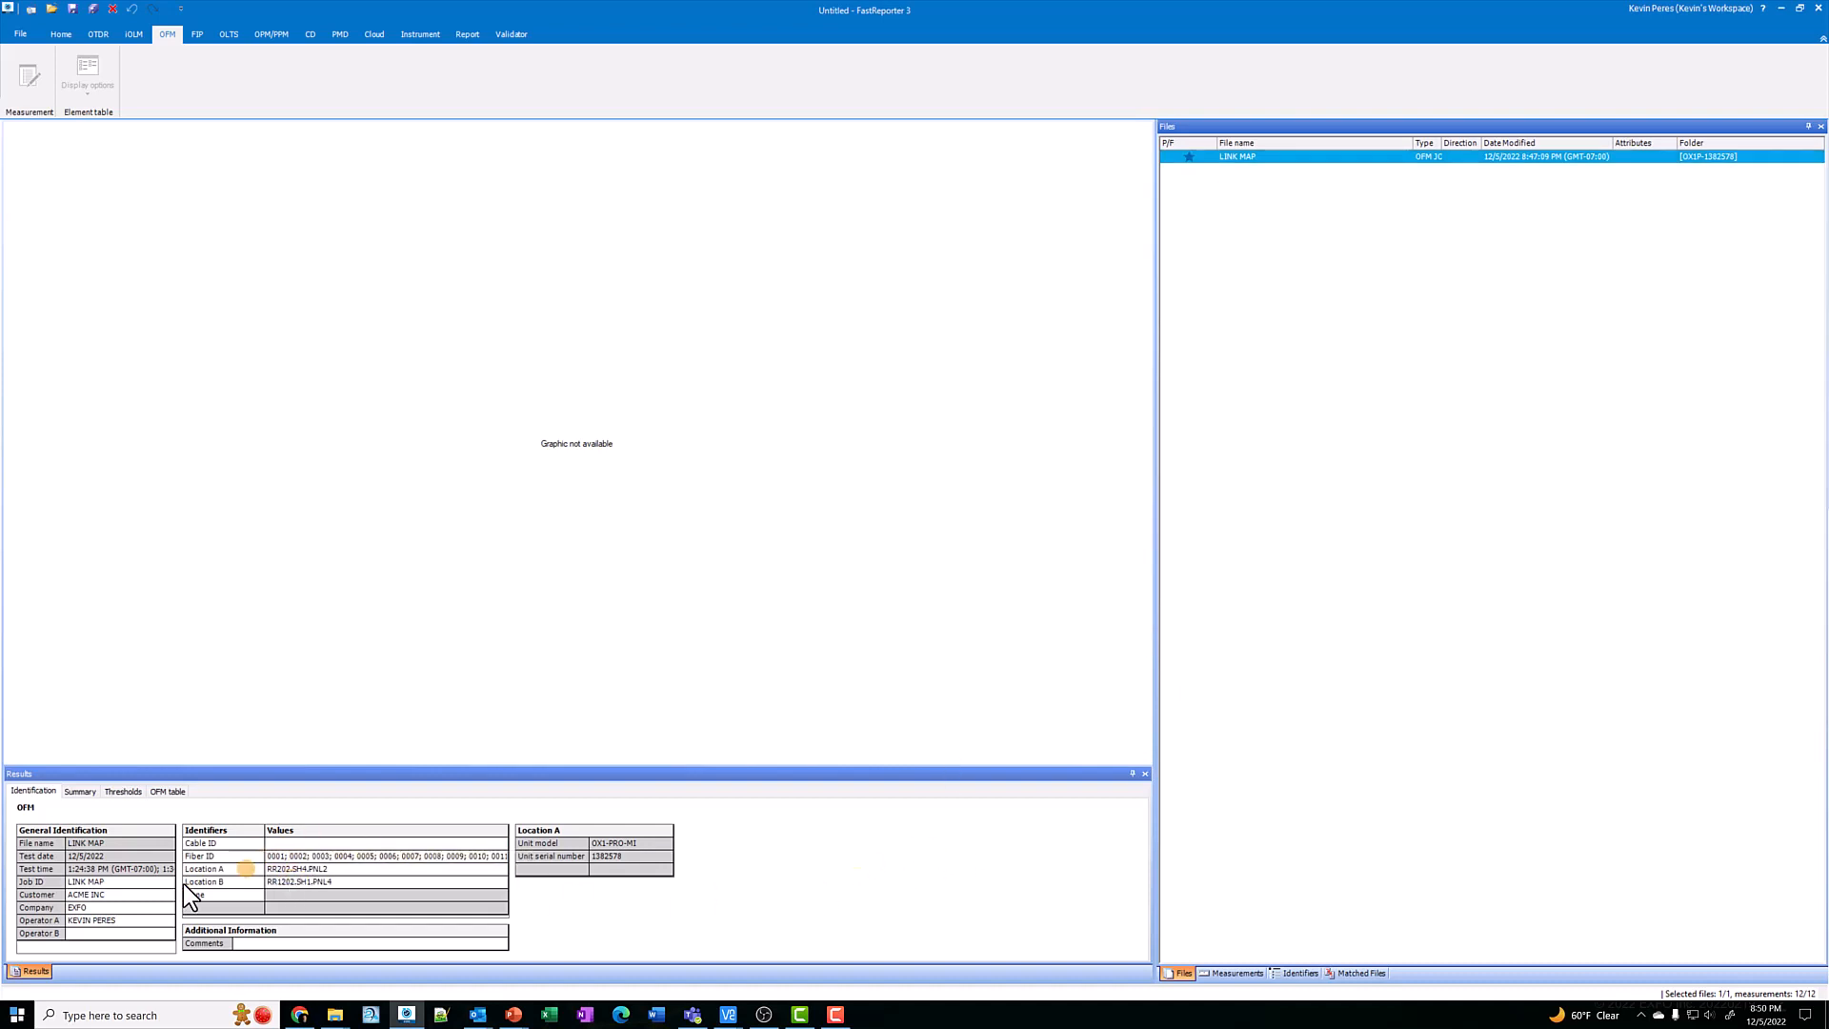
- Enter 'Demo Video Reporting' in the measurement's Comments field
click(84, 895)
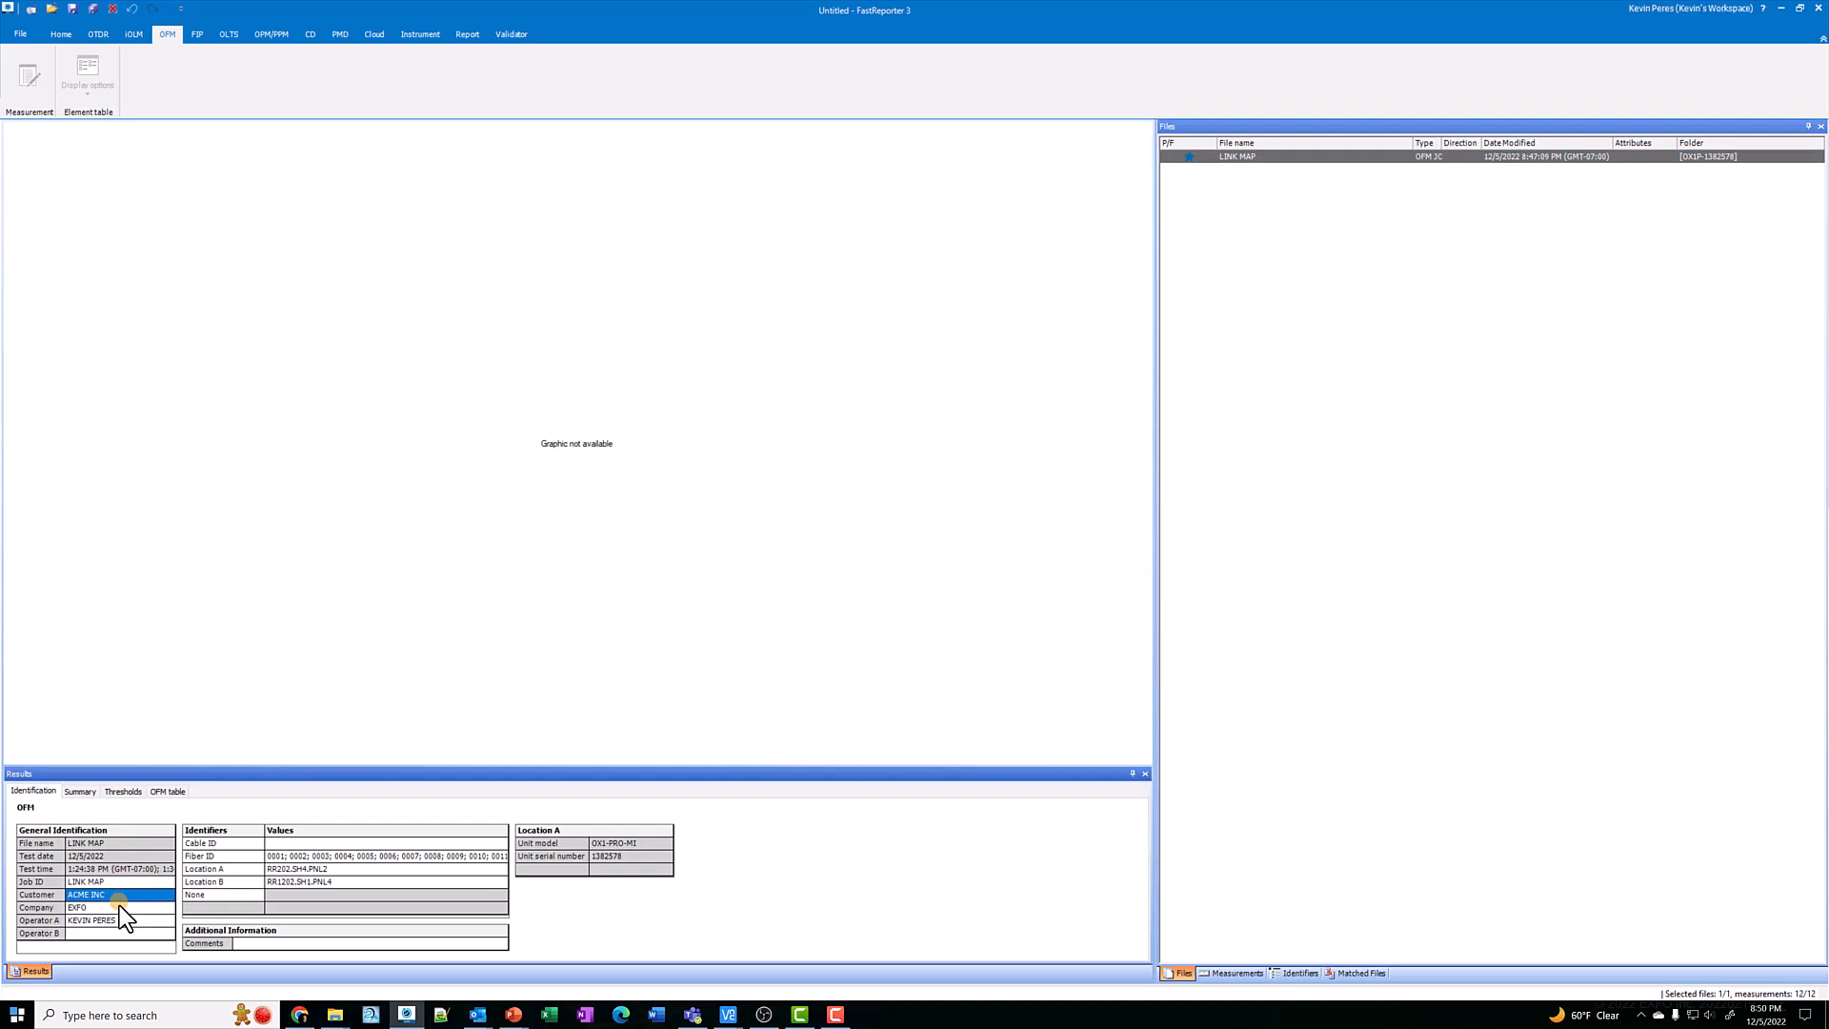
click(116, 907)
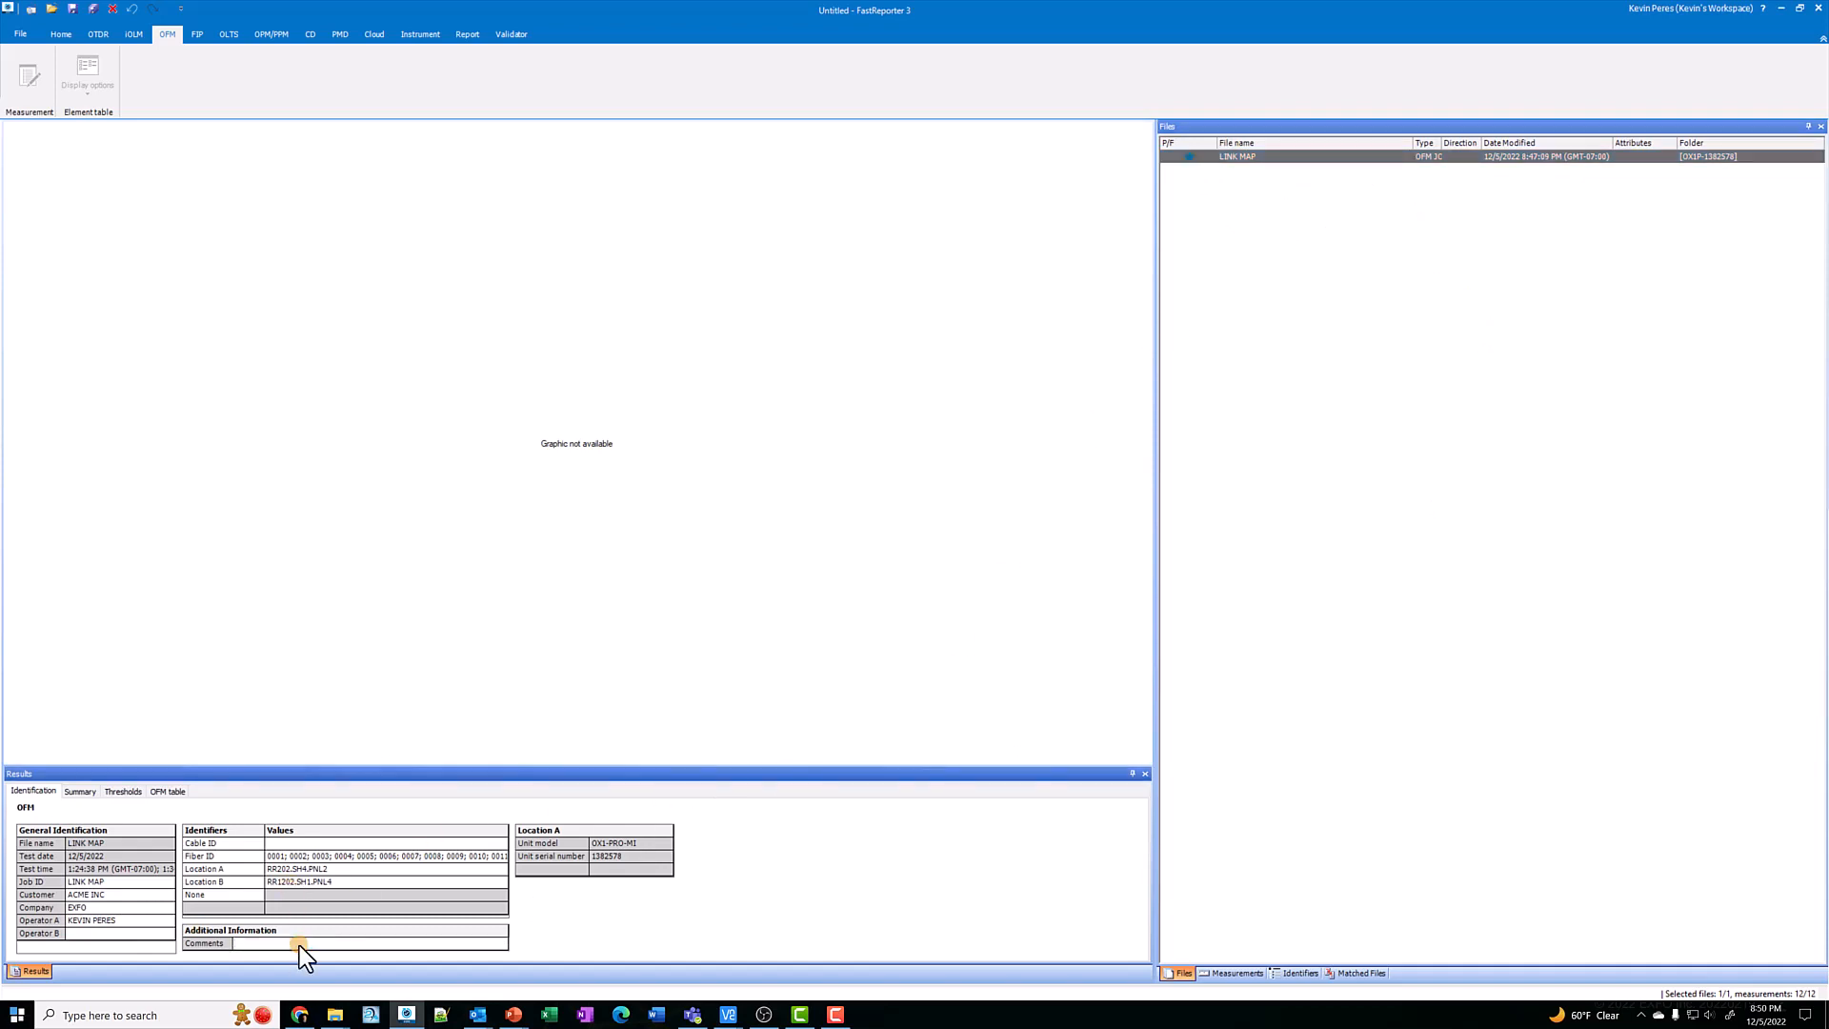
text(Demo Video Reporting)
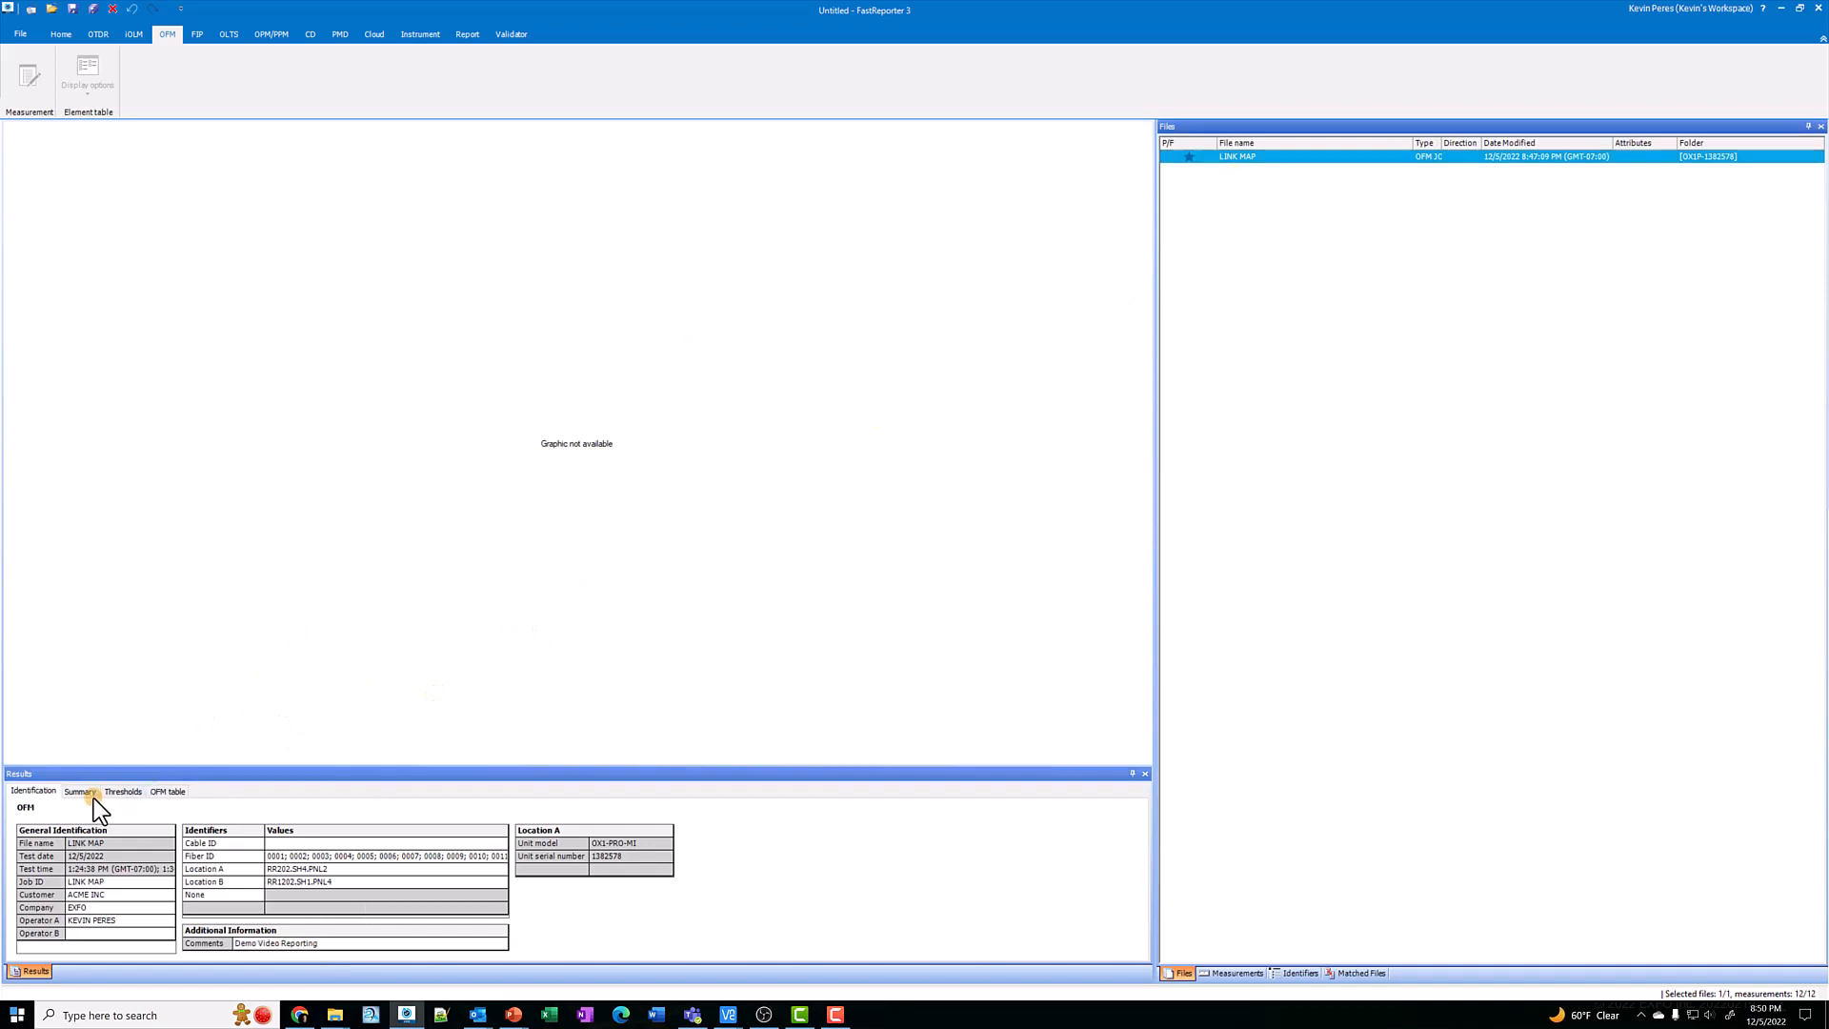
- Review the Summary and OPM table results, then return to the Identification details
click(78, 790)
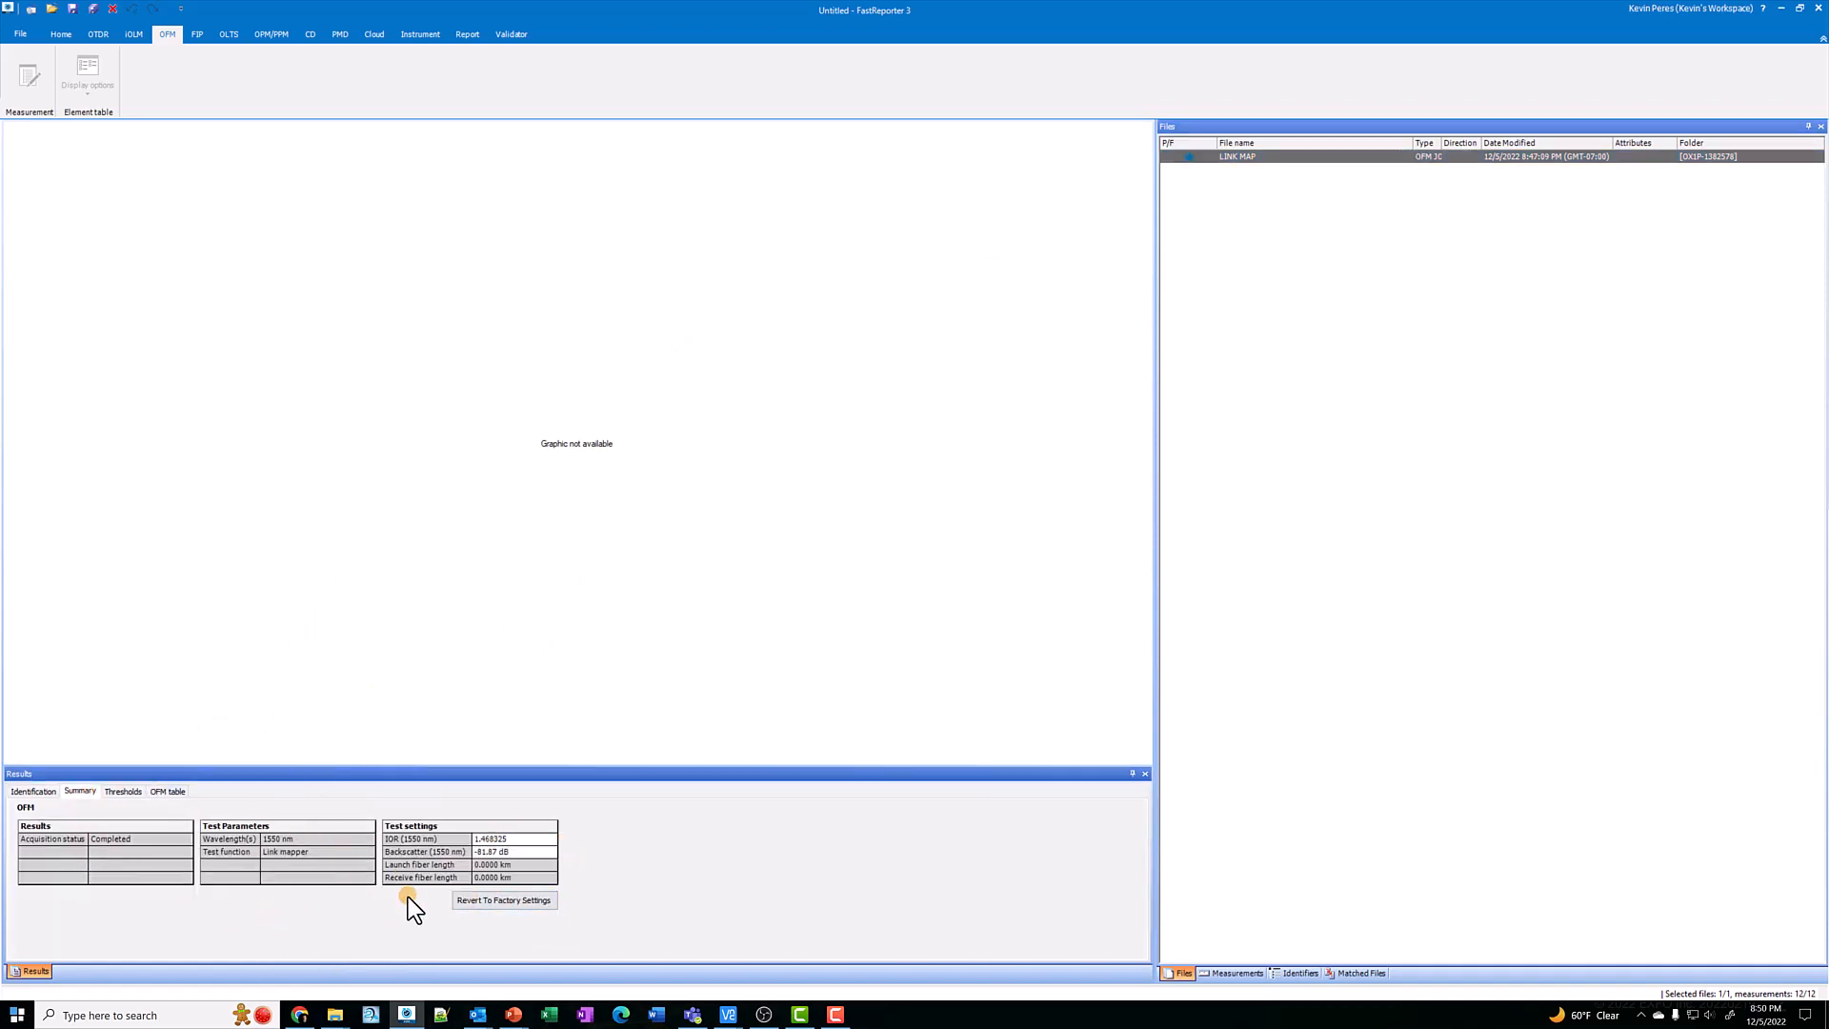
mouse_move(397, 872)
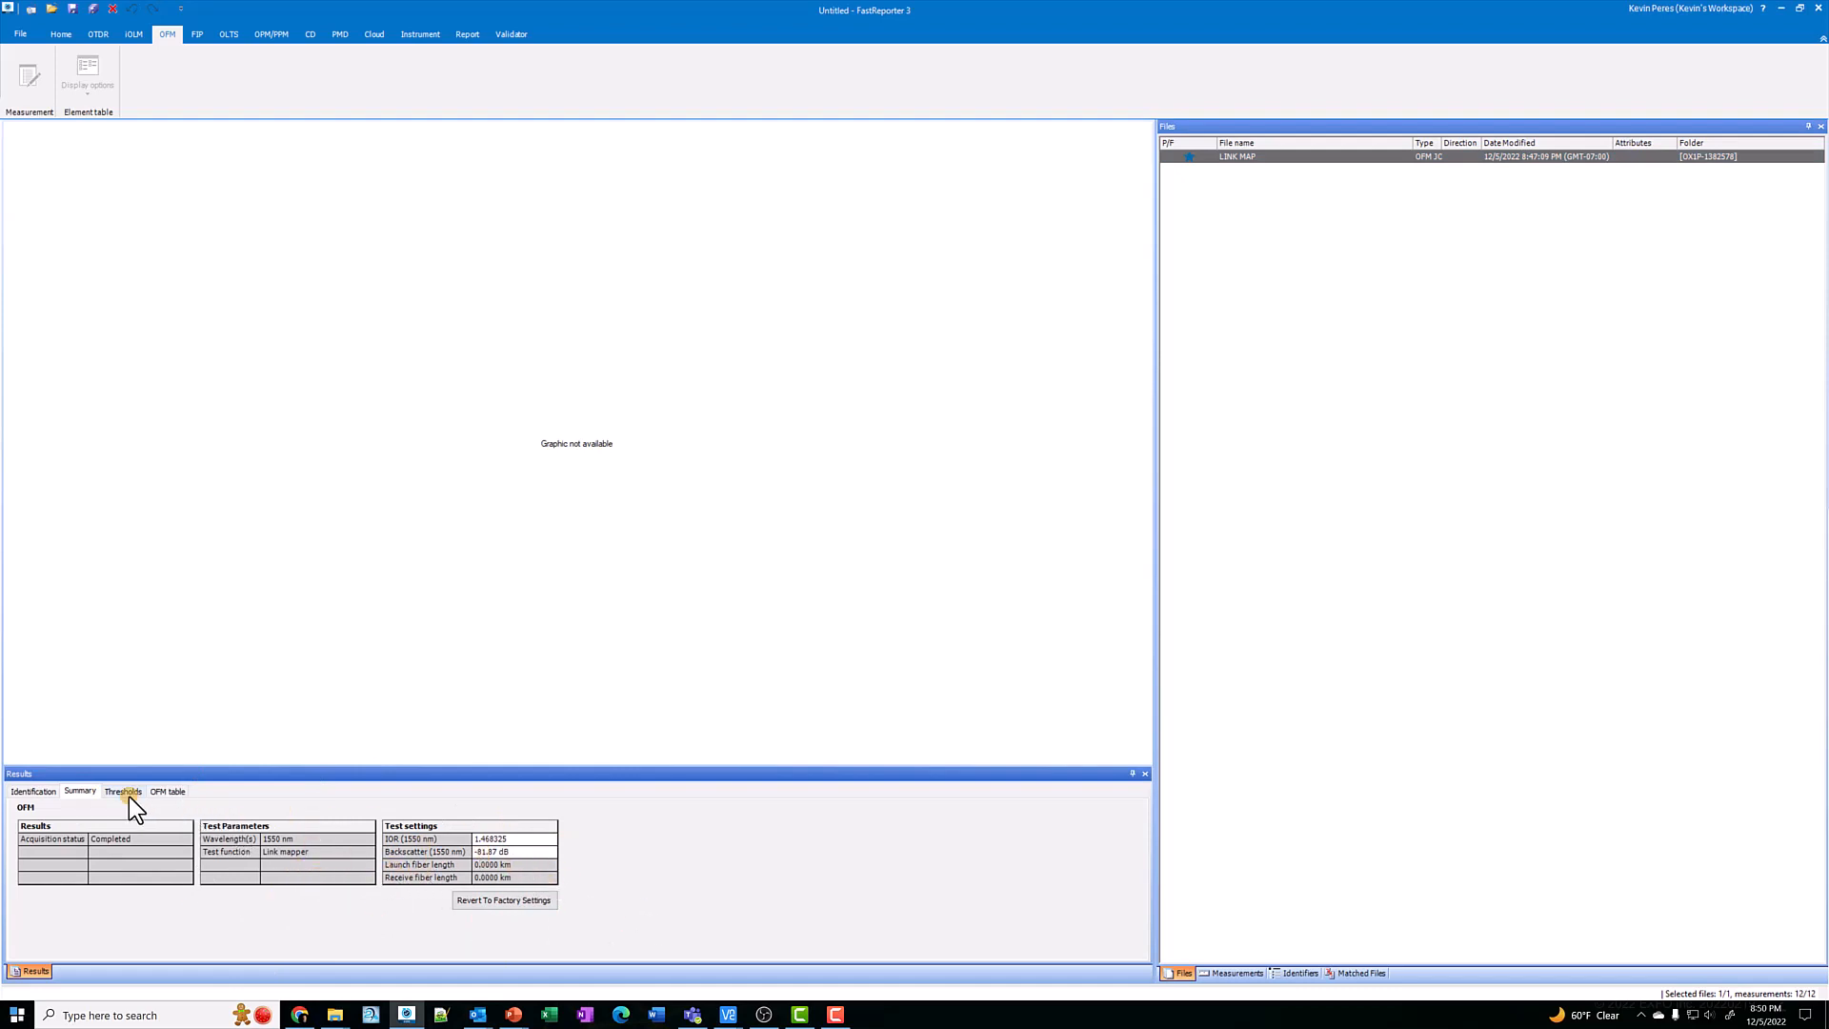
click(167, 790)
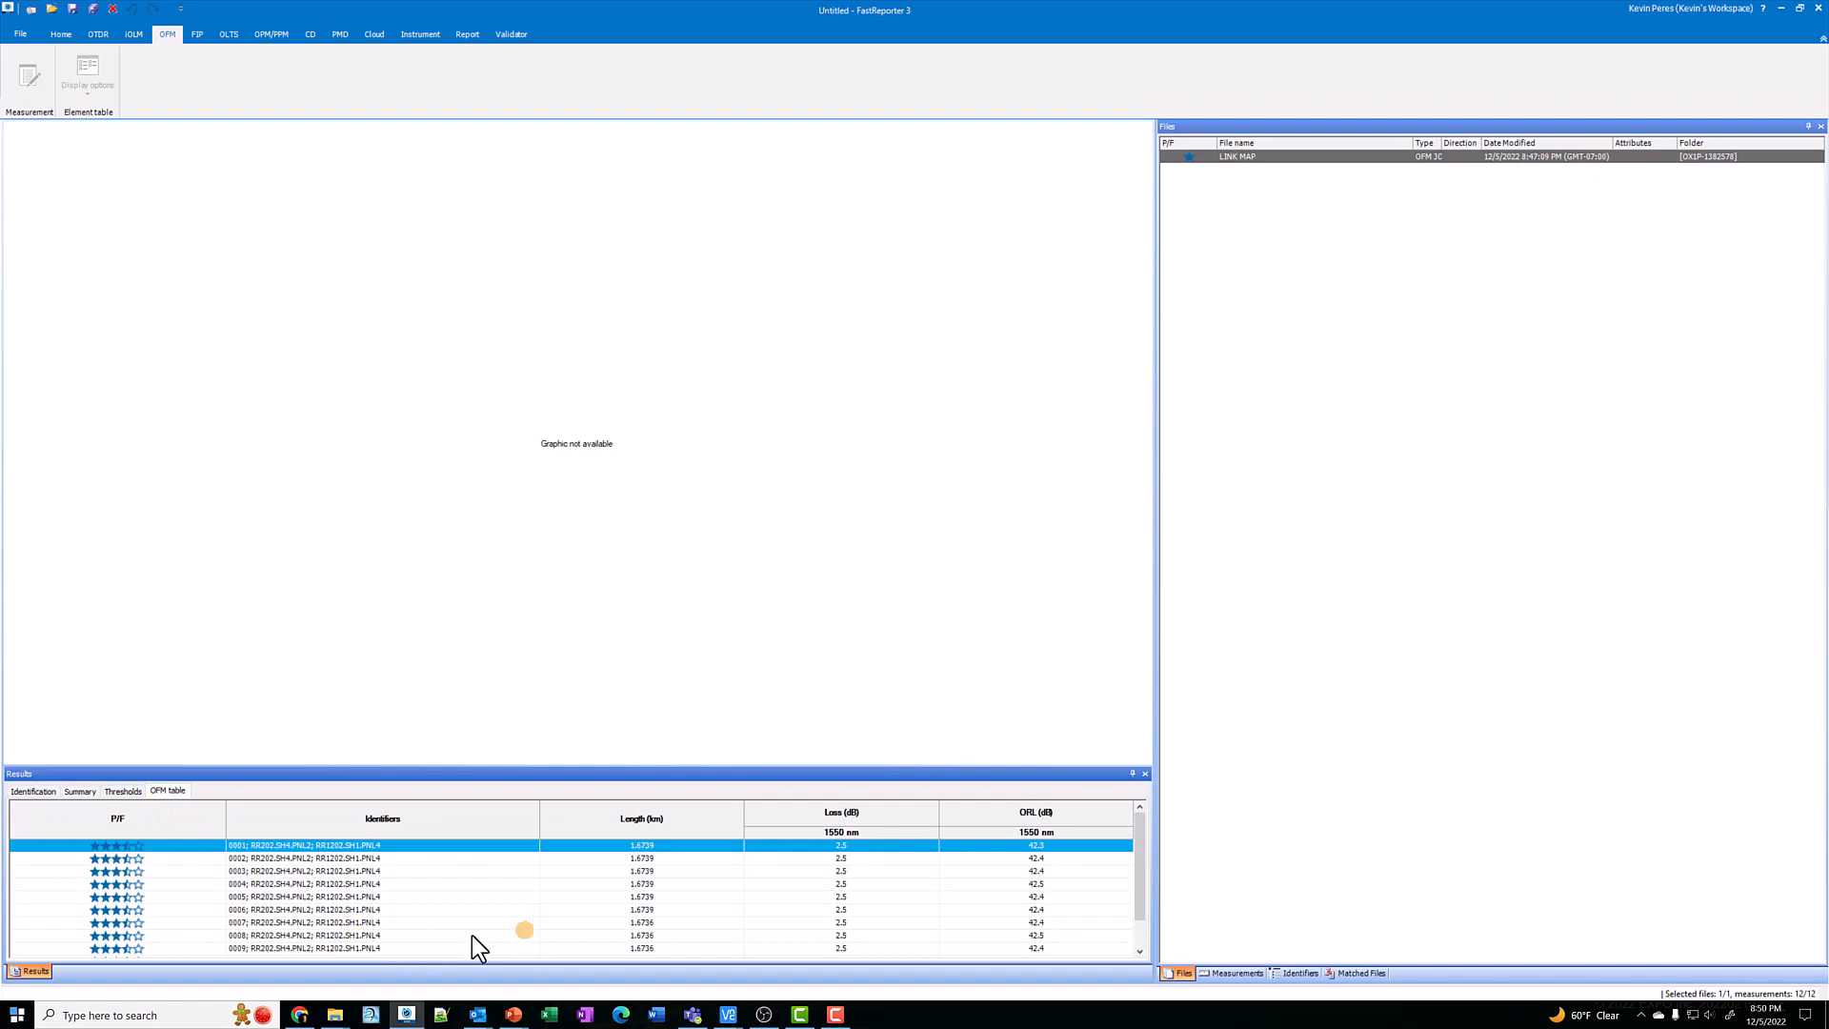
scroll(down, 3)
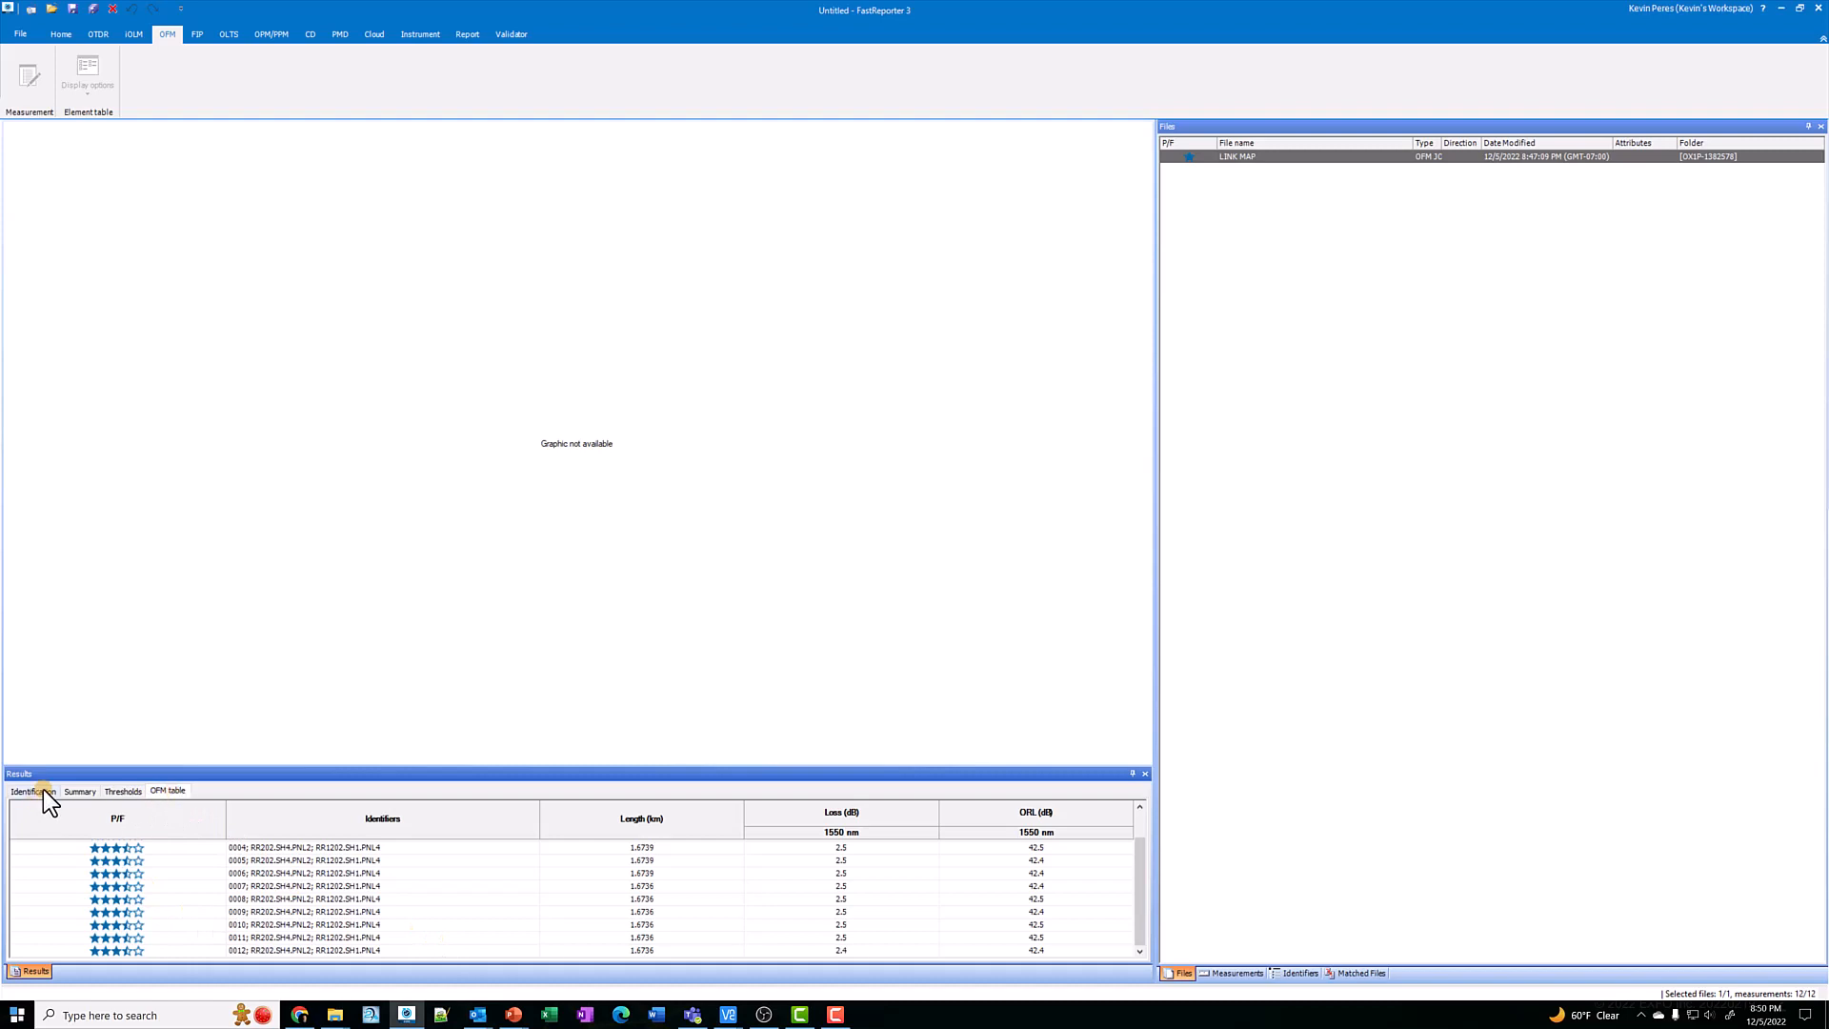
click(33, 789)
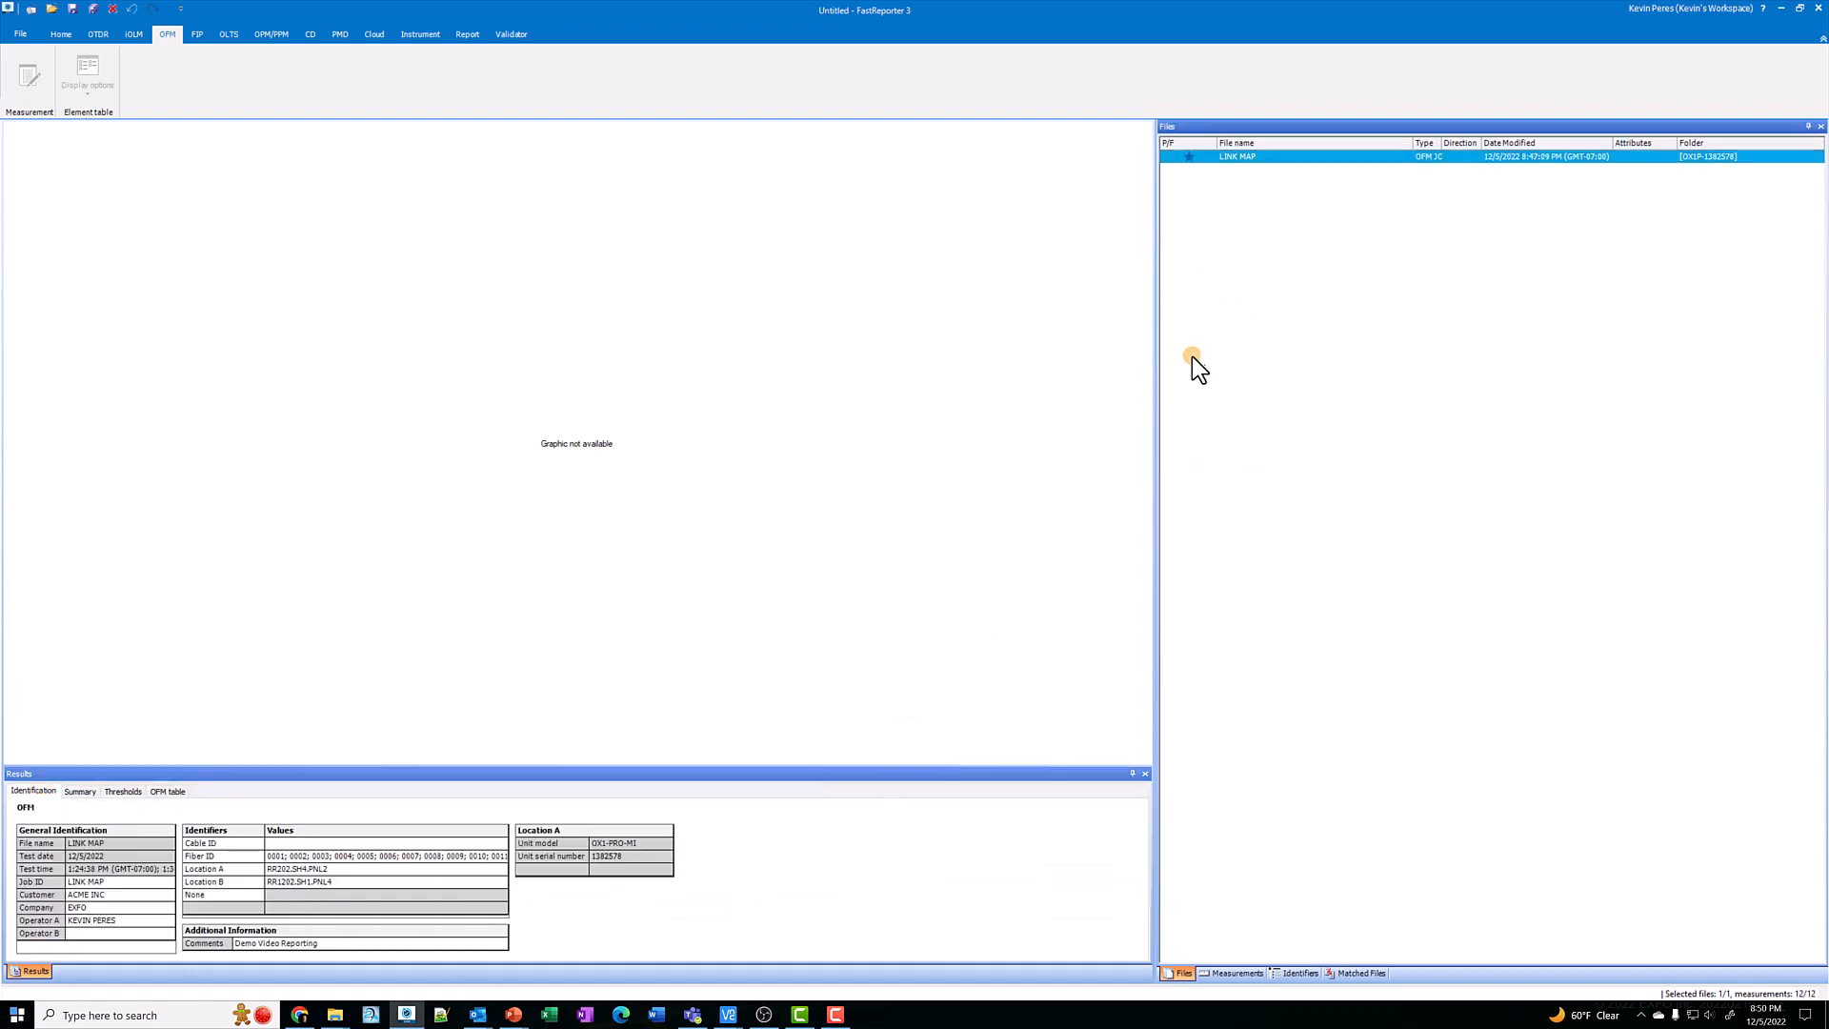
mouse_move(1406, 450)
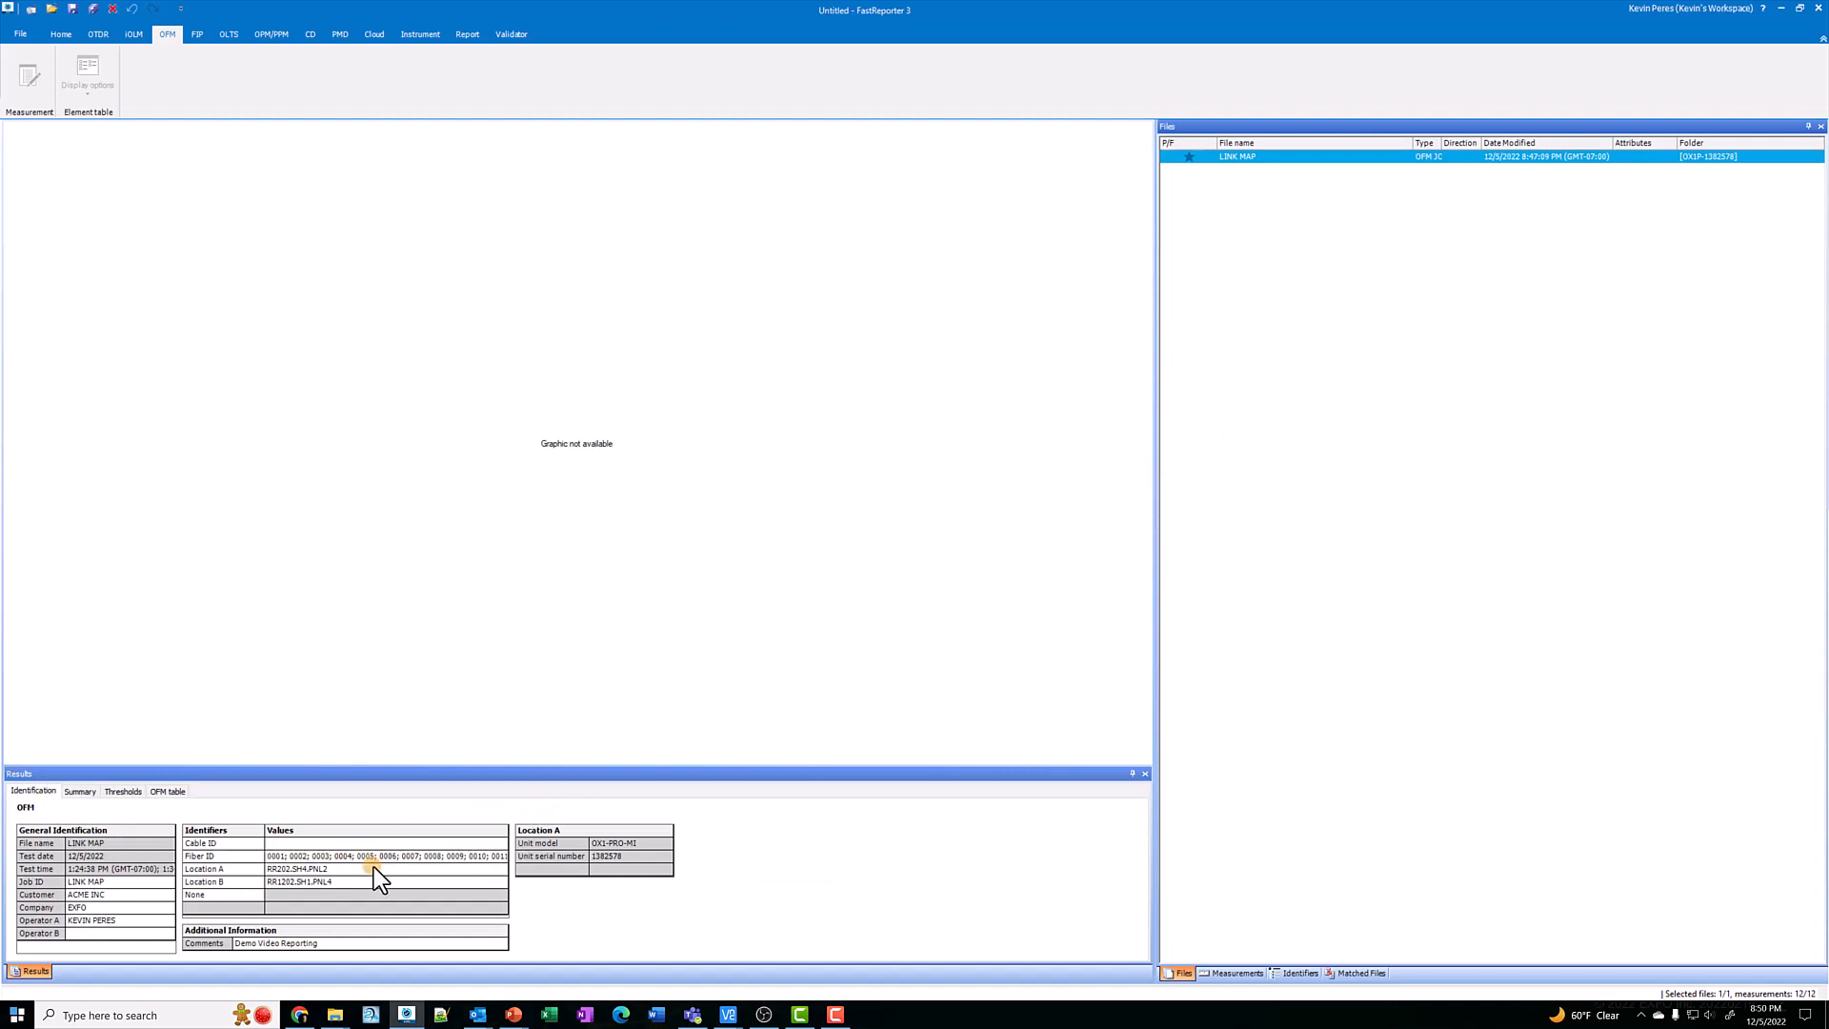
mouse_move(1265, 156)
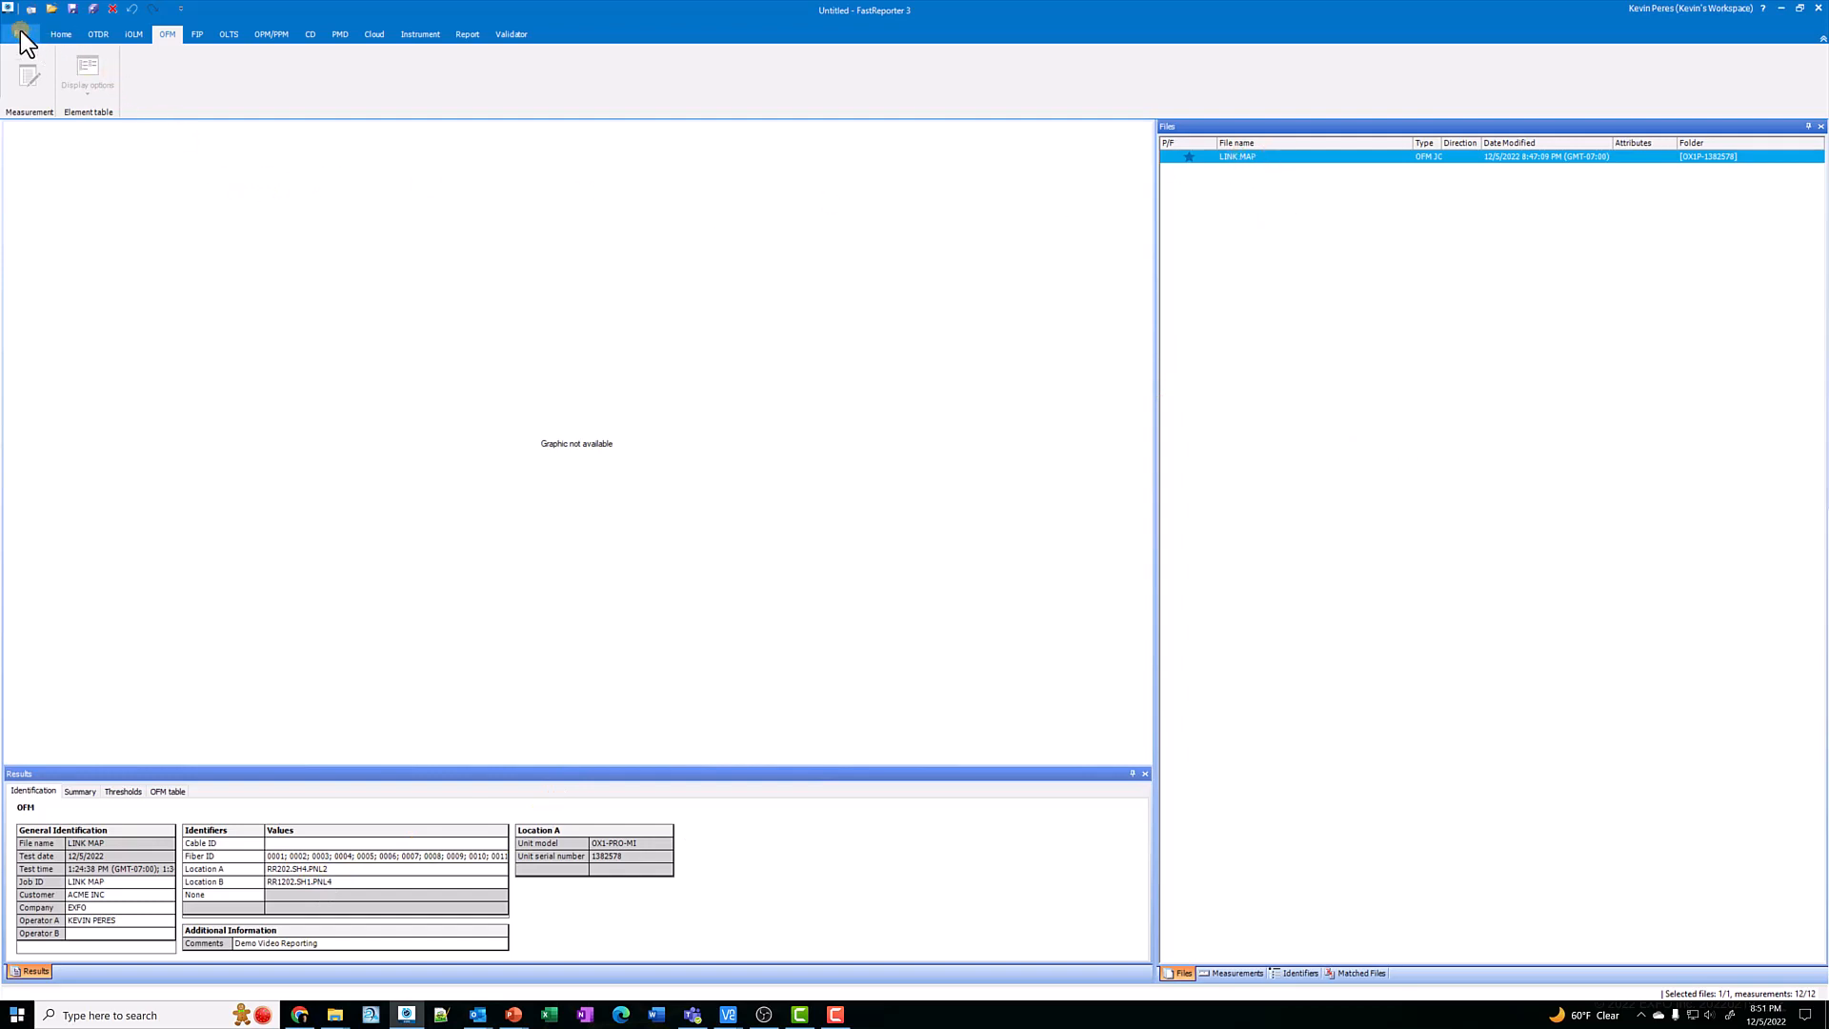
- Start Save Selected File As with the Downloads folder and OPM files as the save type
click(19, 32)
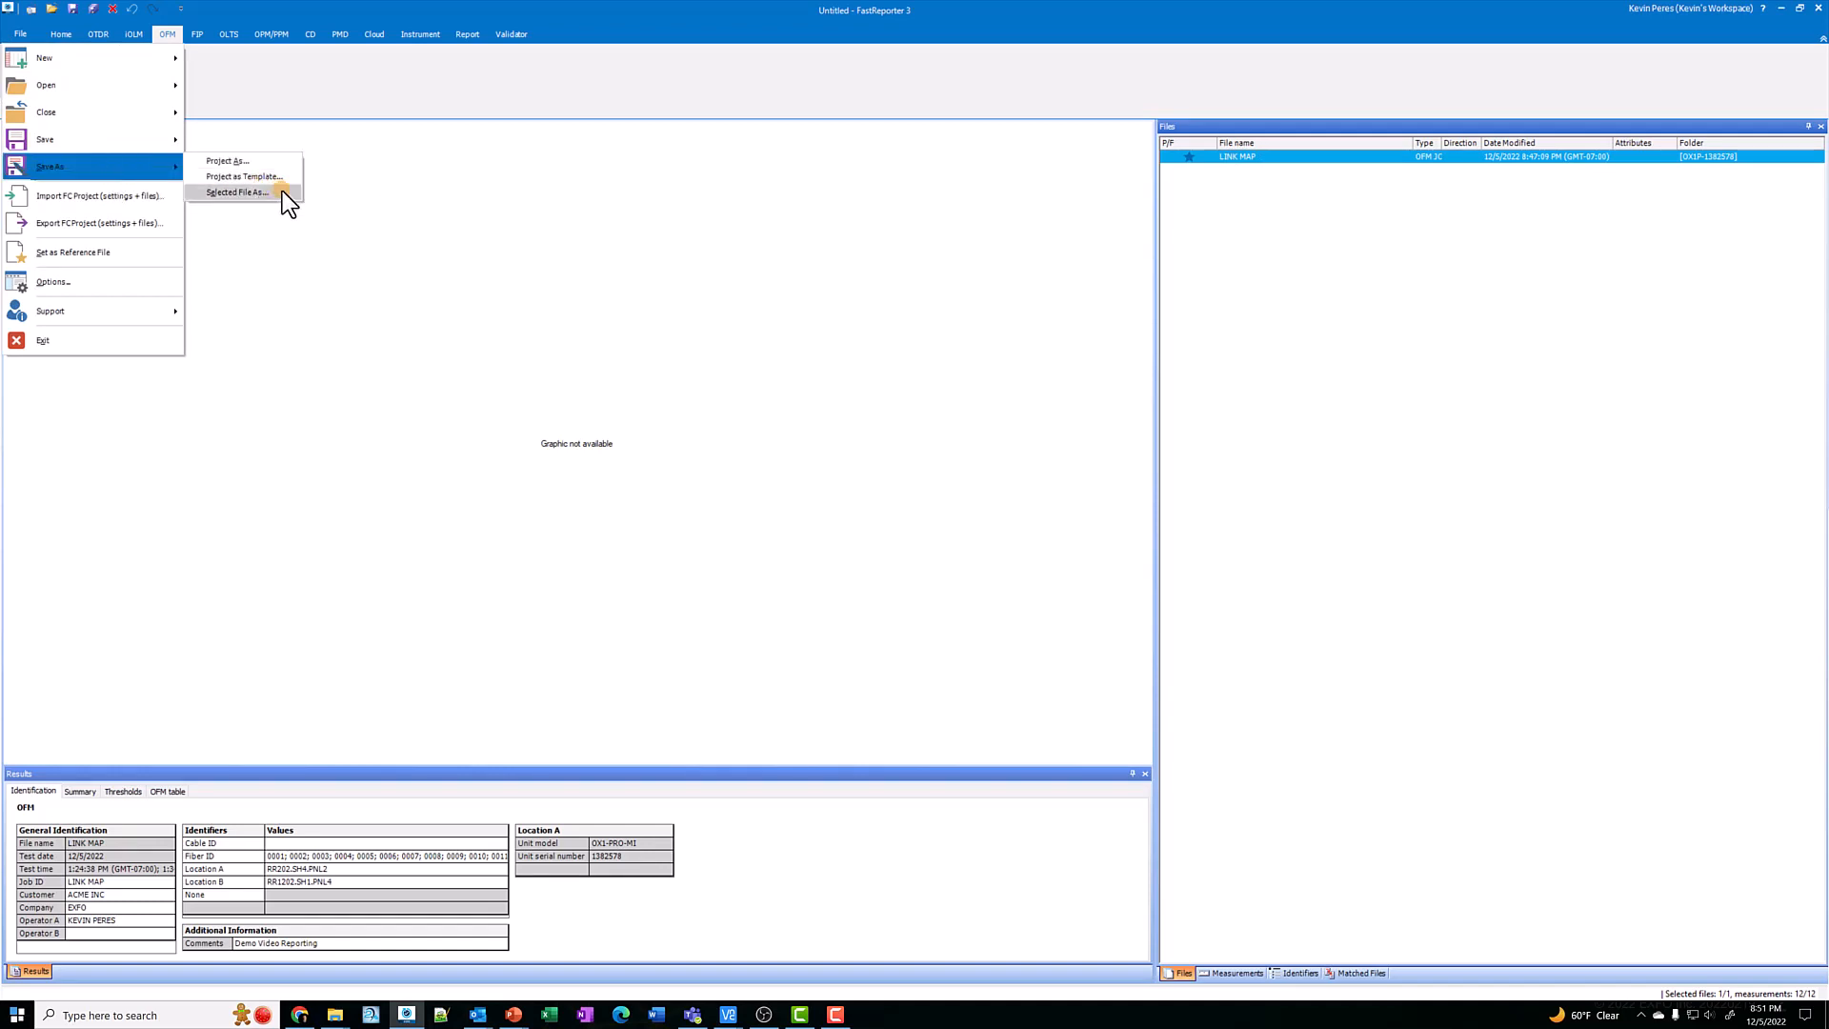
click(236, 192)
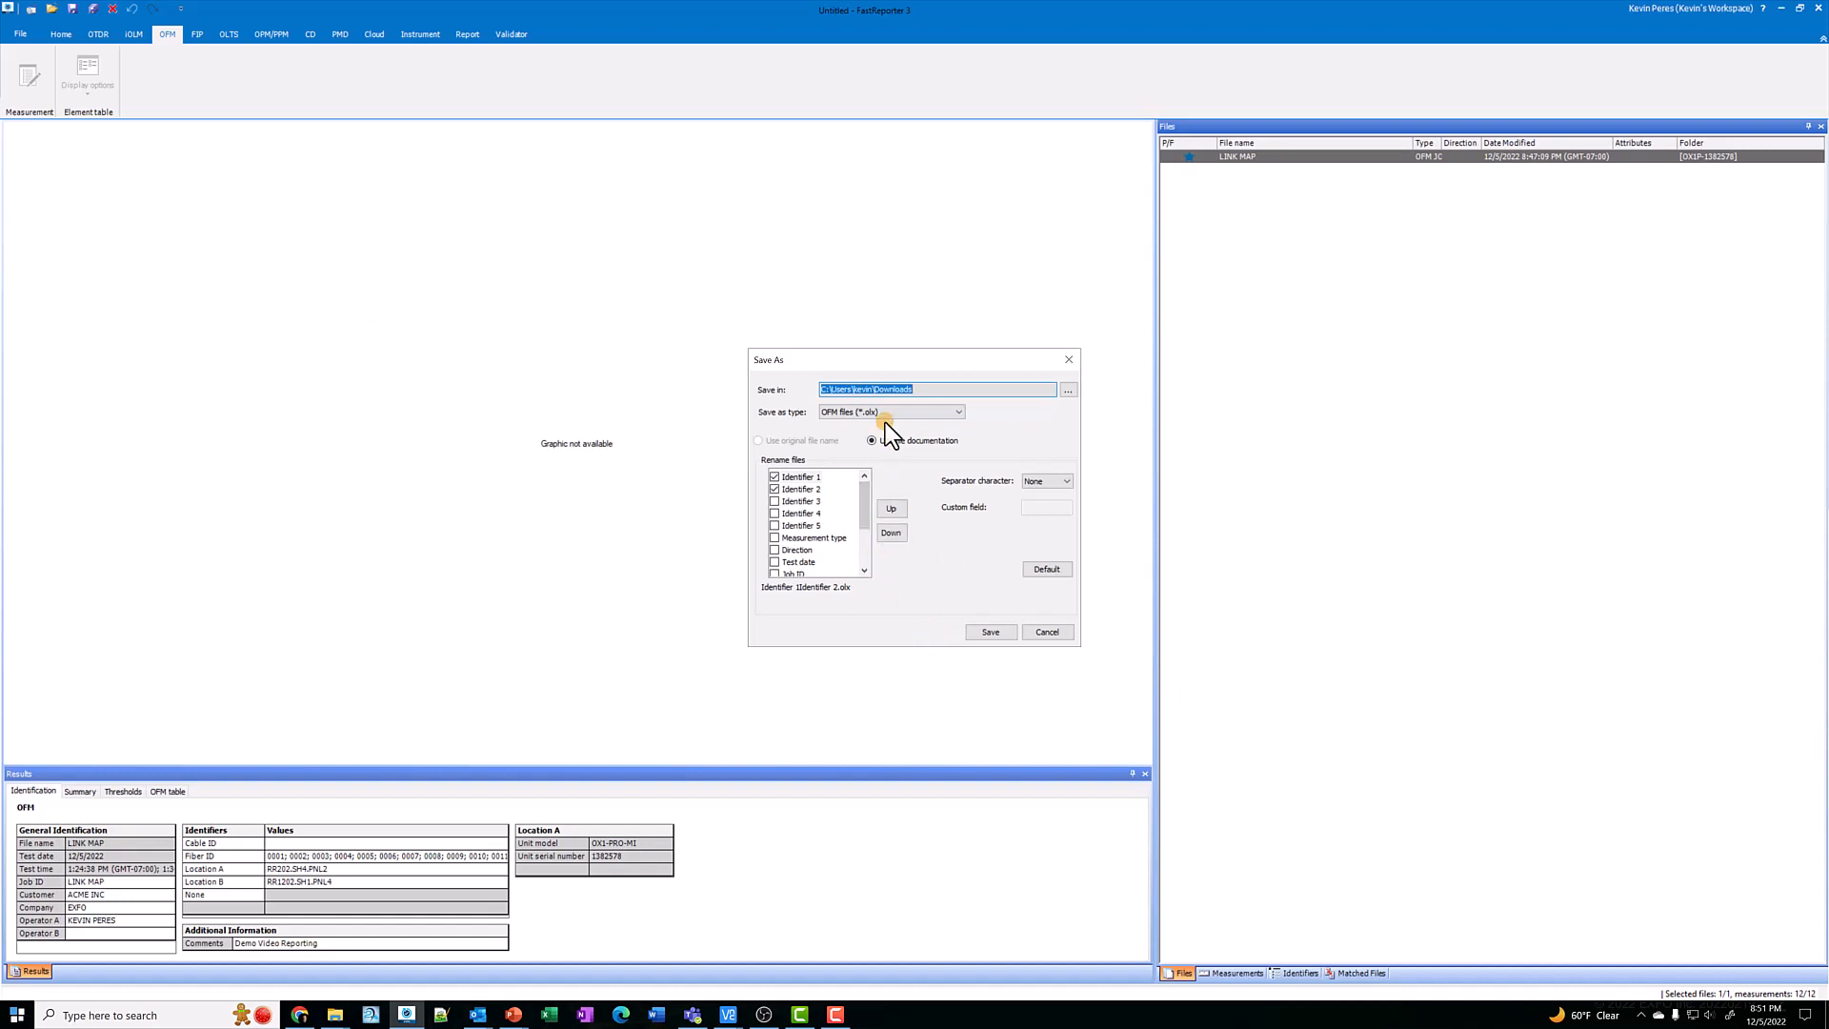
click(933, 389)
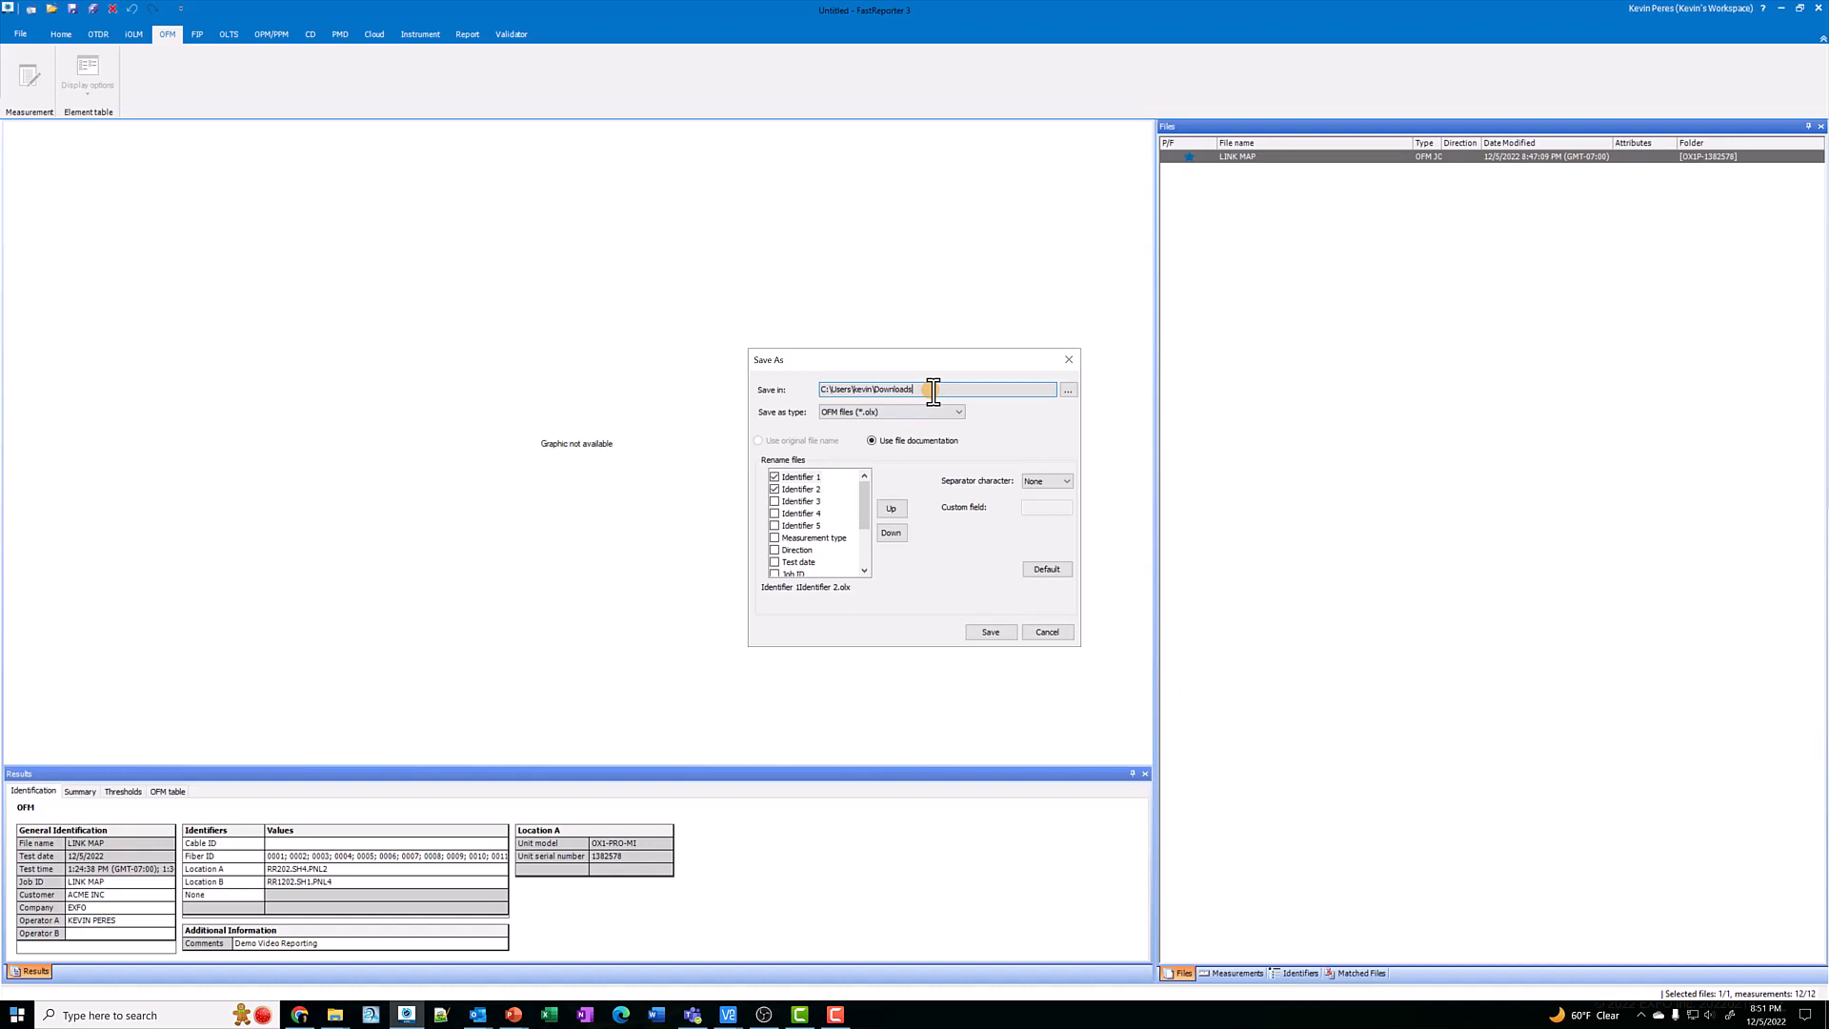
mouse_move(903, 465)
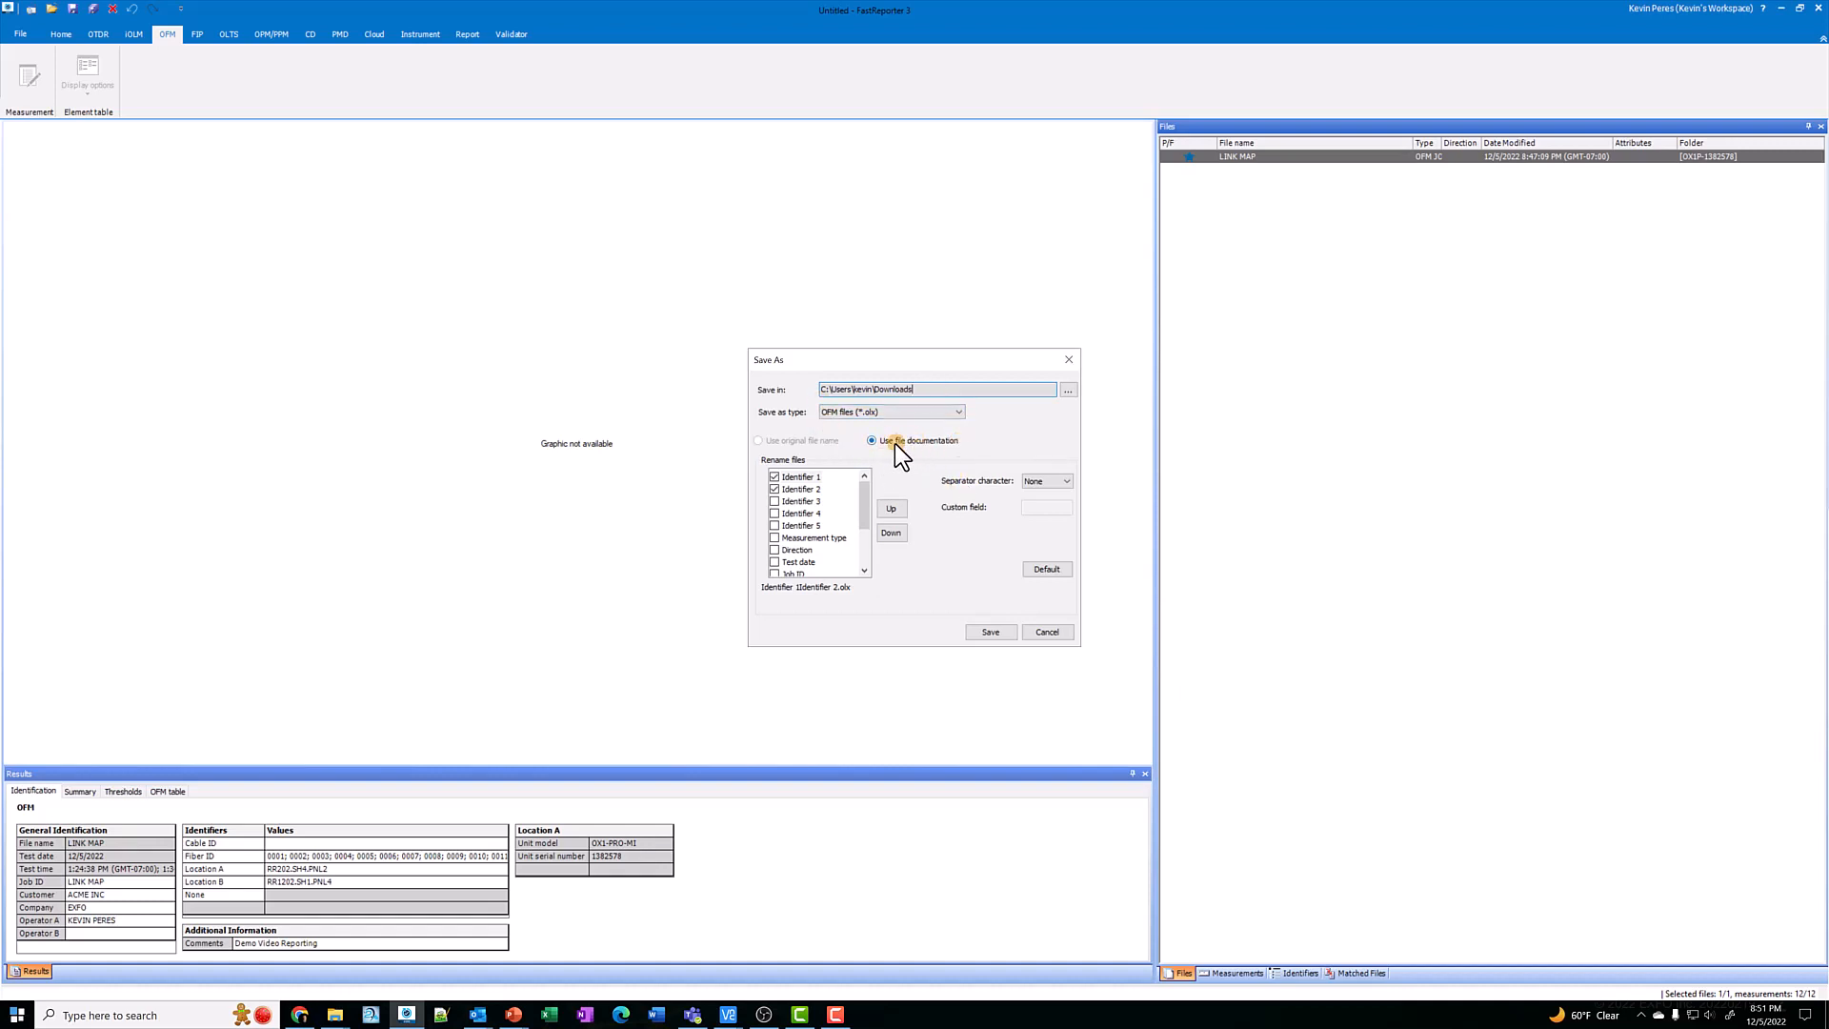
mouse_move(926, 454)
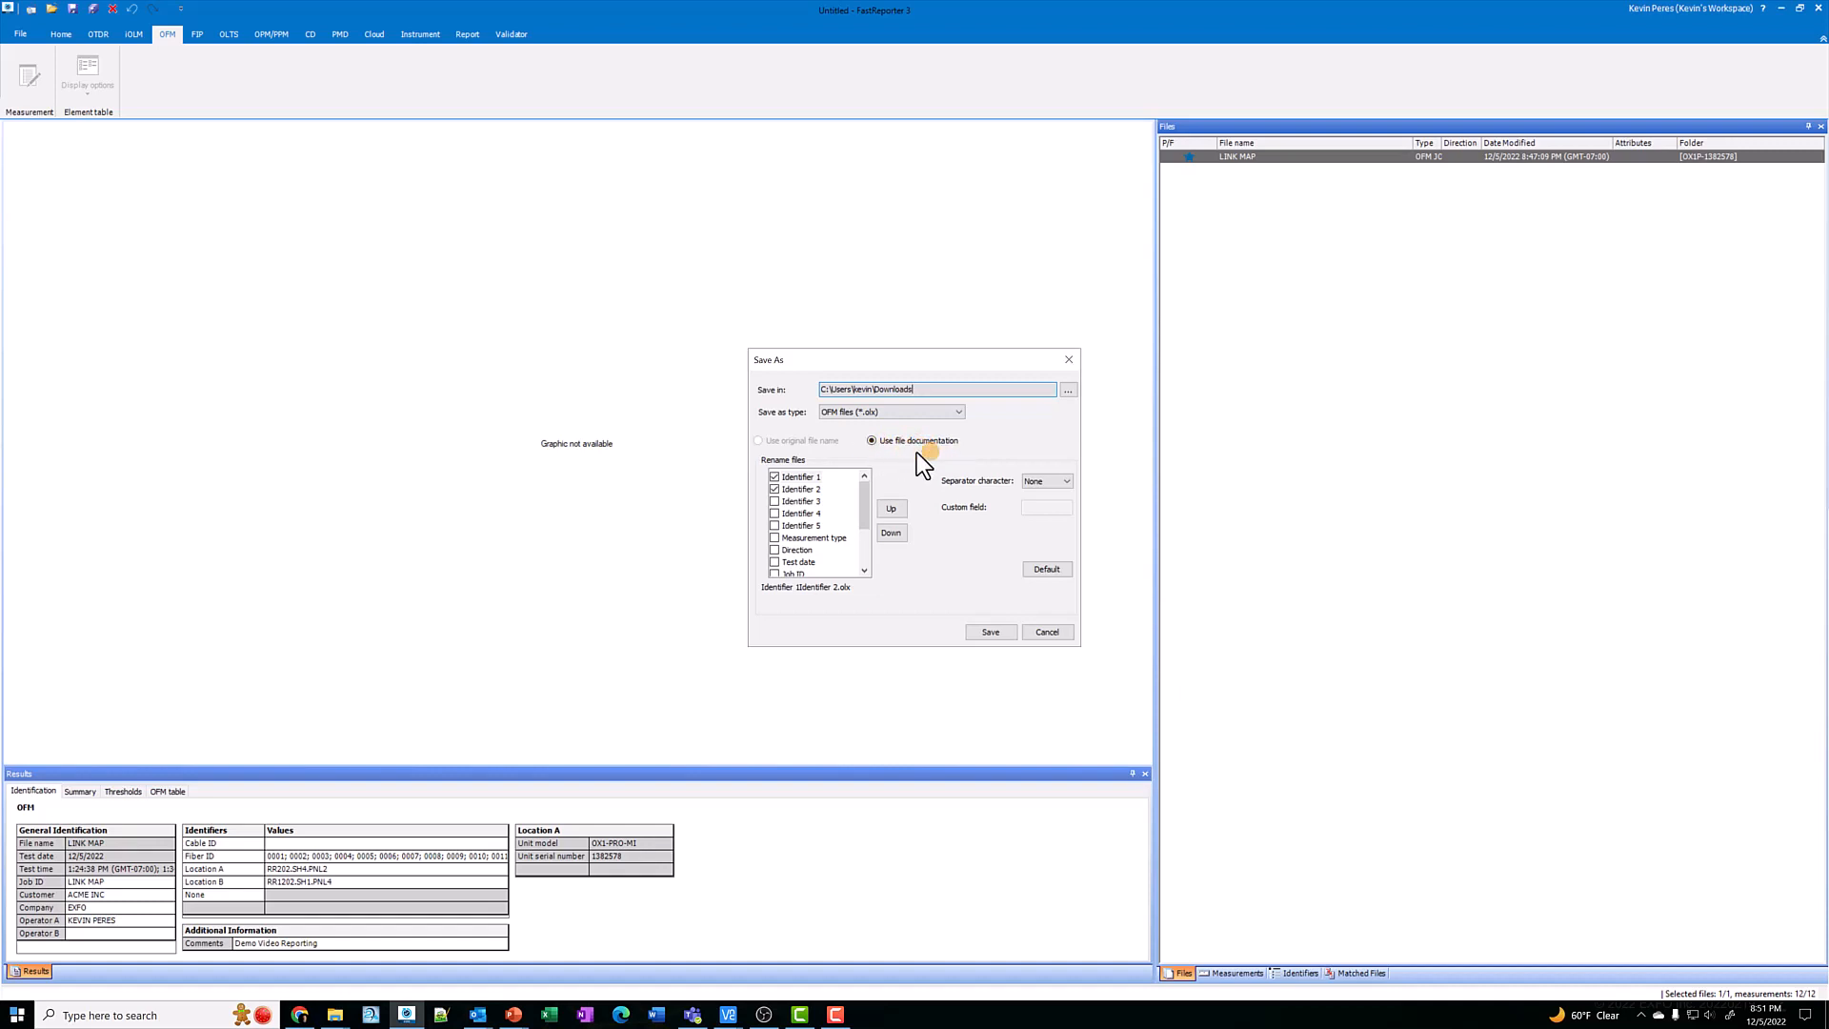
click(958, 412)
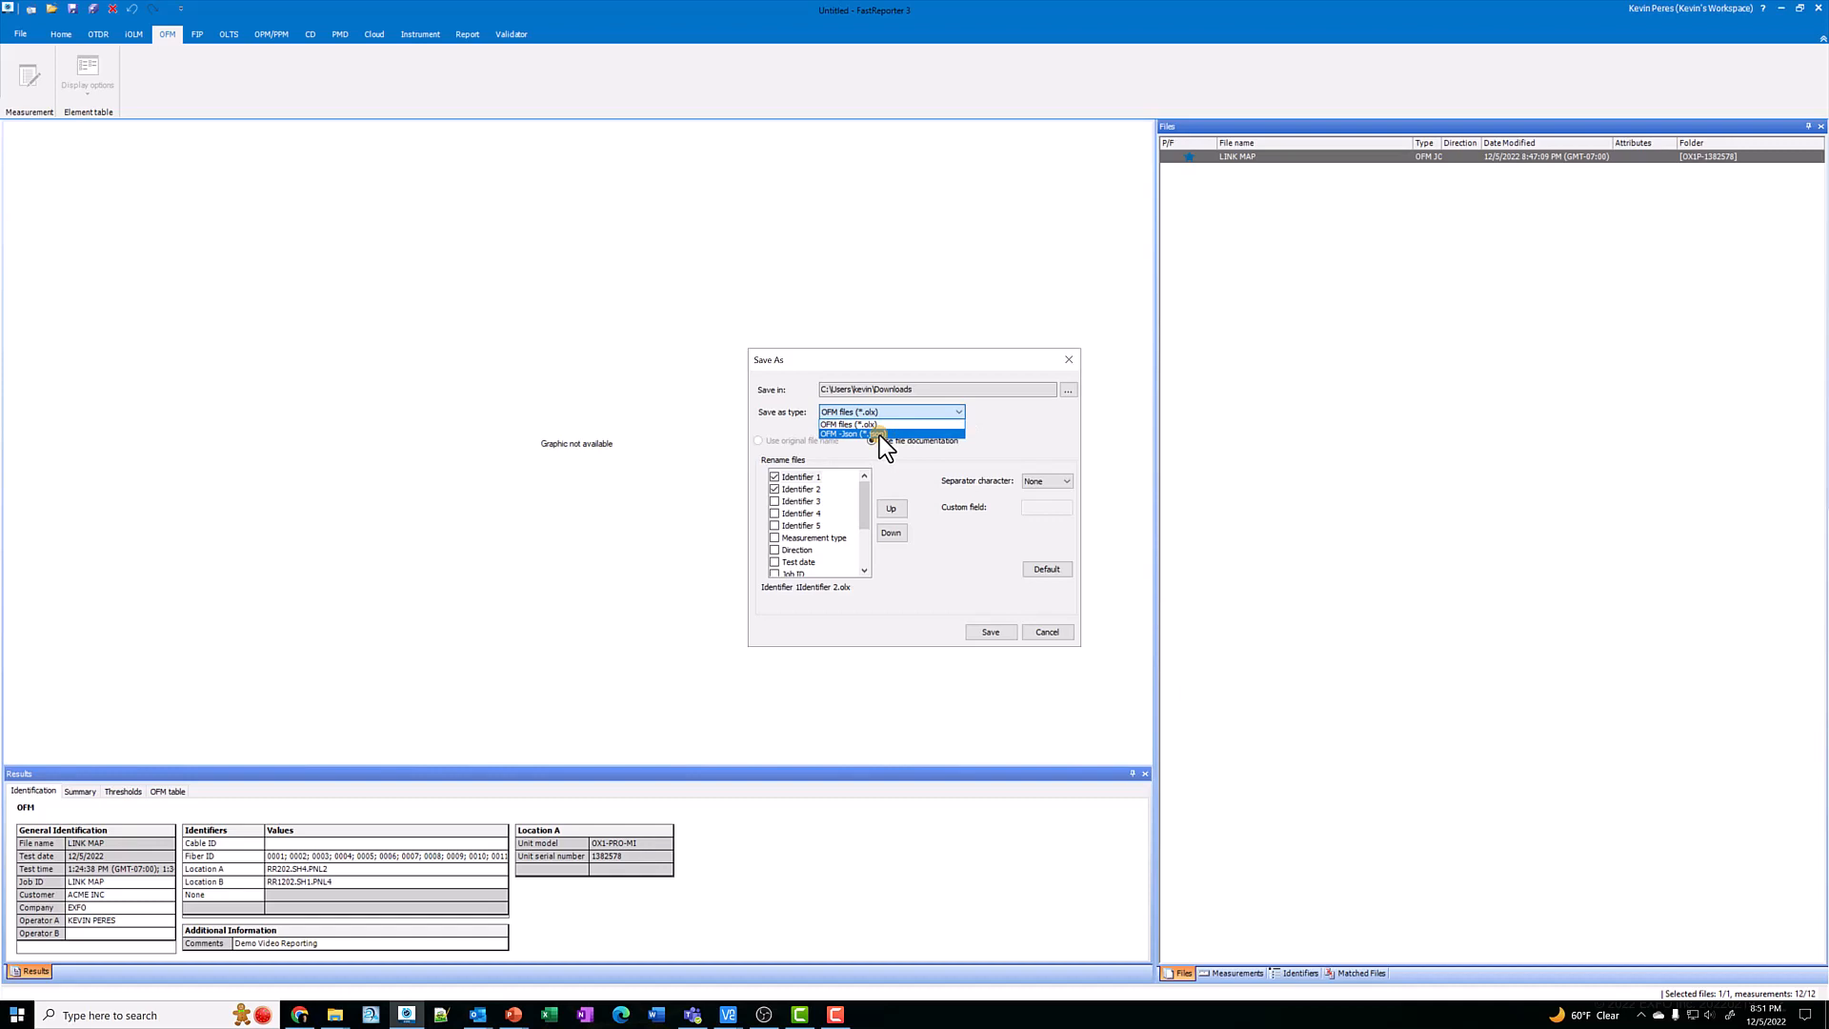
click(890, 423)
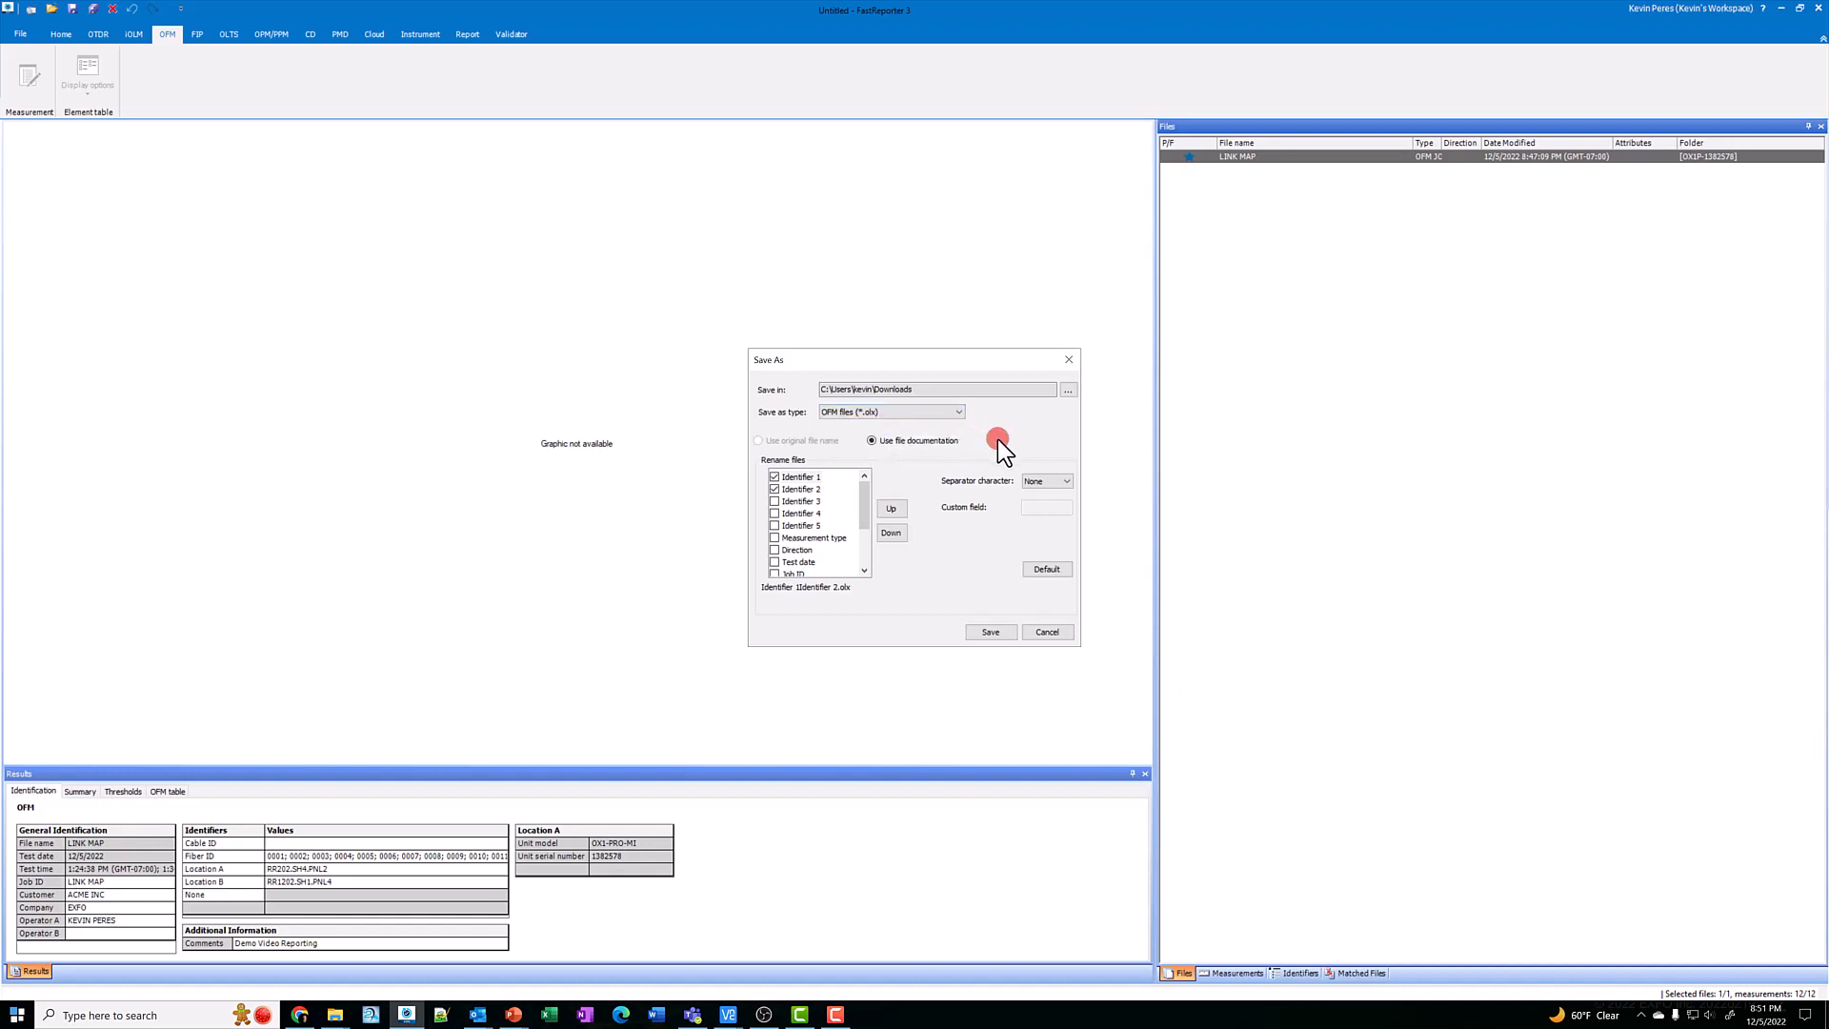
mouse_move(898, 609)
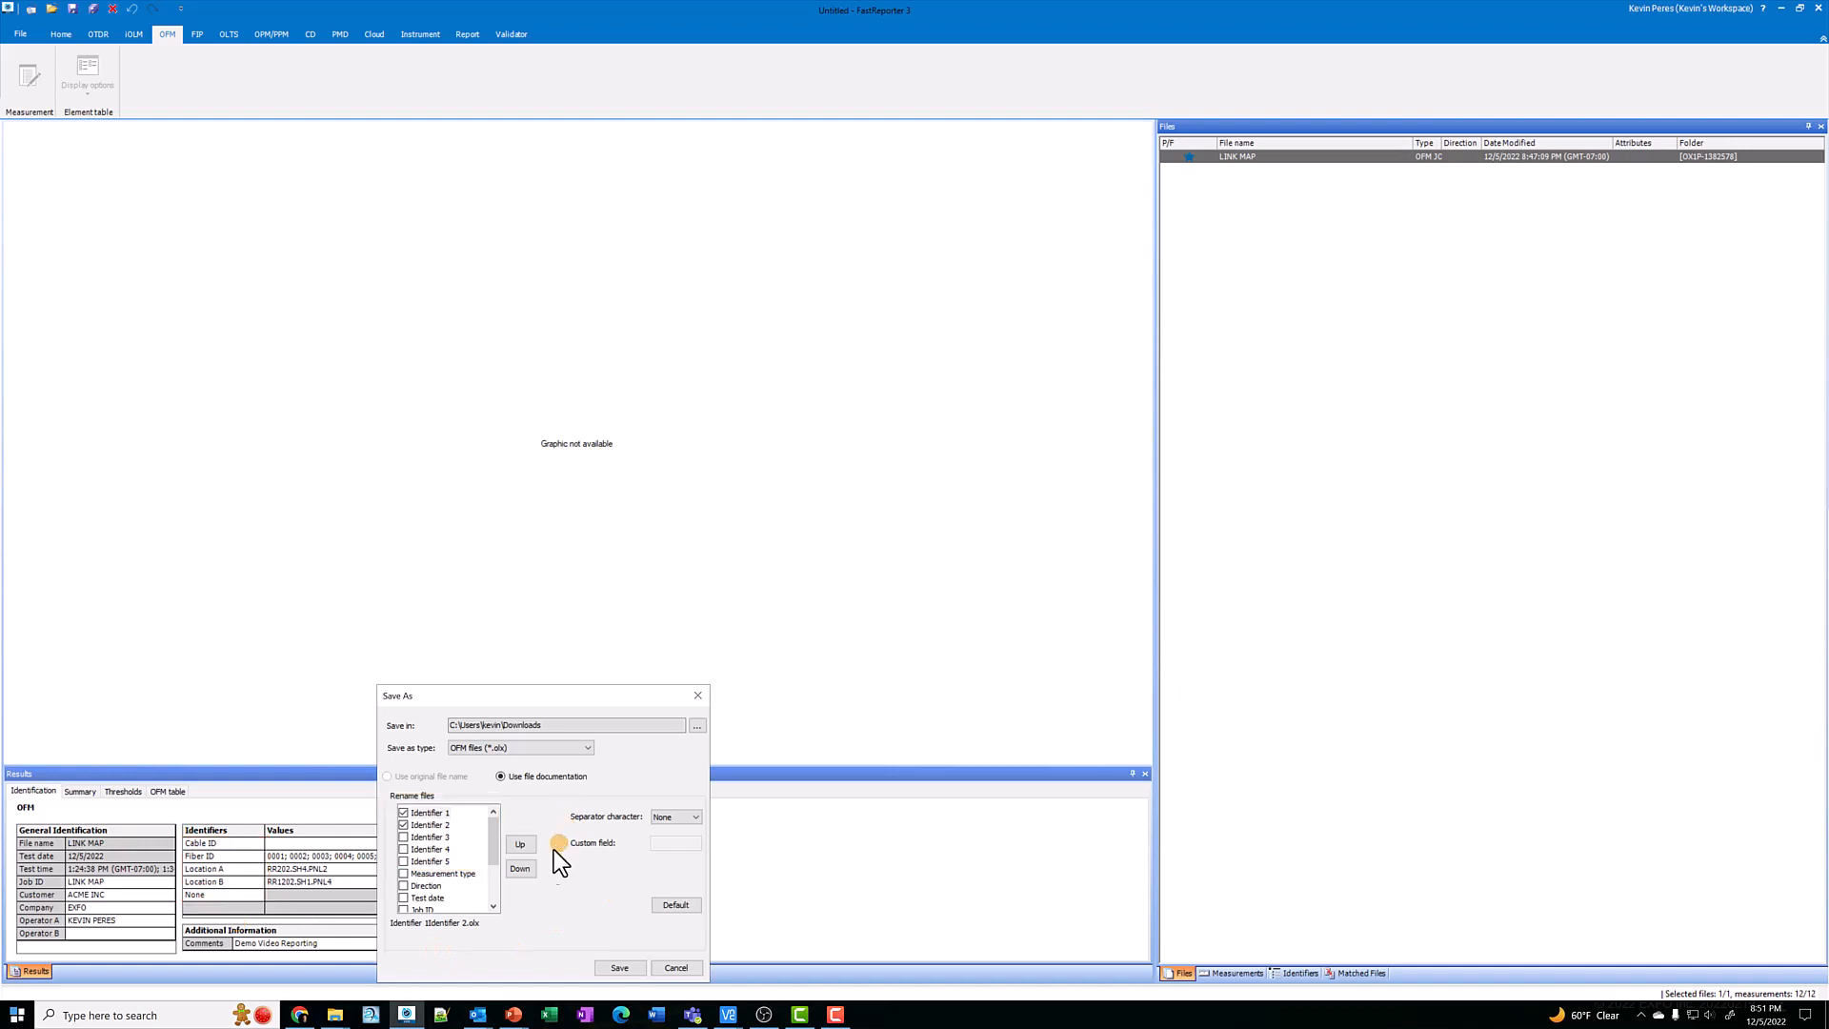
- Name files as Identifier 3_Identifier 4_Identifier 2 with underscore separators, dropping Identifier 1
click(429, 811)
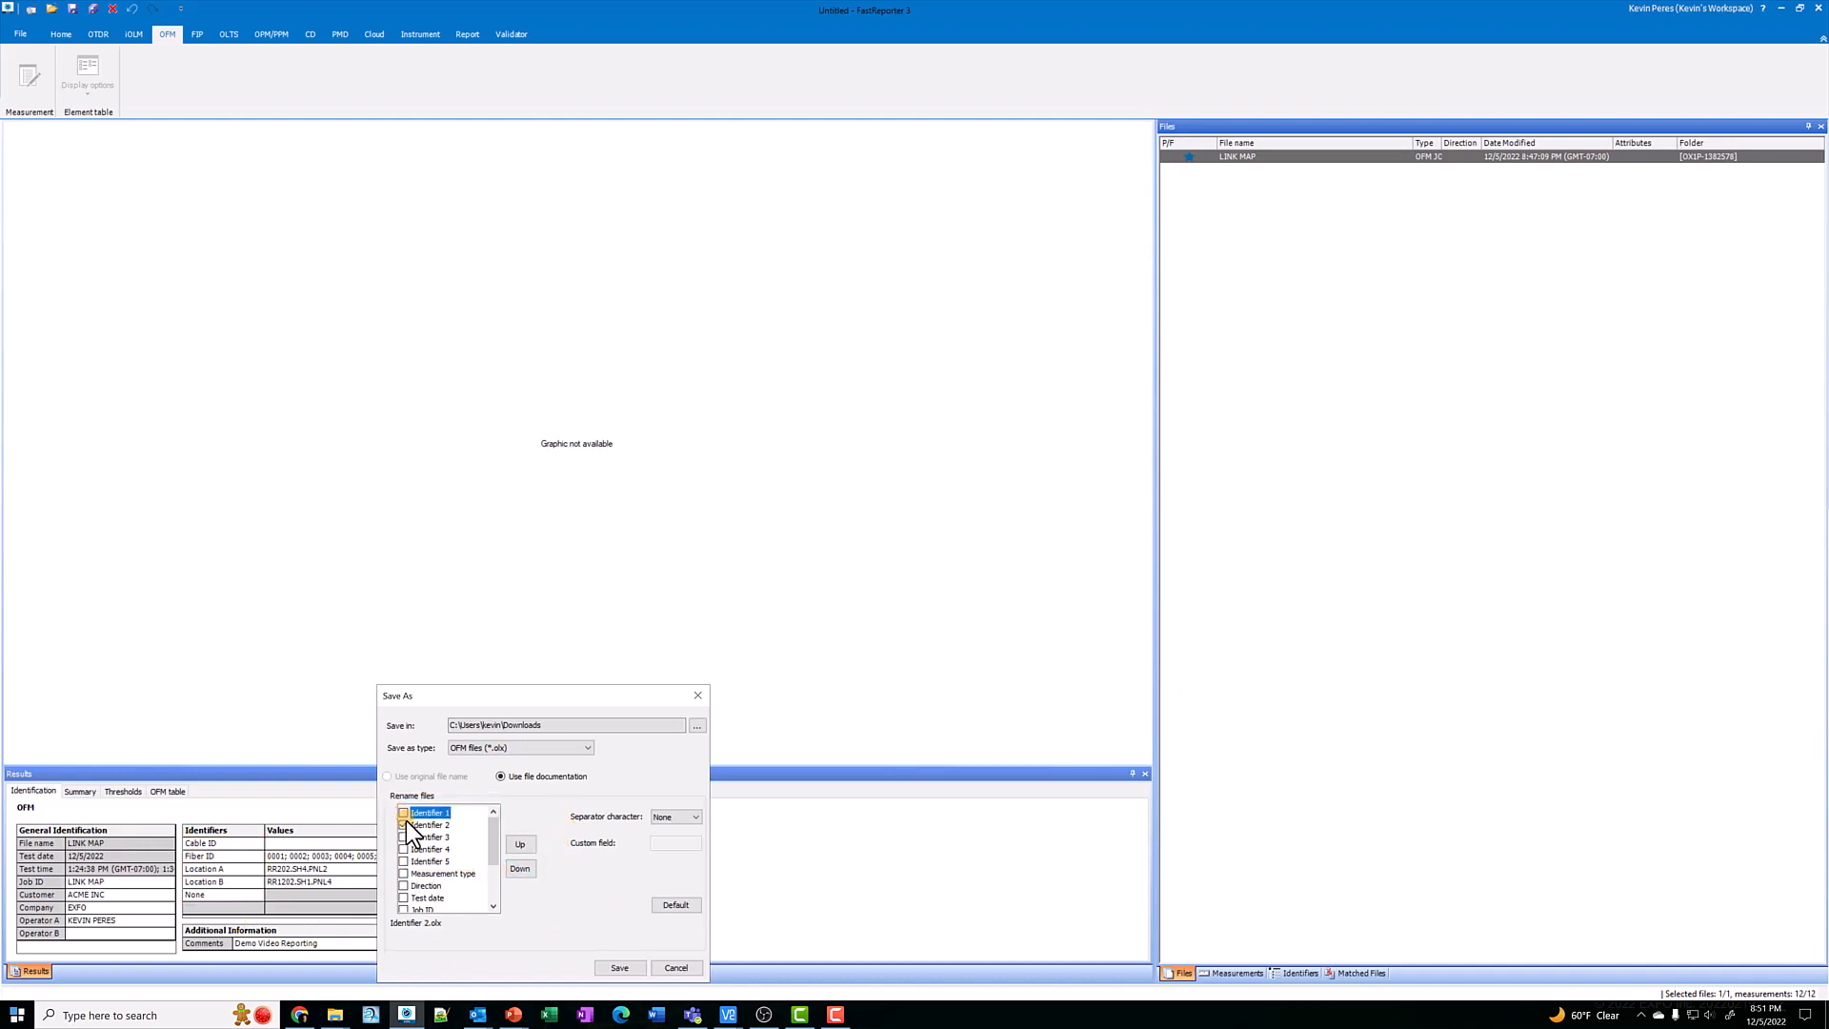
click(404, 825)
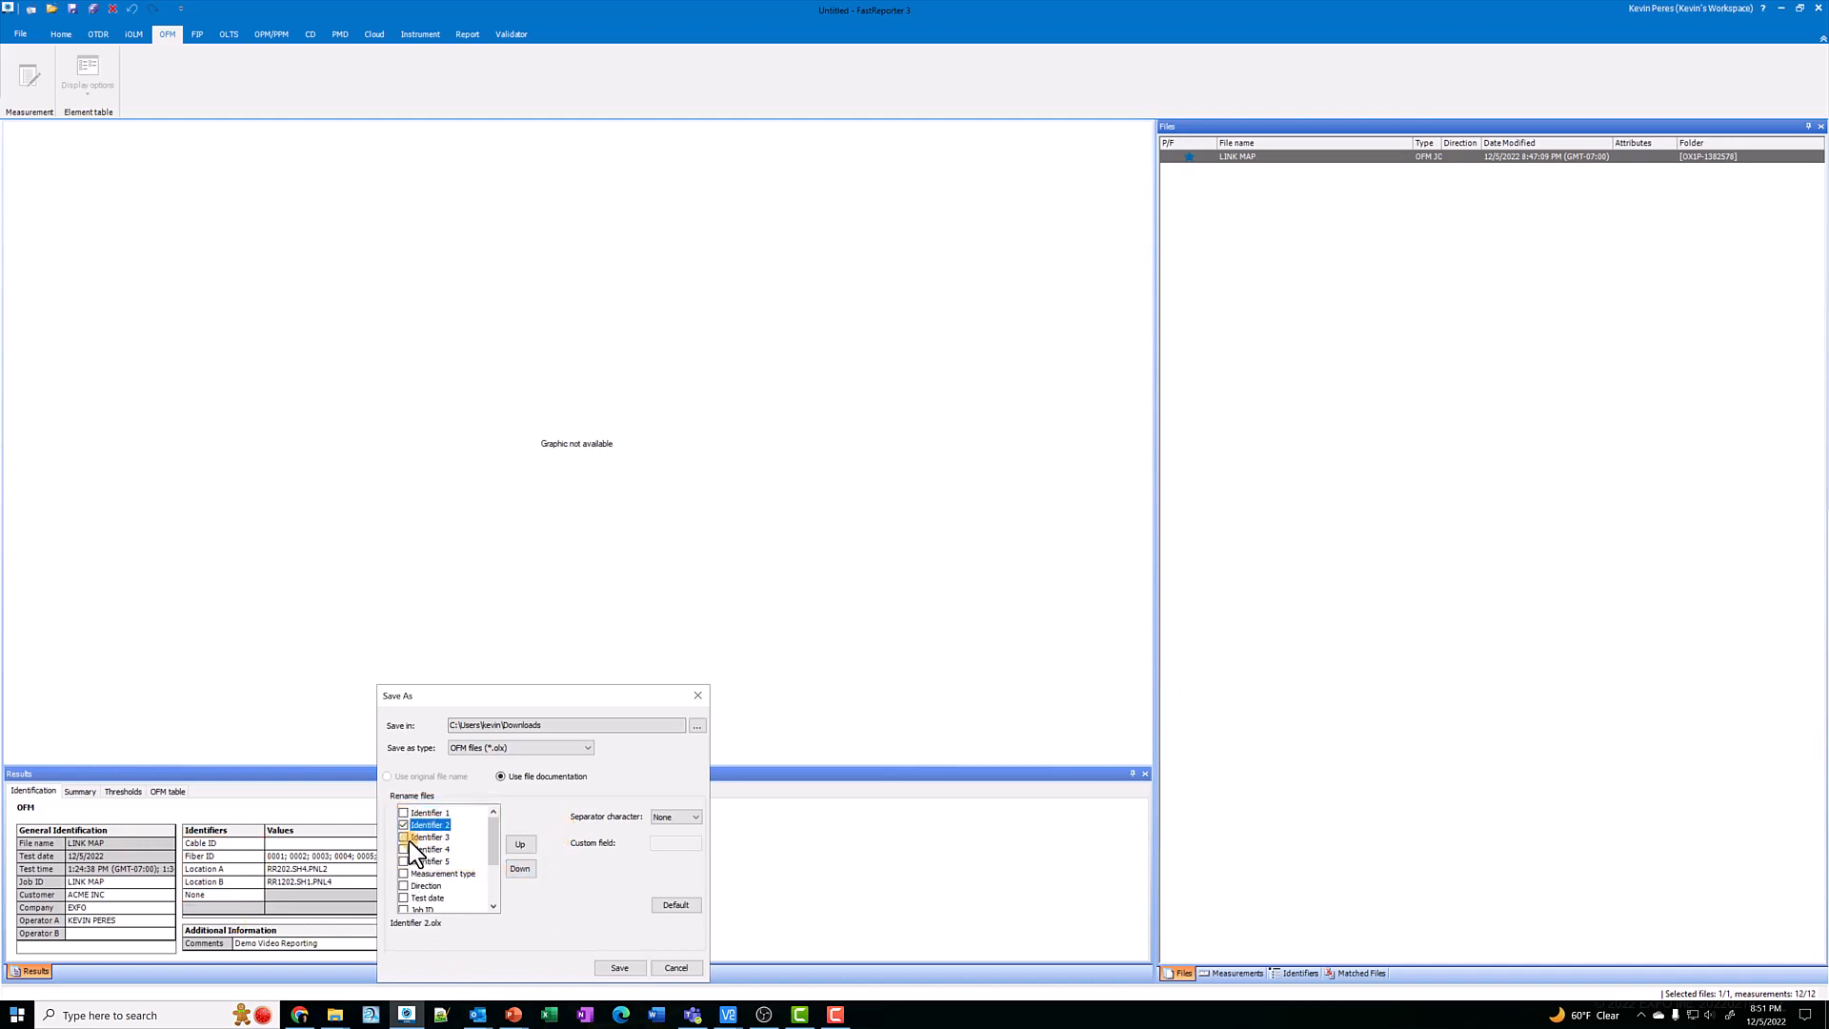
click(404, 837)
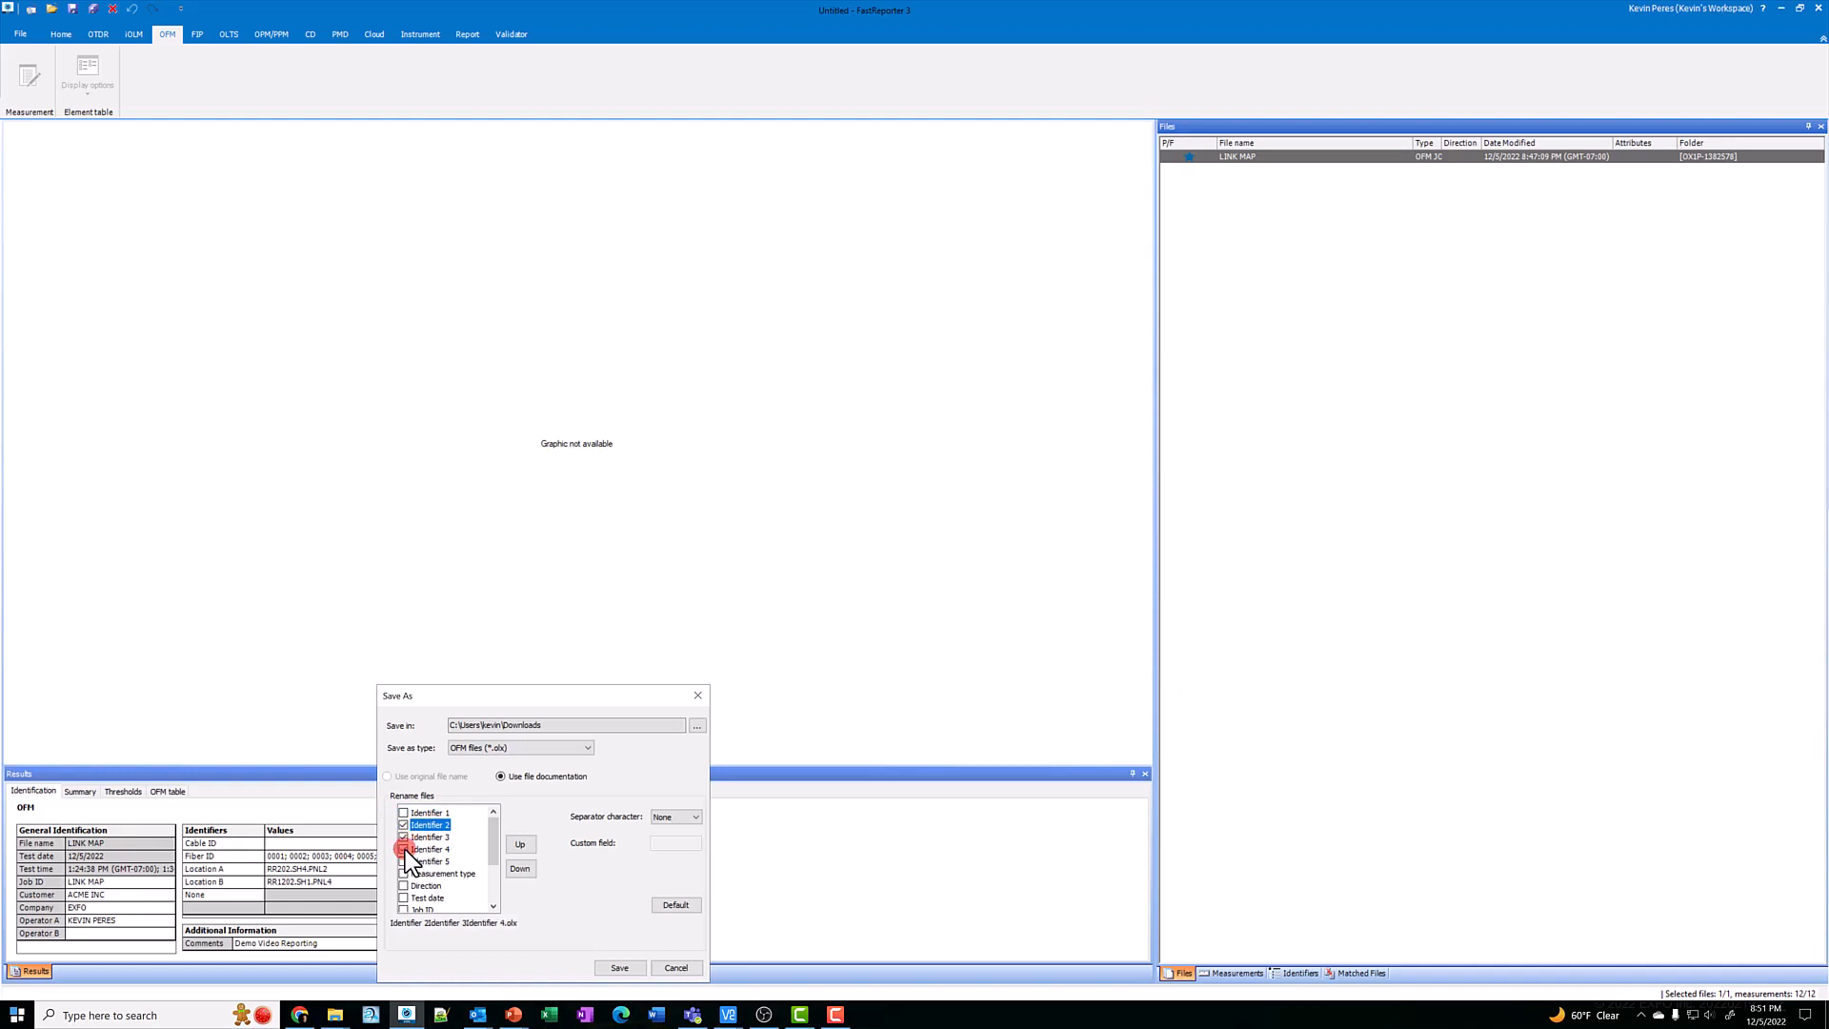
click(404, 849)
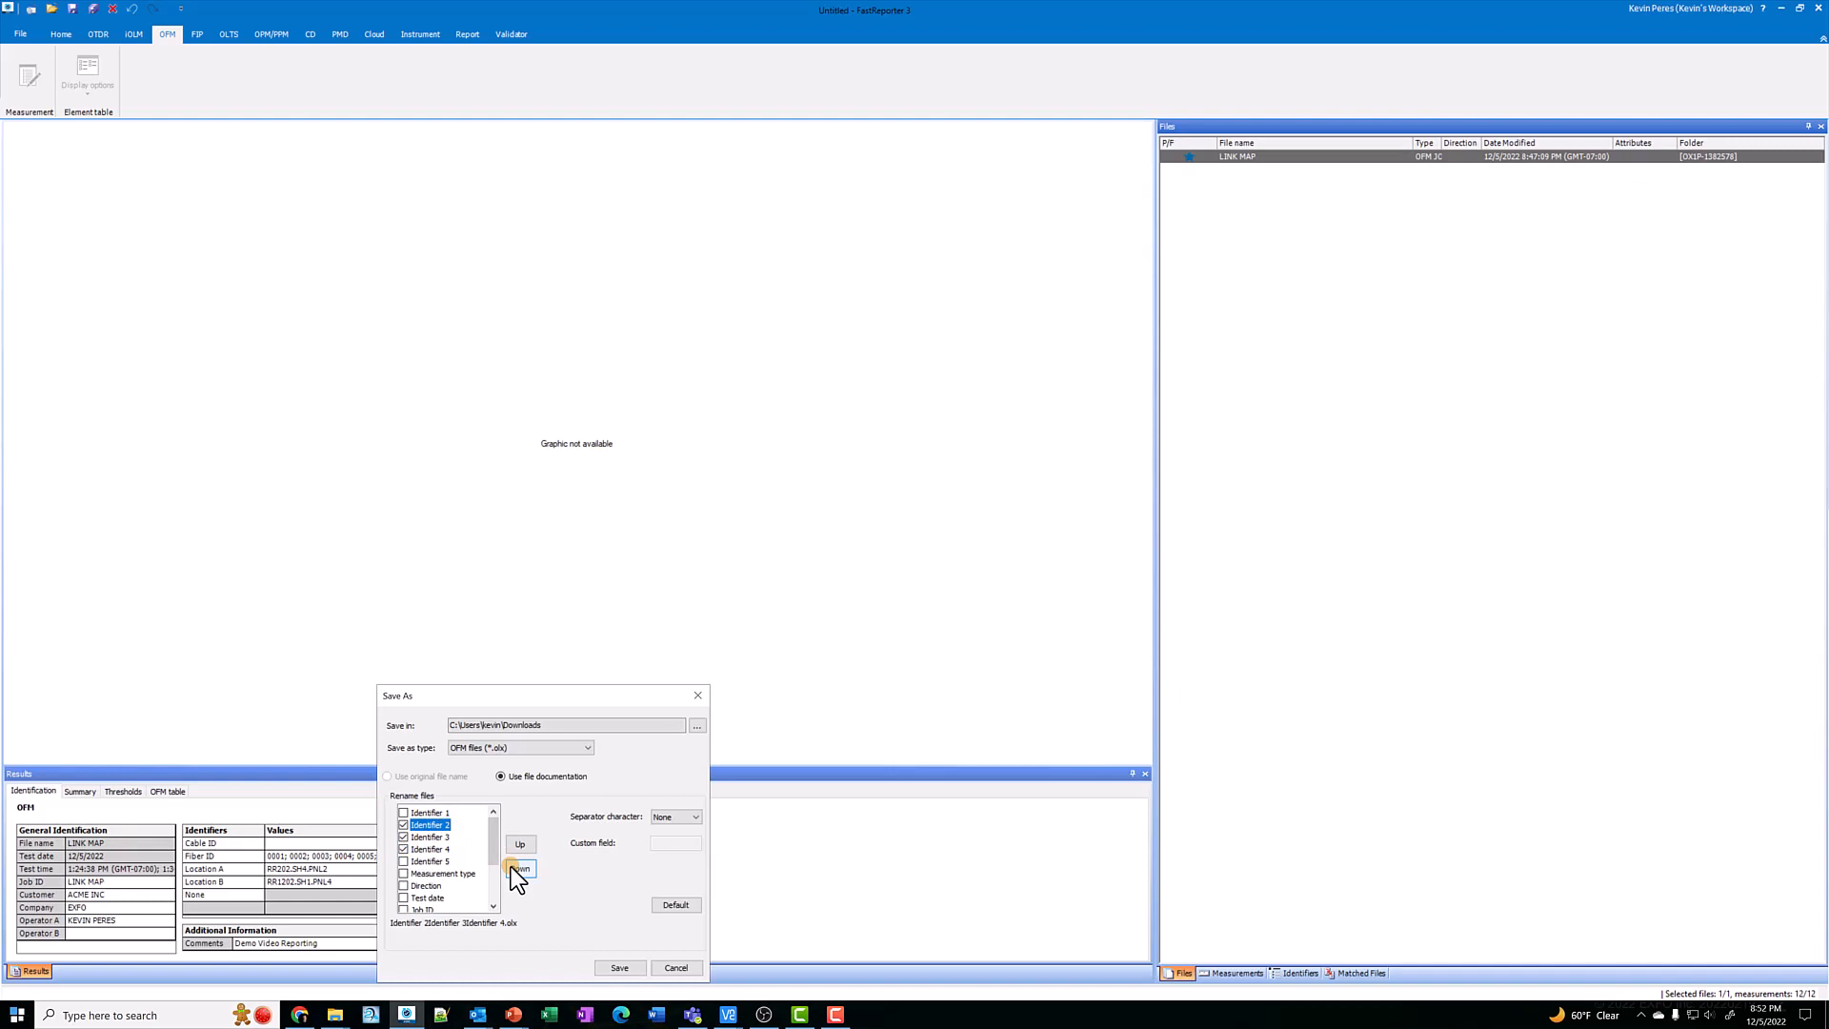
click(518, 868)
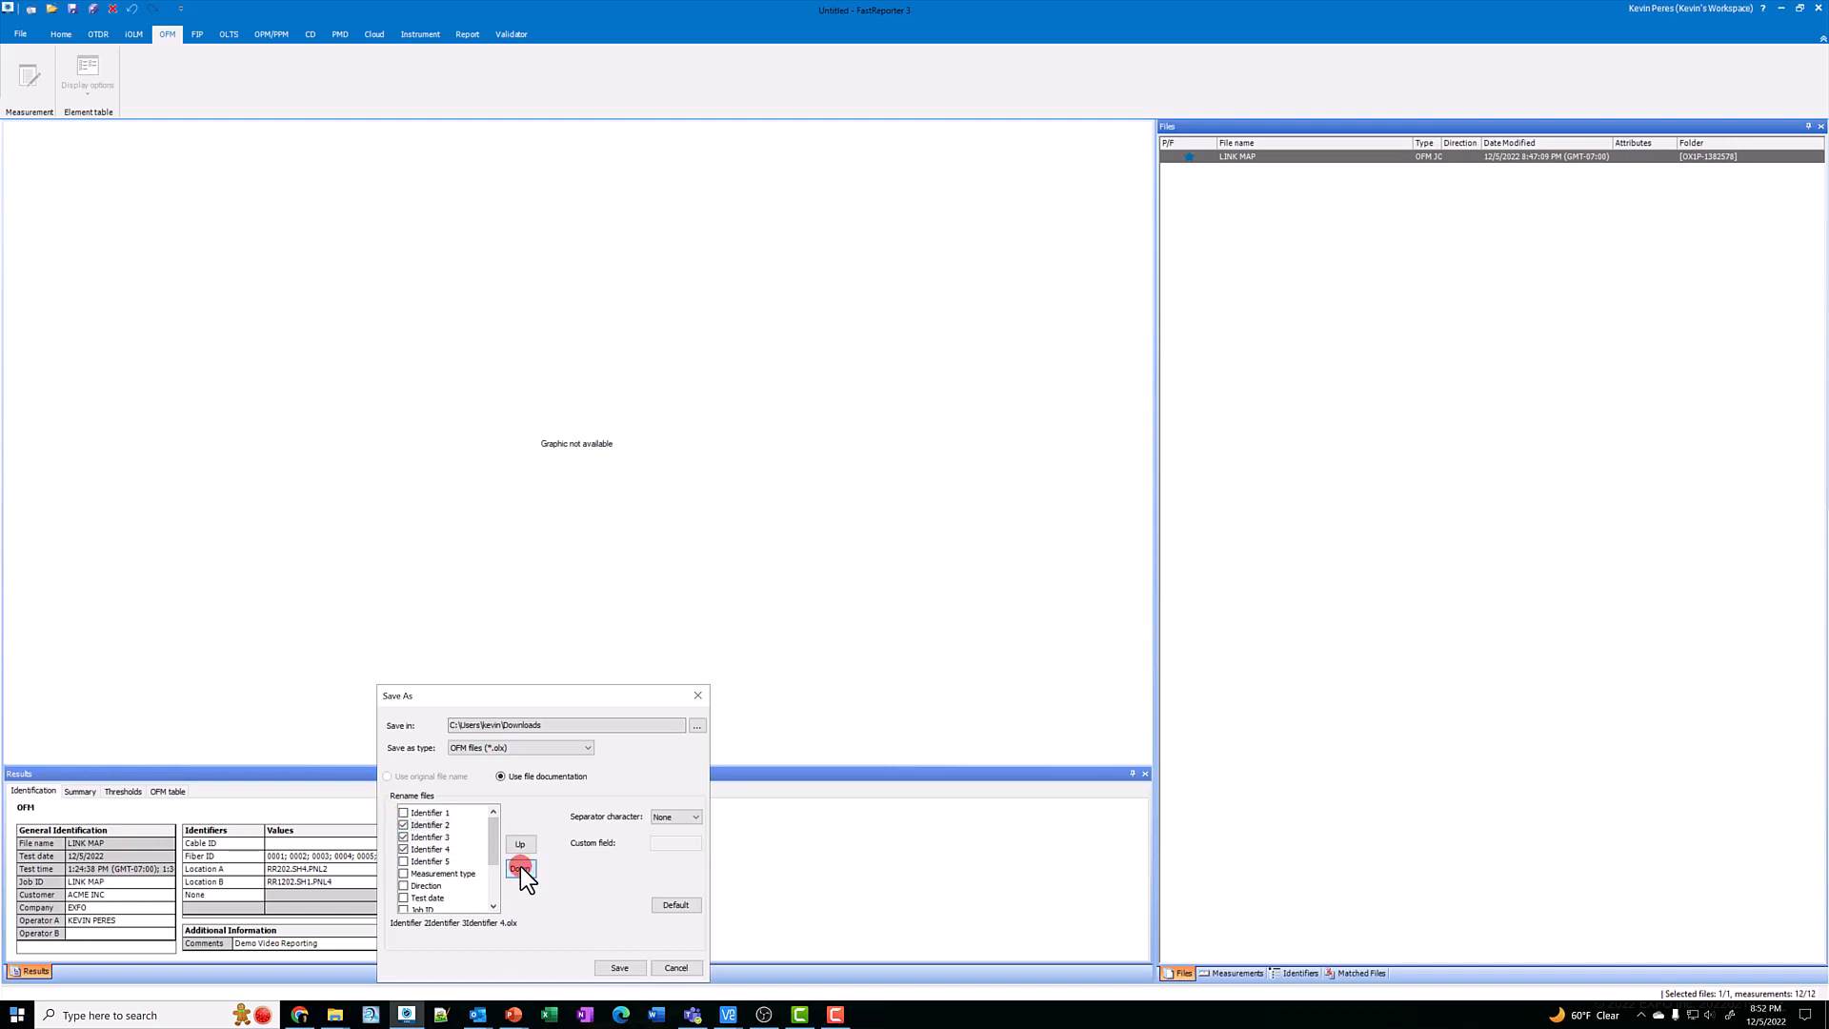
click(518, 844)
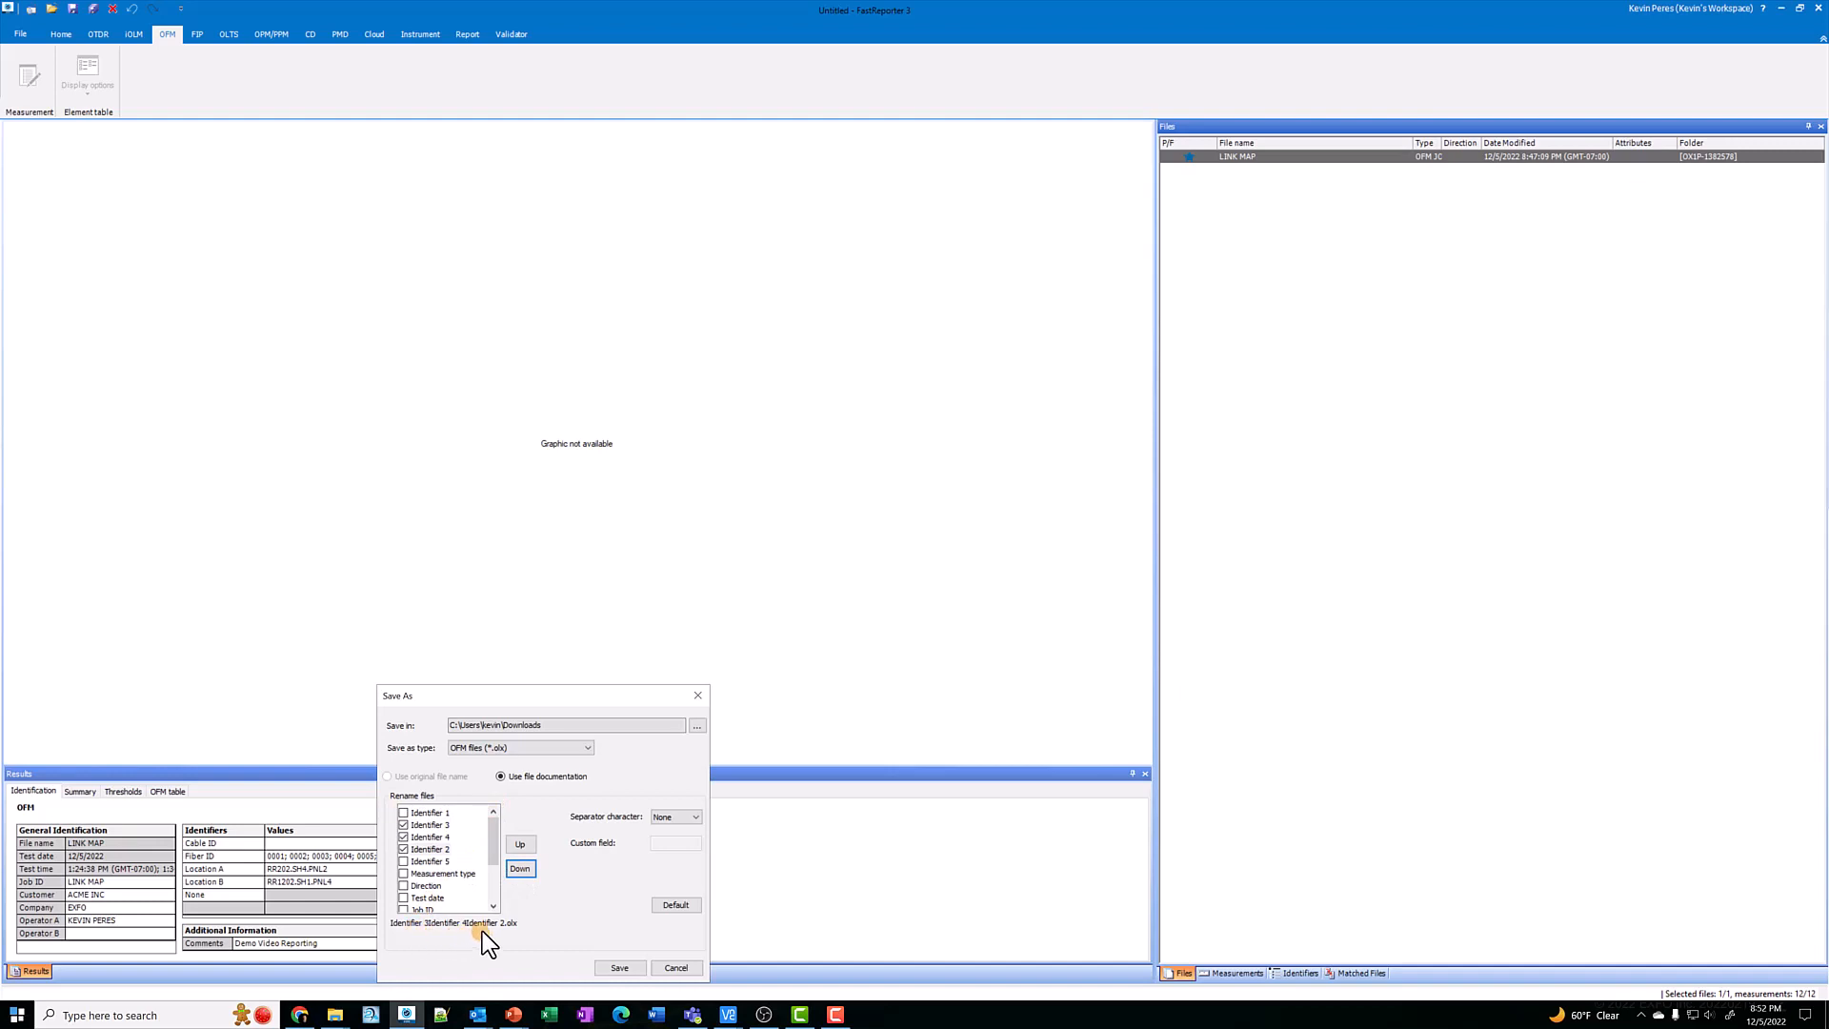
click(694, 815)
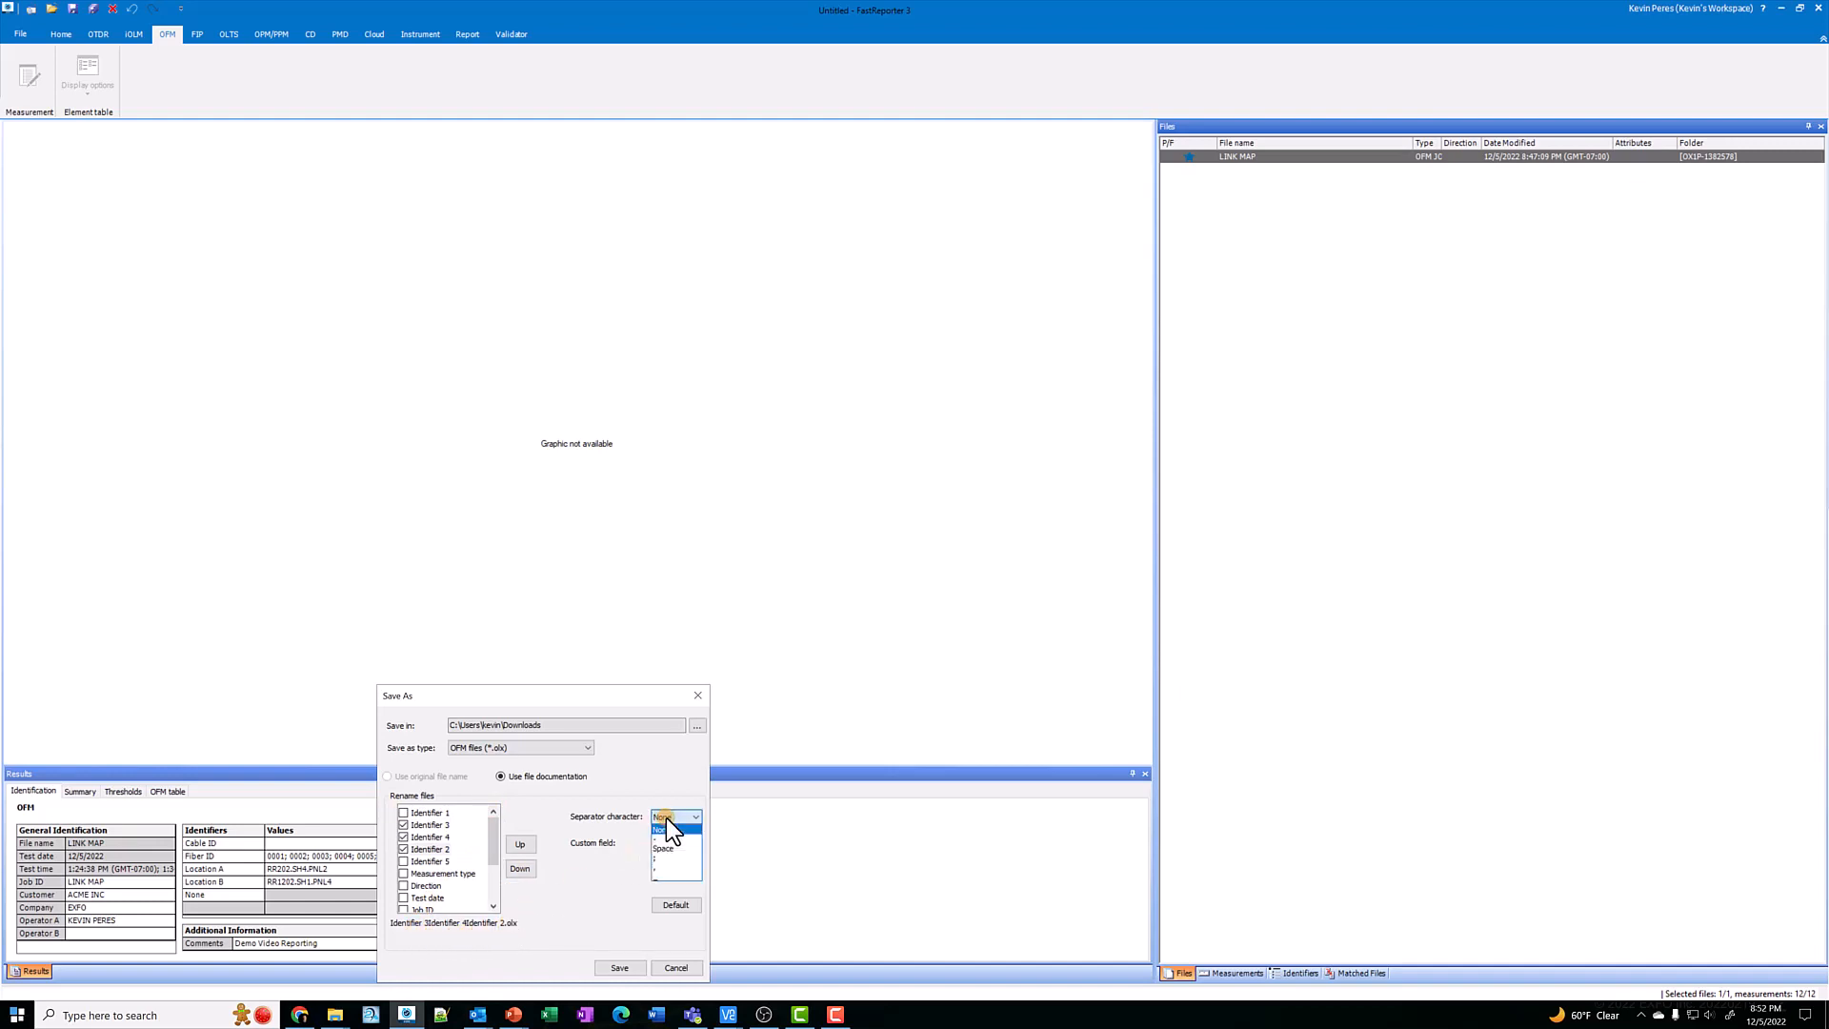
click(664, 838)
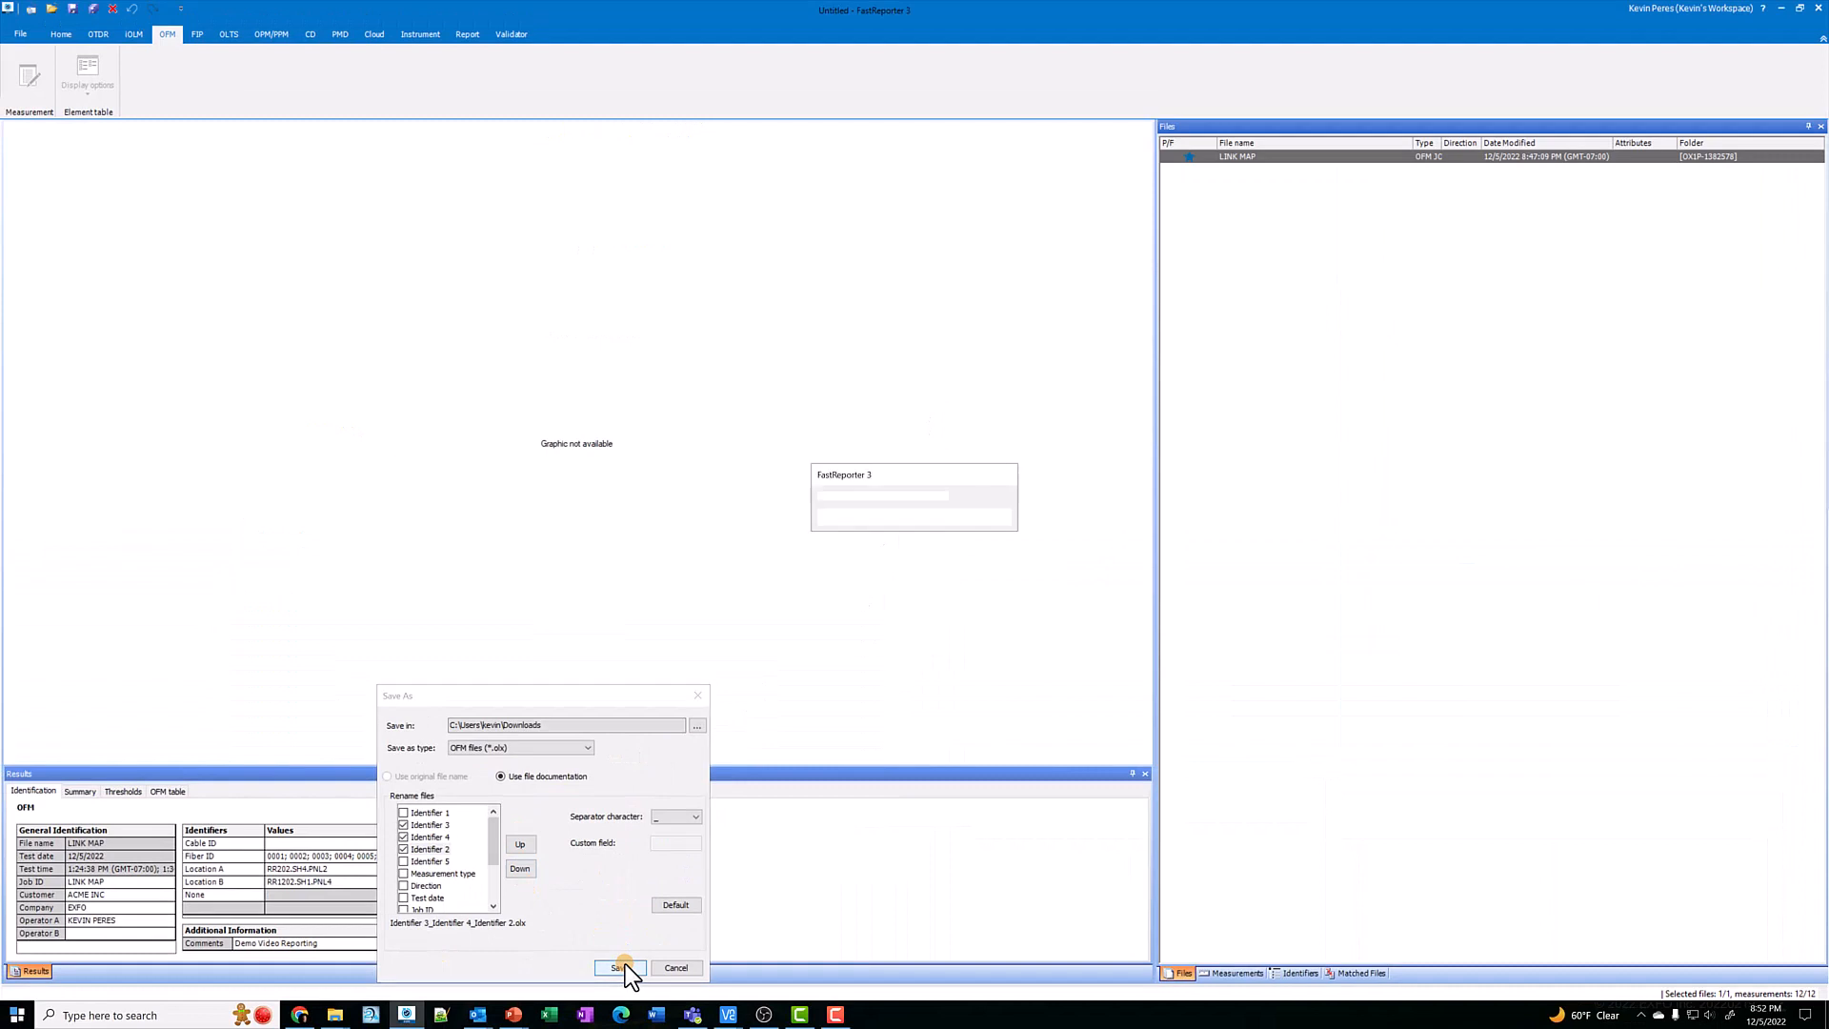
- Save the twelve renamed files and select the new RR202 .olx files in Downloads for loading
click(619, 968)
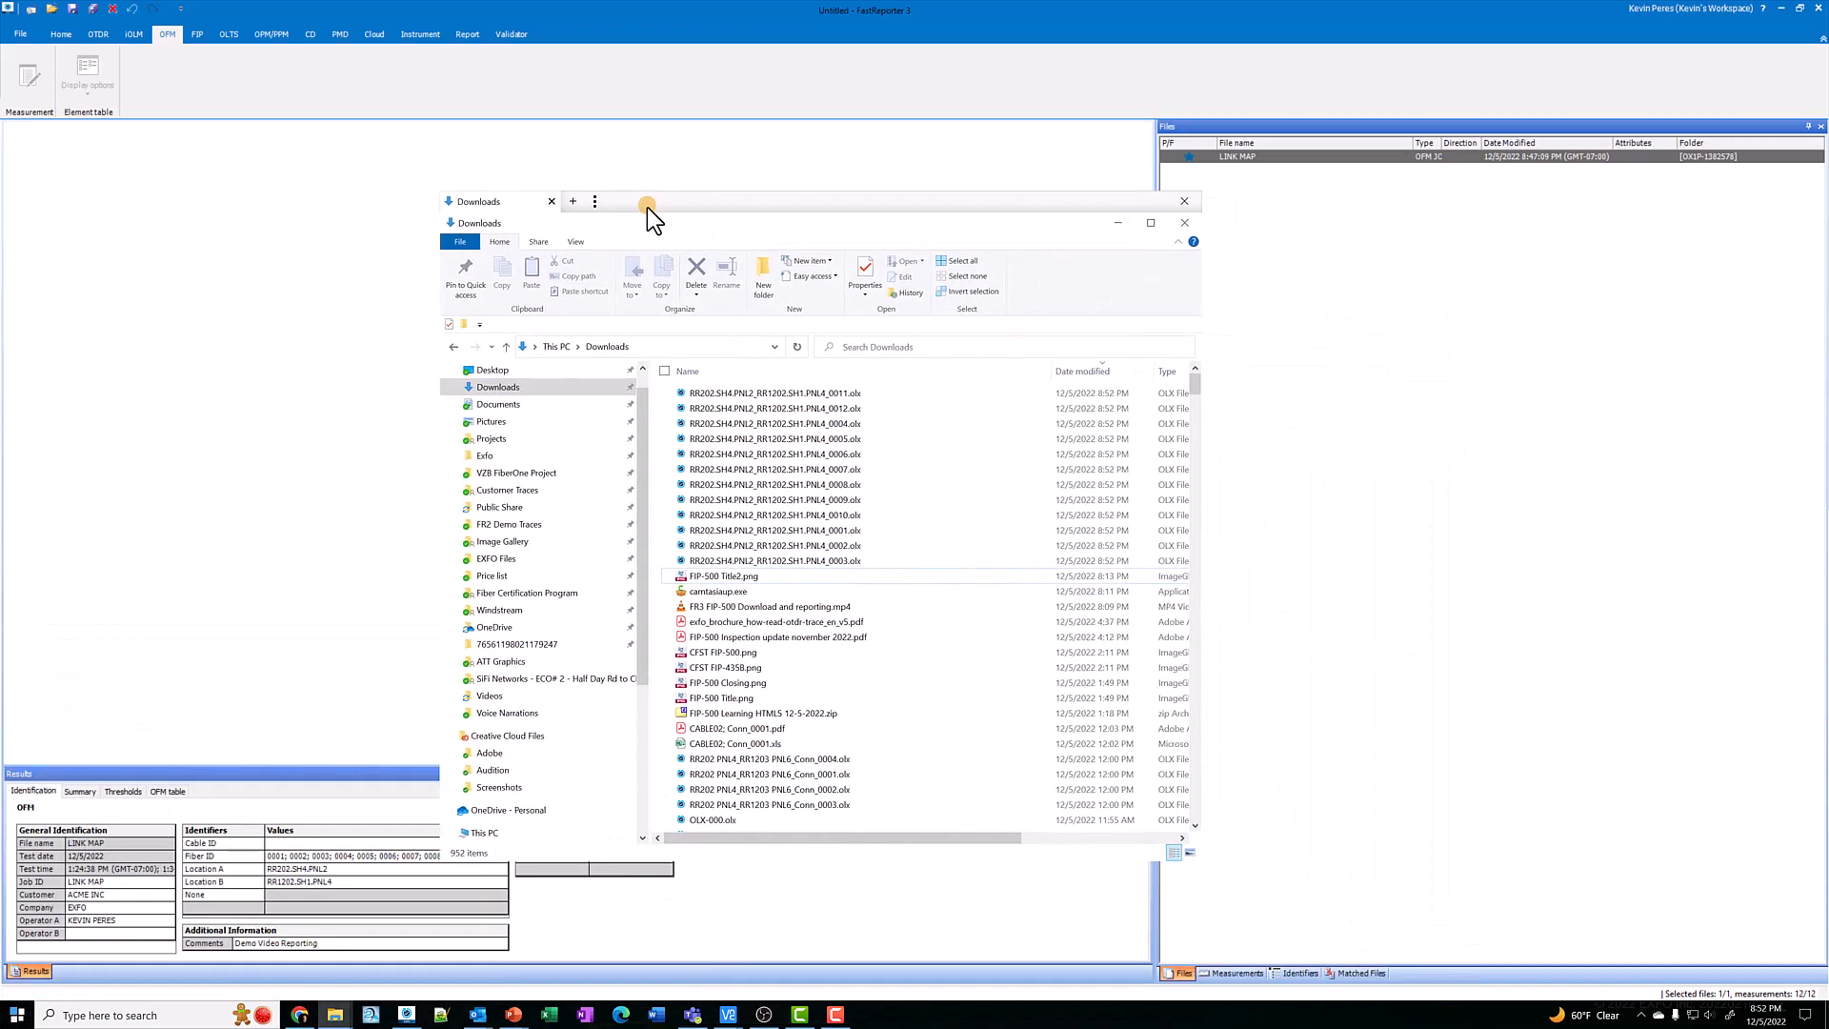
click(773, 392)
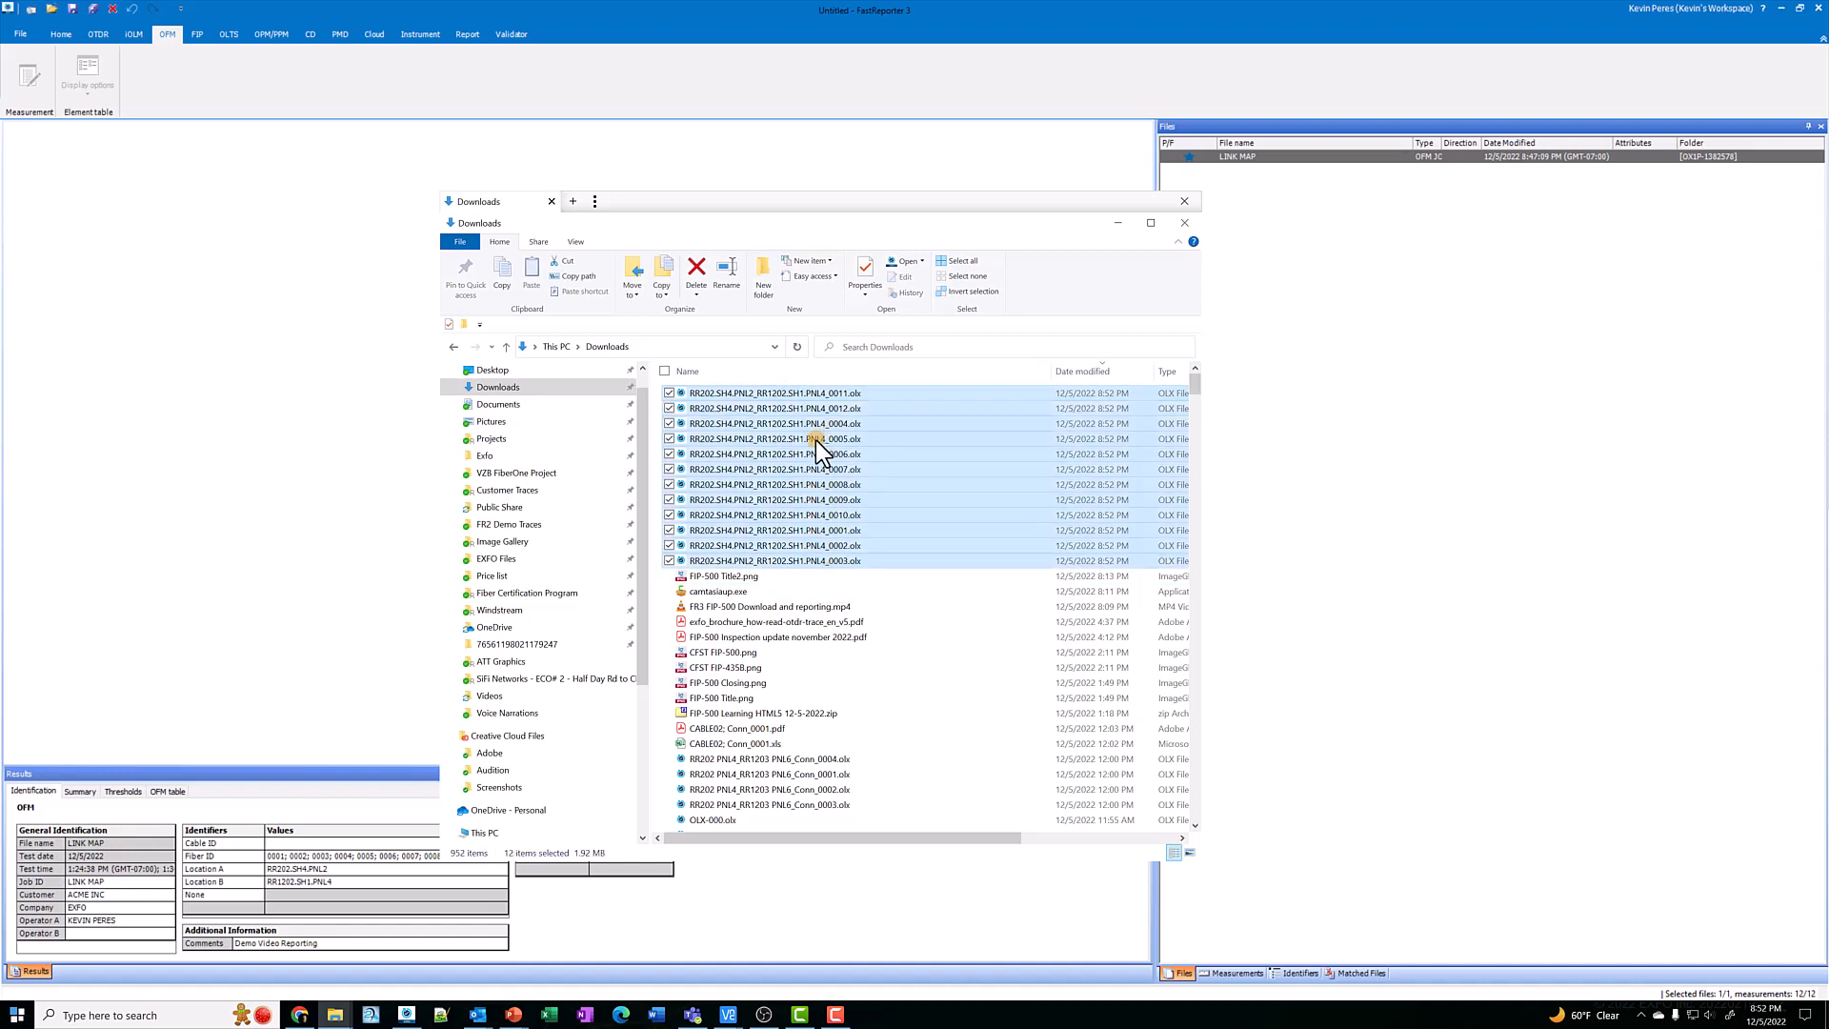
mouse_move(846, 528)
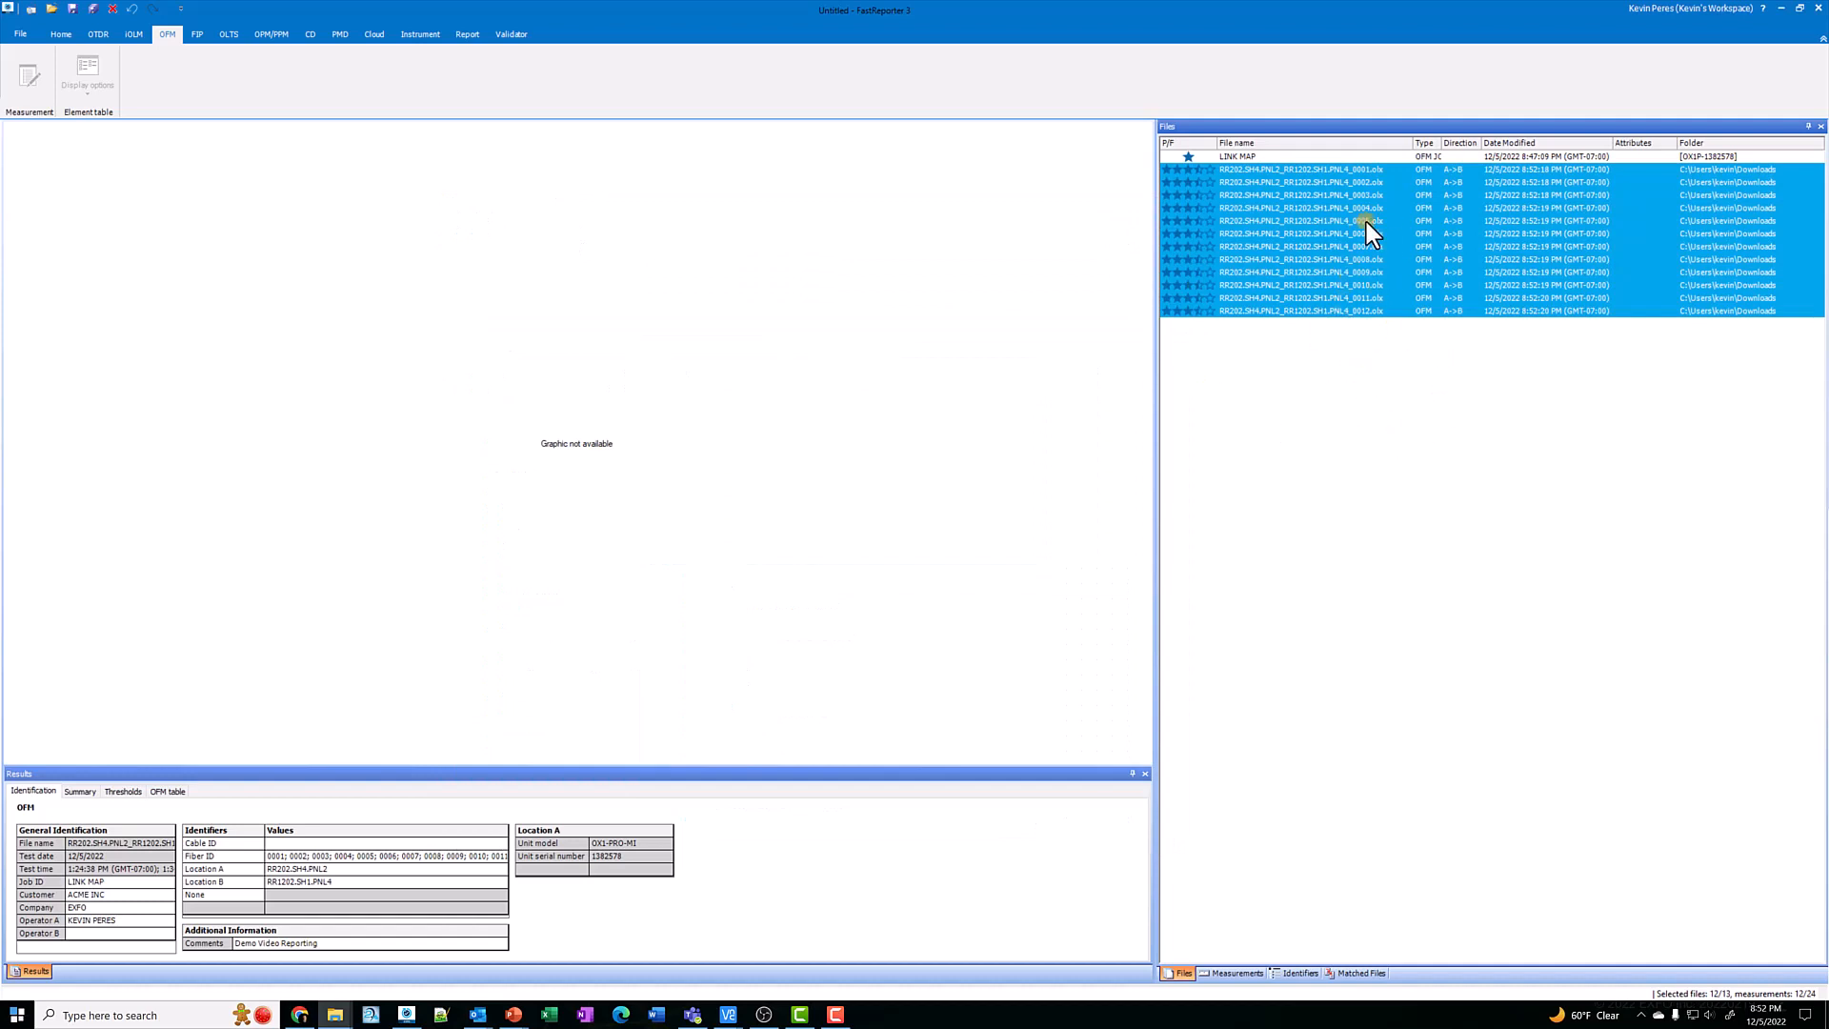
- Review the LINK MAP entry and individual link results for files 0001, 0004, 0008 and 0012
click(1238, 154)
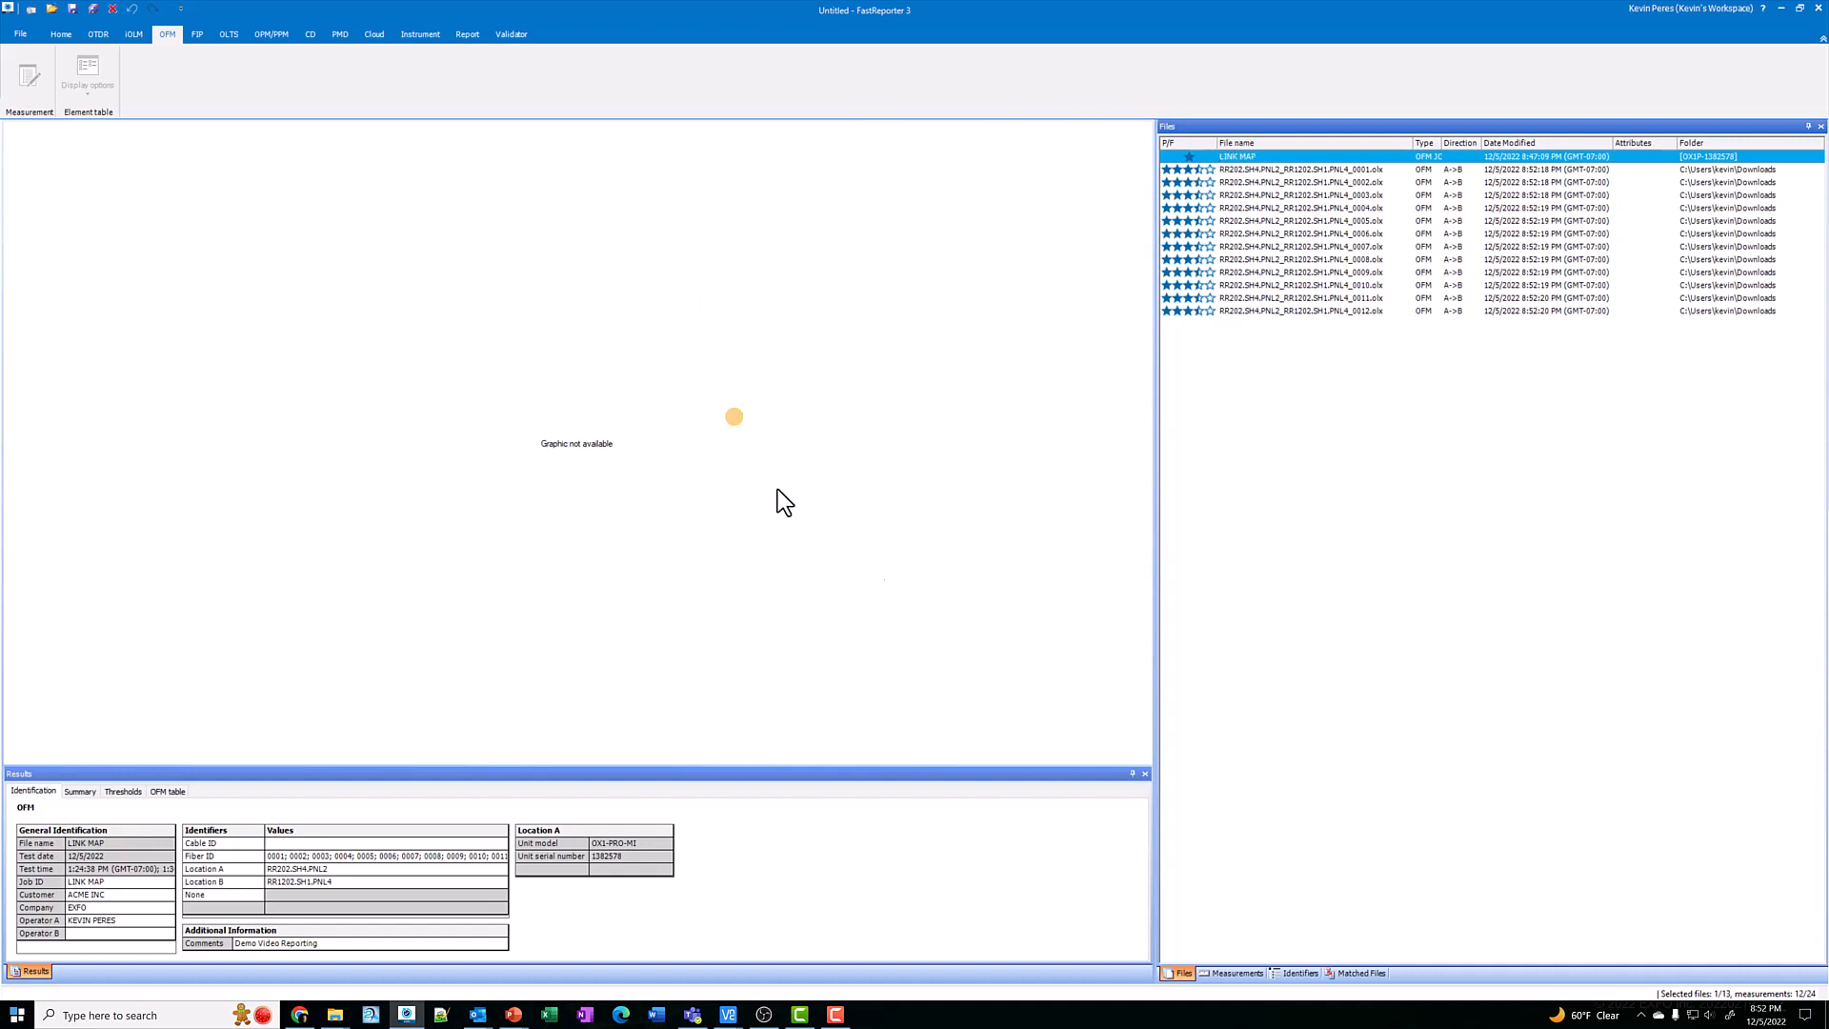
mouse_move(1301, 602)
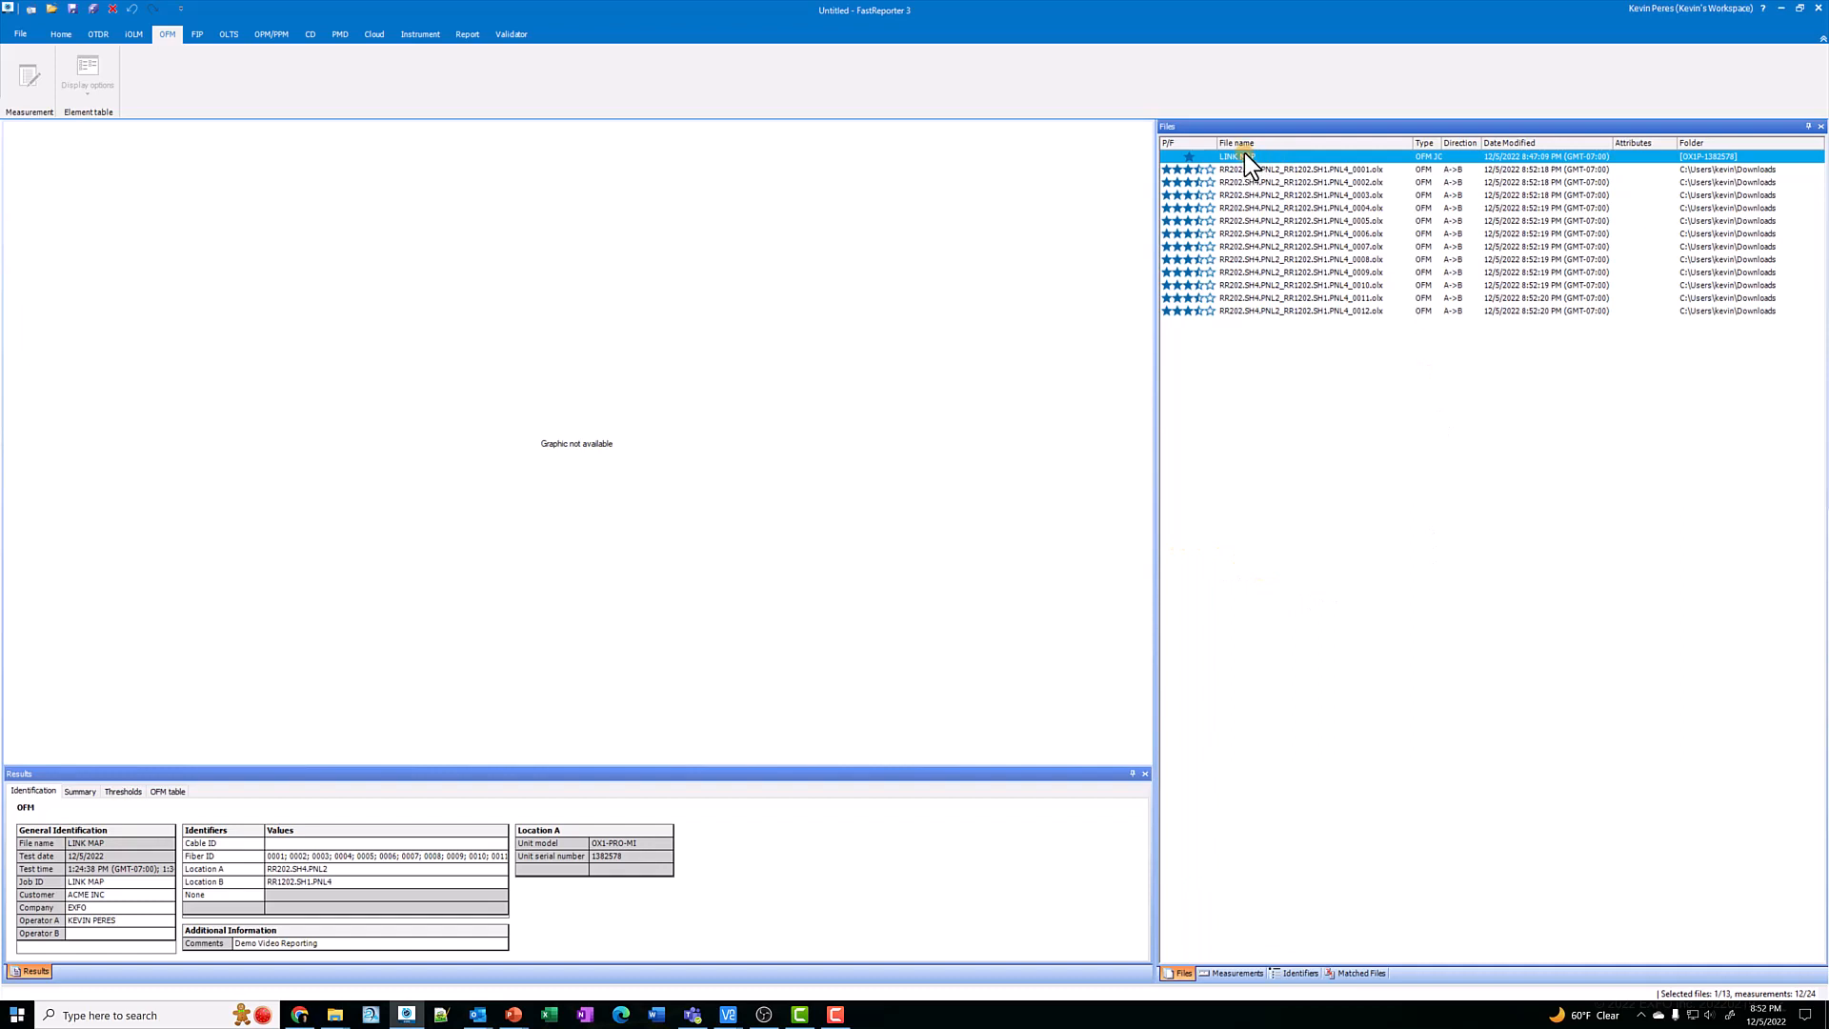
click(467, 33)
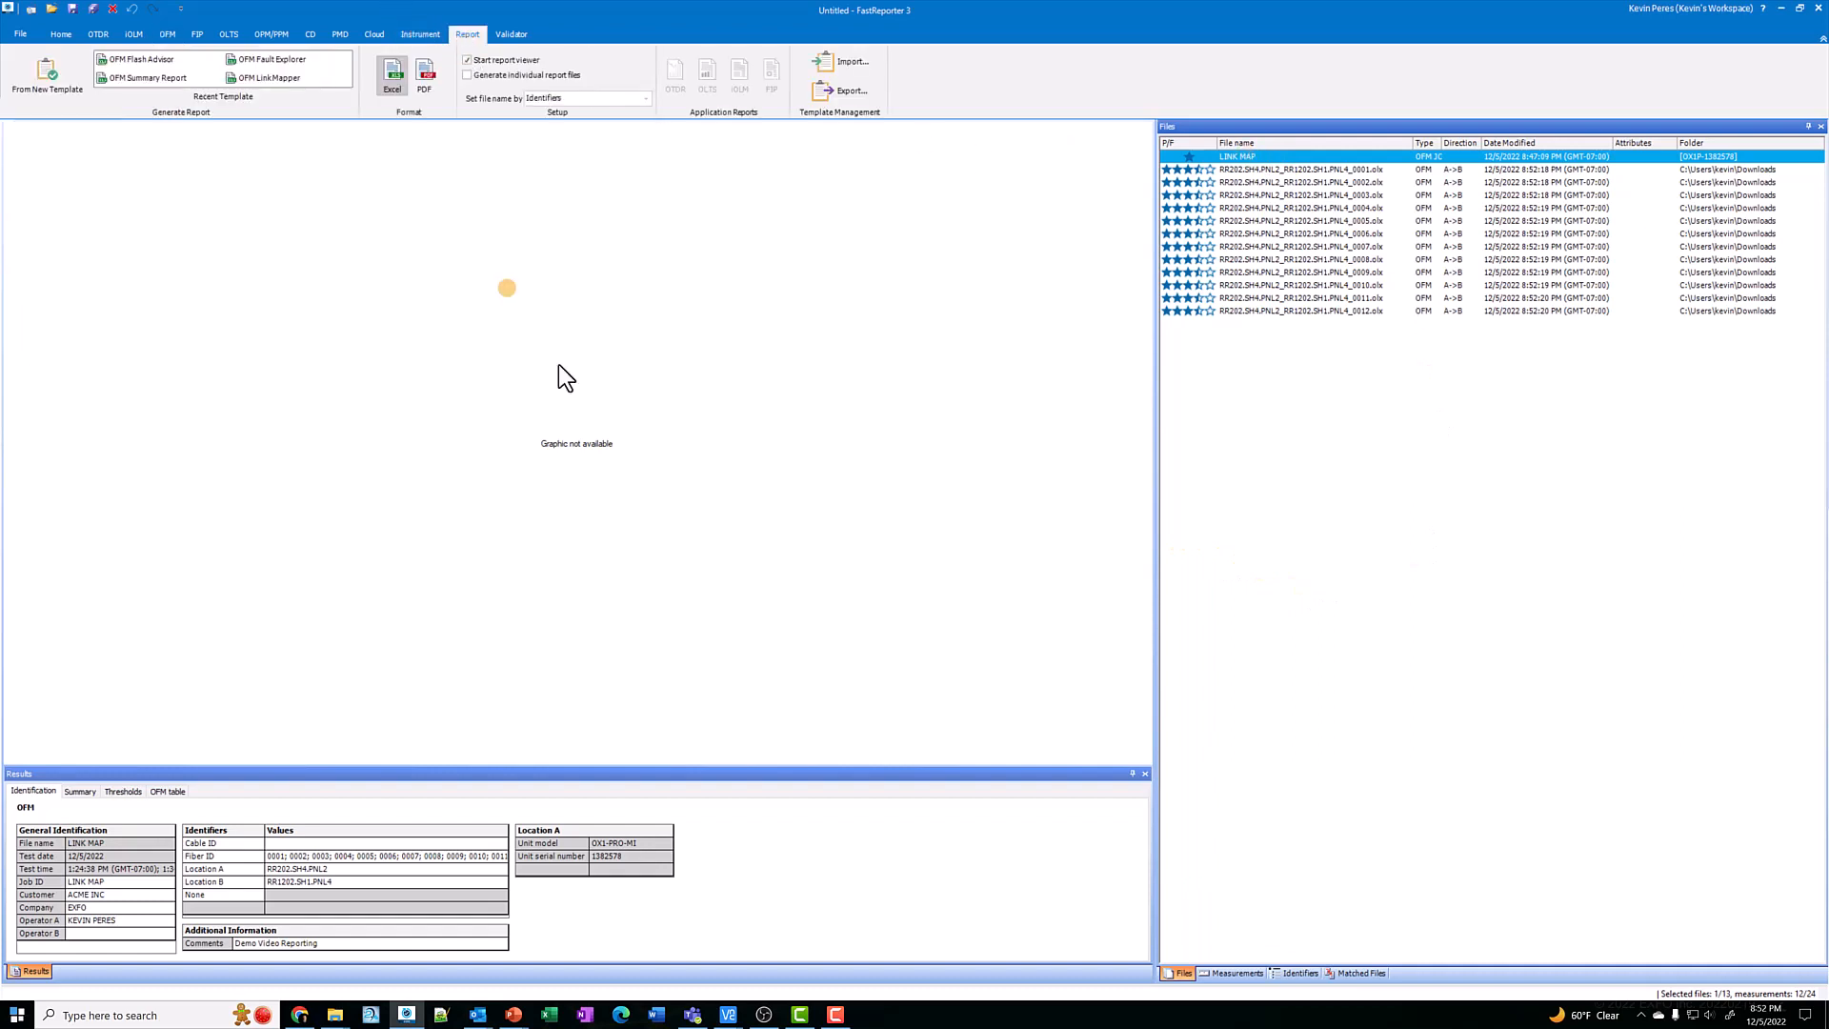
mouse_move(1285, 177)
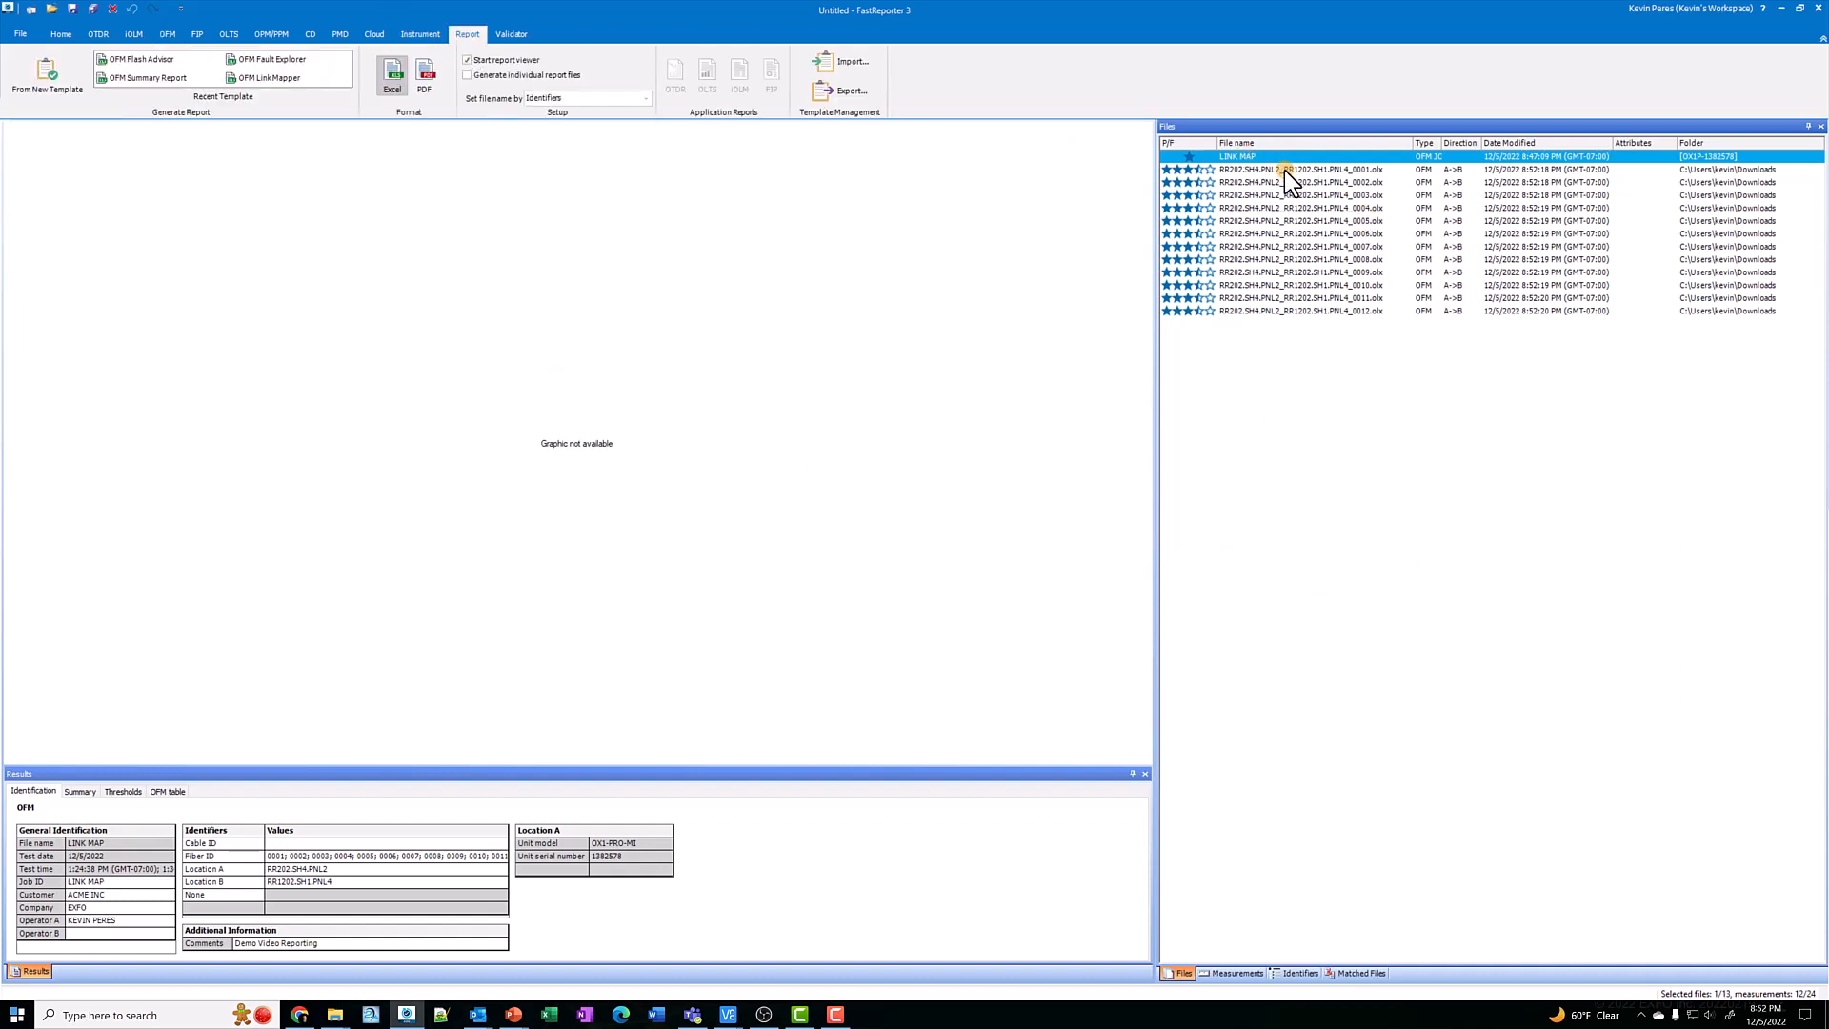
click(1298, 310)
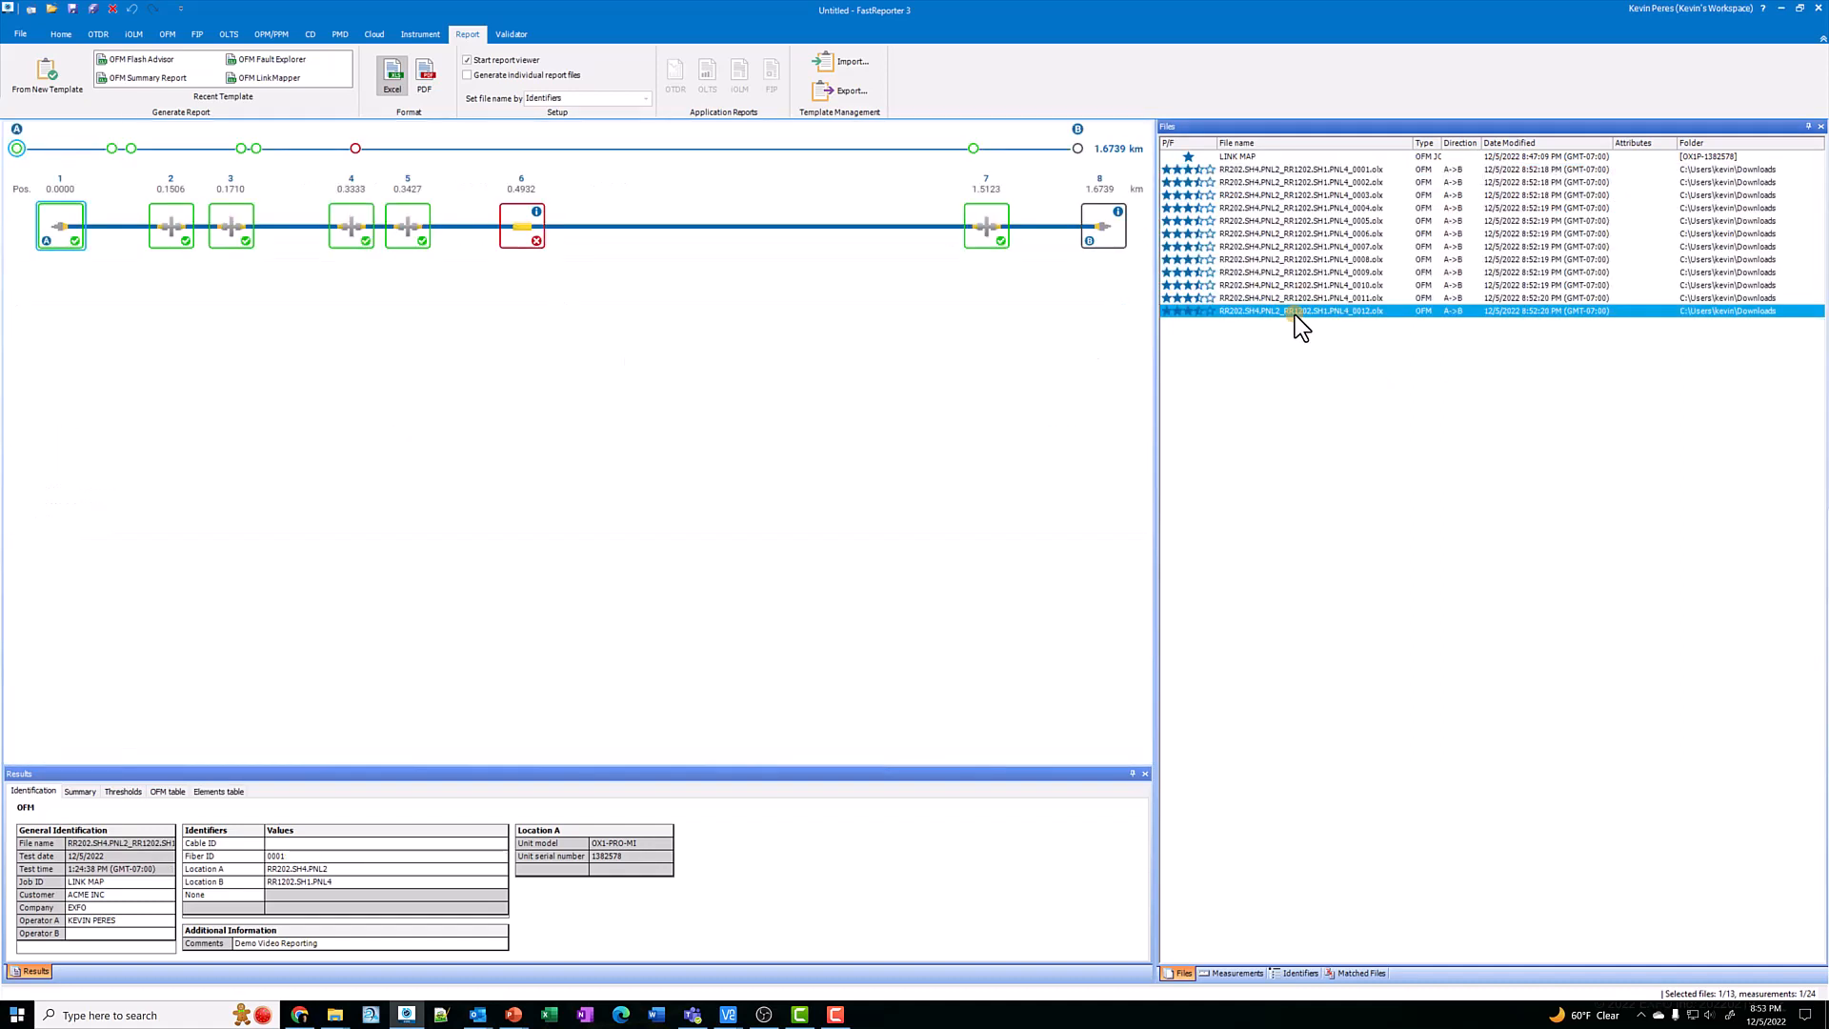
click(1282, 170)
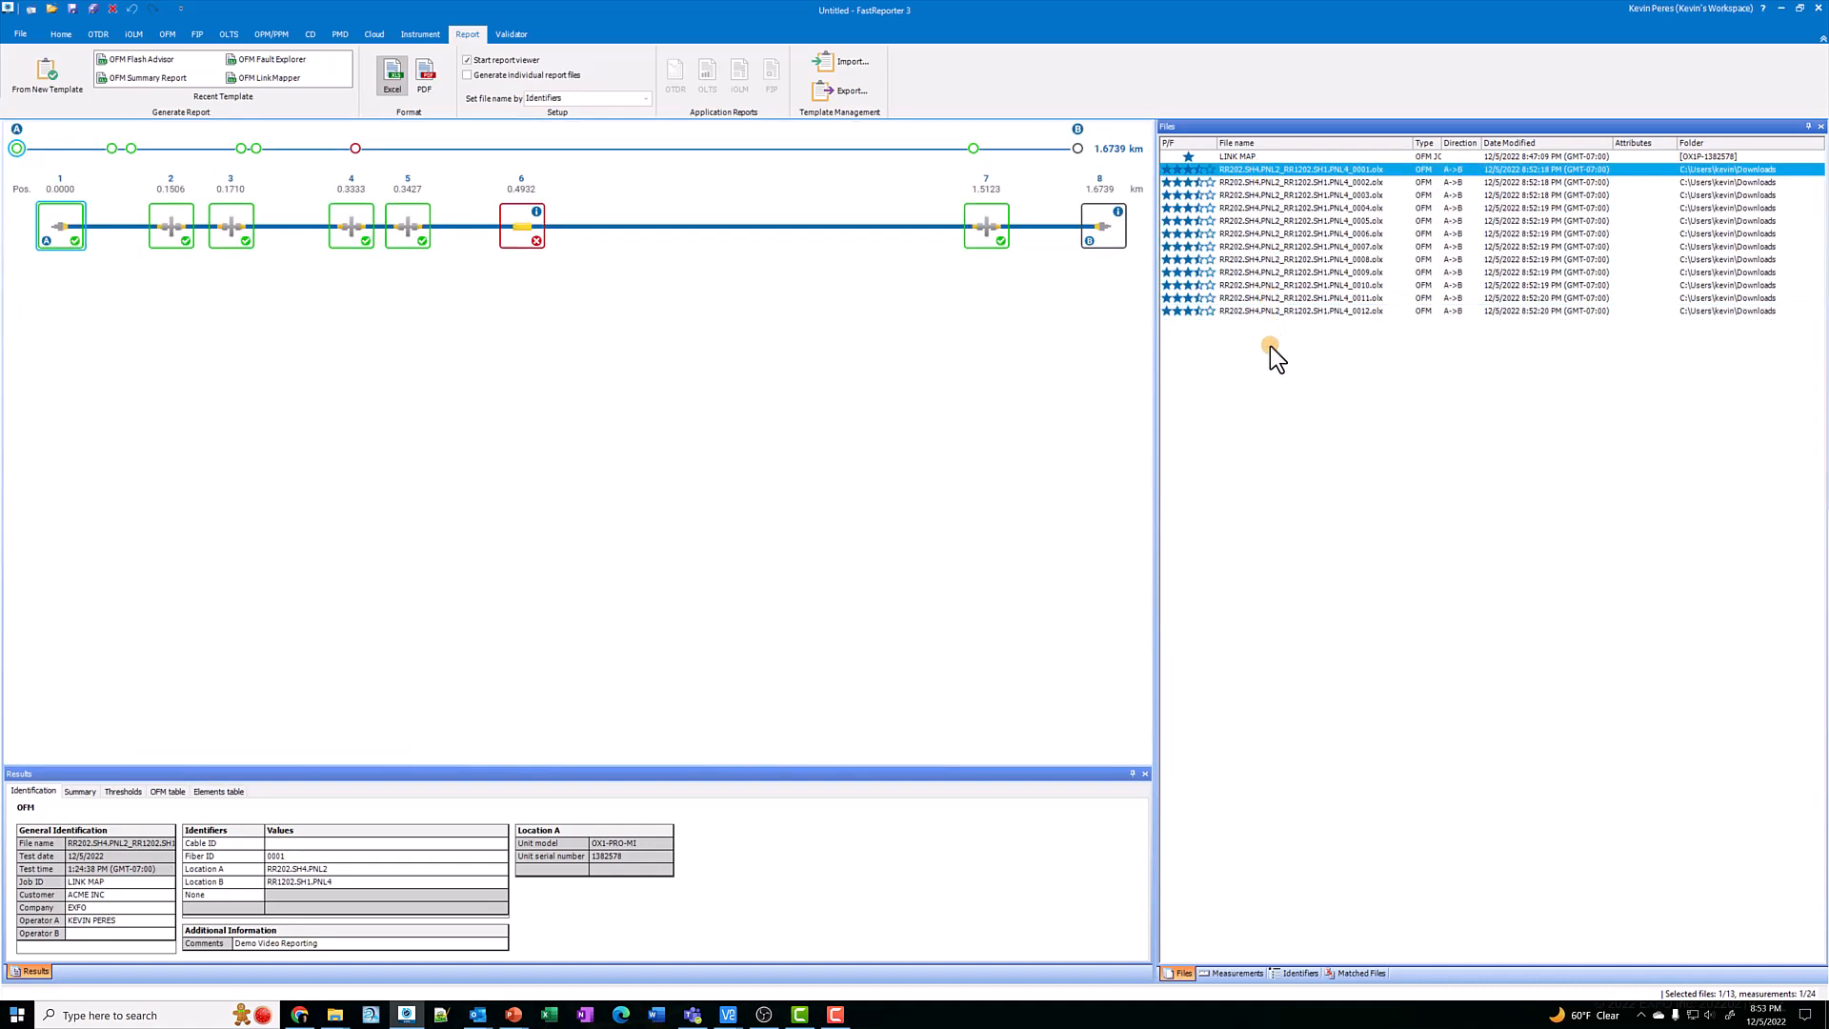
click(1271, 310)
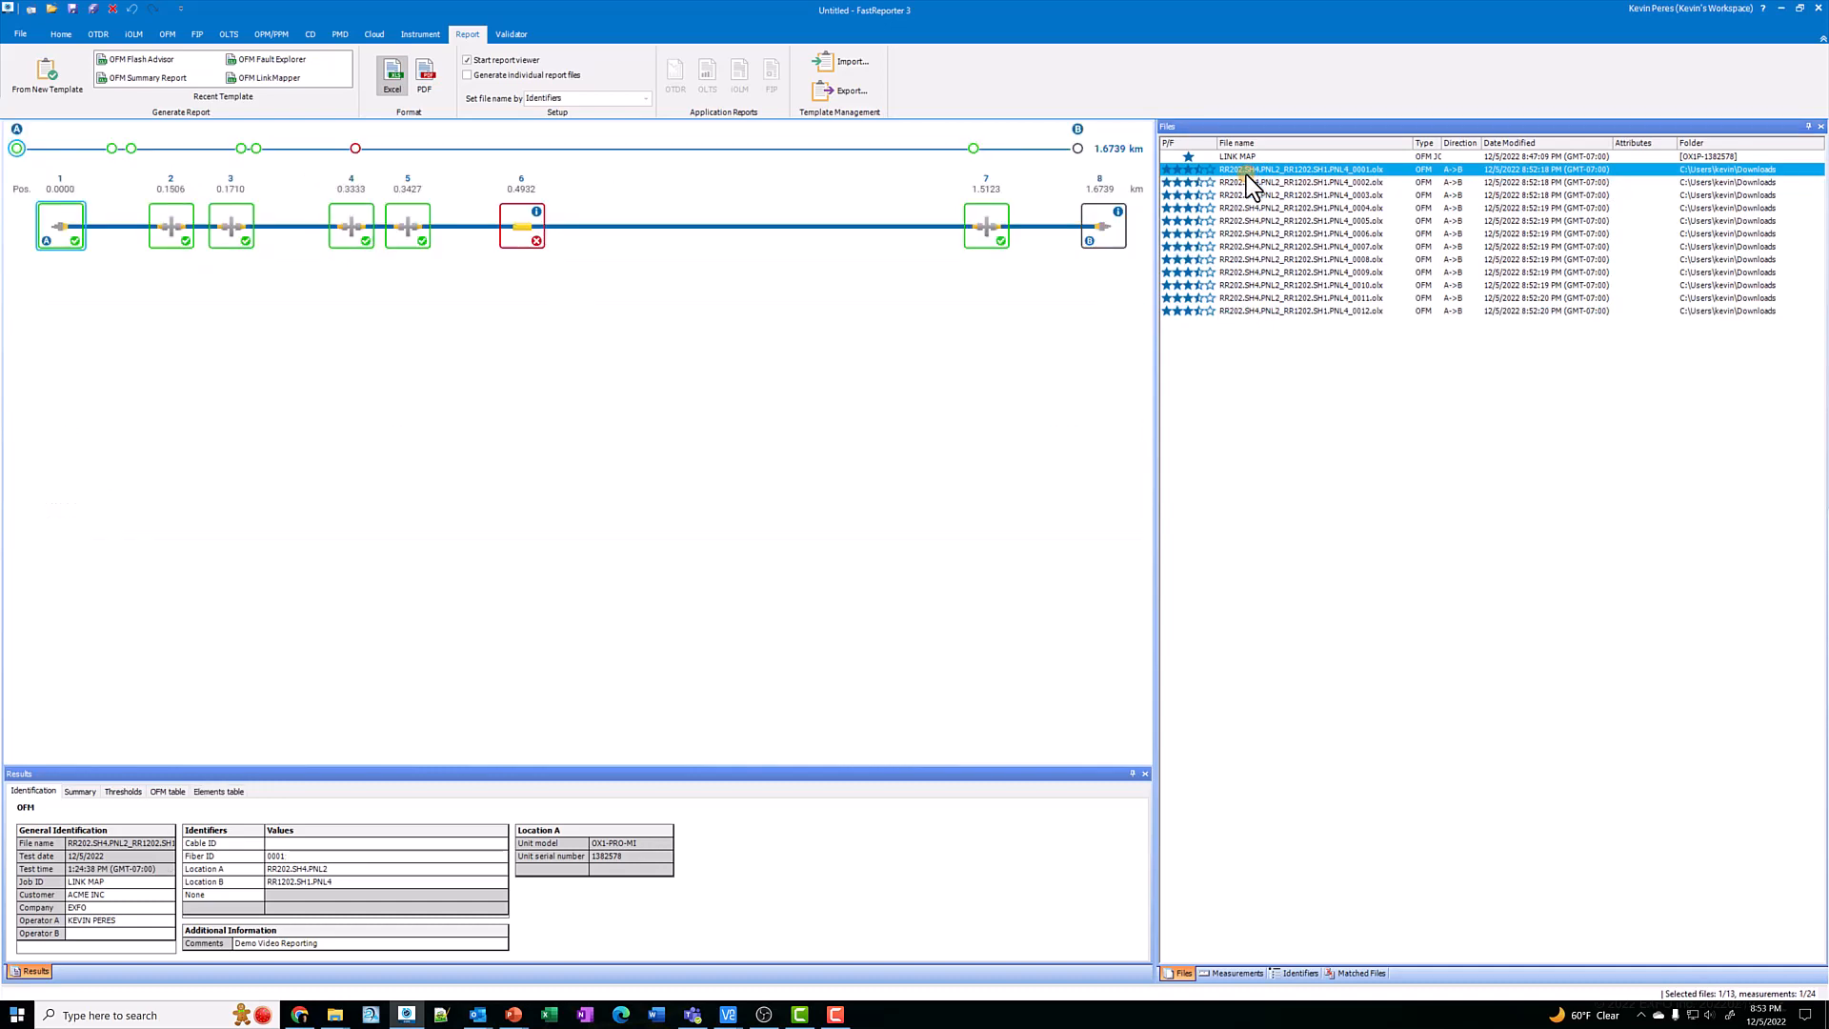
click(1296, 208)
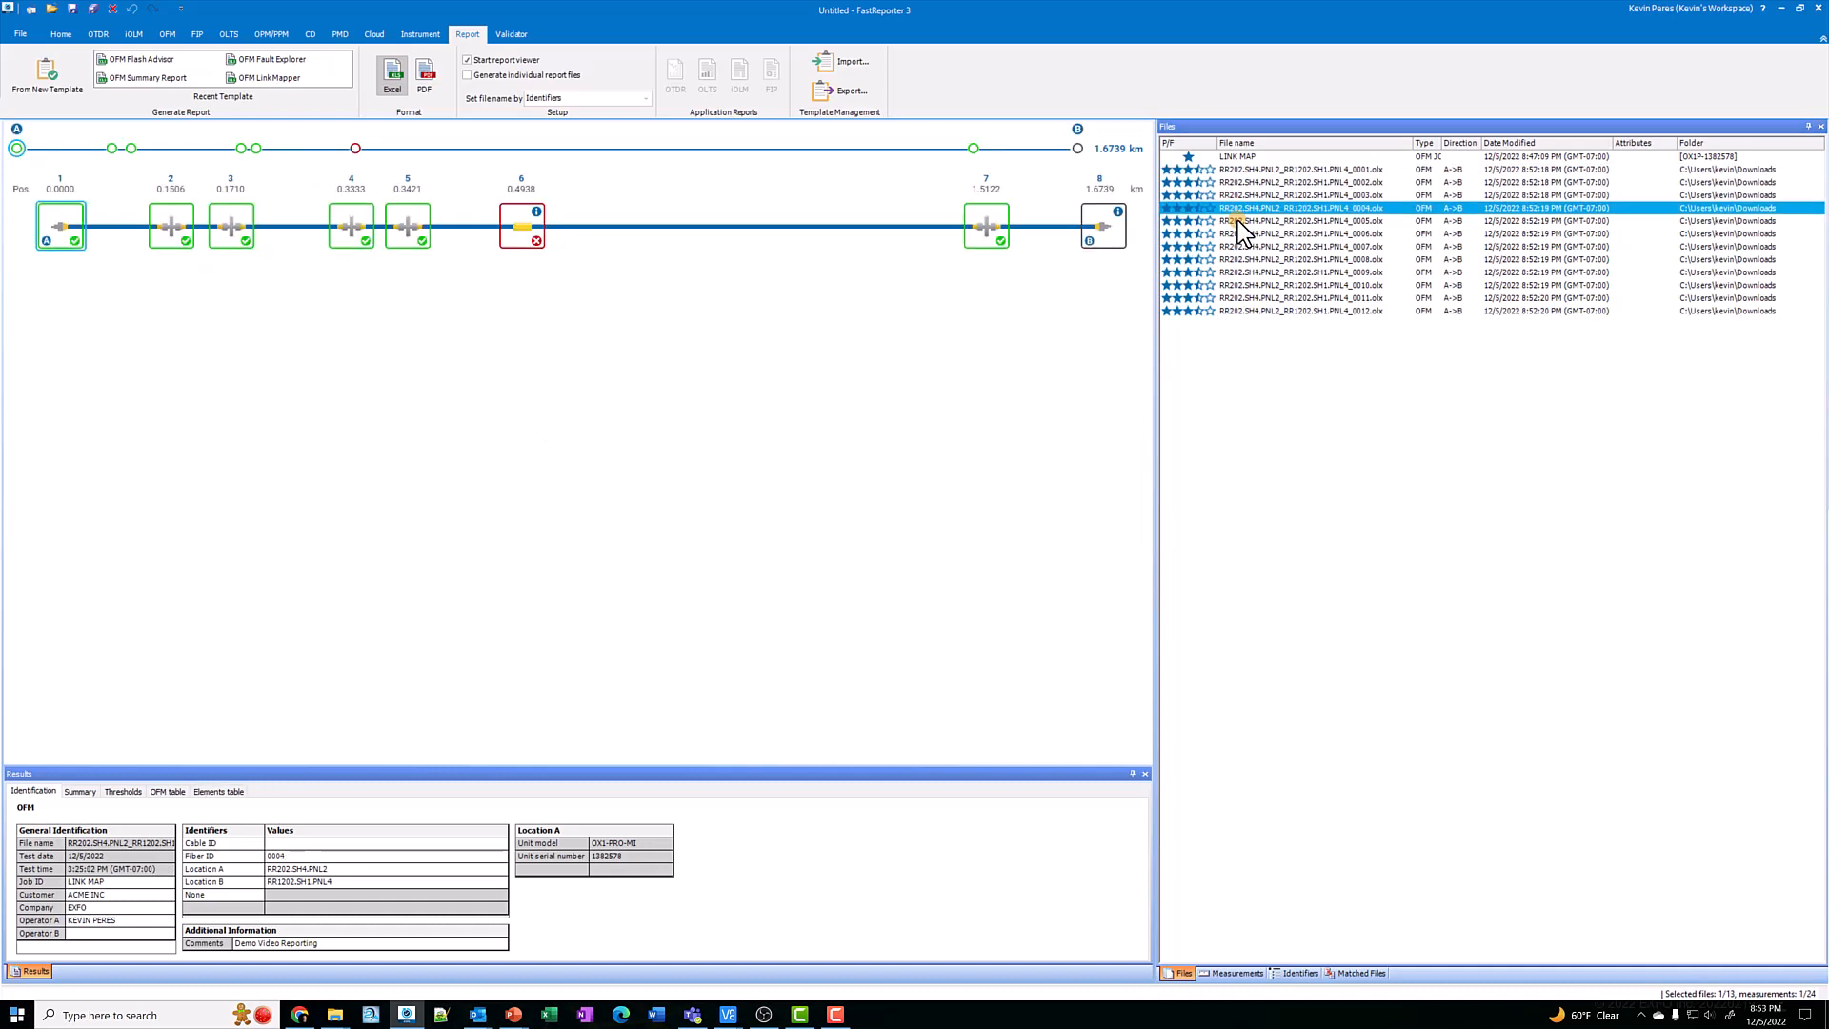
click(1290, 260)
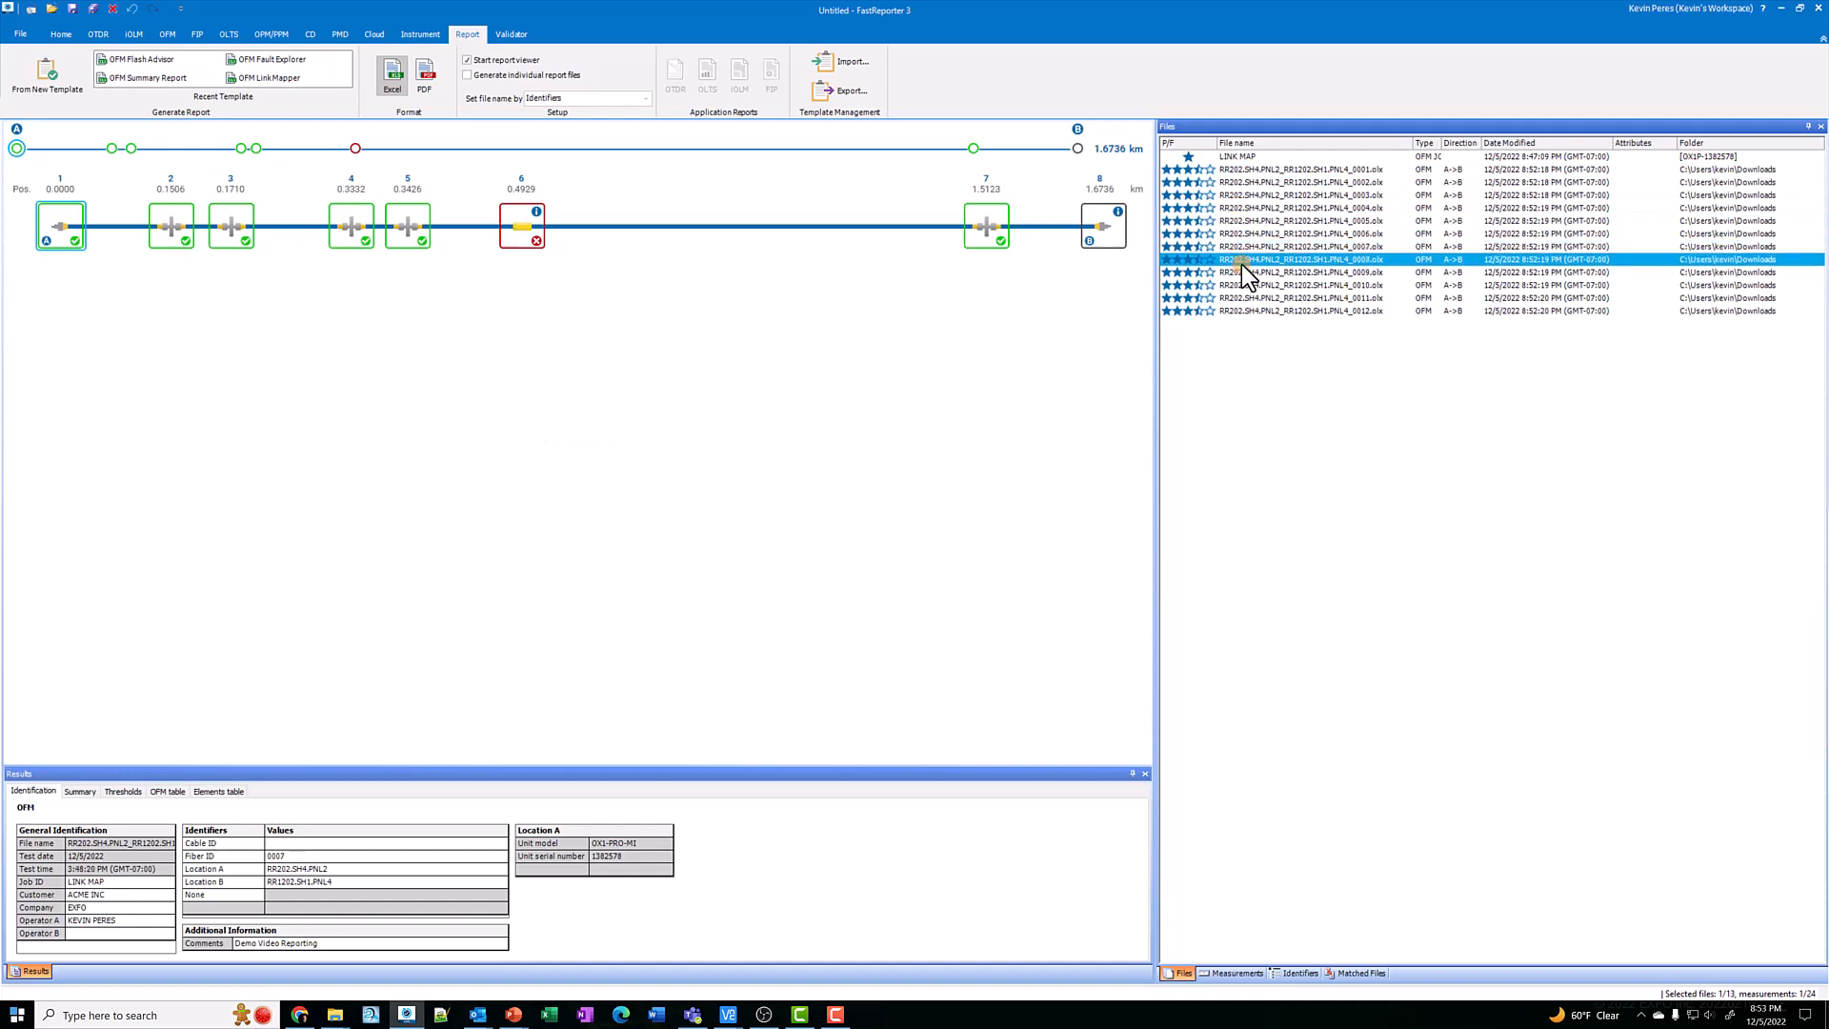
click(1236, 156)
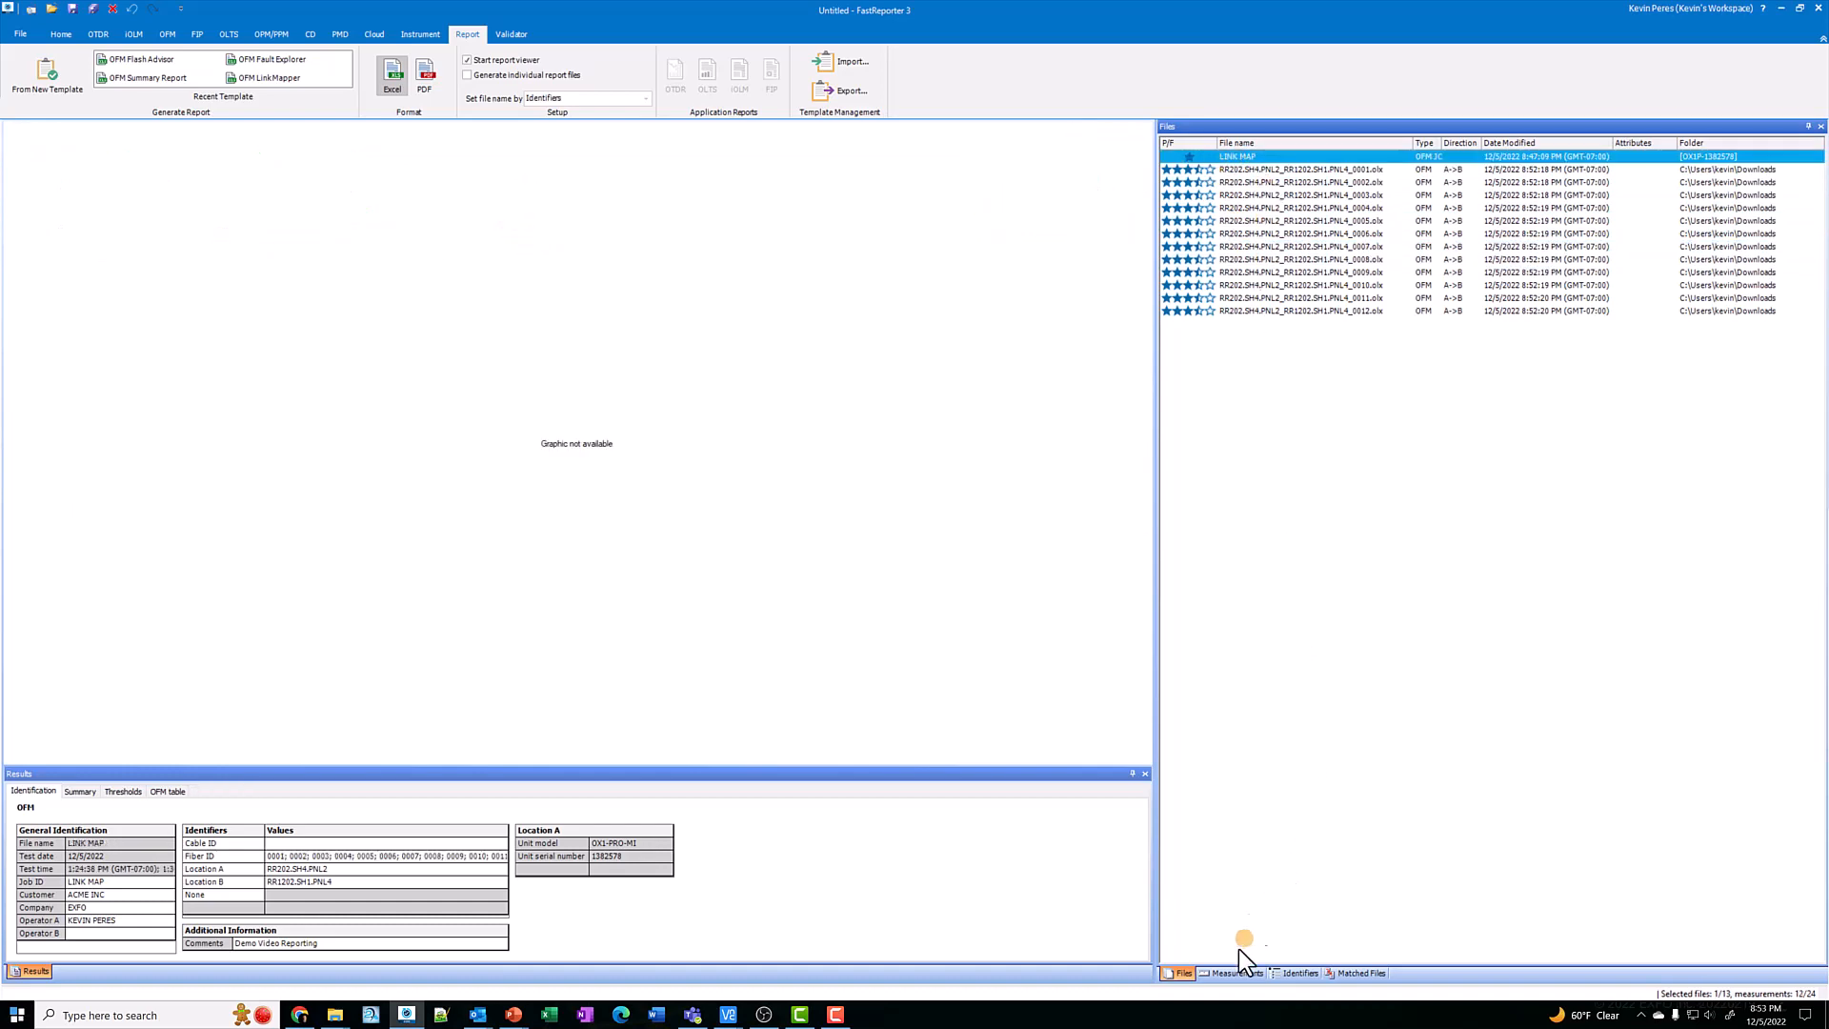
- Check the Measurements list, then select all twelve RR202 files from 0001 through 0012
click(1235, 971)
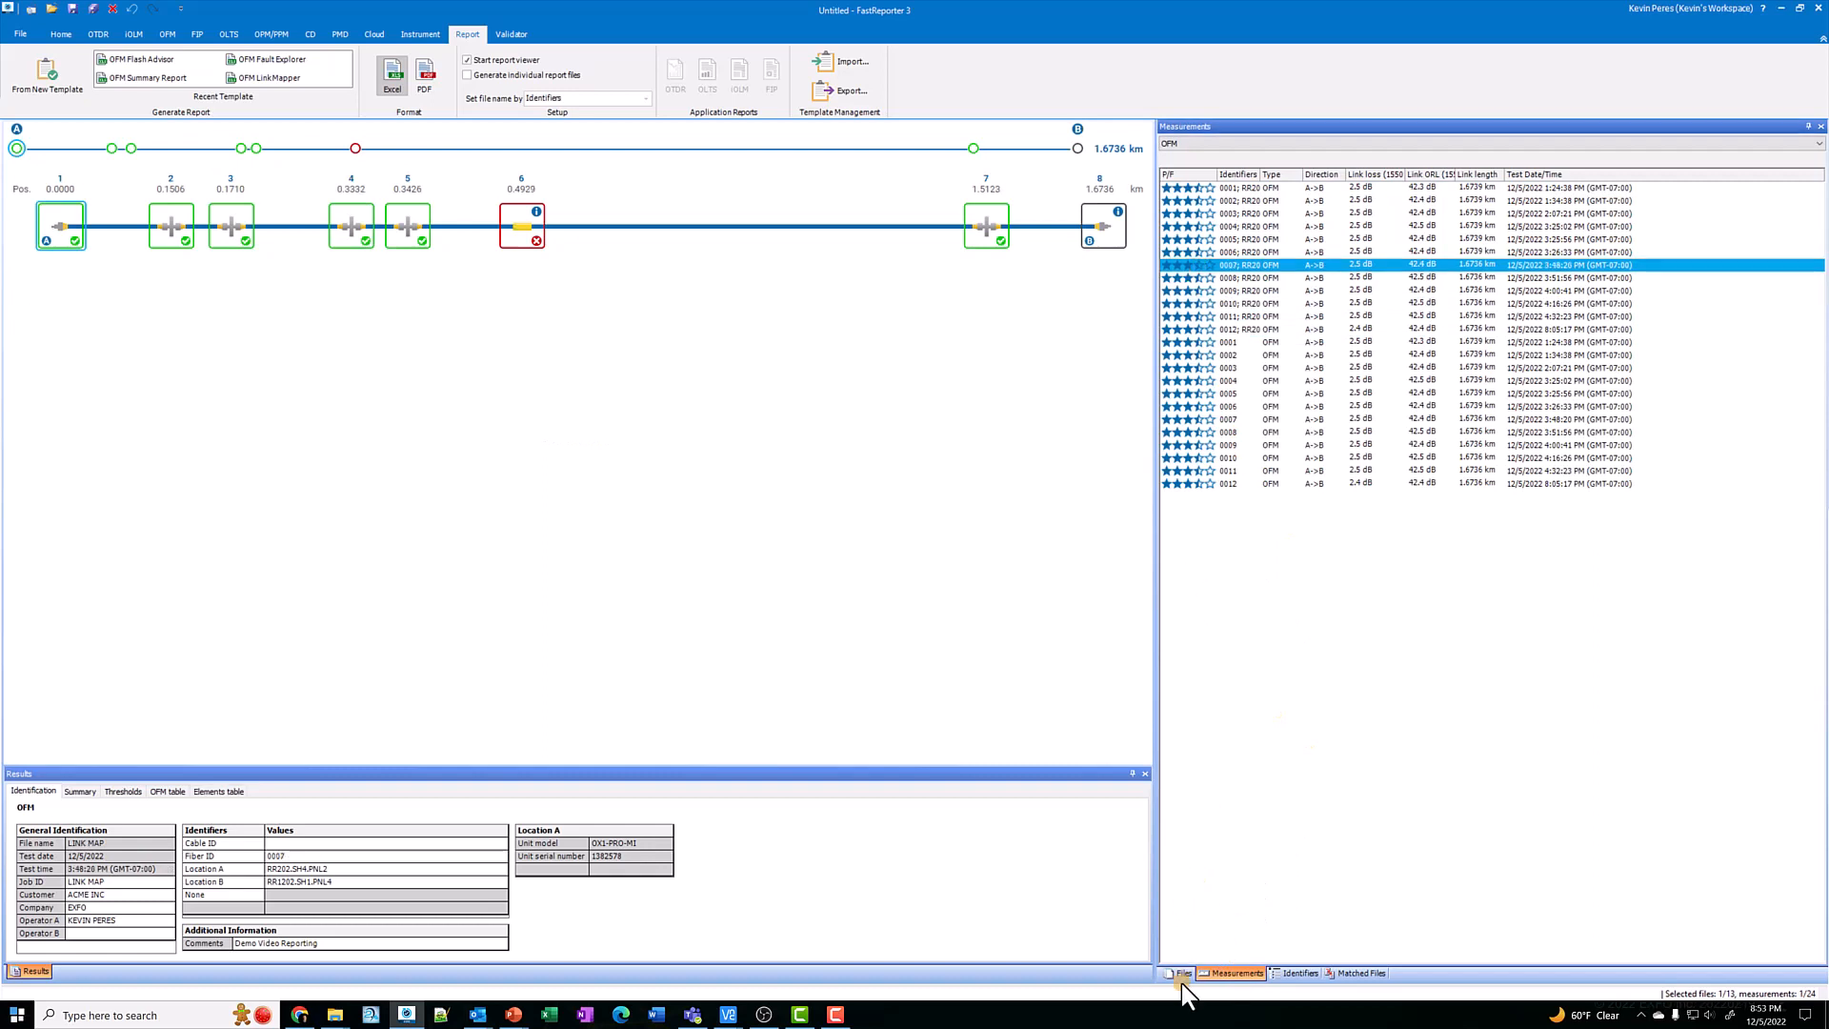
click(1181, 972)
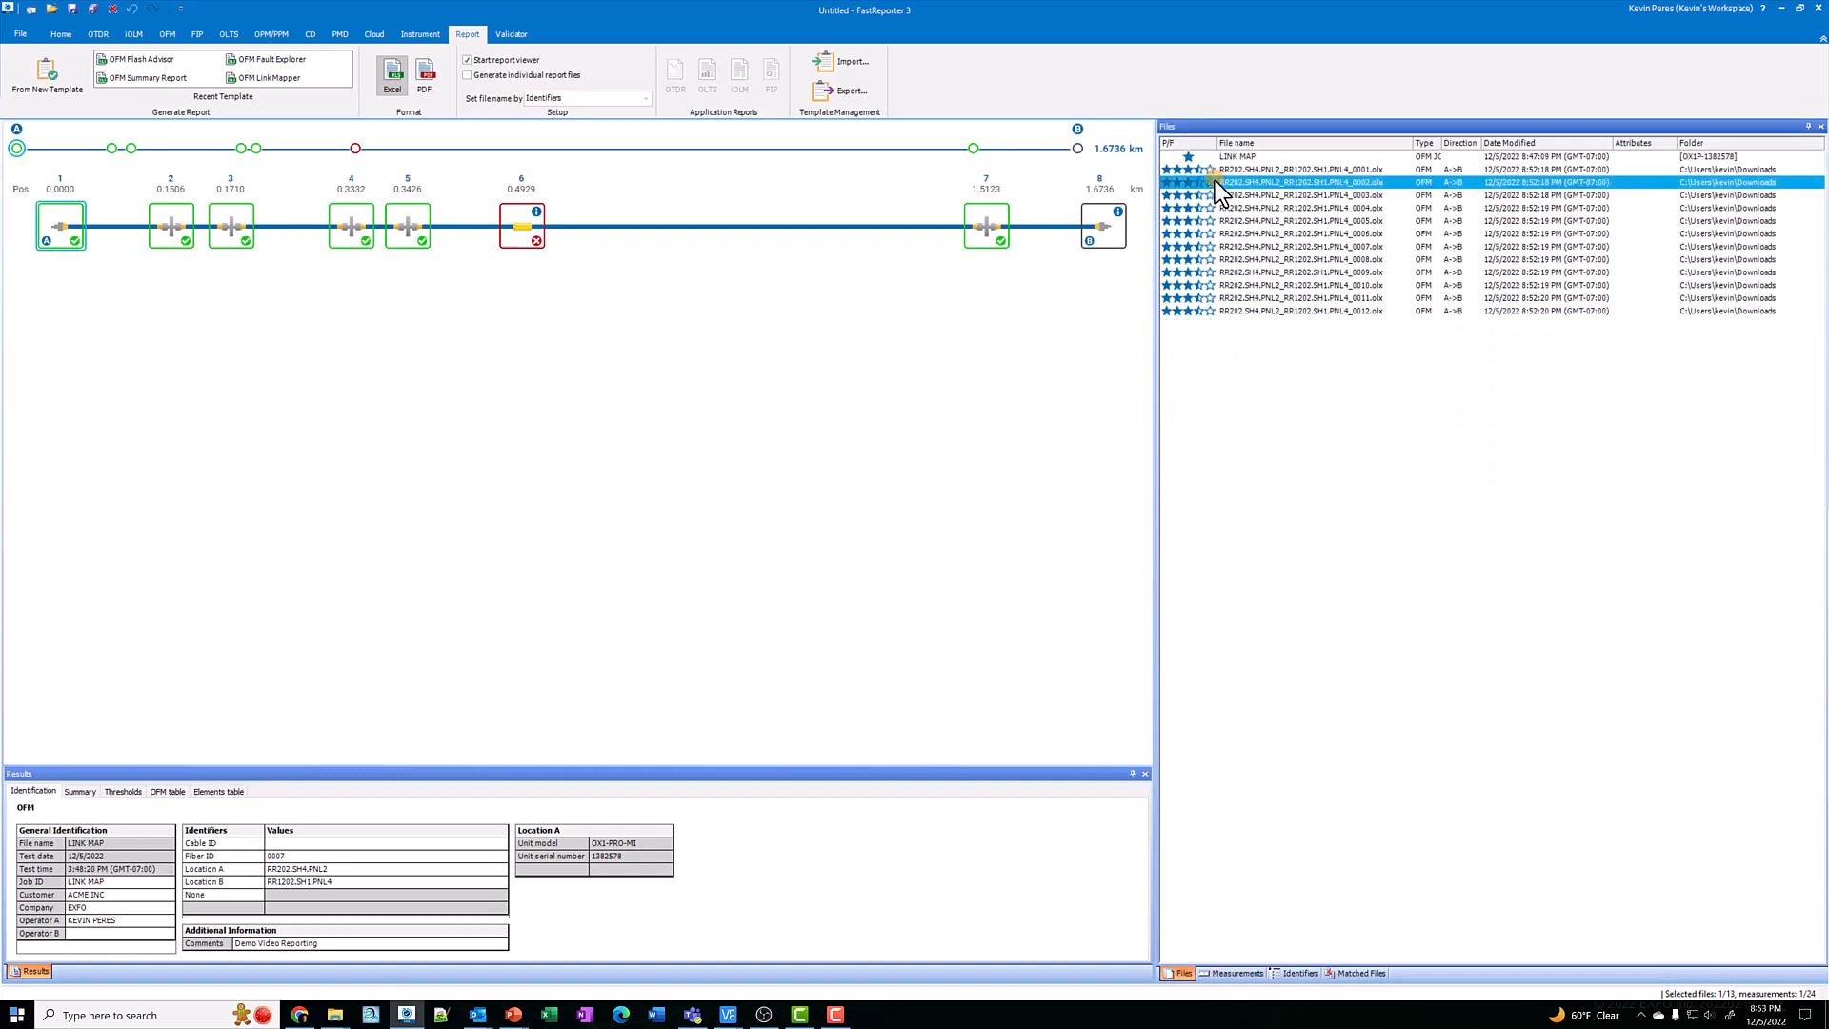
click(1282, 167)
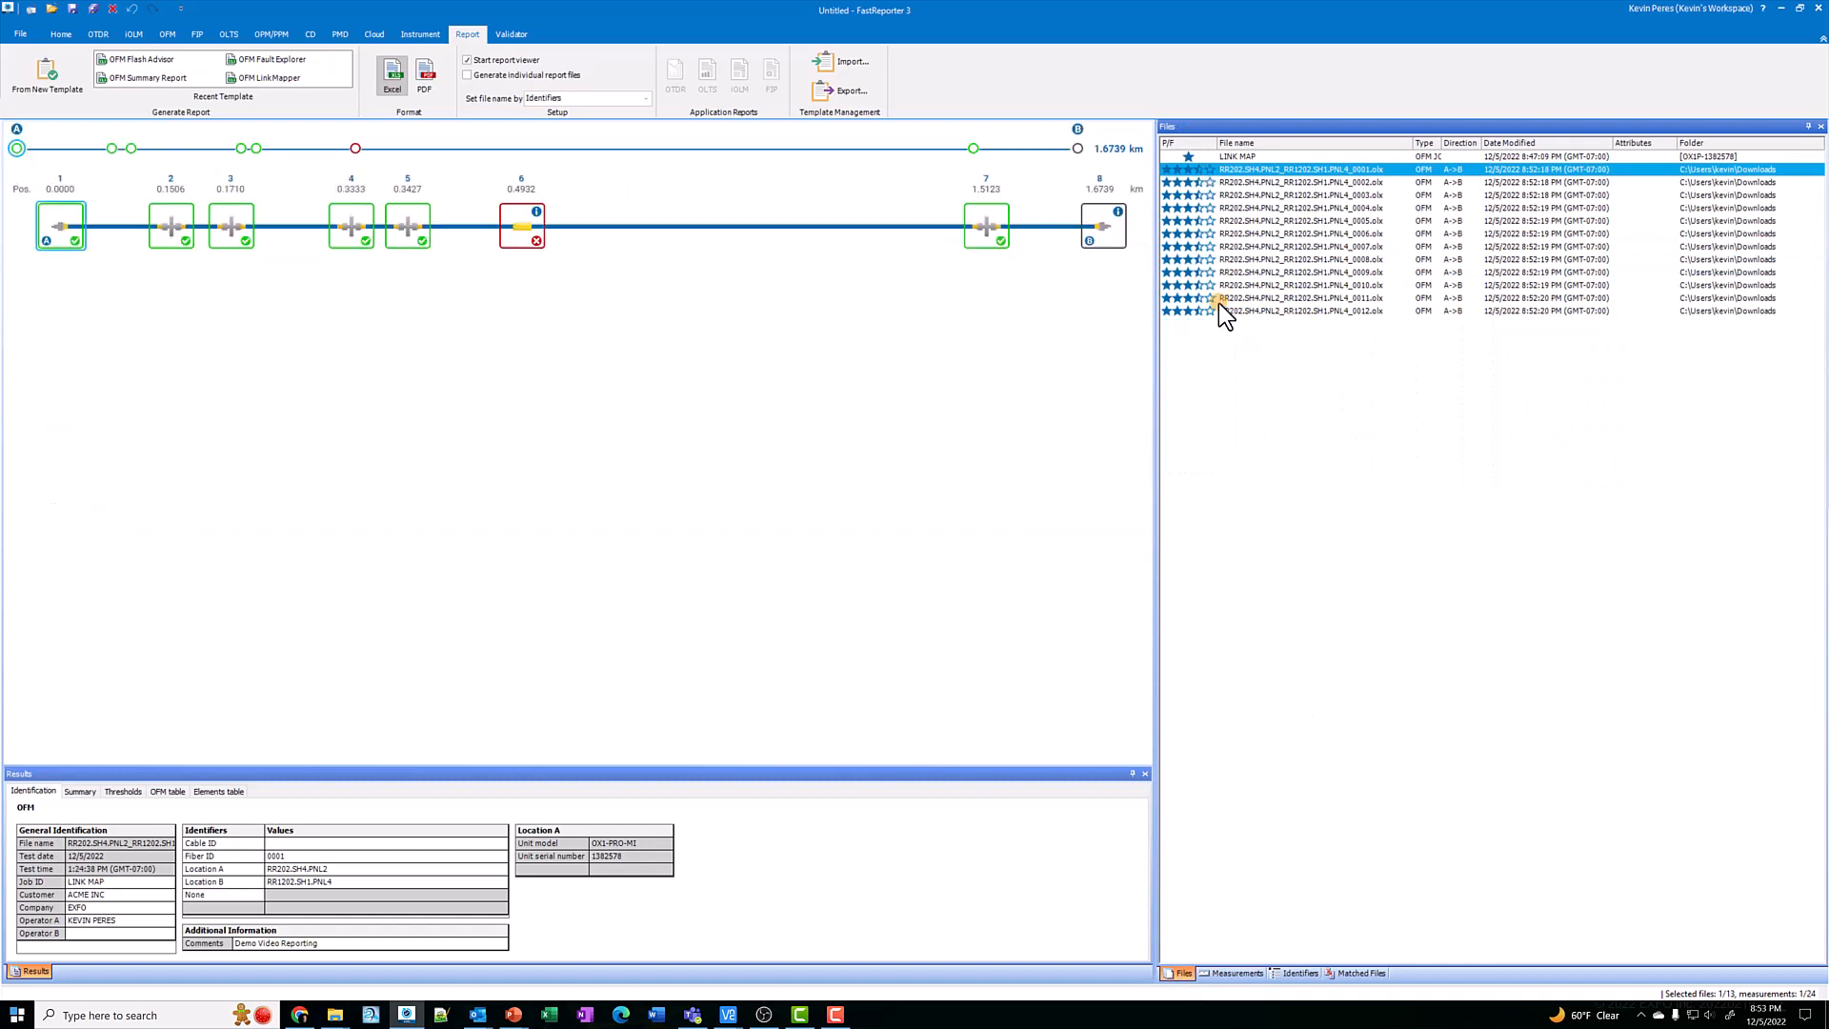
click(1282, 311)
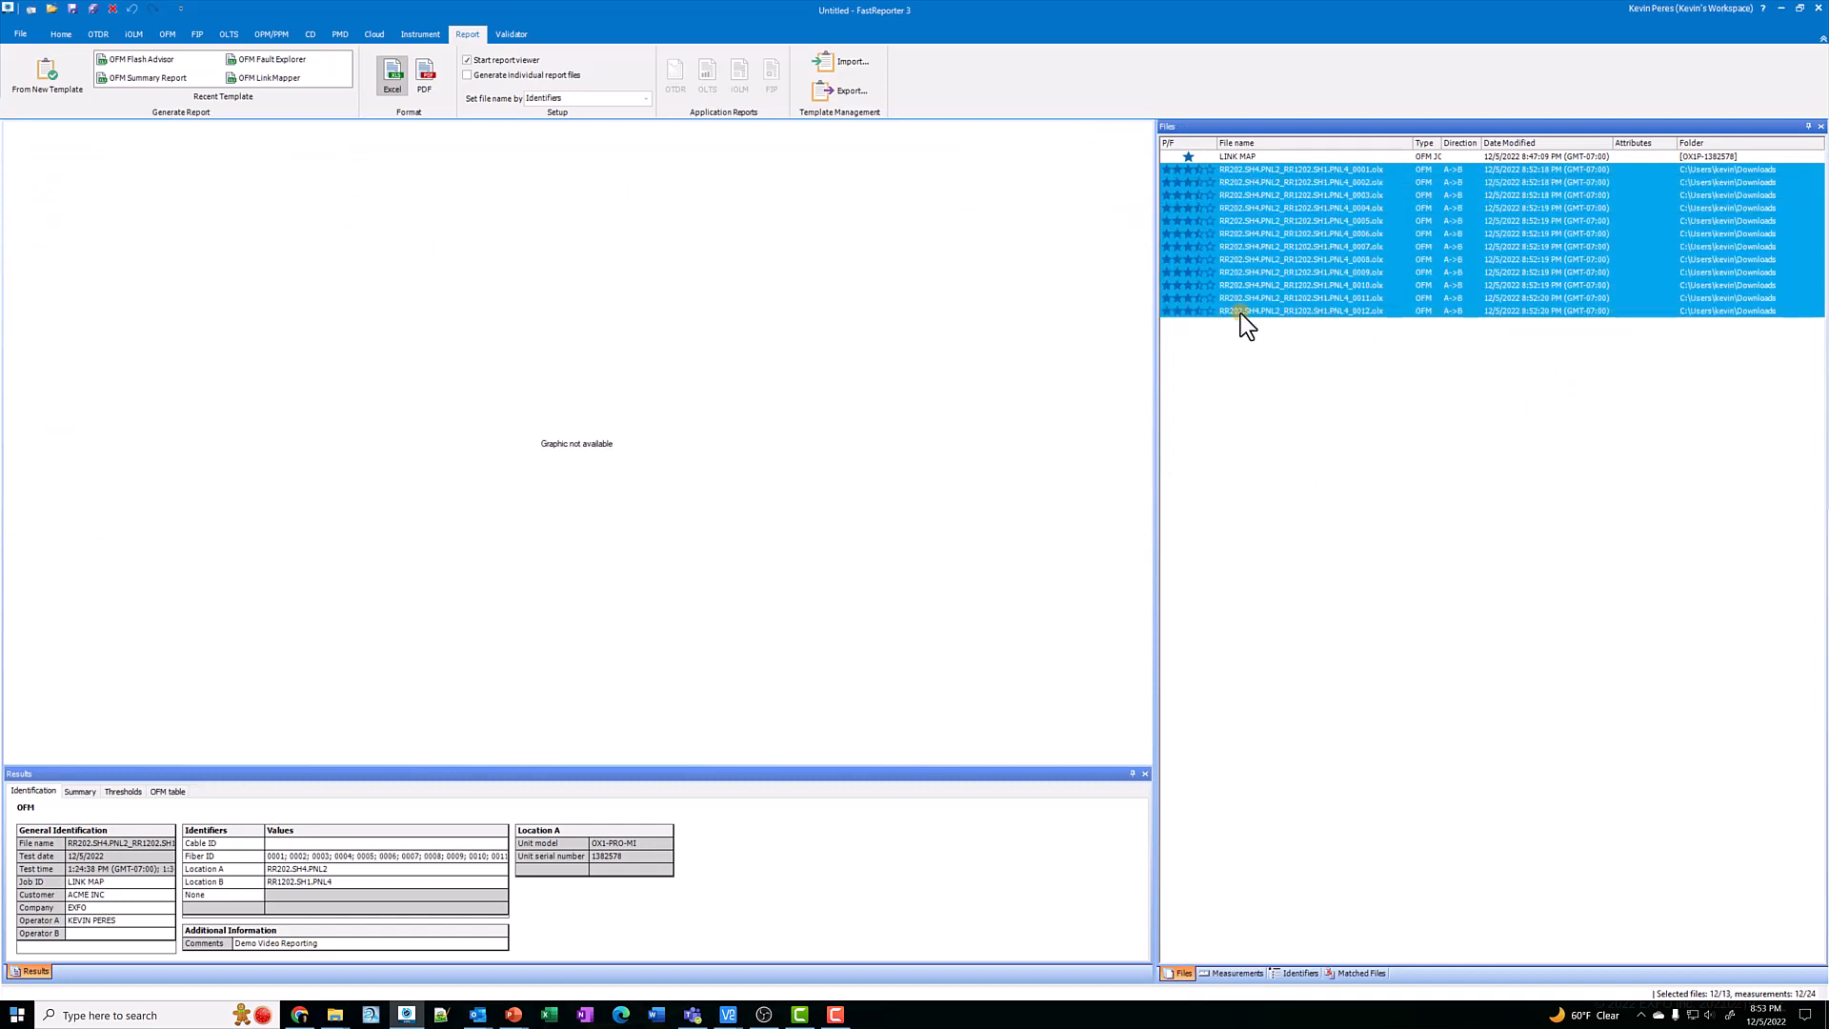
- Generate an Excel report from the OFM Link Mapper template for the twelve selected files
click(46, 78)
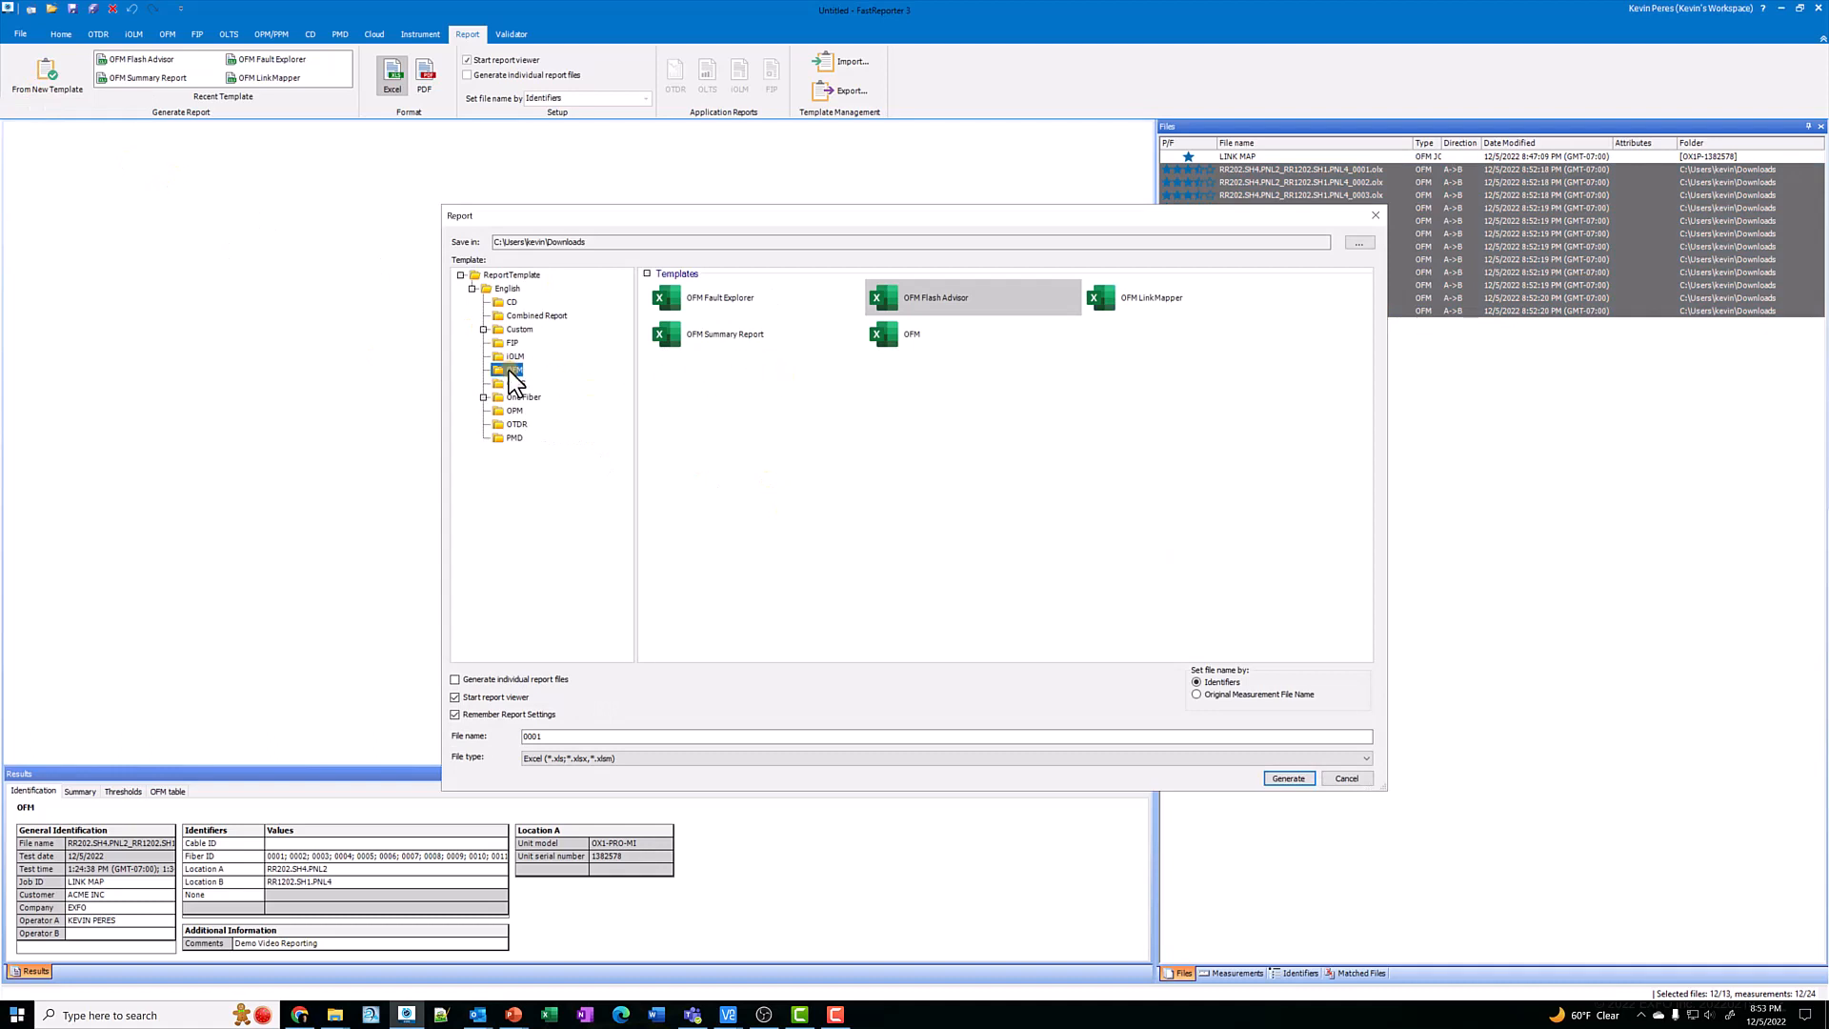
click(515, 369)
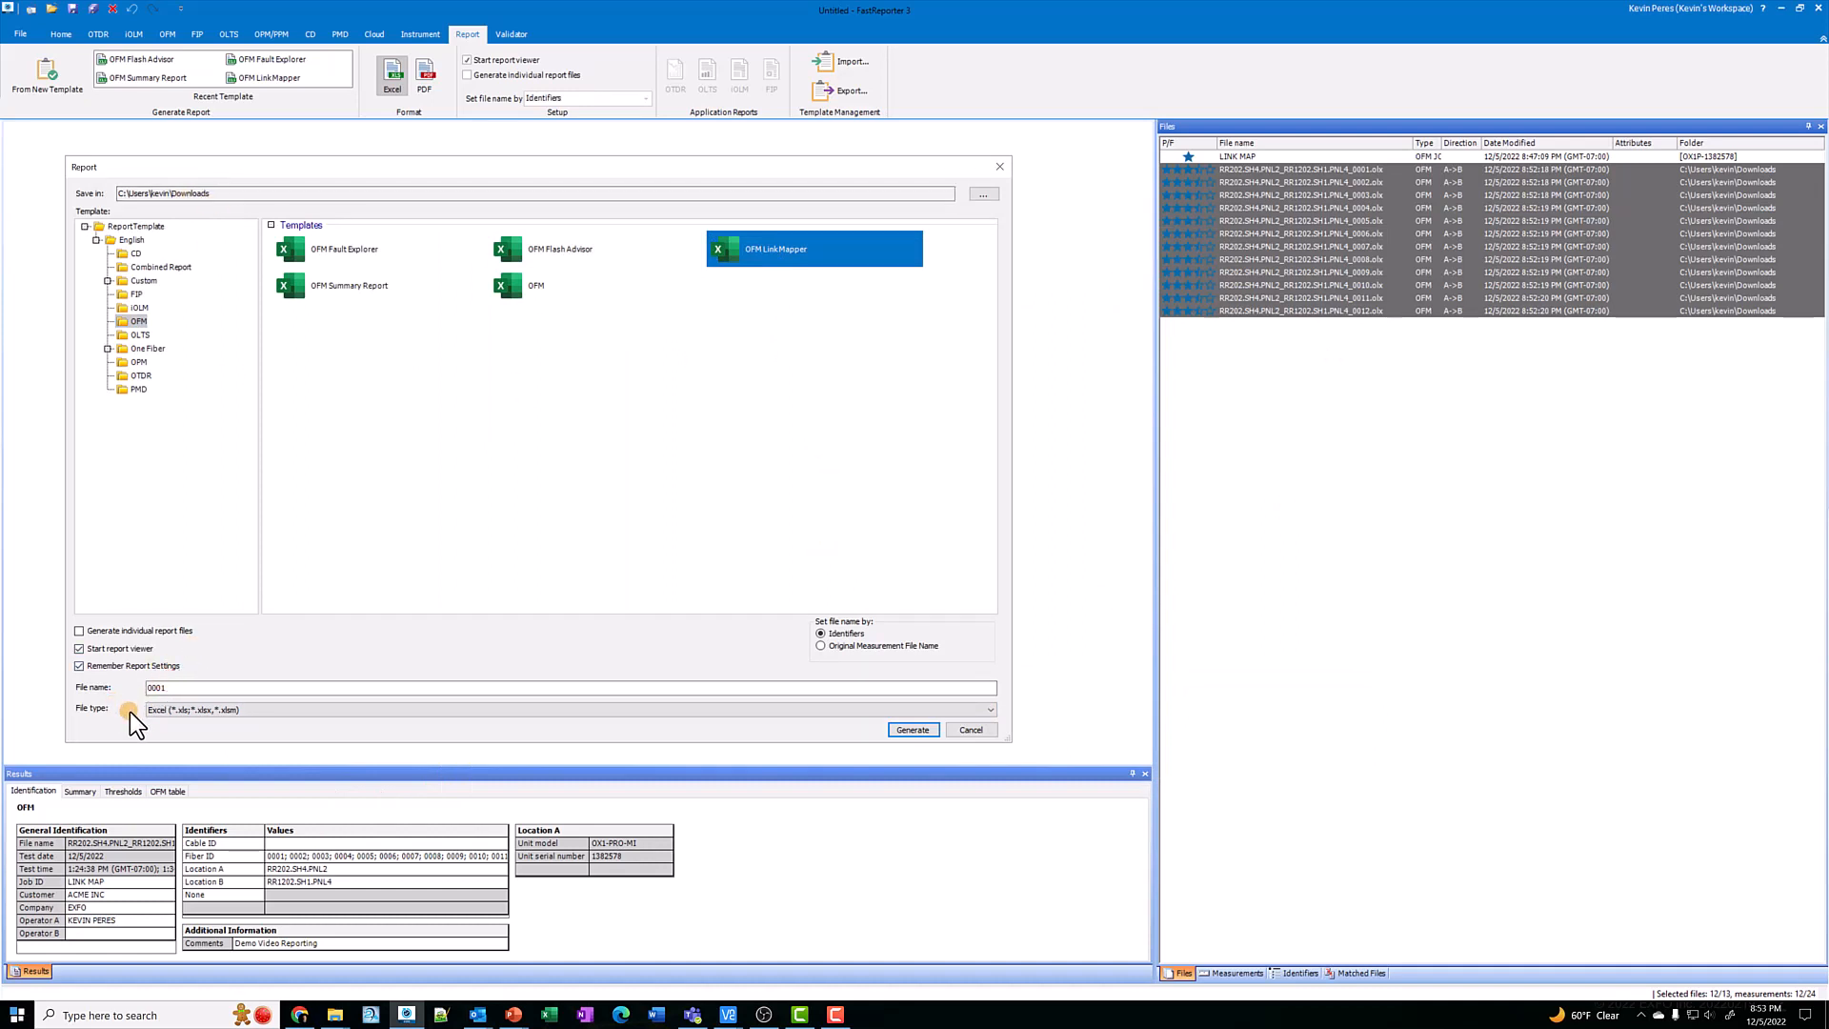
click(989, 709)
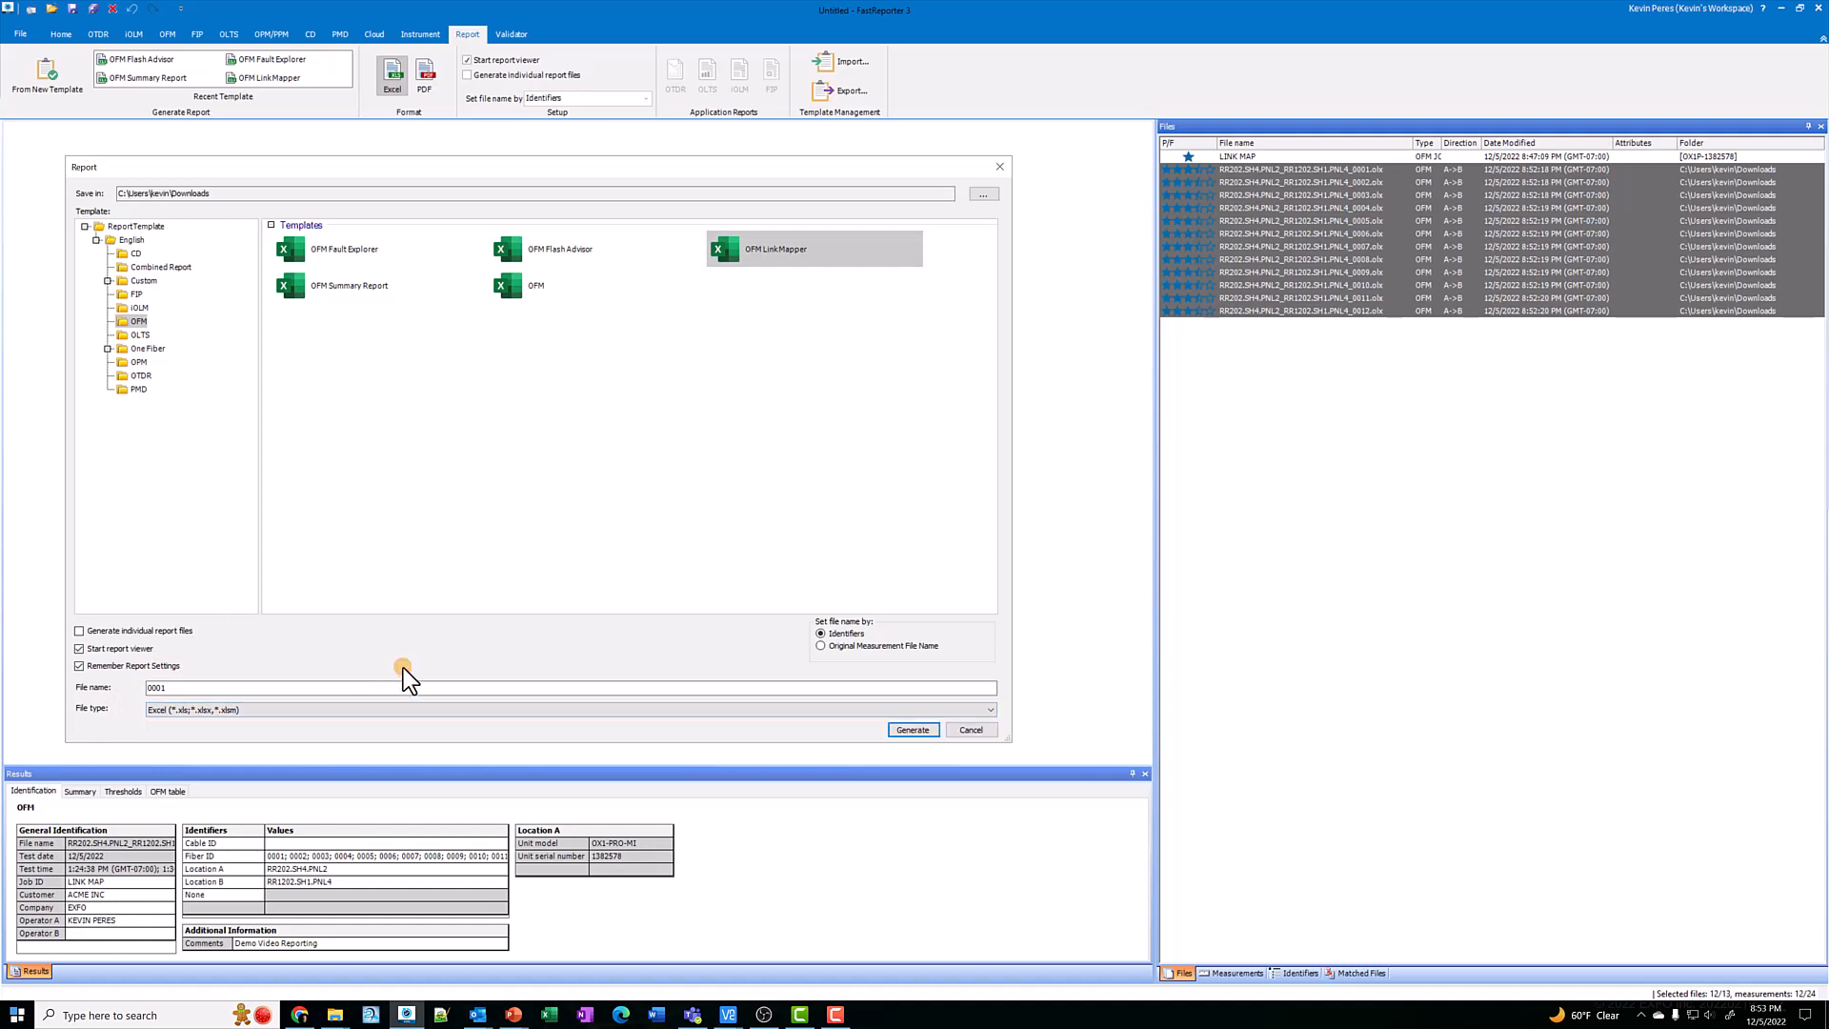
mouse_move(501, 637)
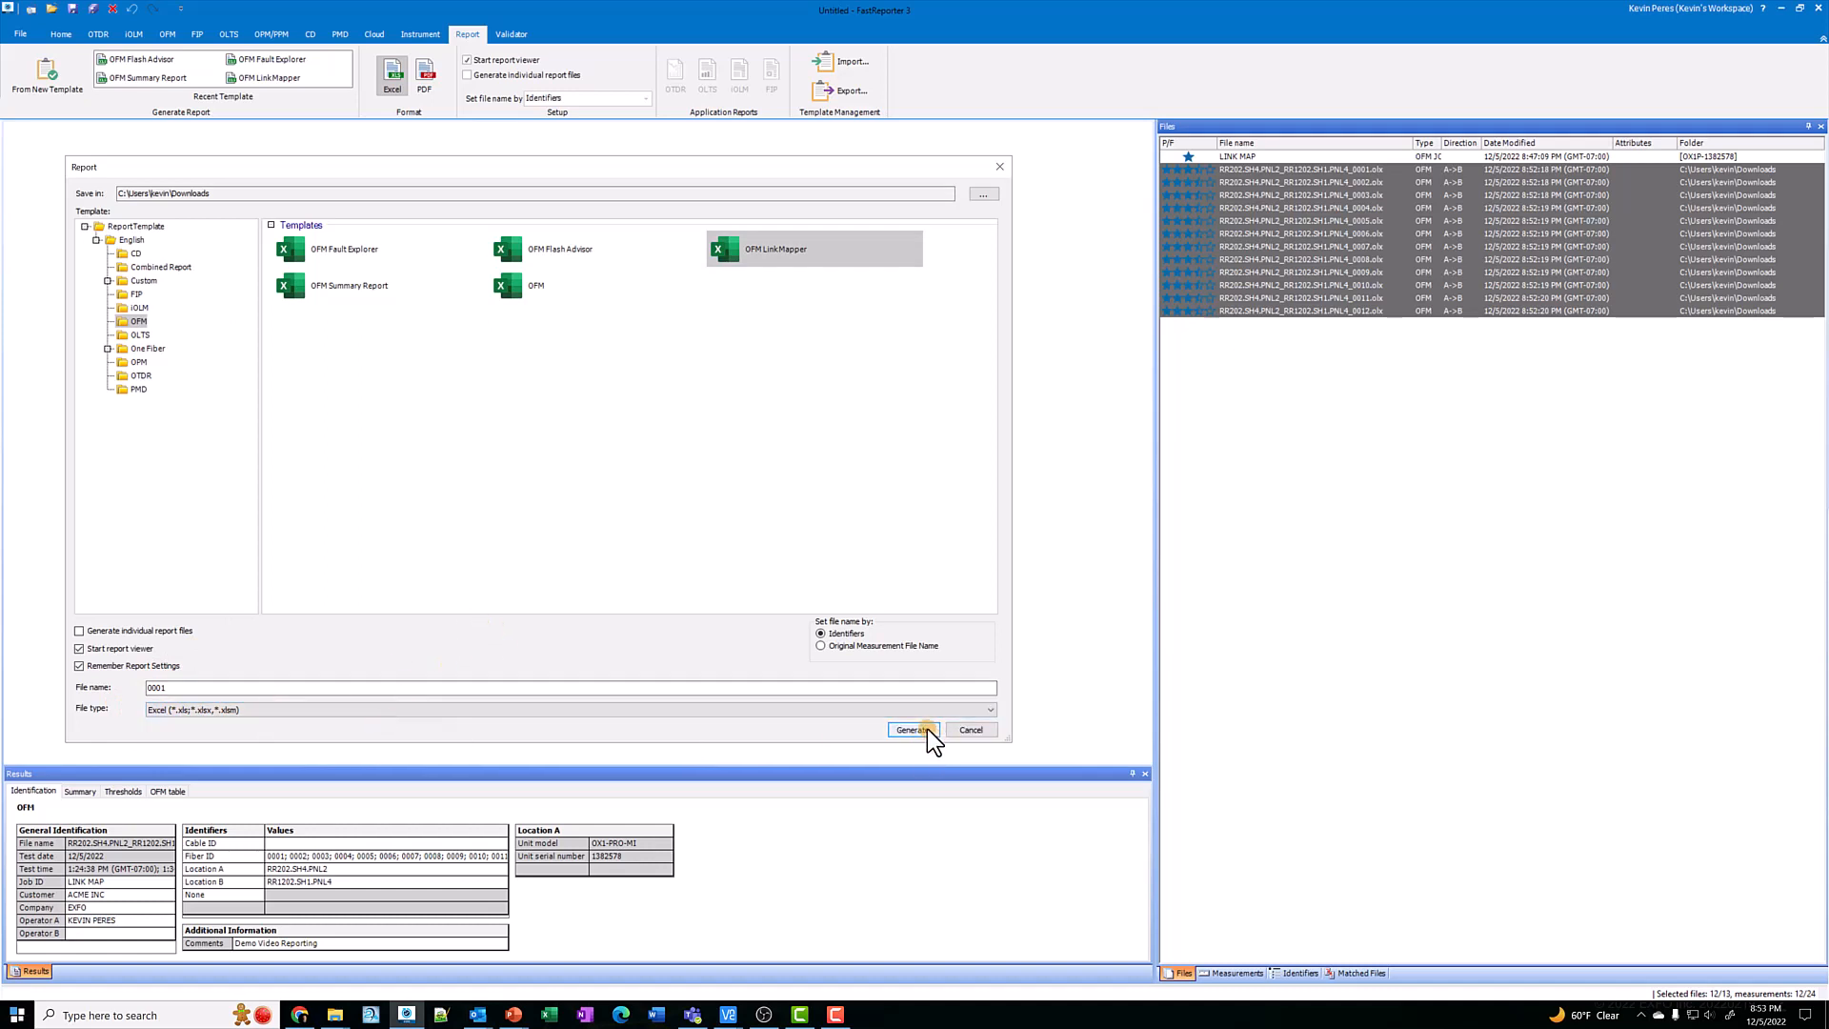
click(913, 730)
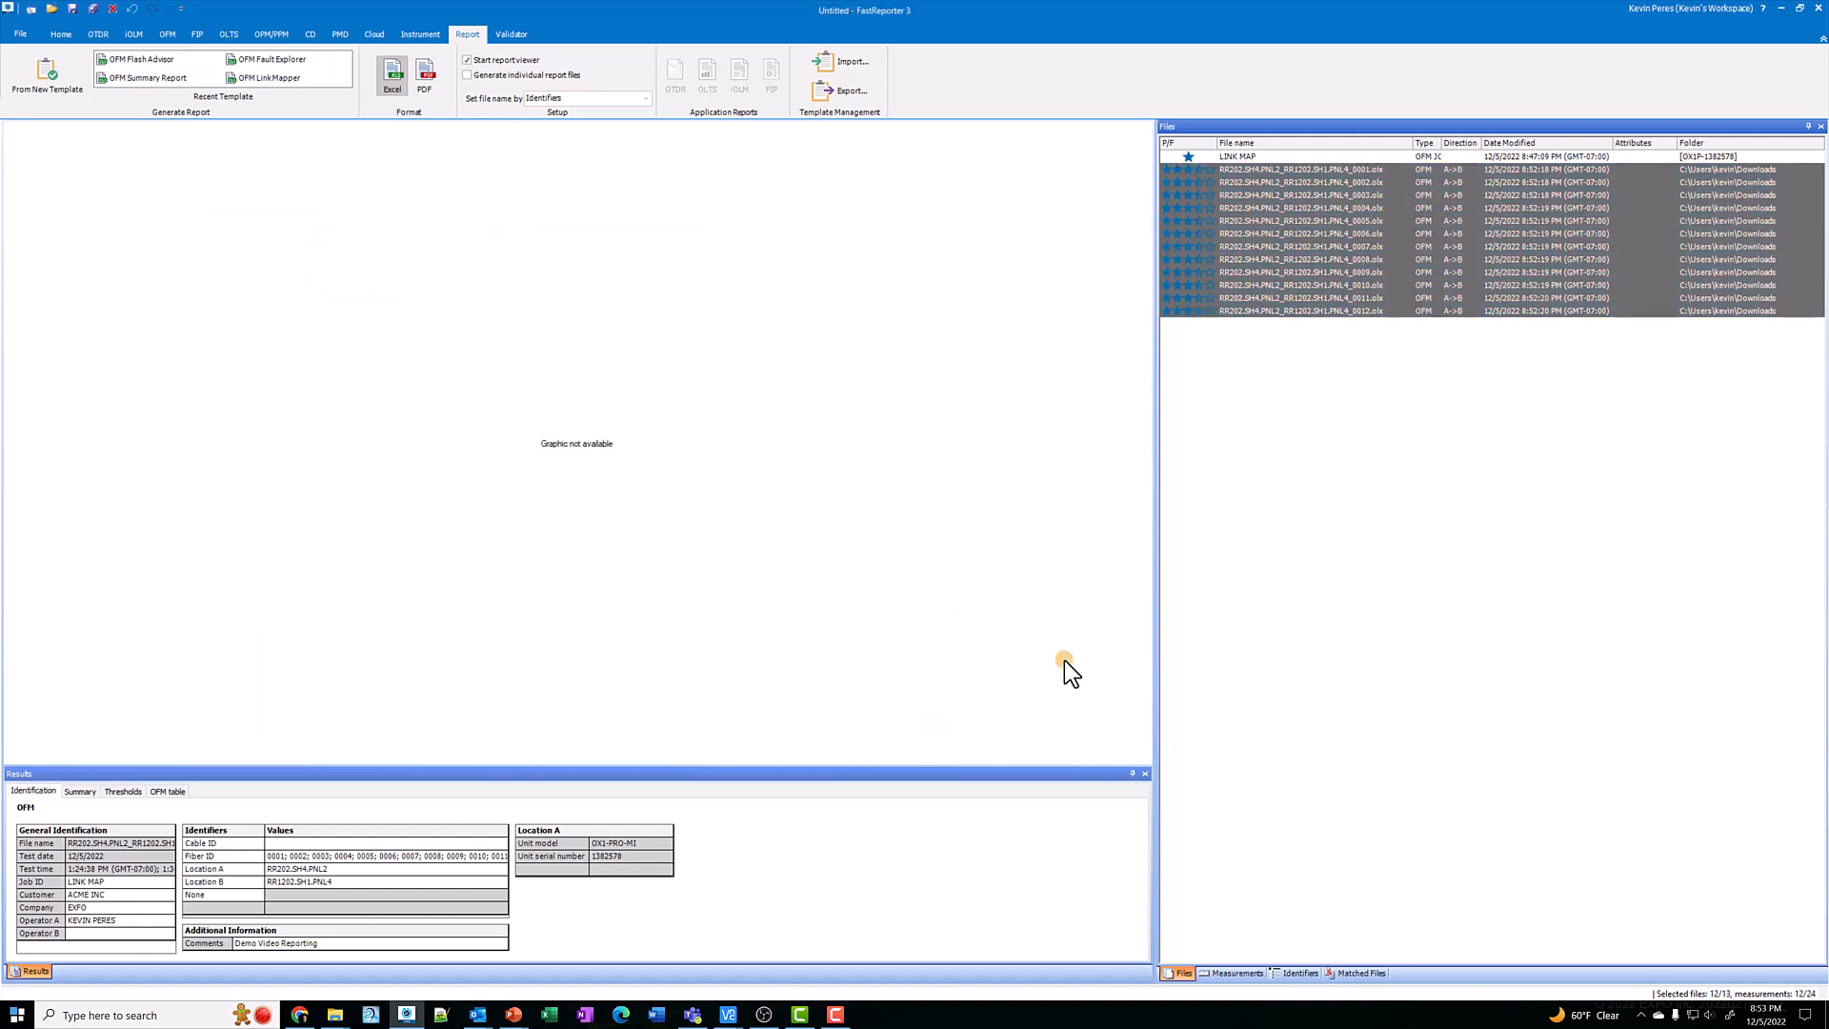
- Scroll through the 0001.xls Link Mapper report's faults and results tables for identifiers 1–12
click(393, 73)
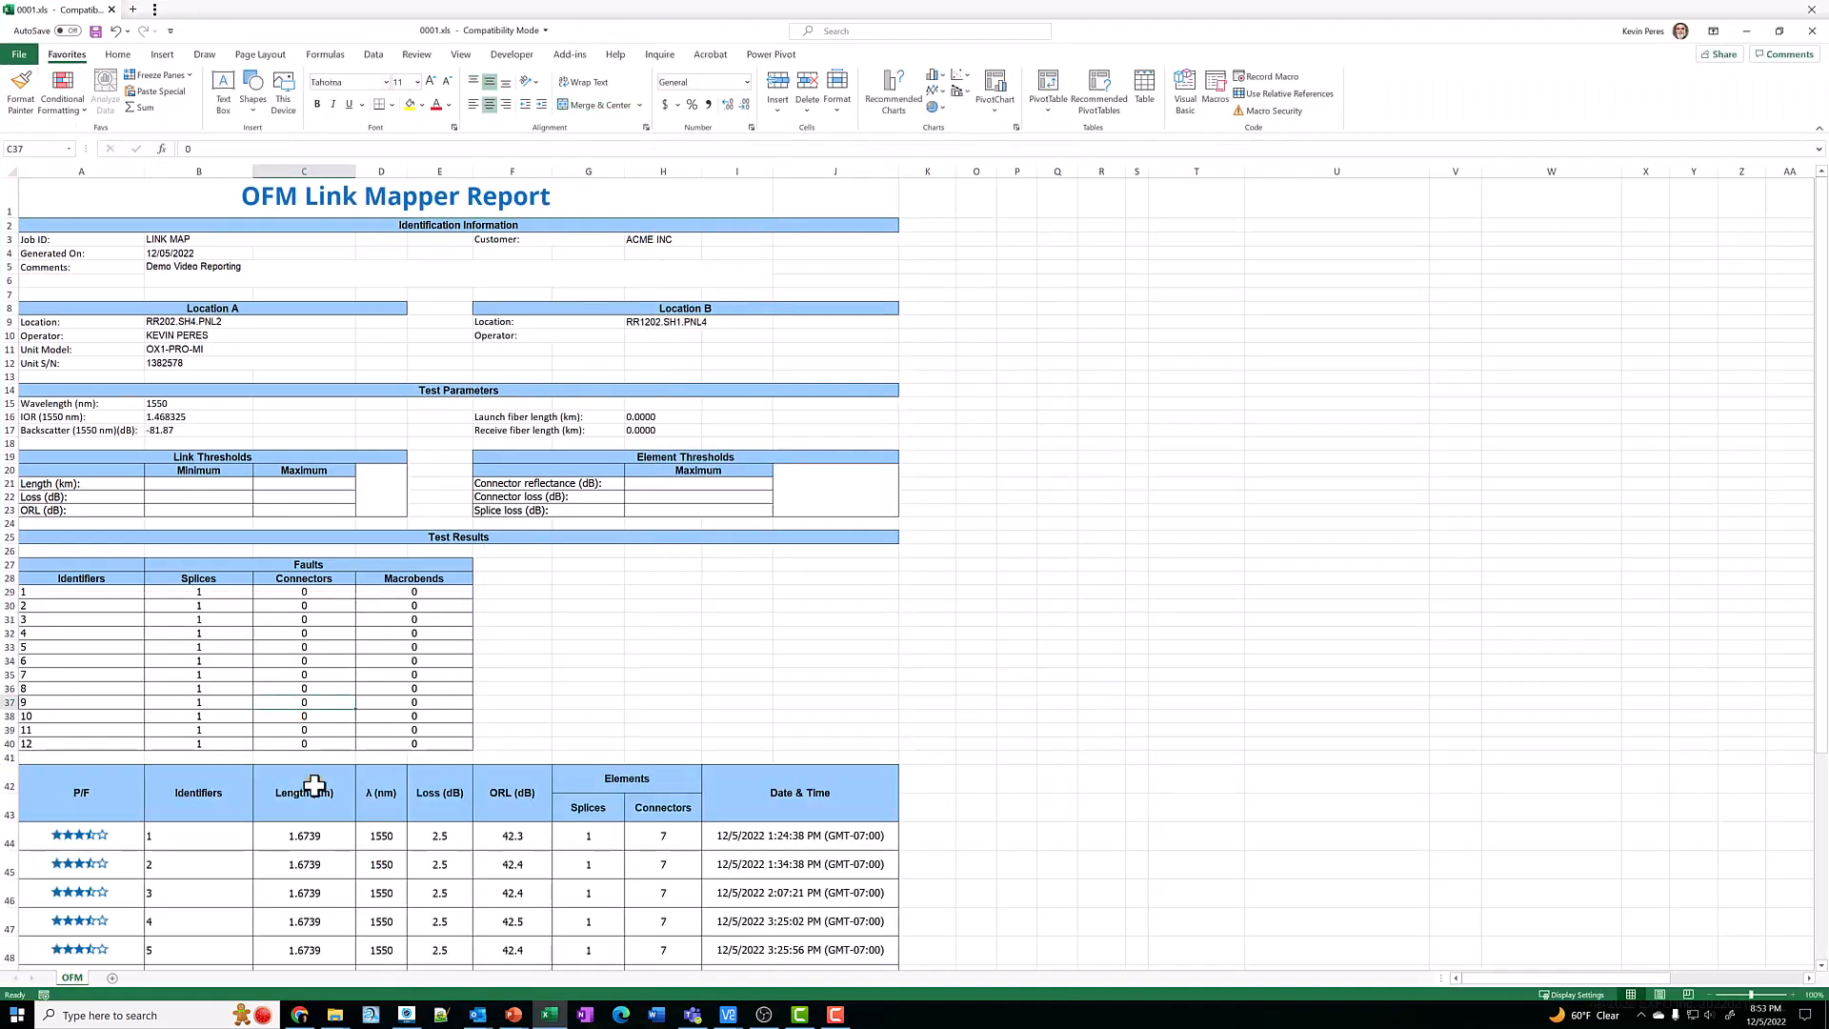
scroll(down, 3)
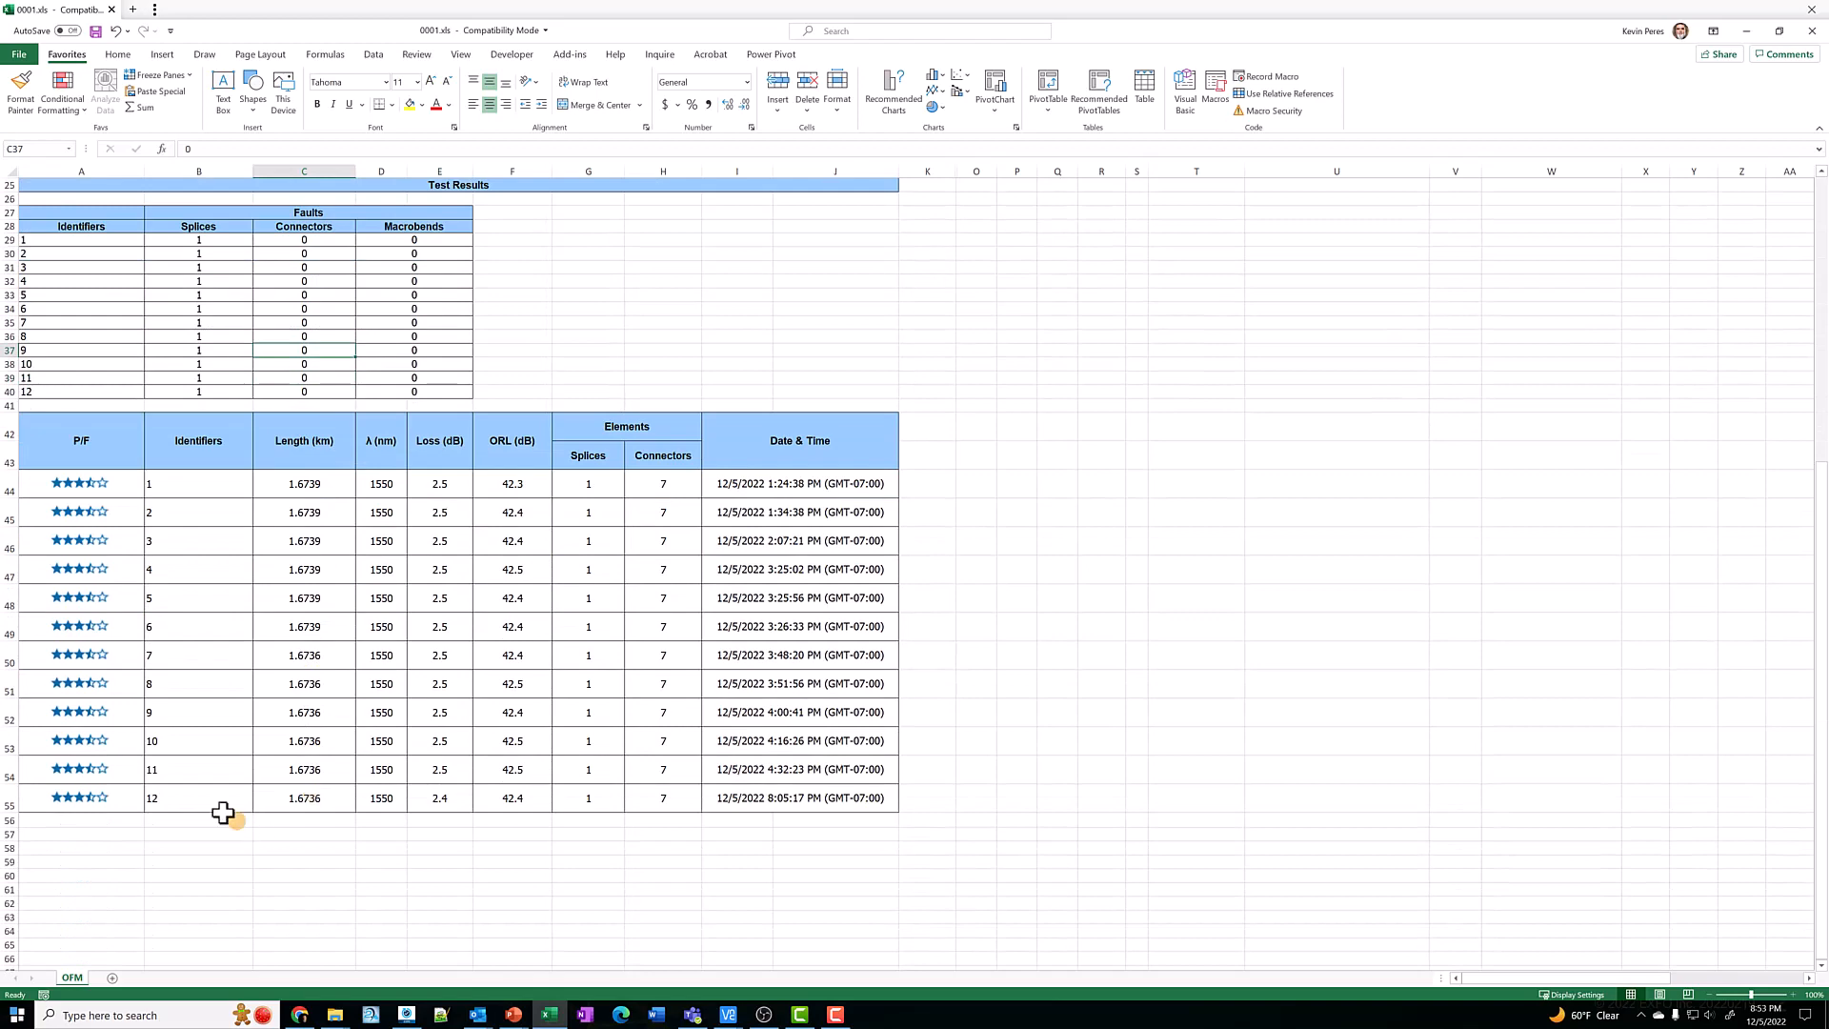
scroll(up, 3)
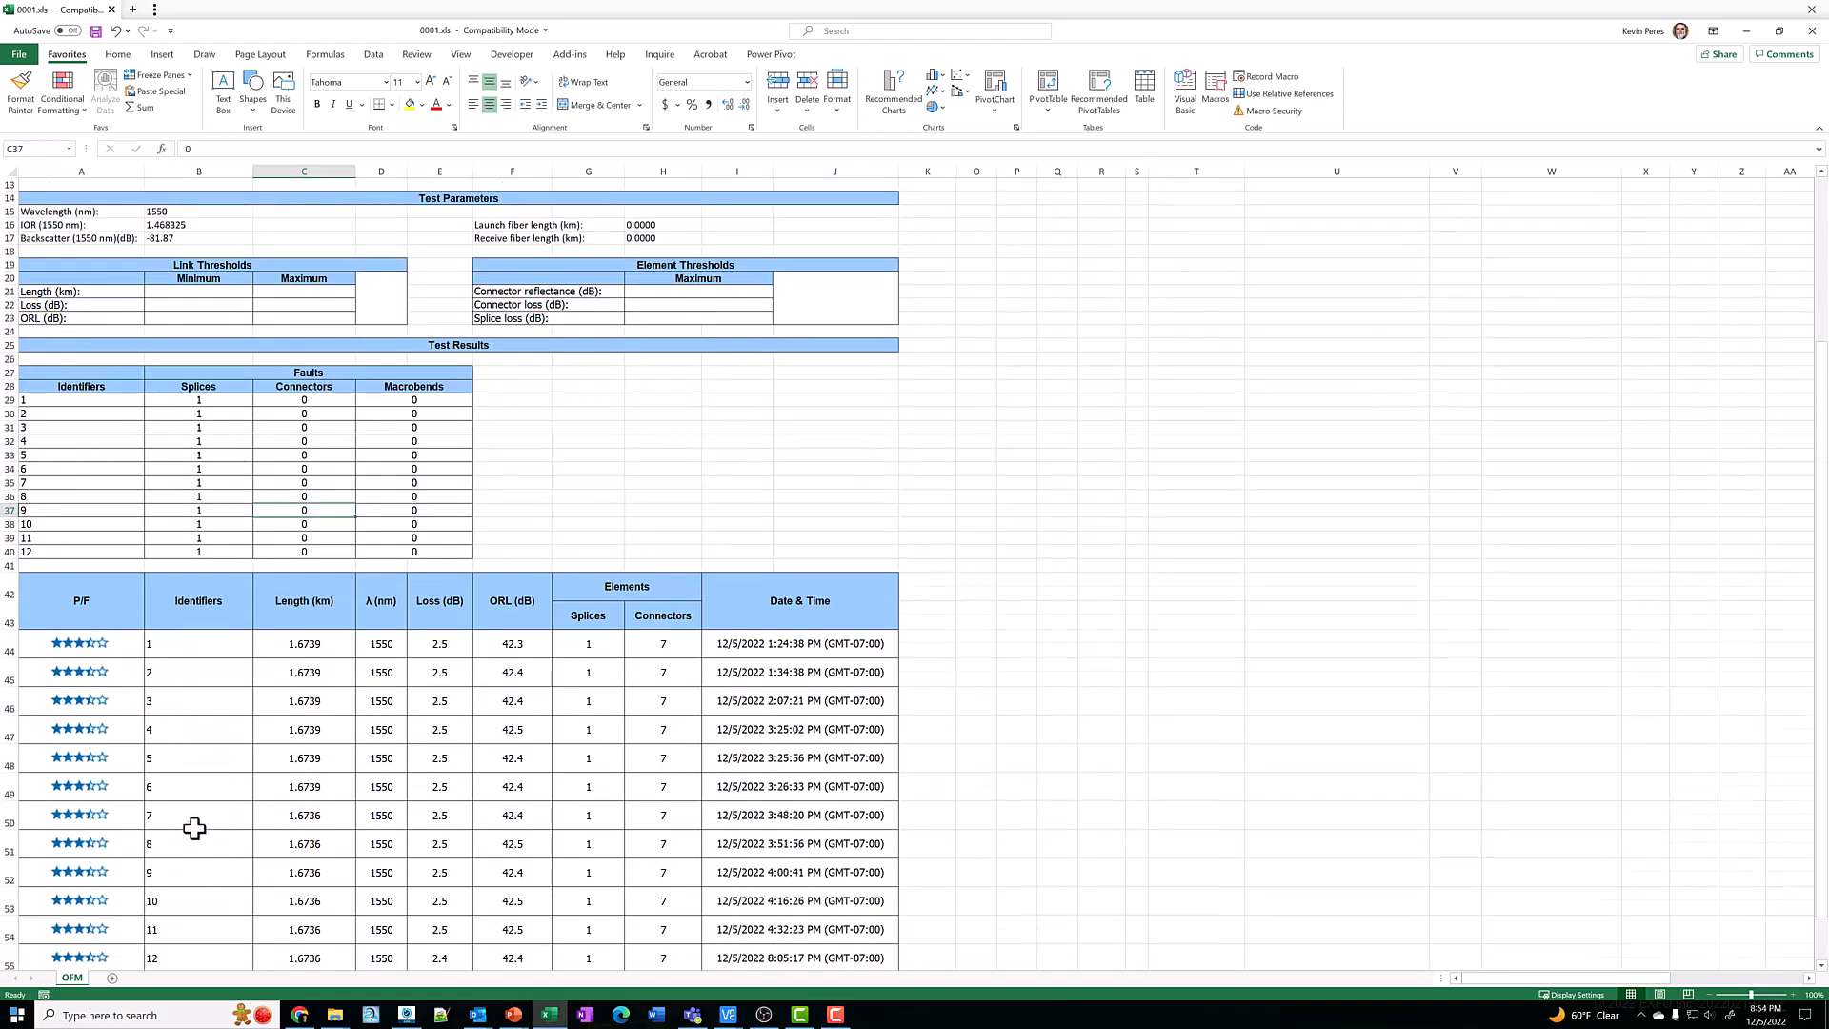
click(196, 305)
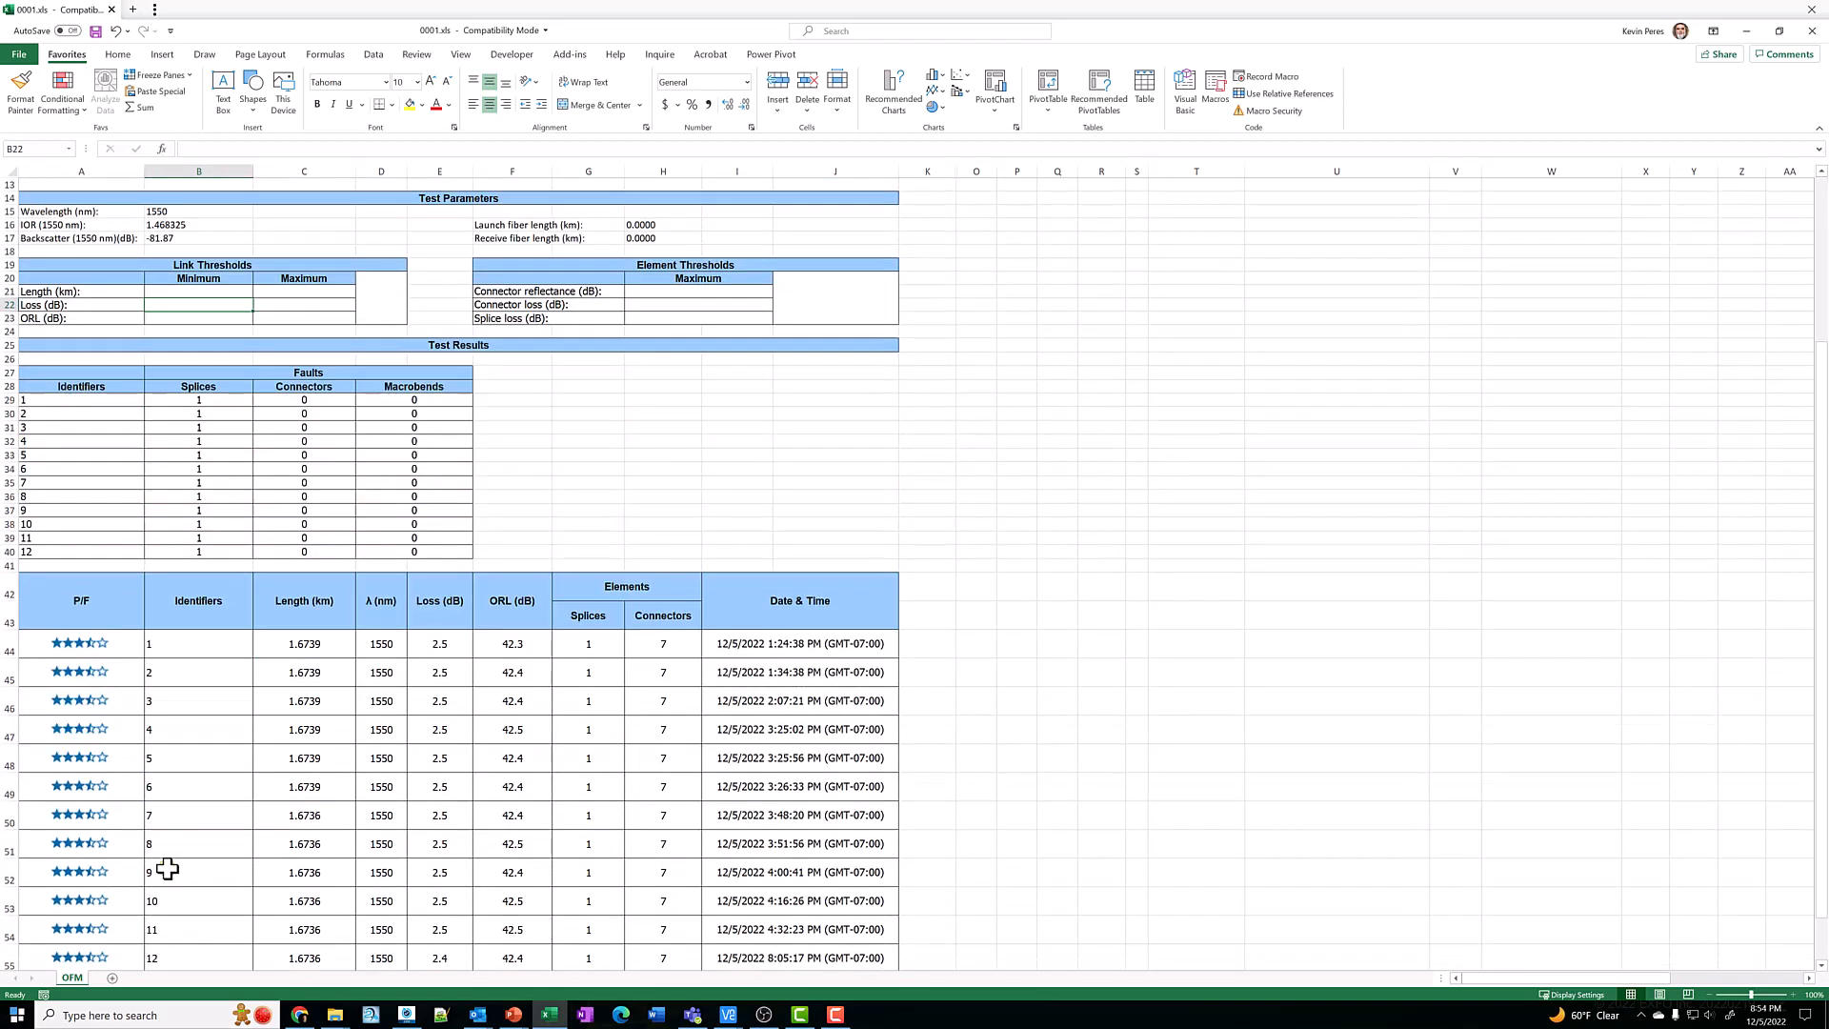
scroll(up, 3)
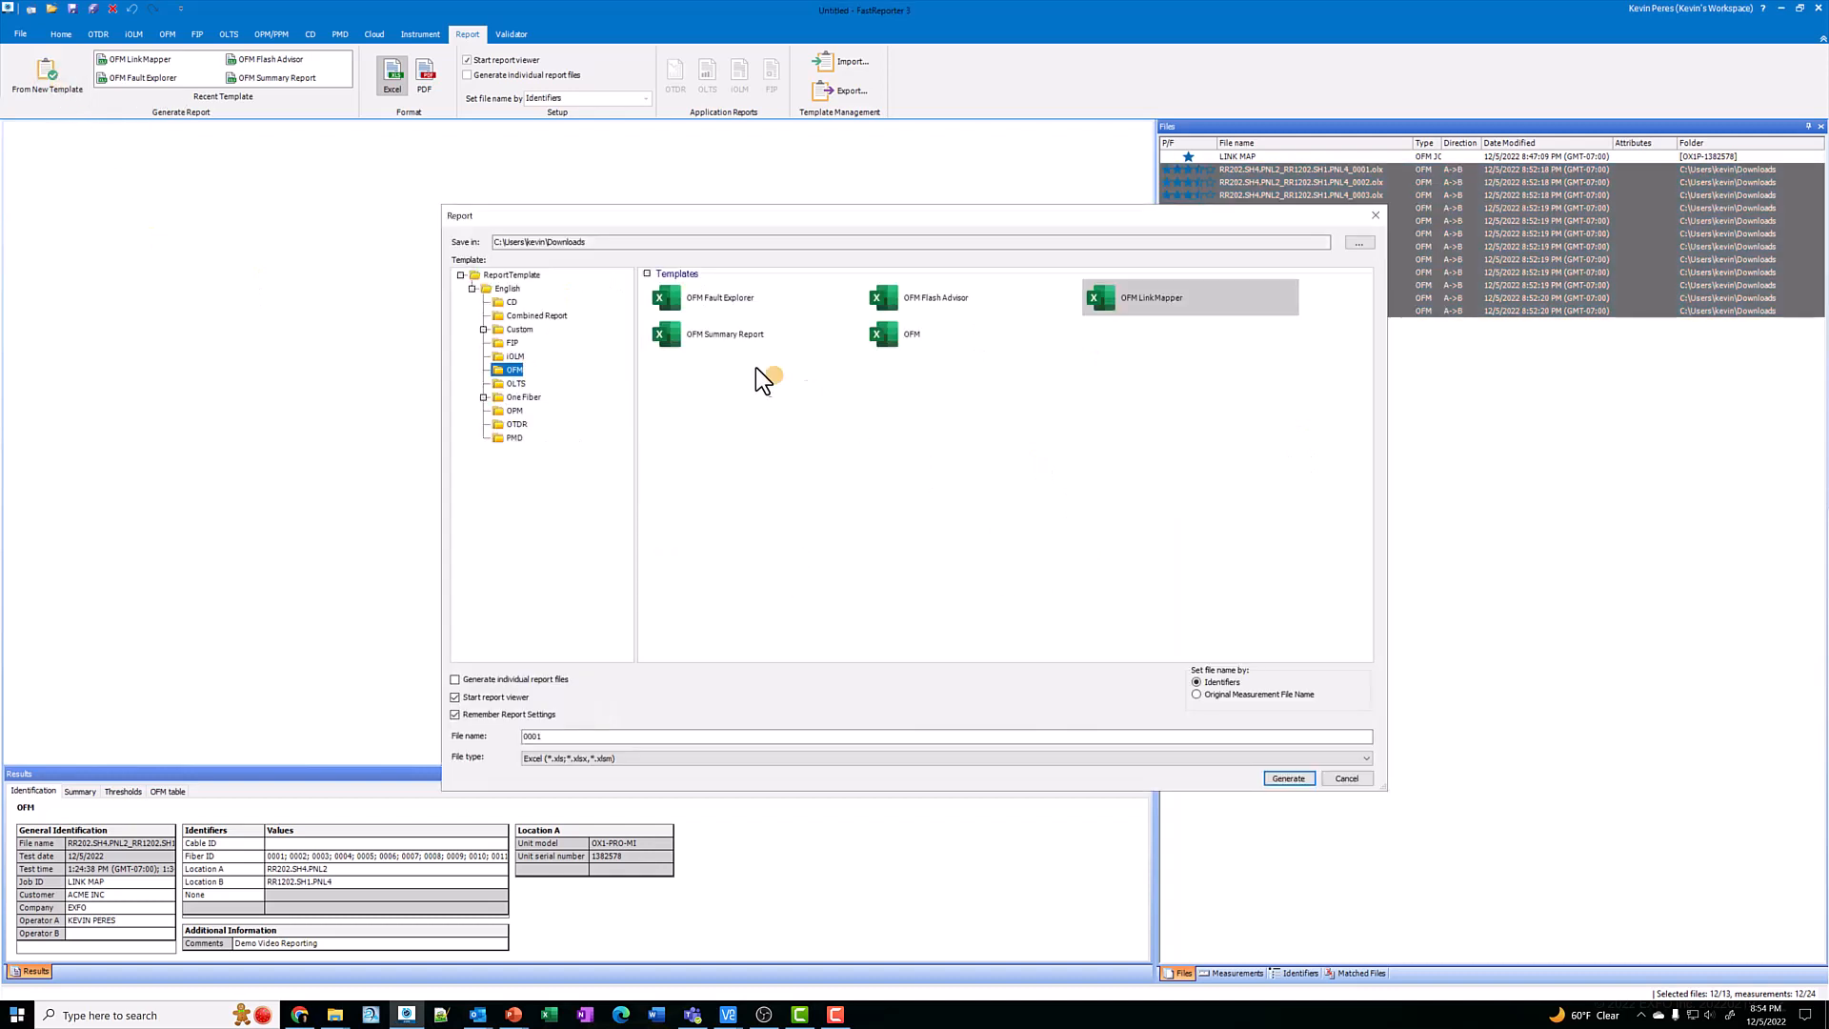
- Generate the OFM Summary Report, overwriting the existing 0001a.xls
click(724, 333)
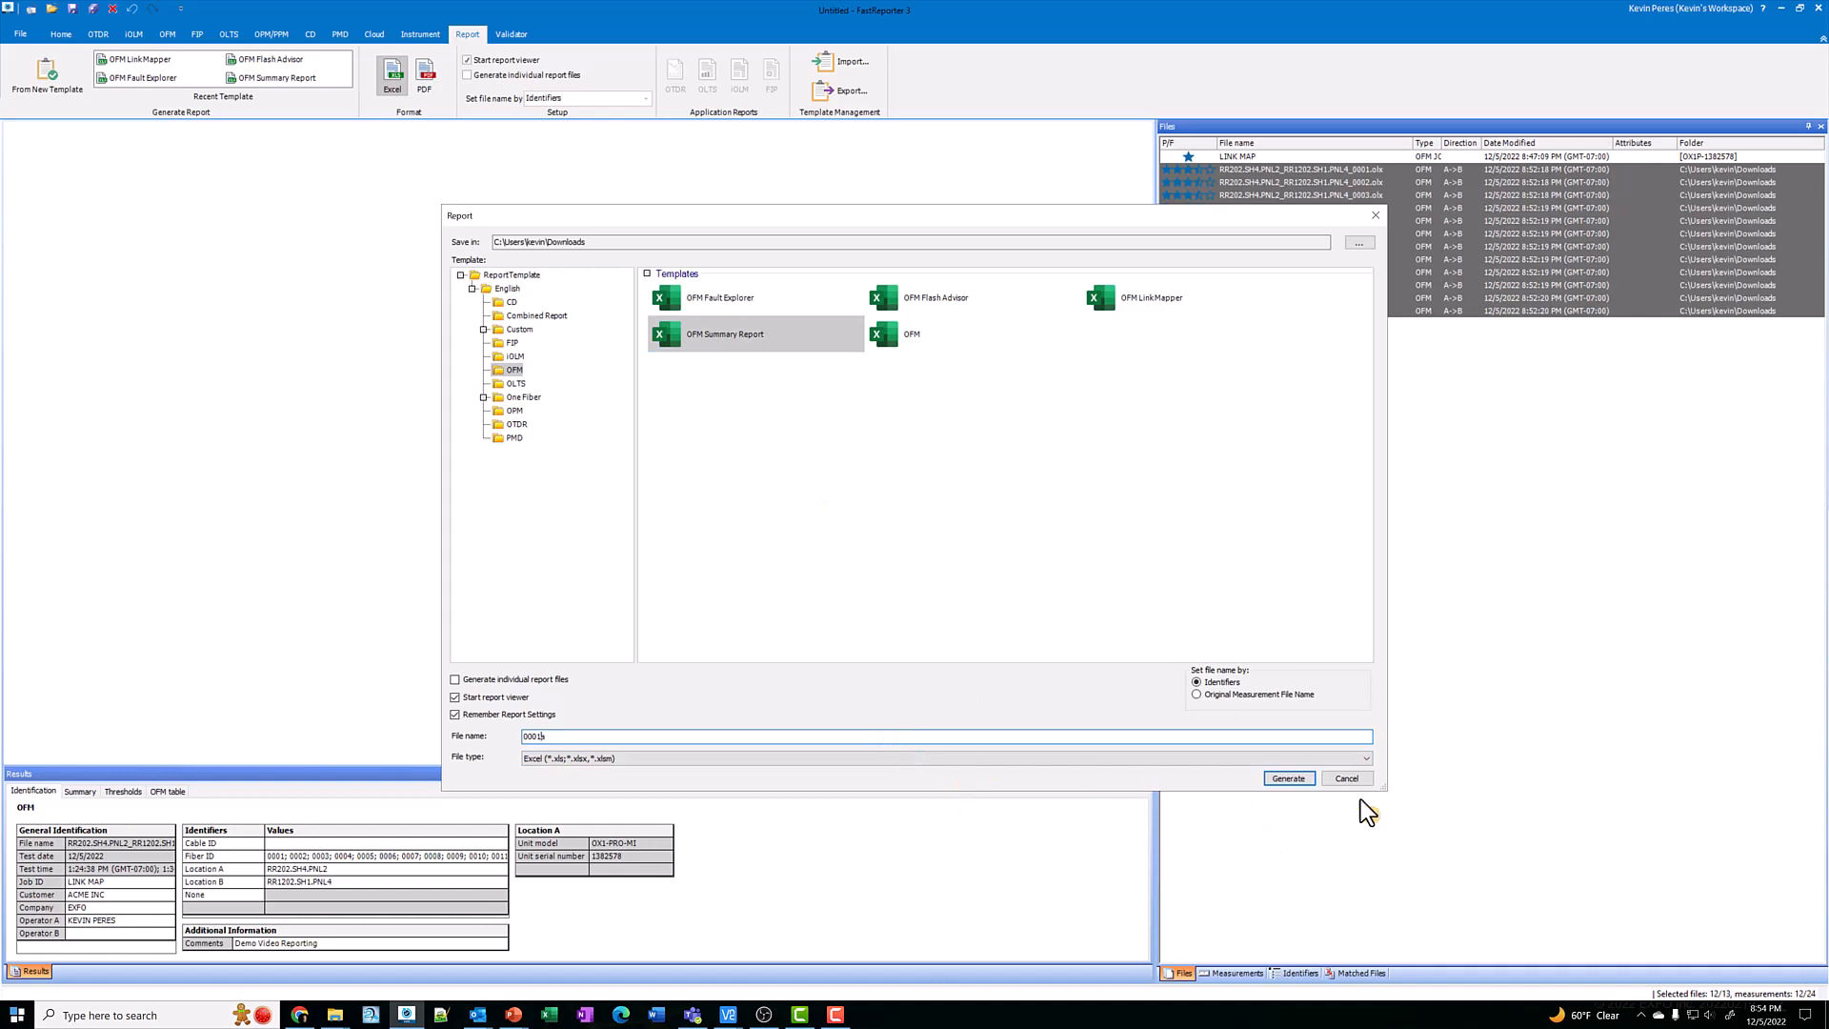
click(1286, 777)
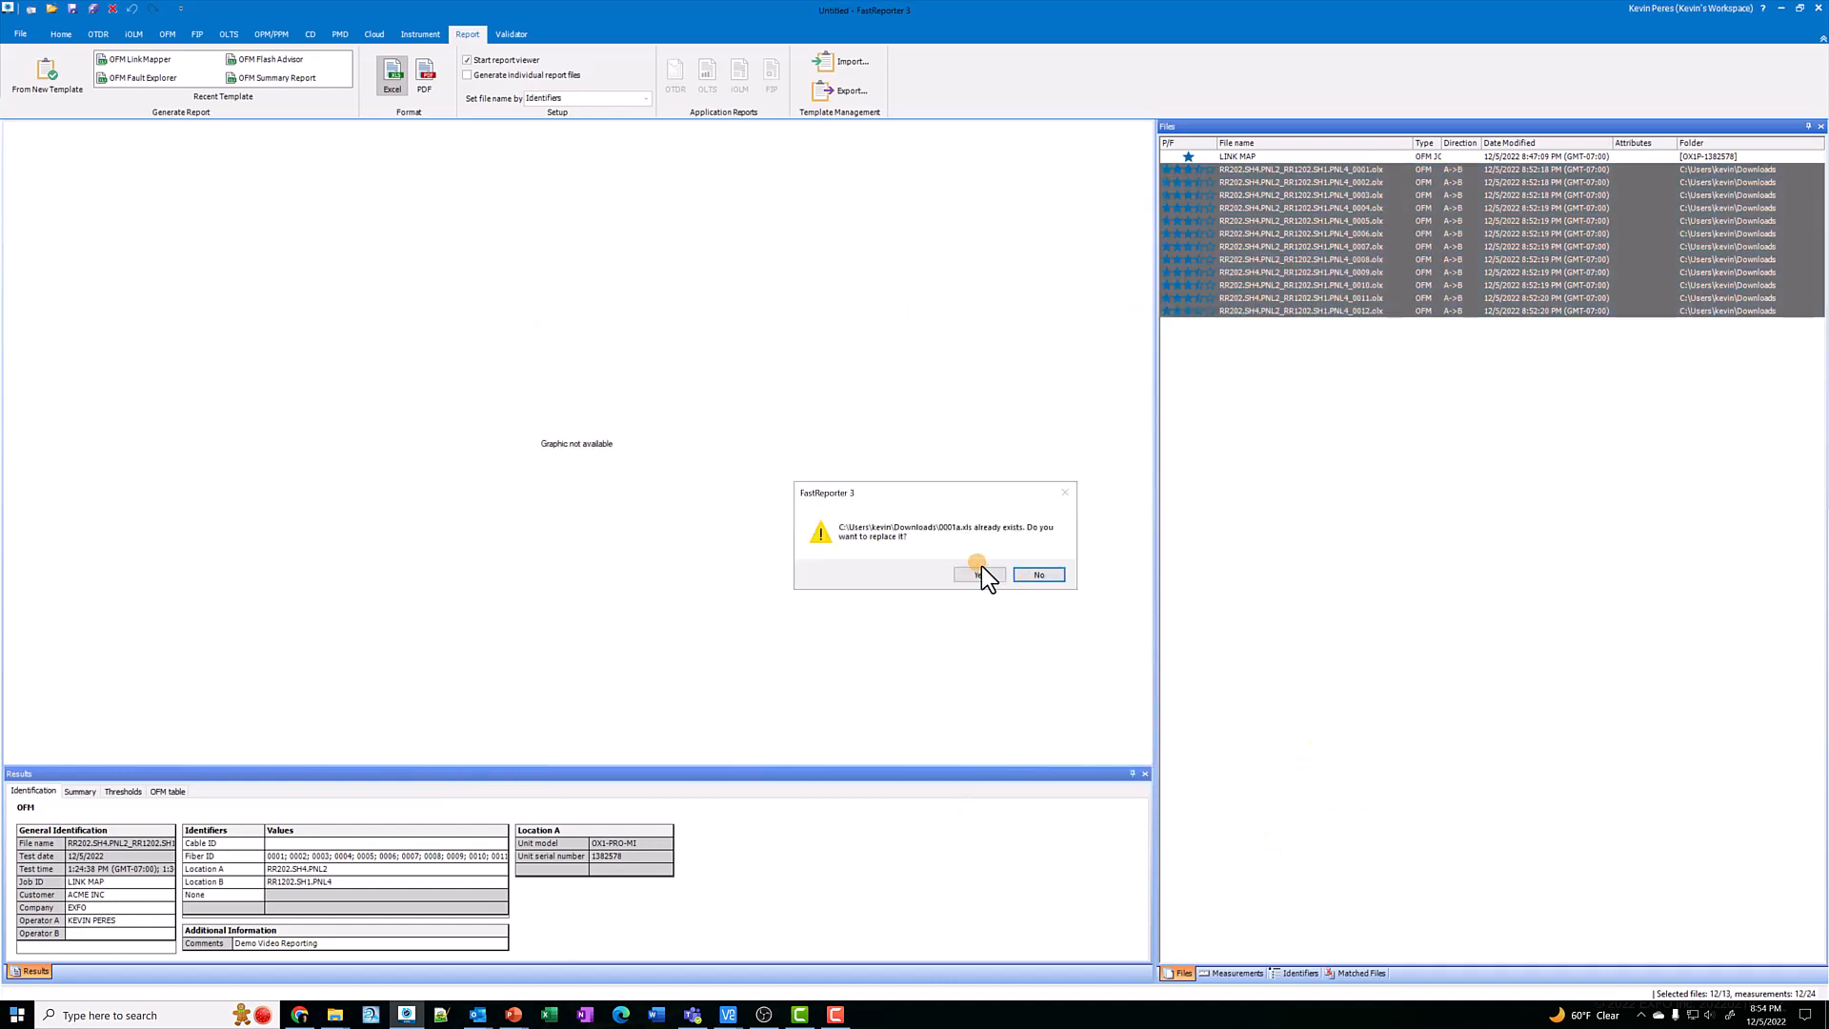
click(978, 574)
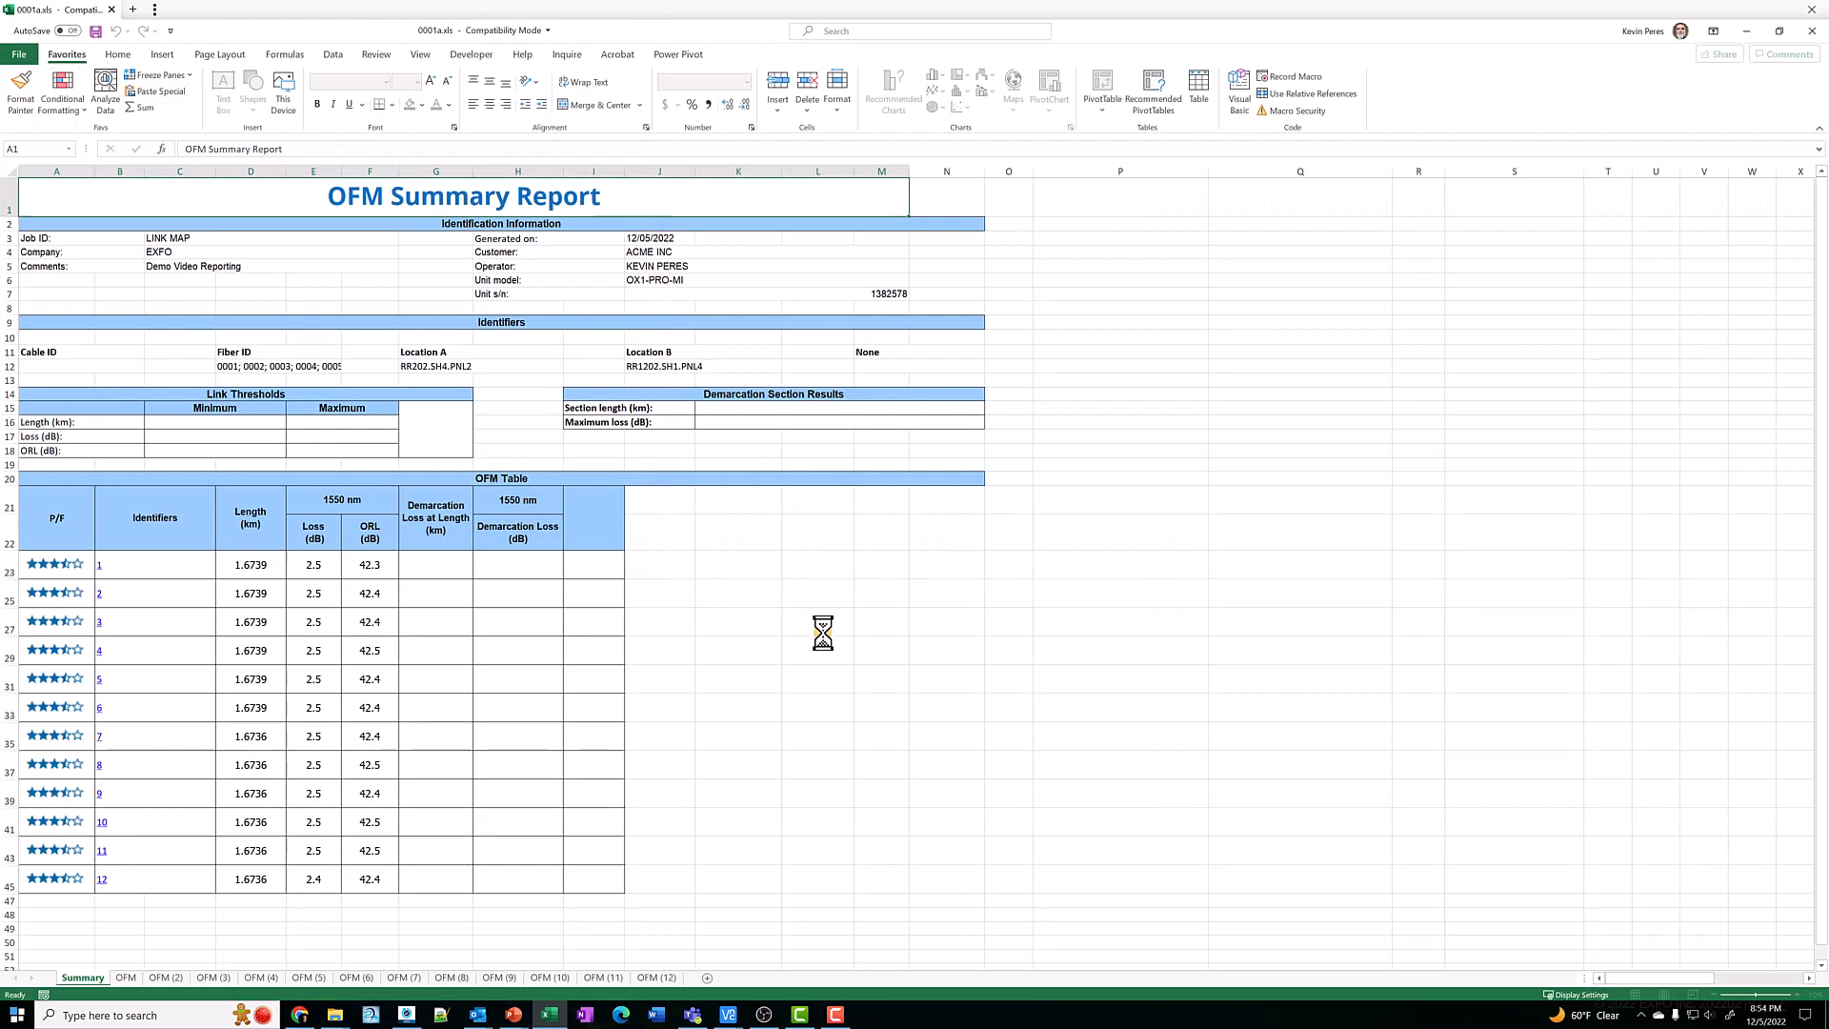
click(313, 379)
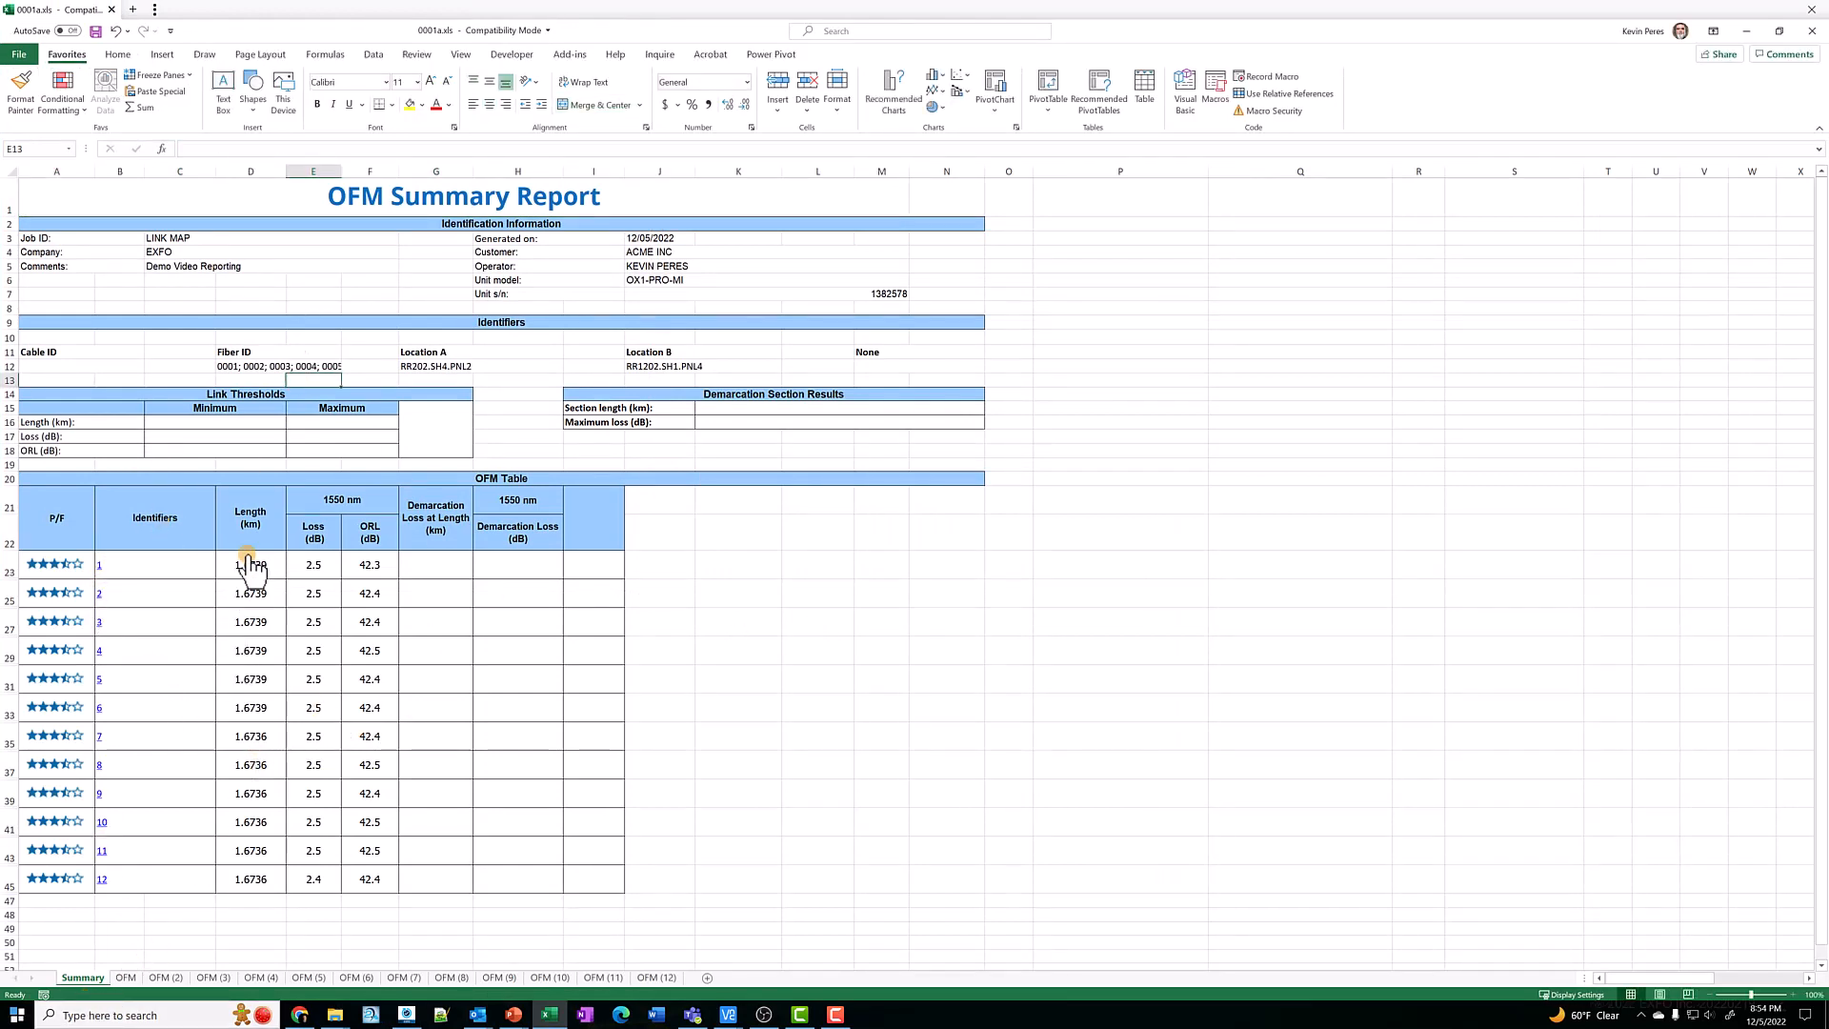
mouse_move(402, 822)
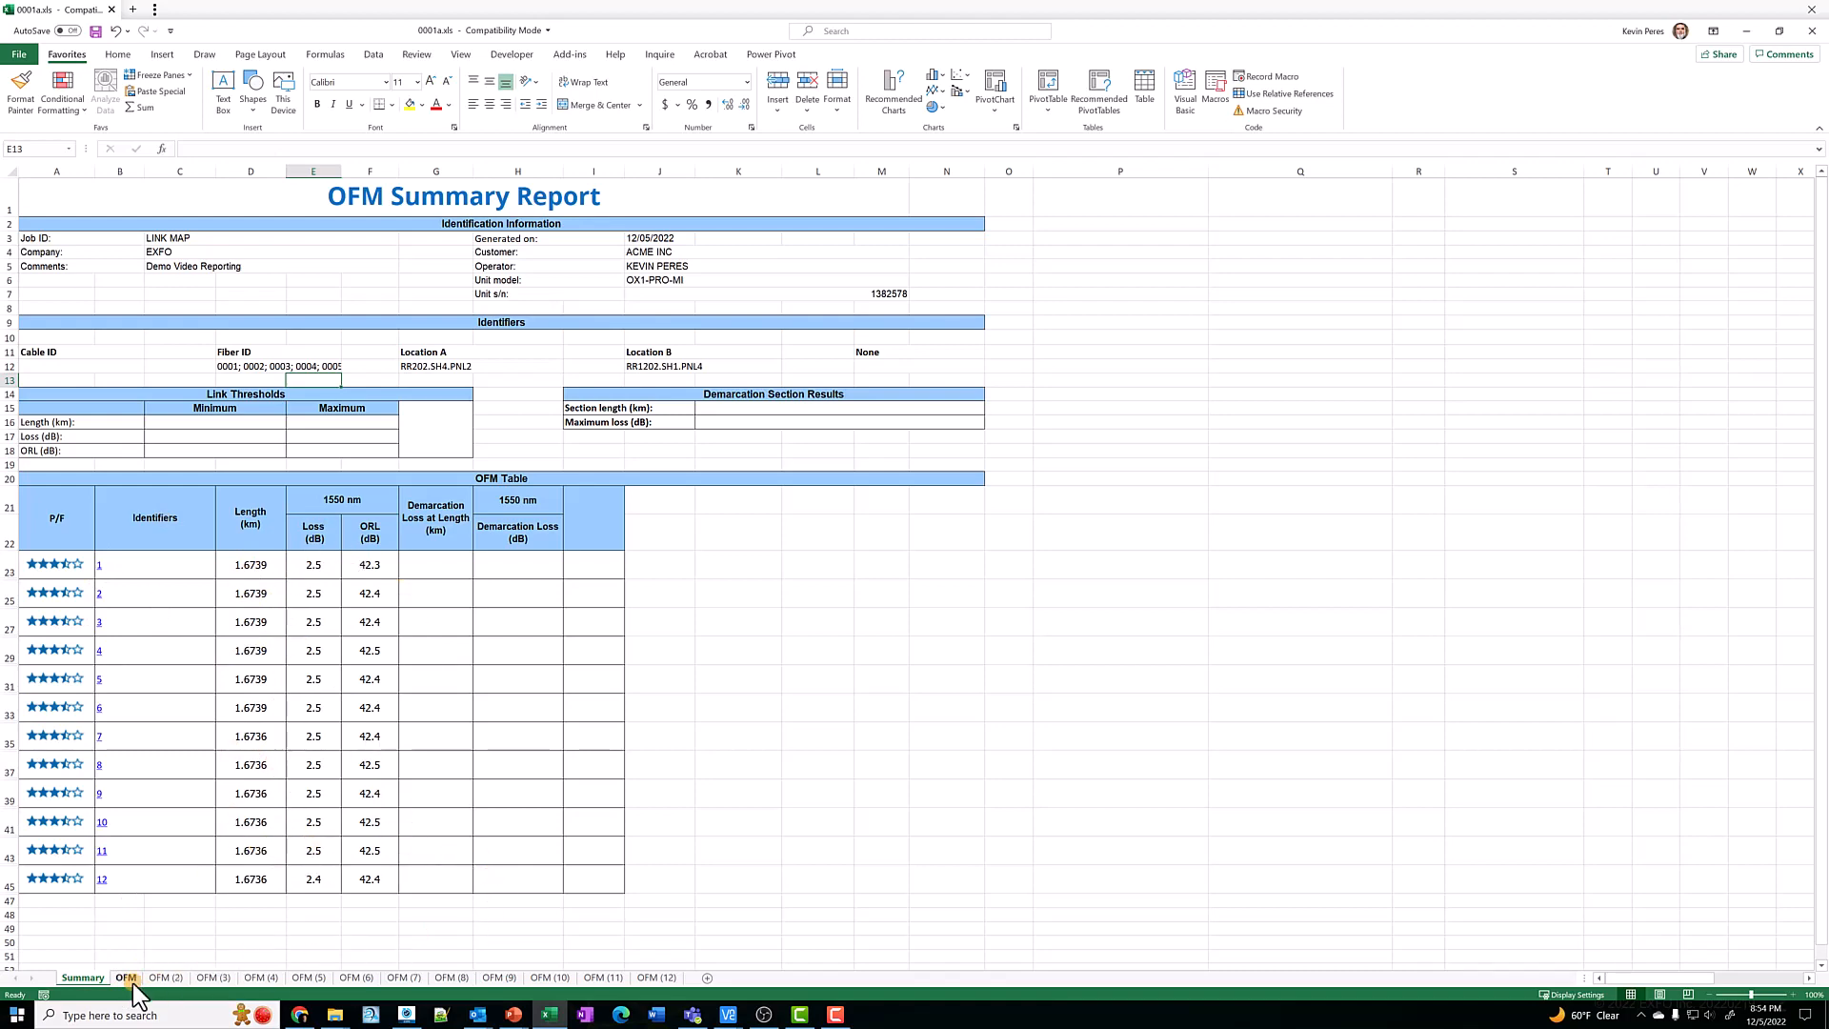
click(126, 977)
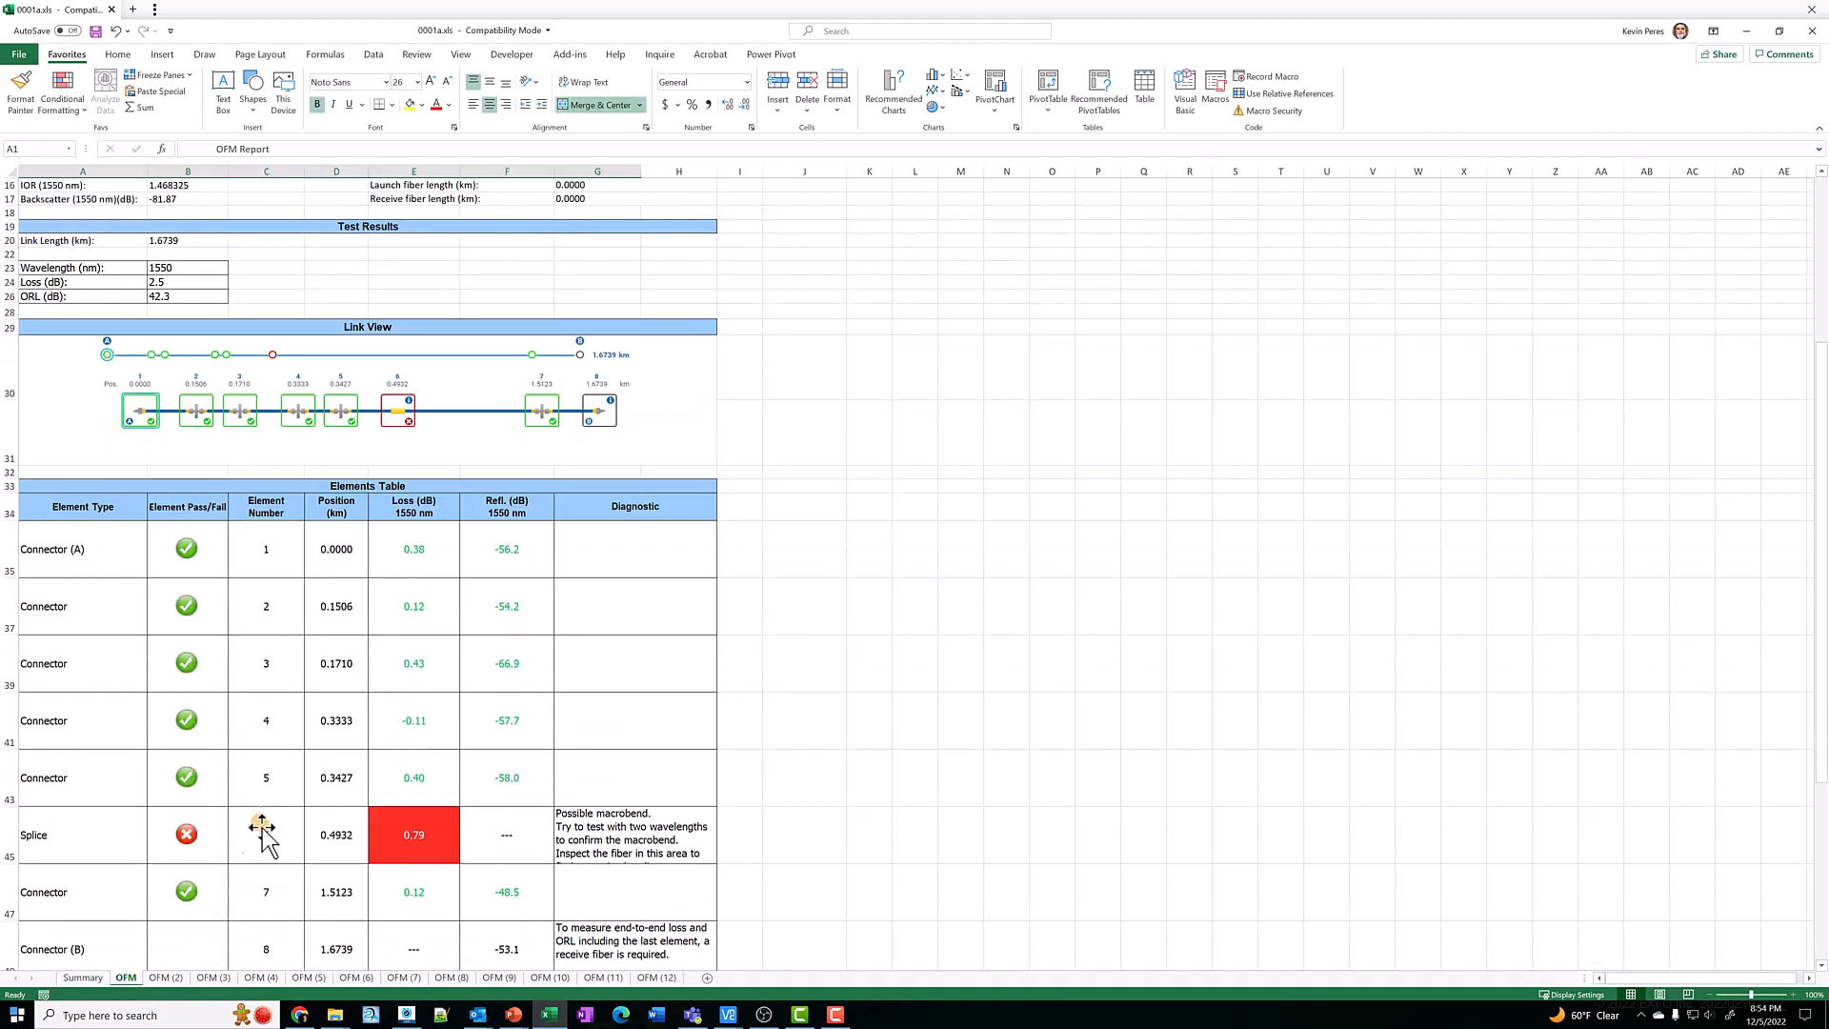
click(164, 977)
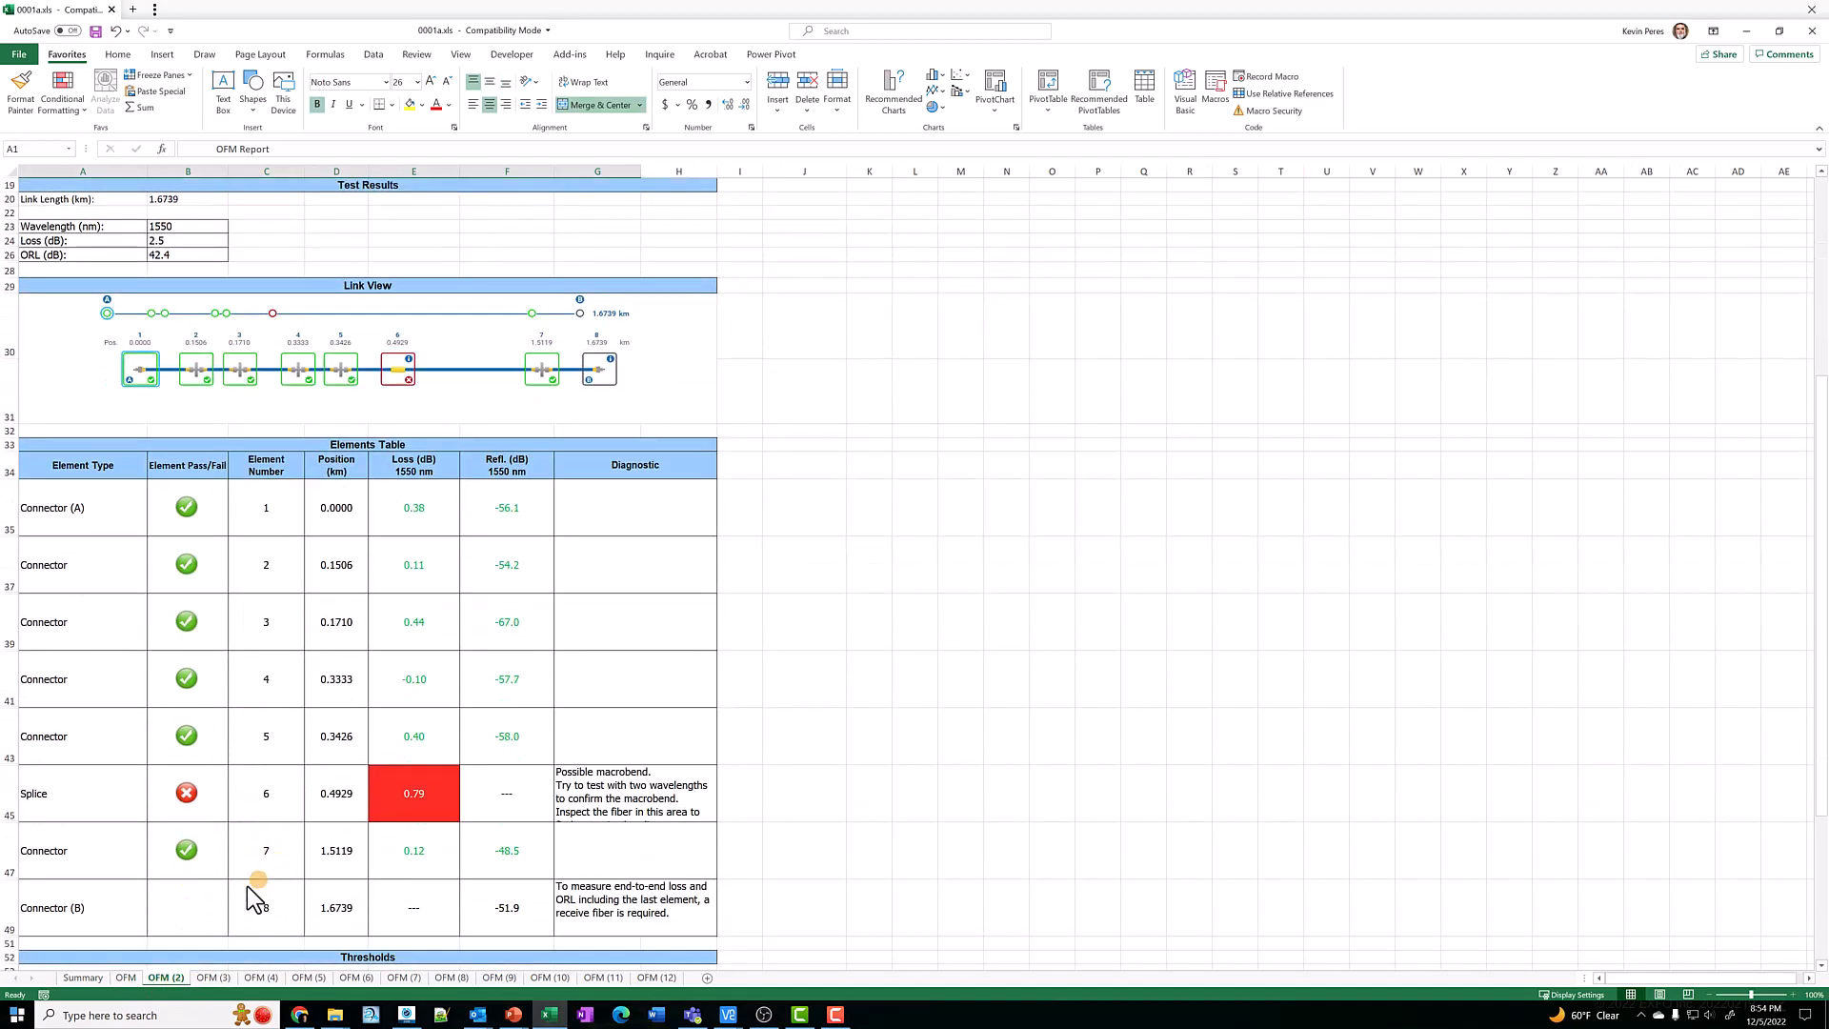
click(82, 978)
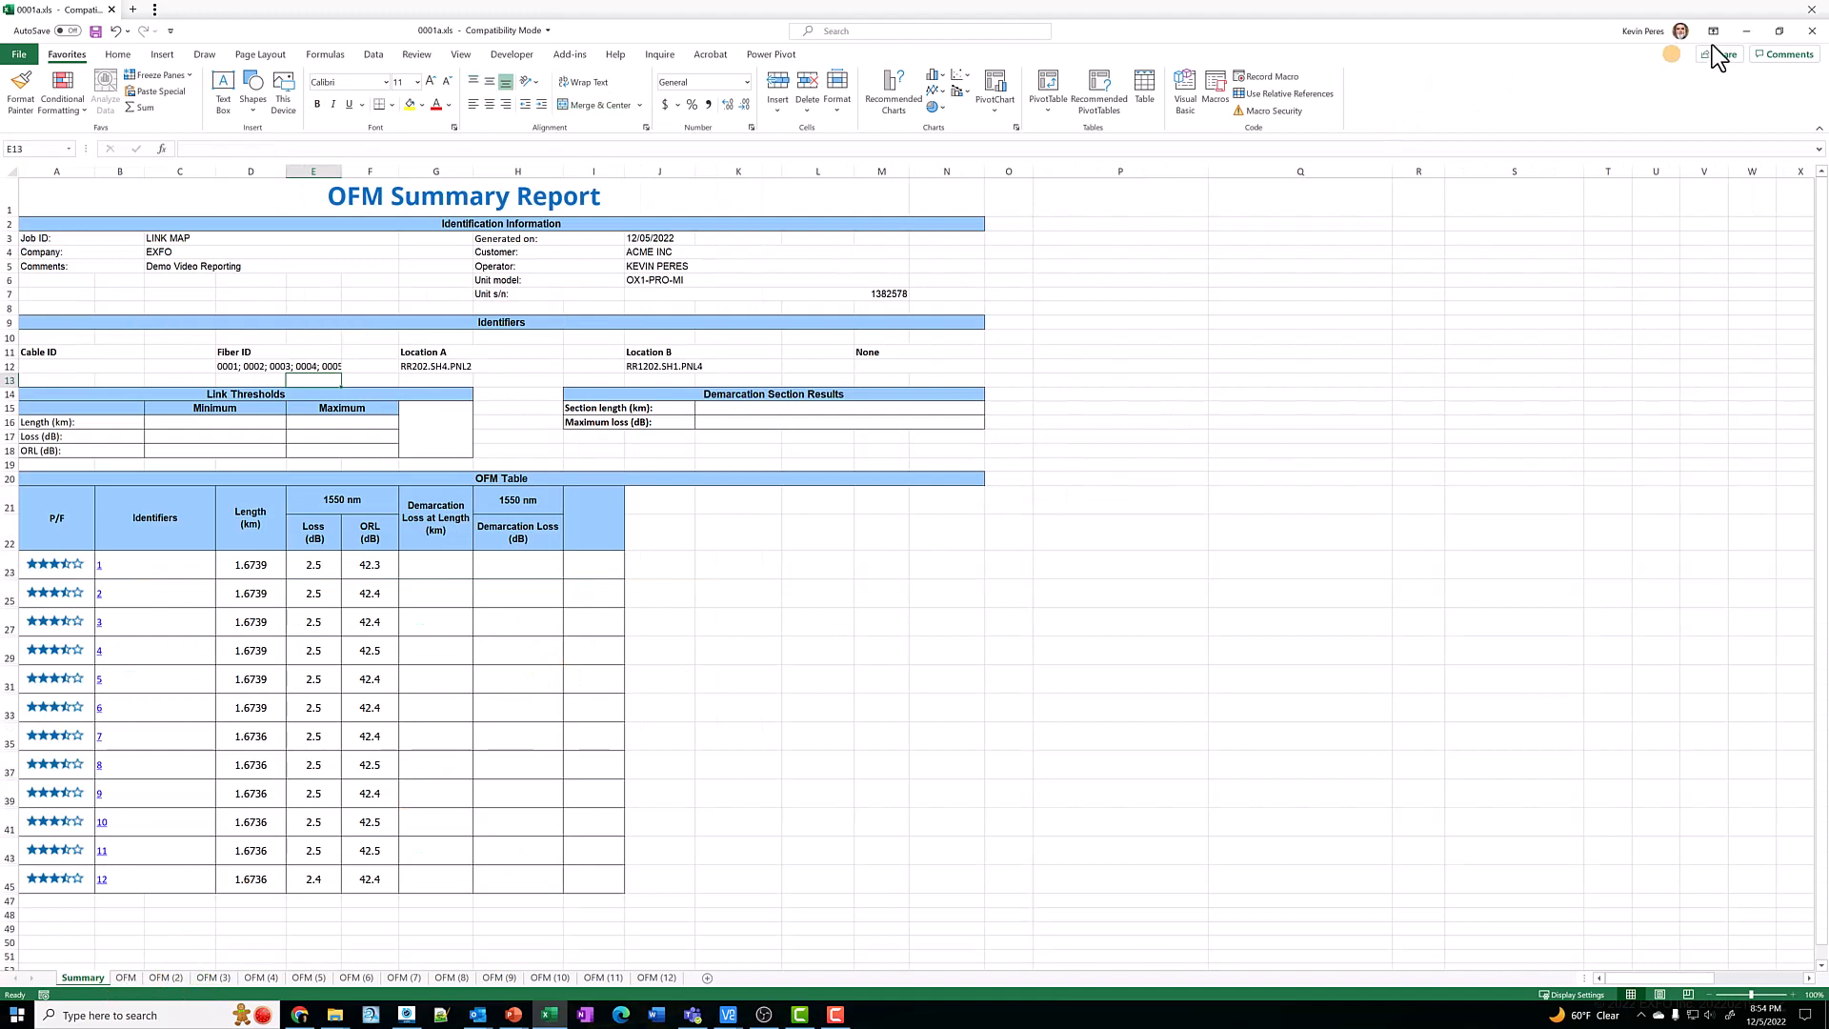
mouse_move(686, 76)
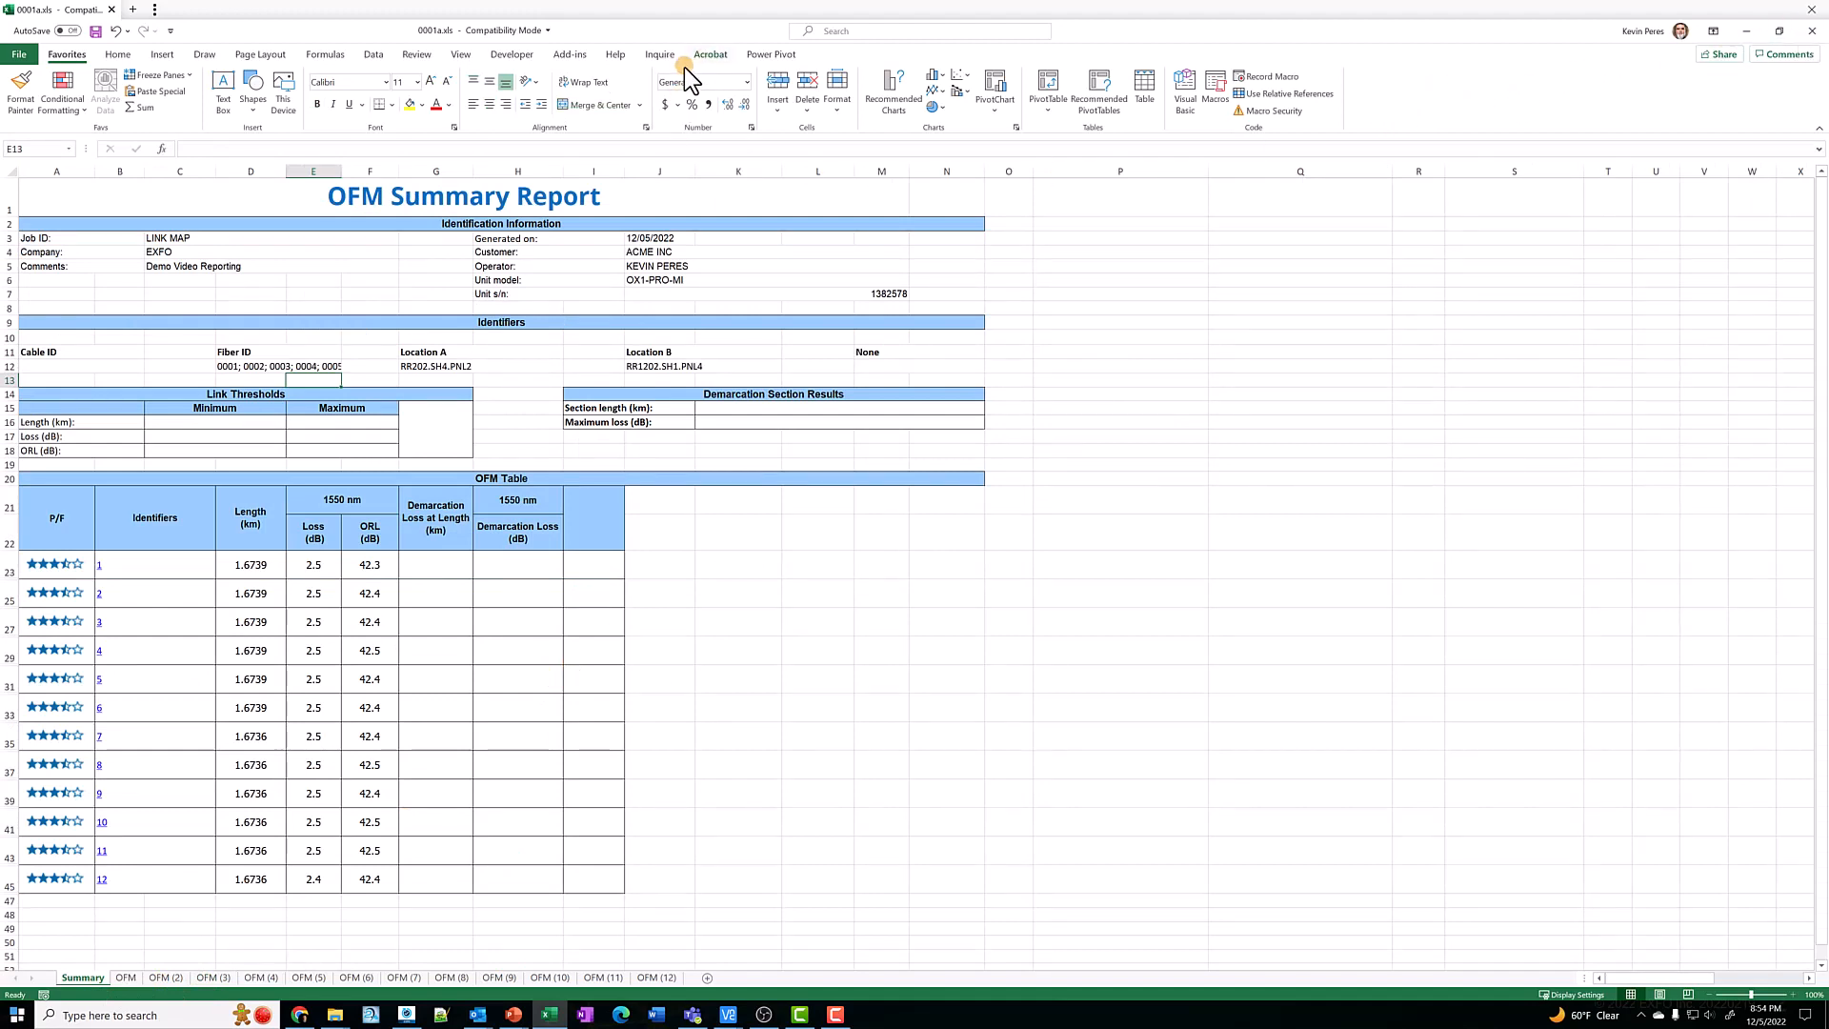